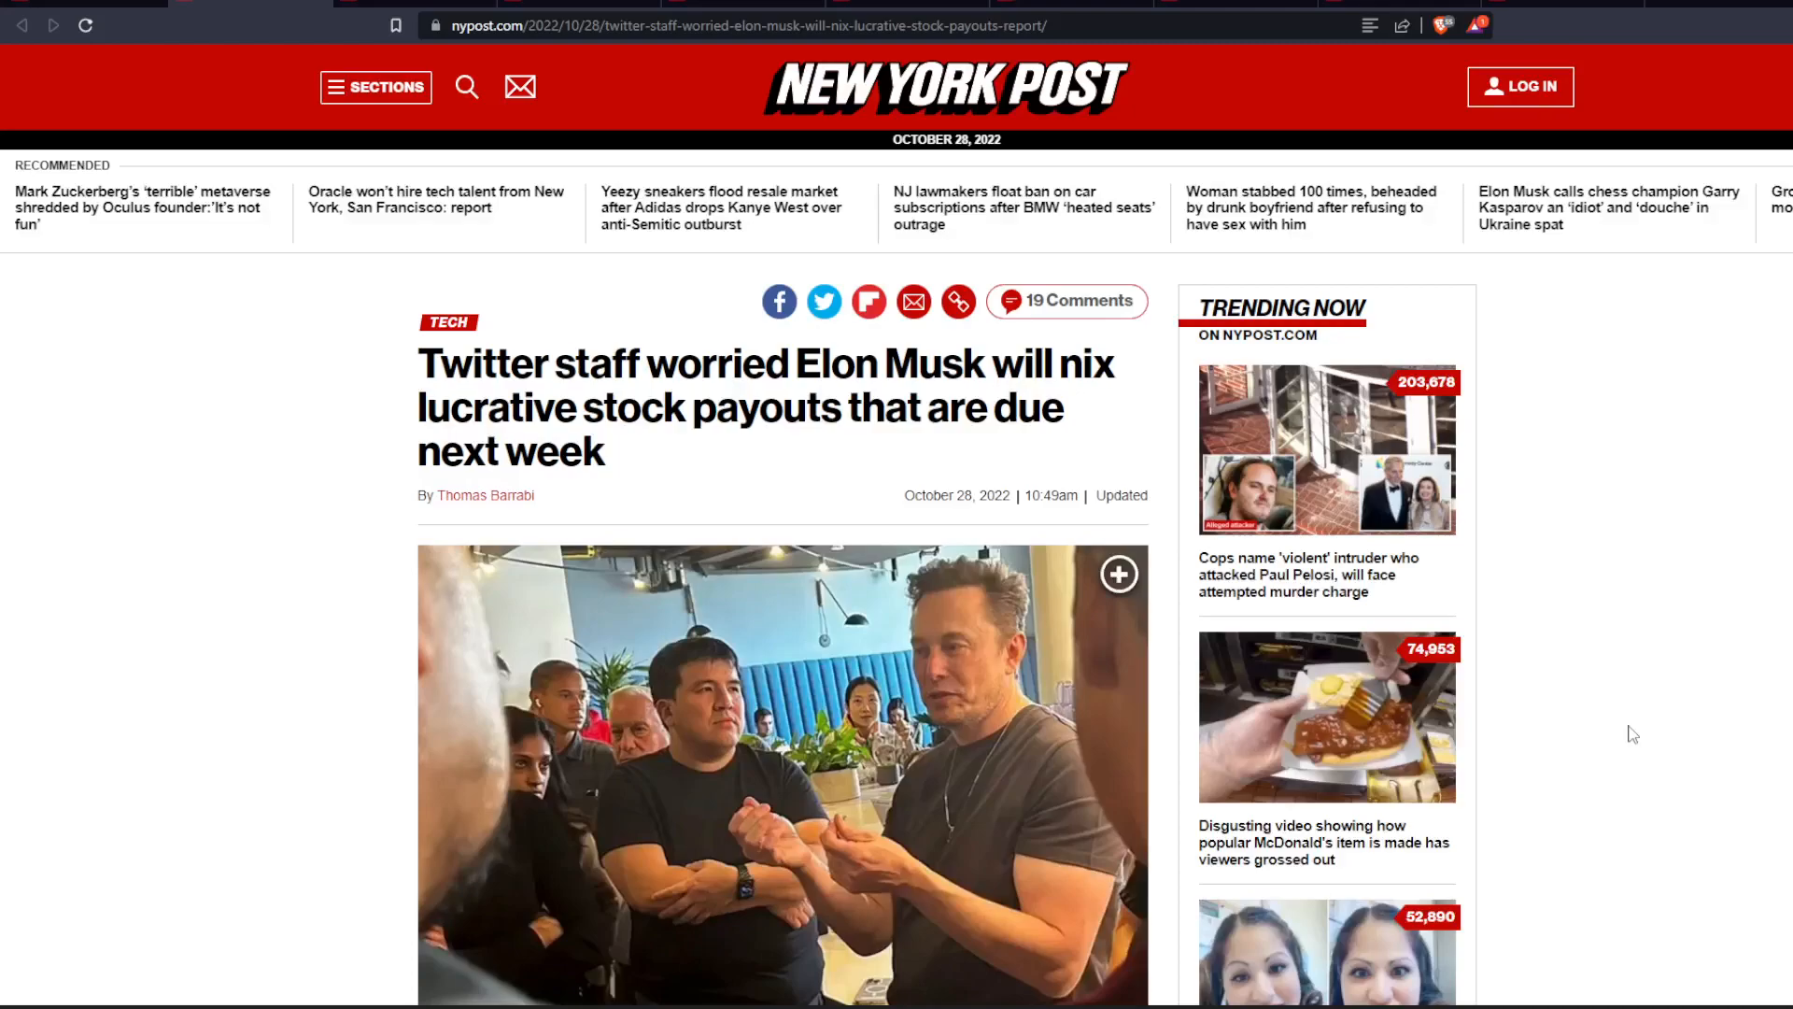
Scroll past the lead photo and briefly select the '$100 million' figure in the text
scroll(down, 3)
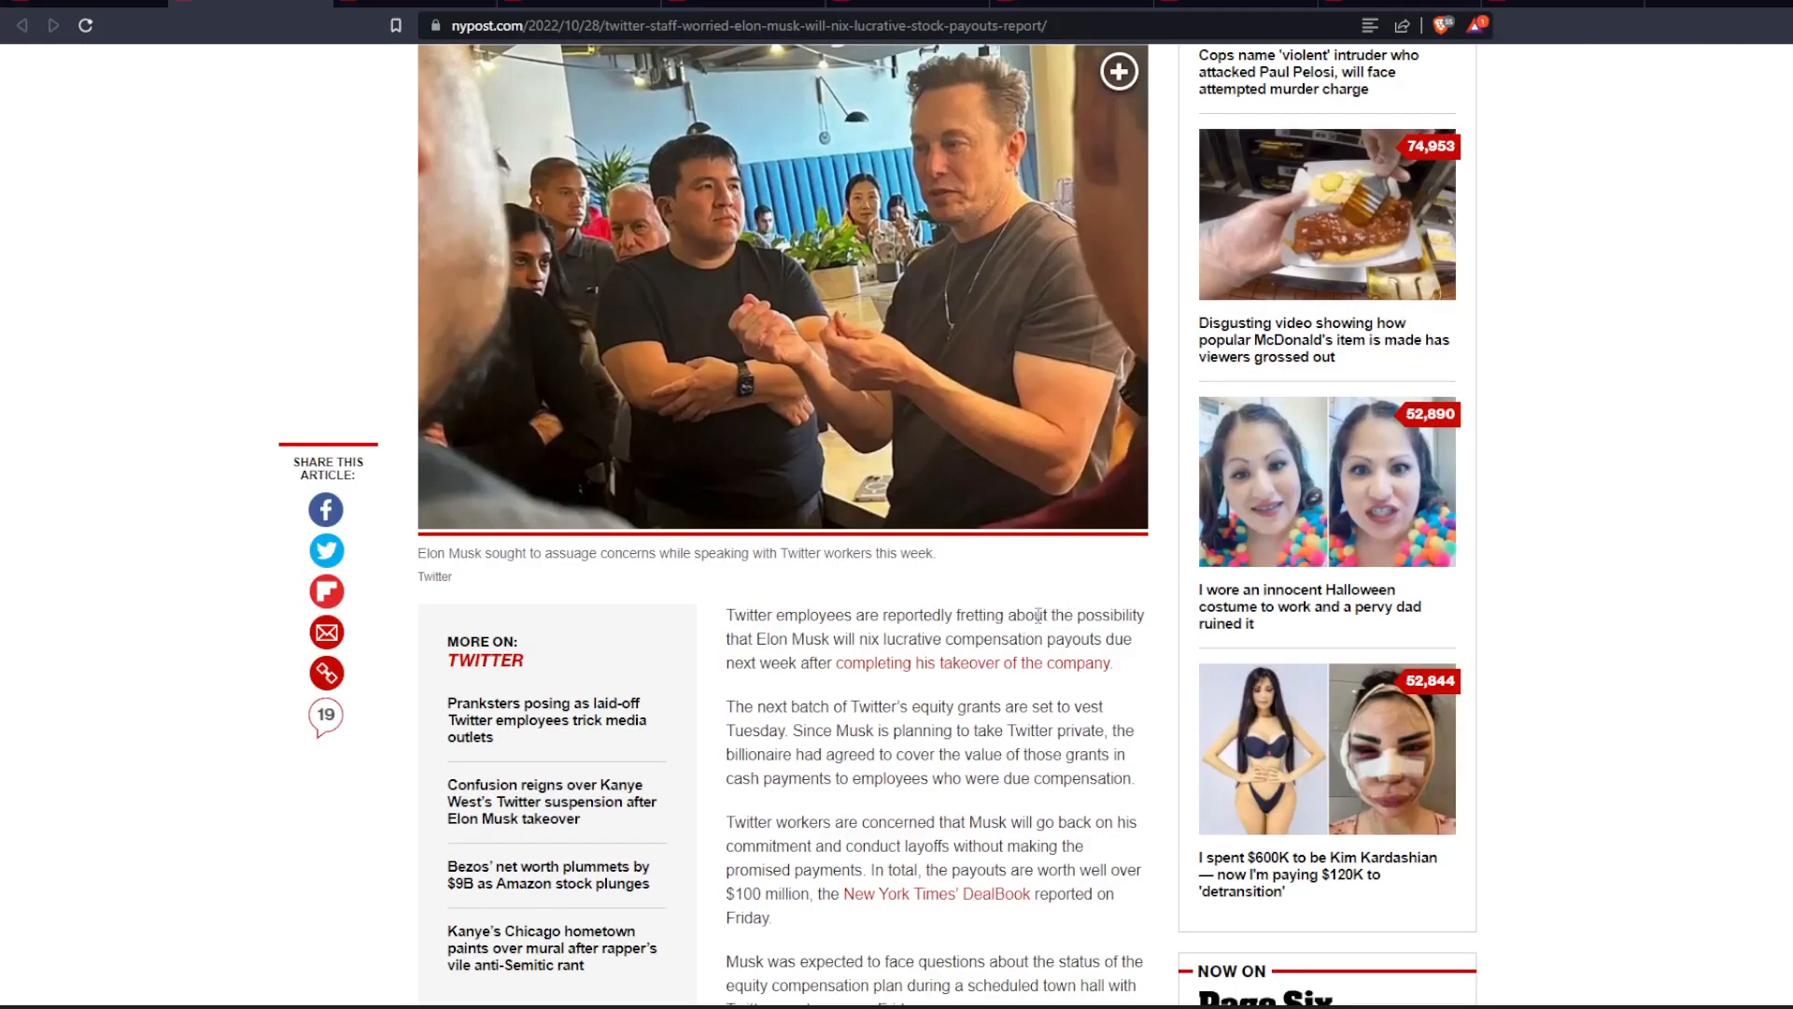
mouse_move(918, 641)
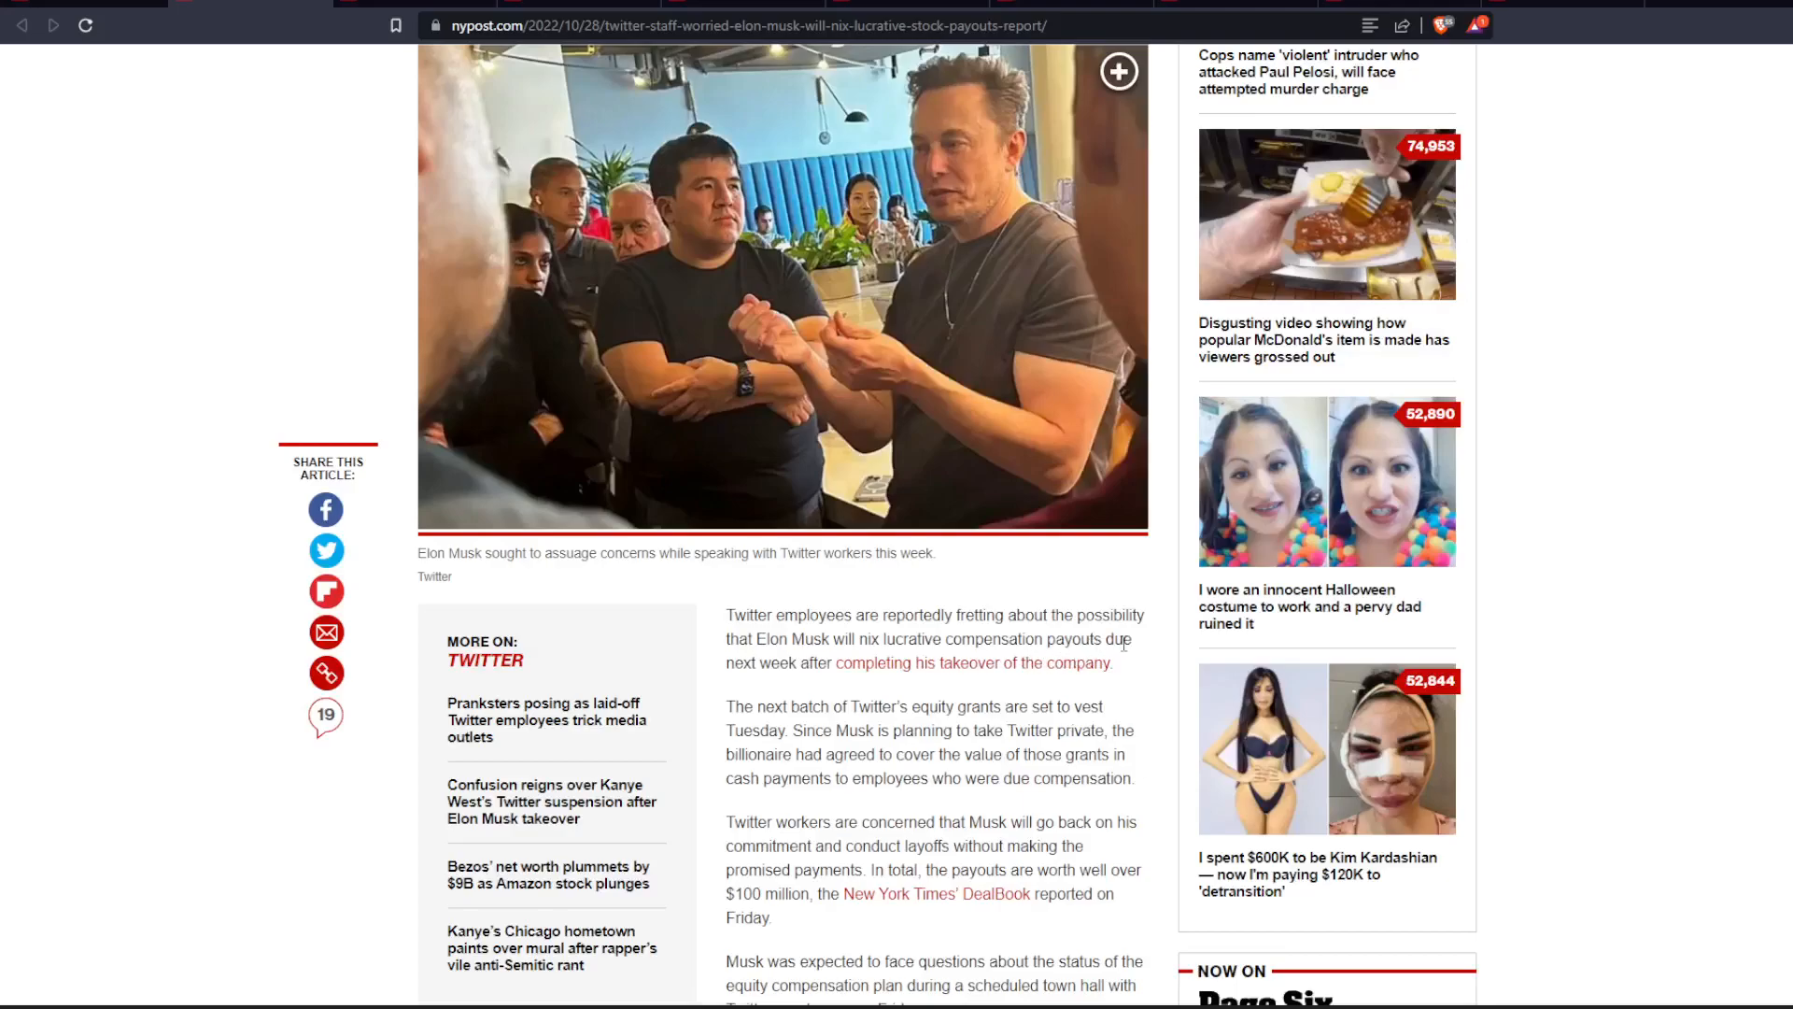
mouse_move(1148, 688)
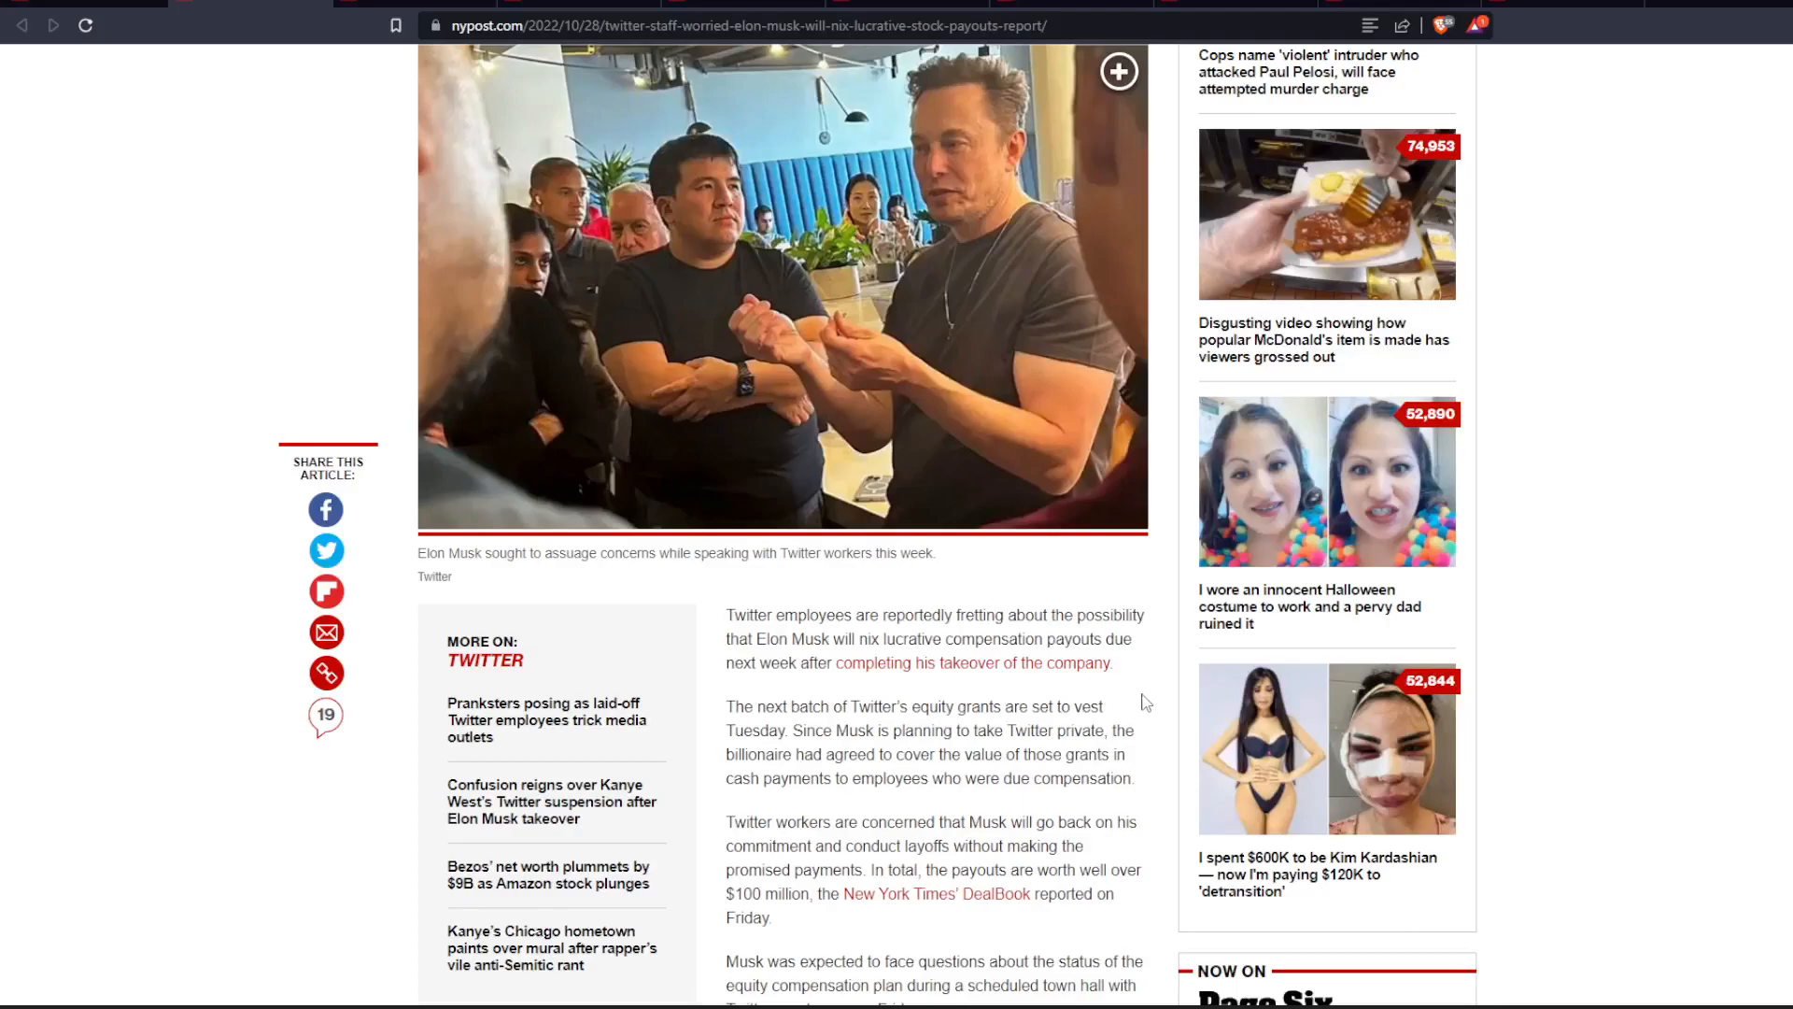
mouse_move(1117, 734)
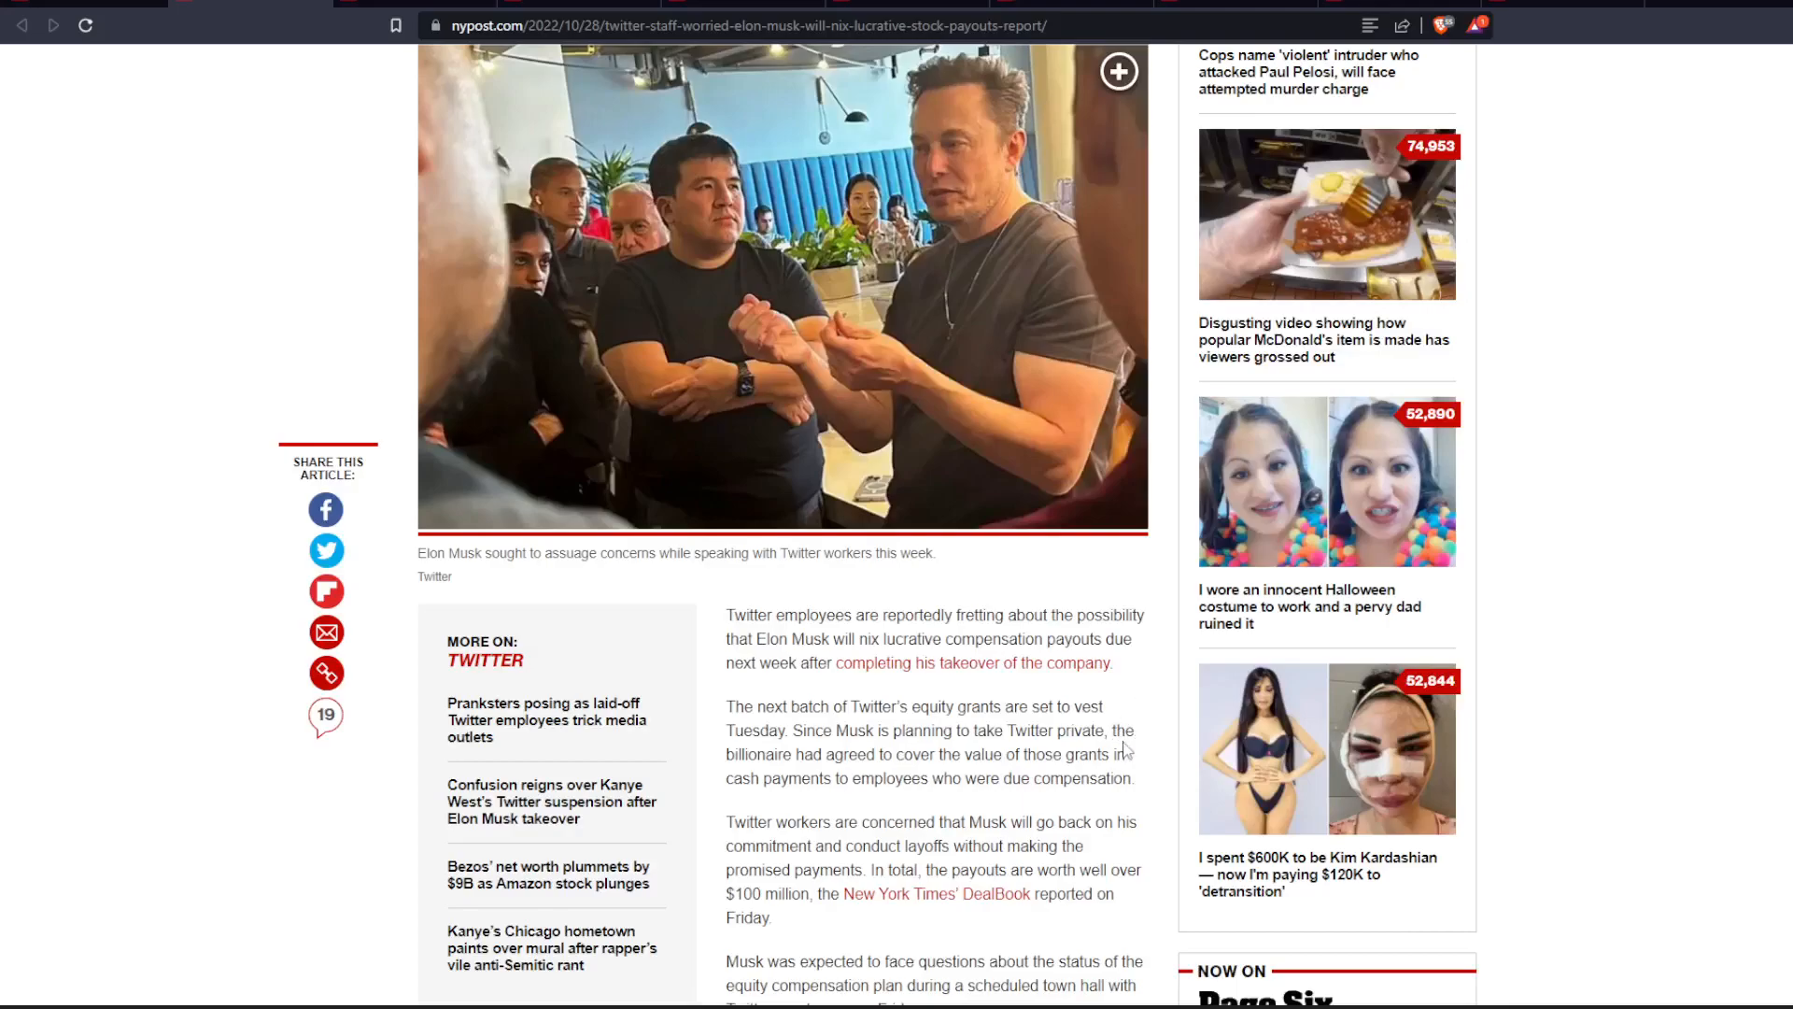
mouse_move(1144, 774)
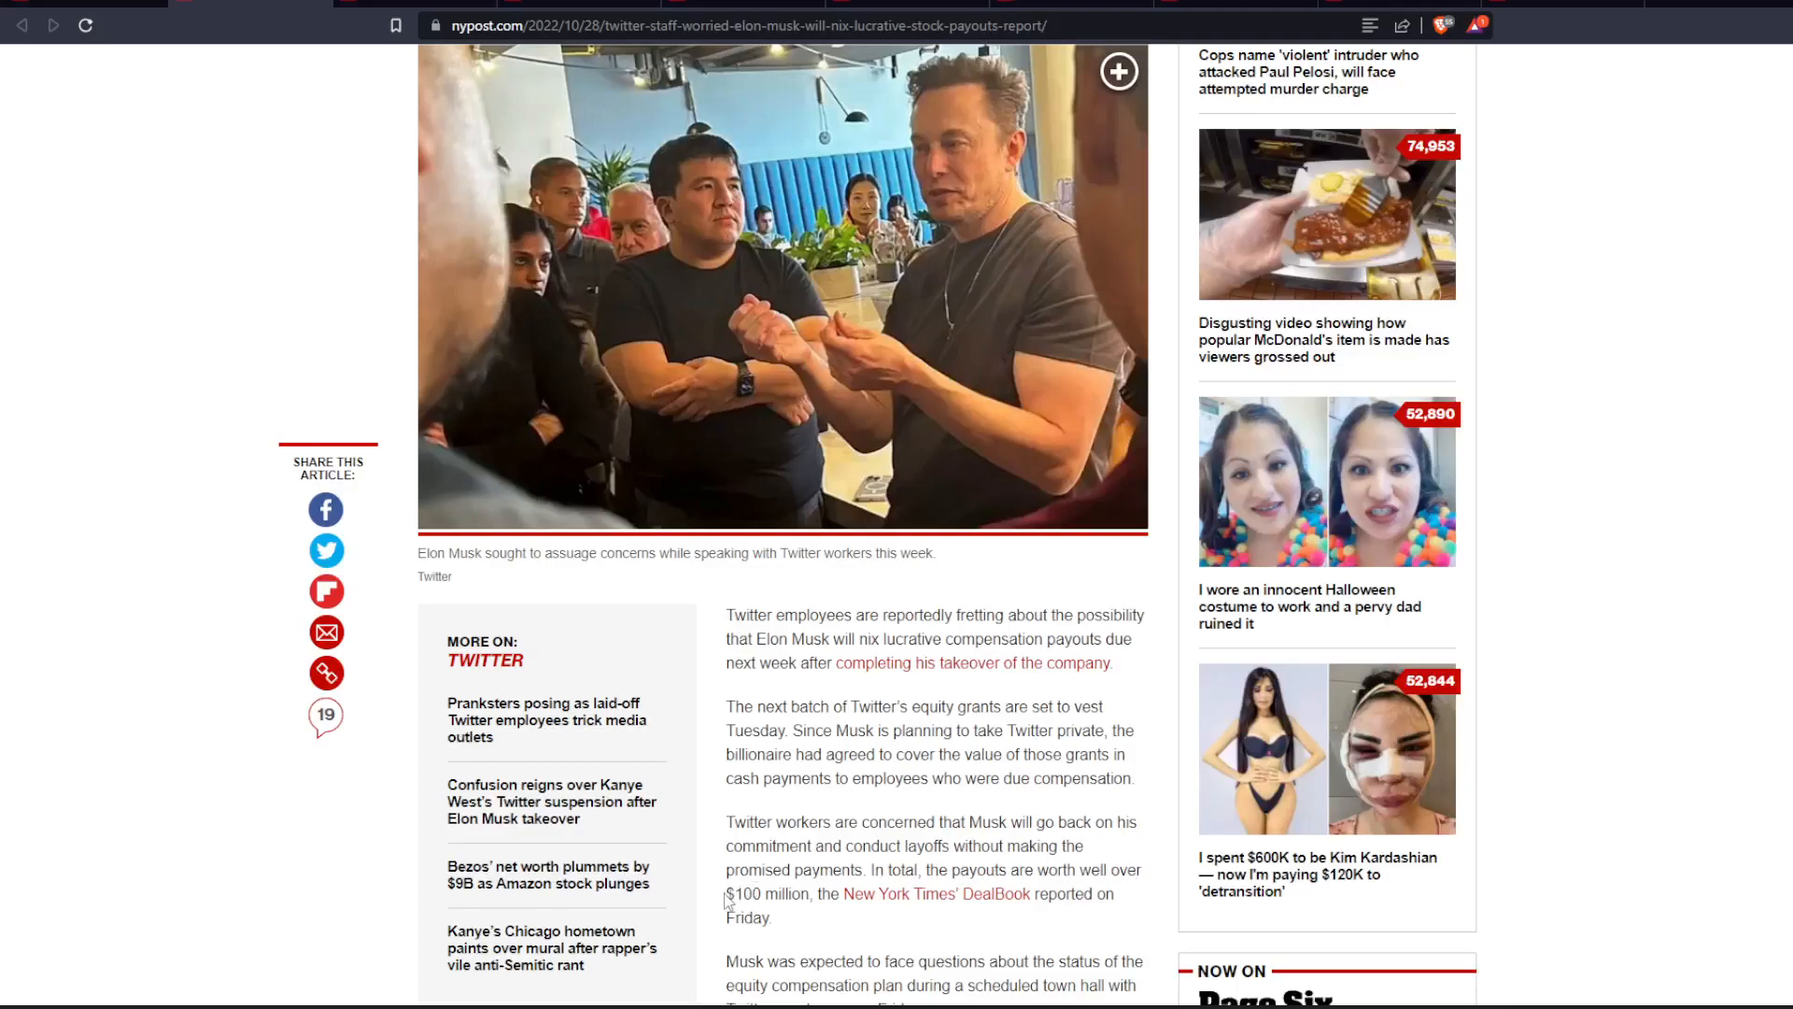
double_click(765, 893)
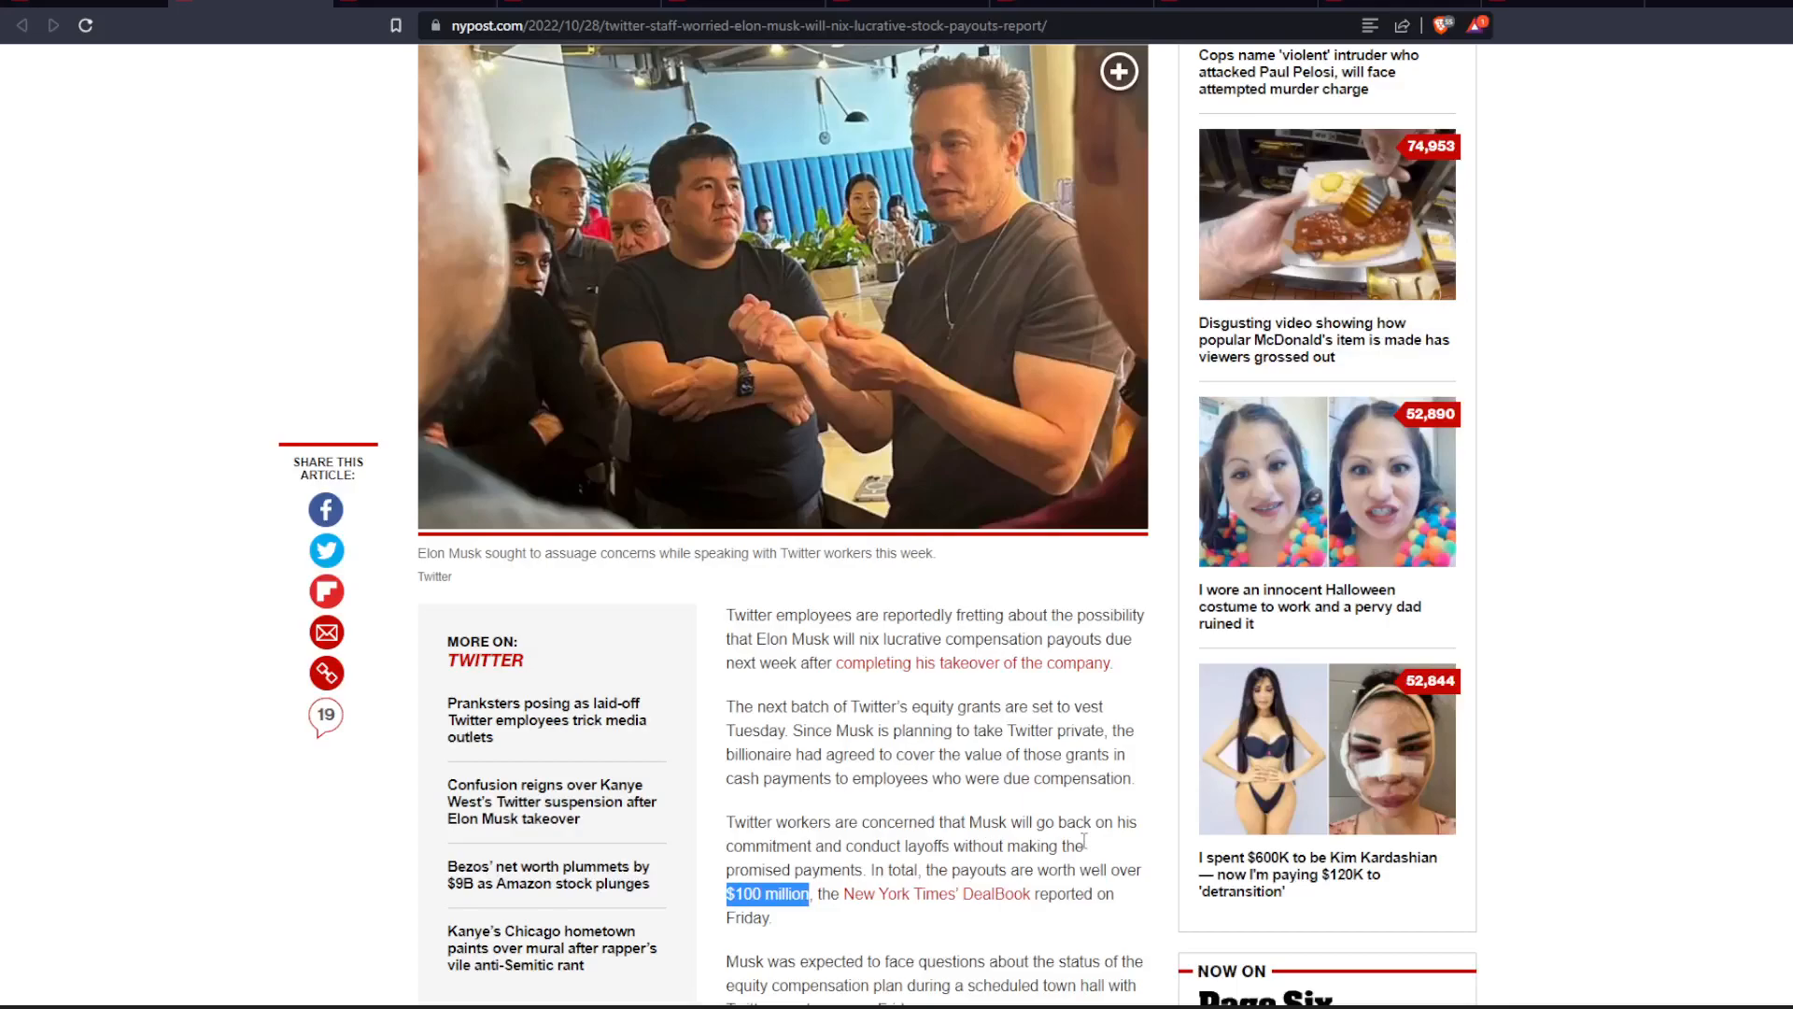
click(1096, 844)
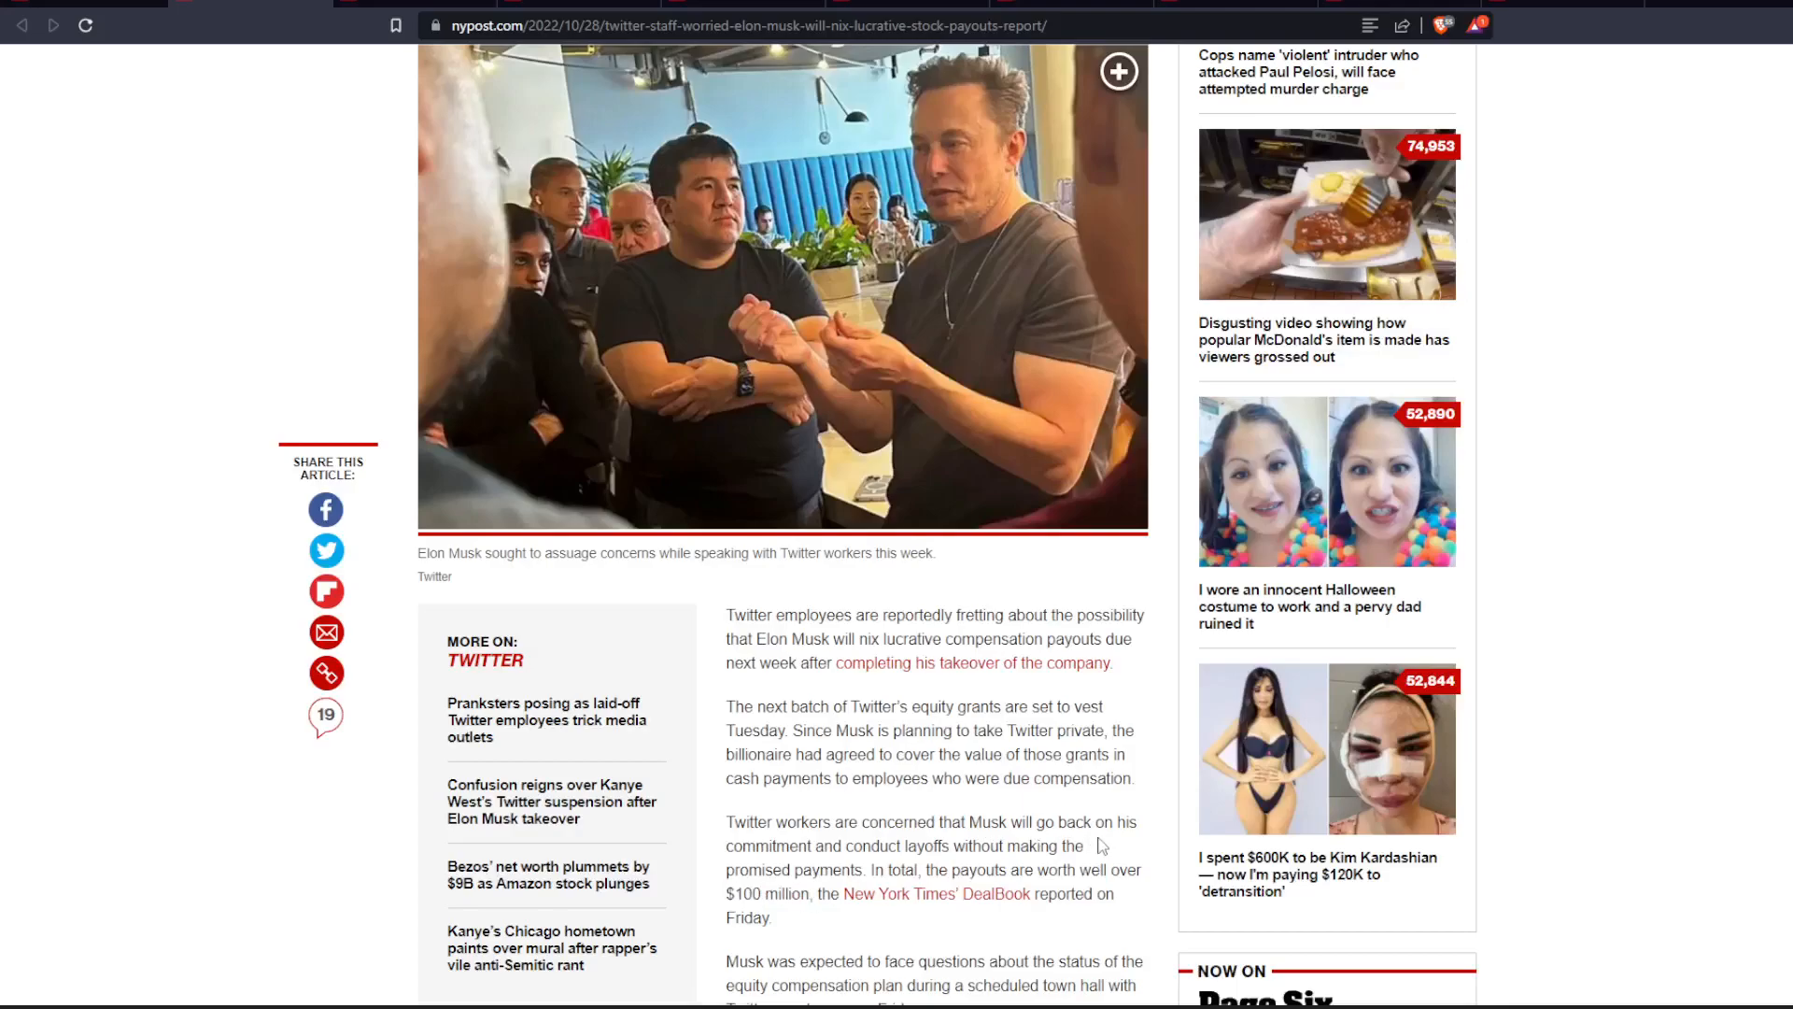
mouse_move(1109, 926)
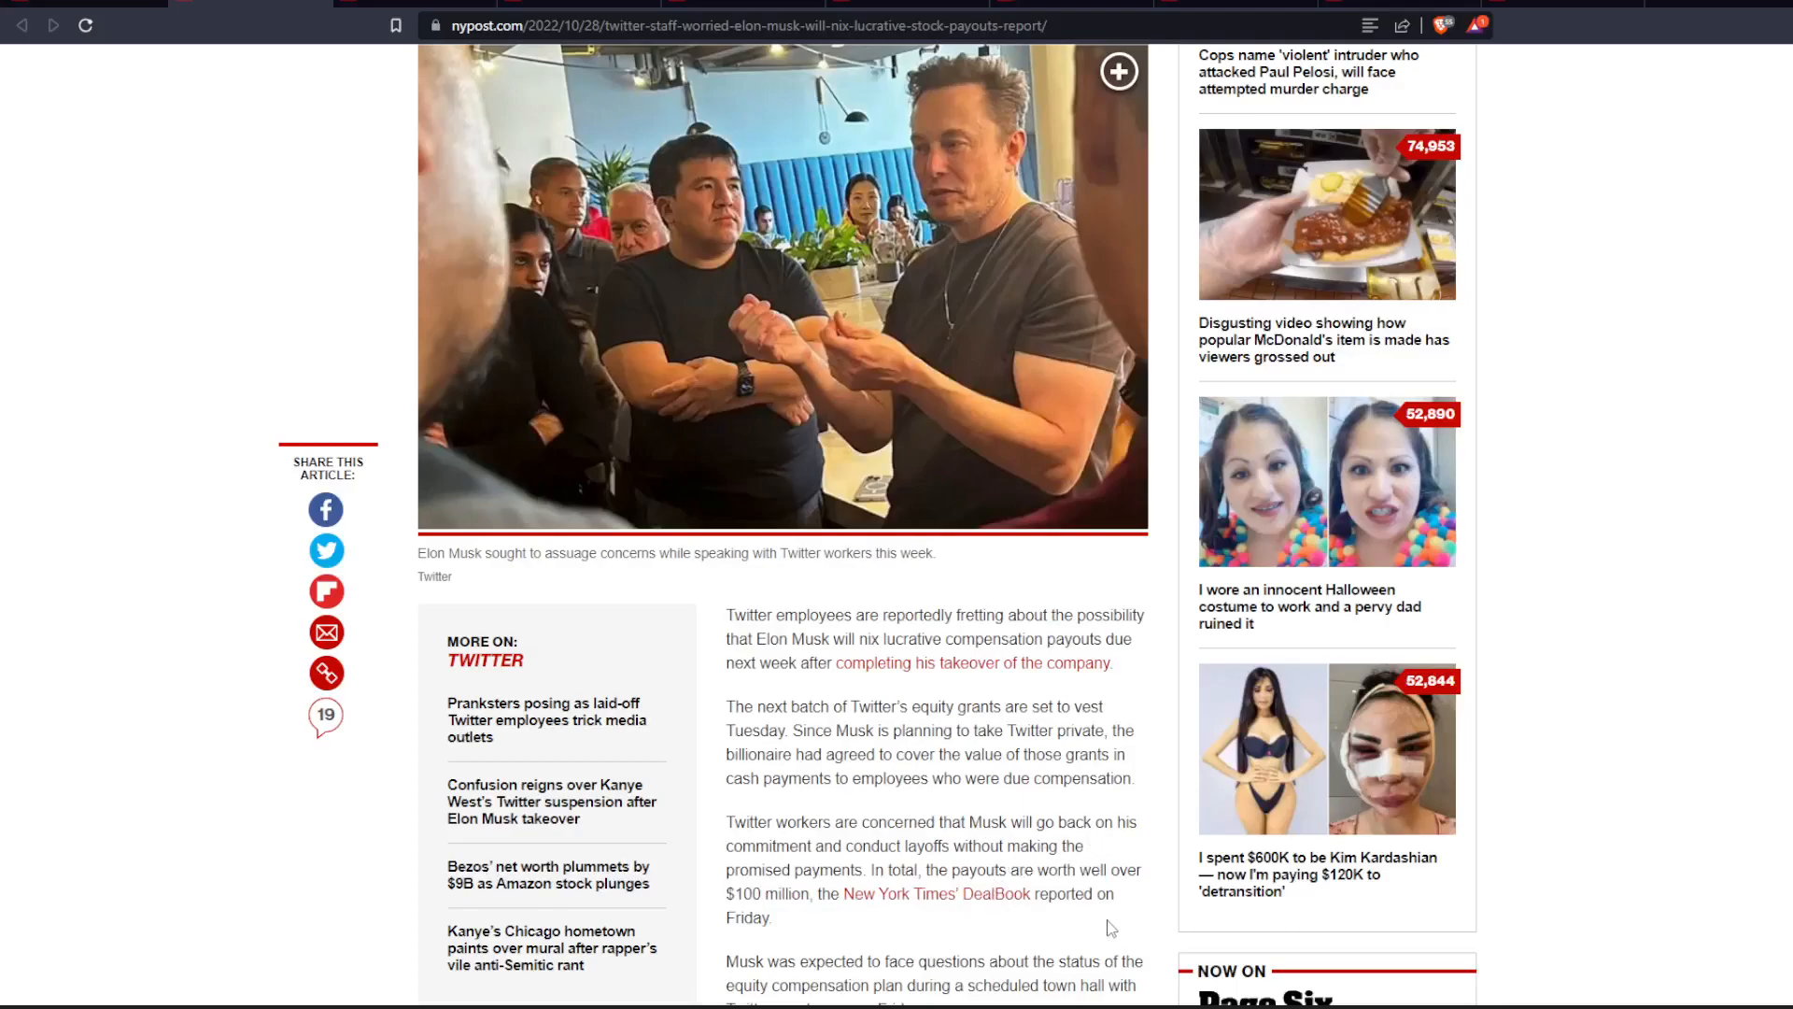
Scroll to the Post's request for comment and the 75% workforce cut paragraph
scroll(down, 3)
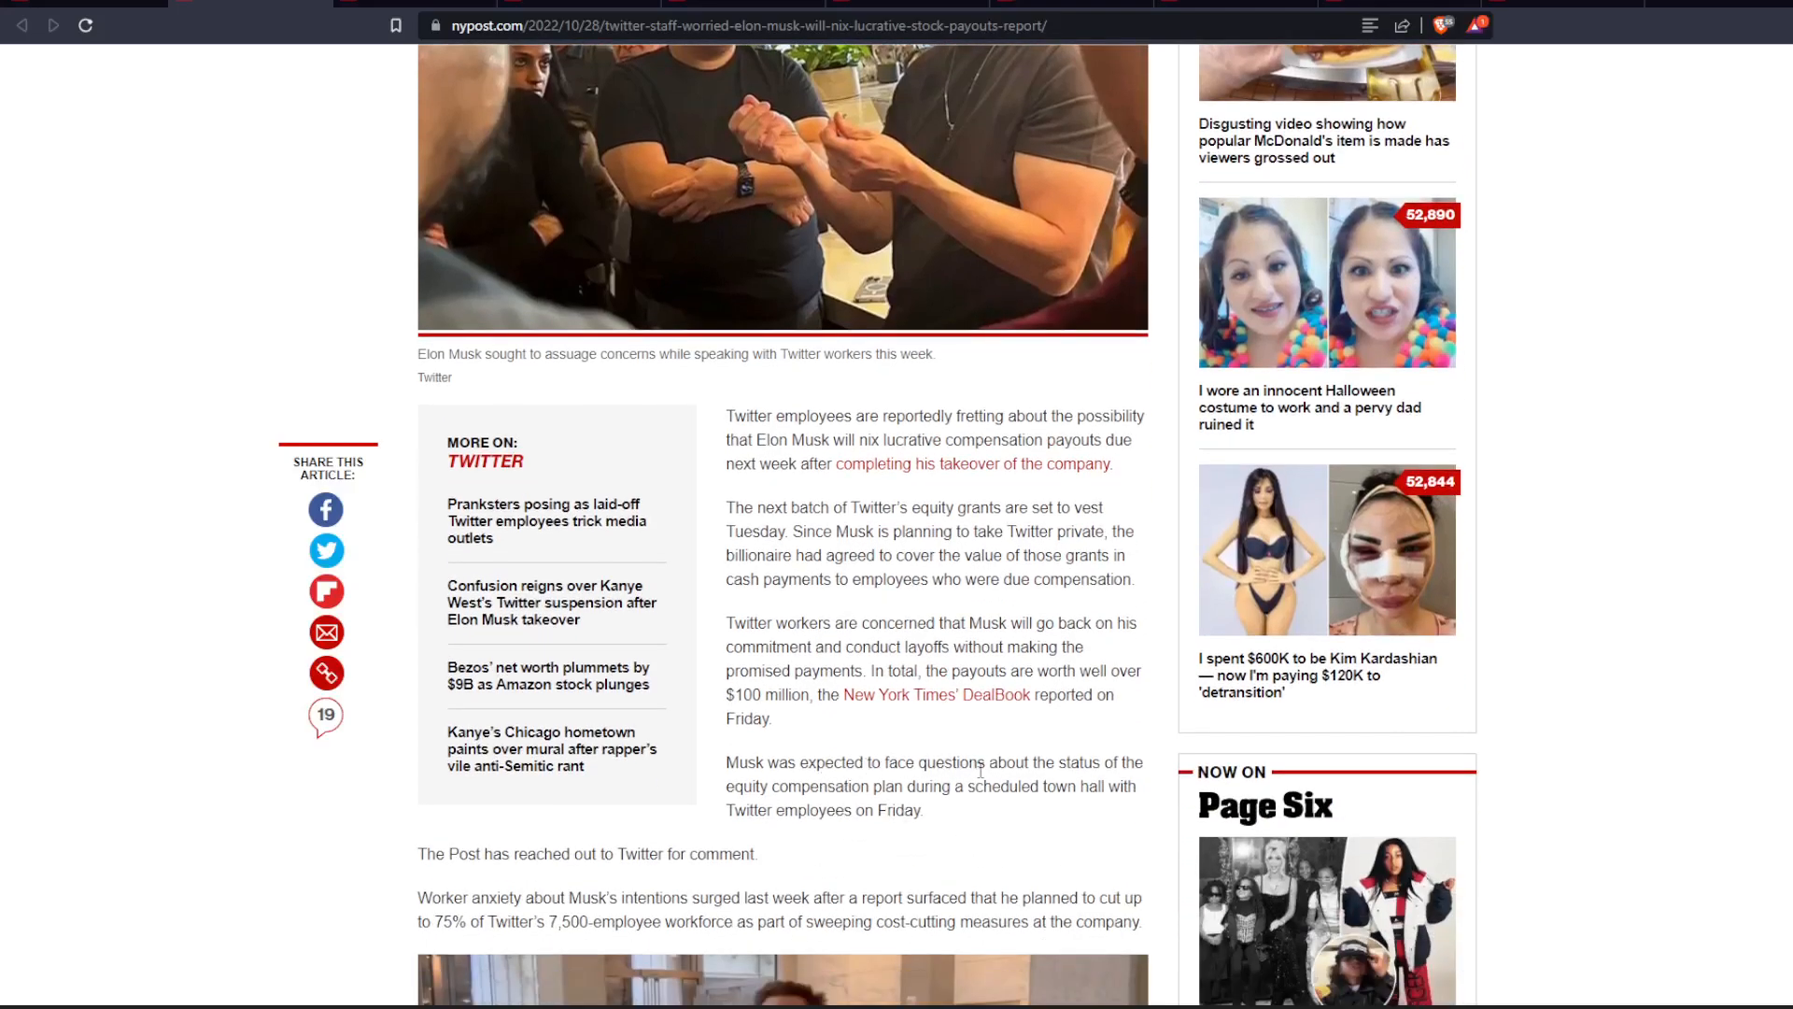
mouse_move(954, 810)
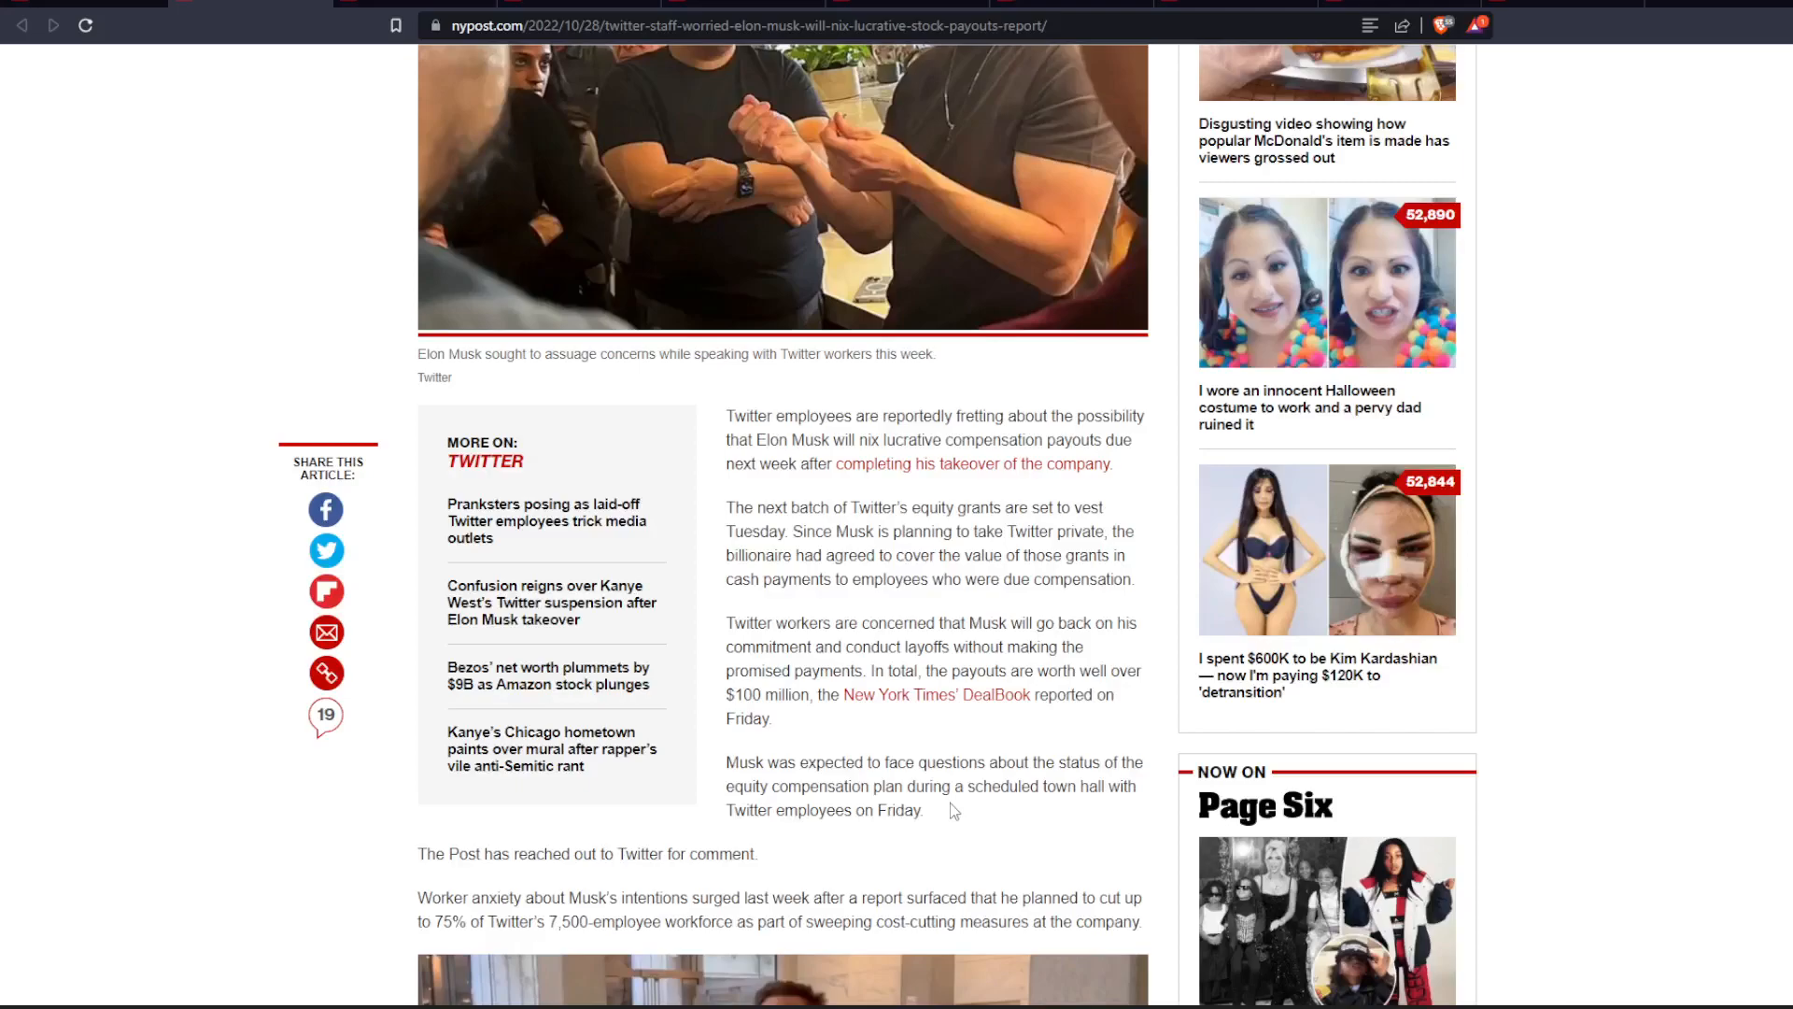
mouse_move(1055, 814)
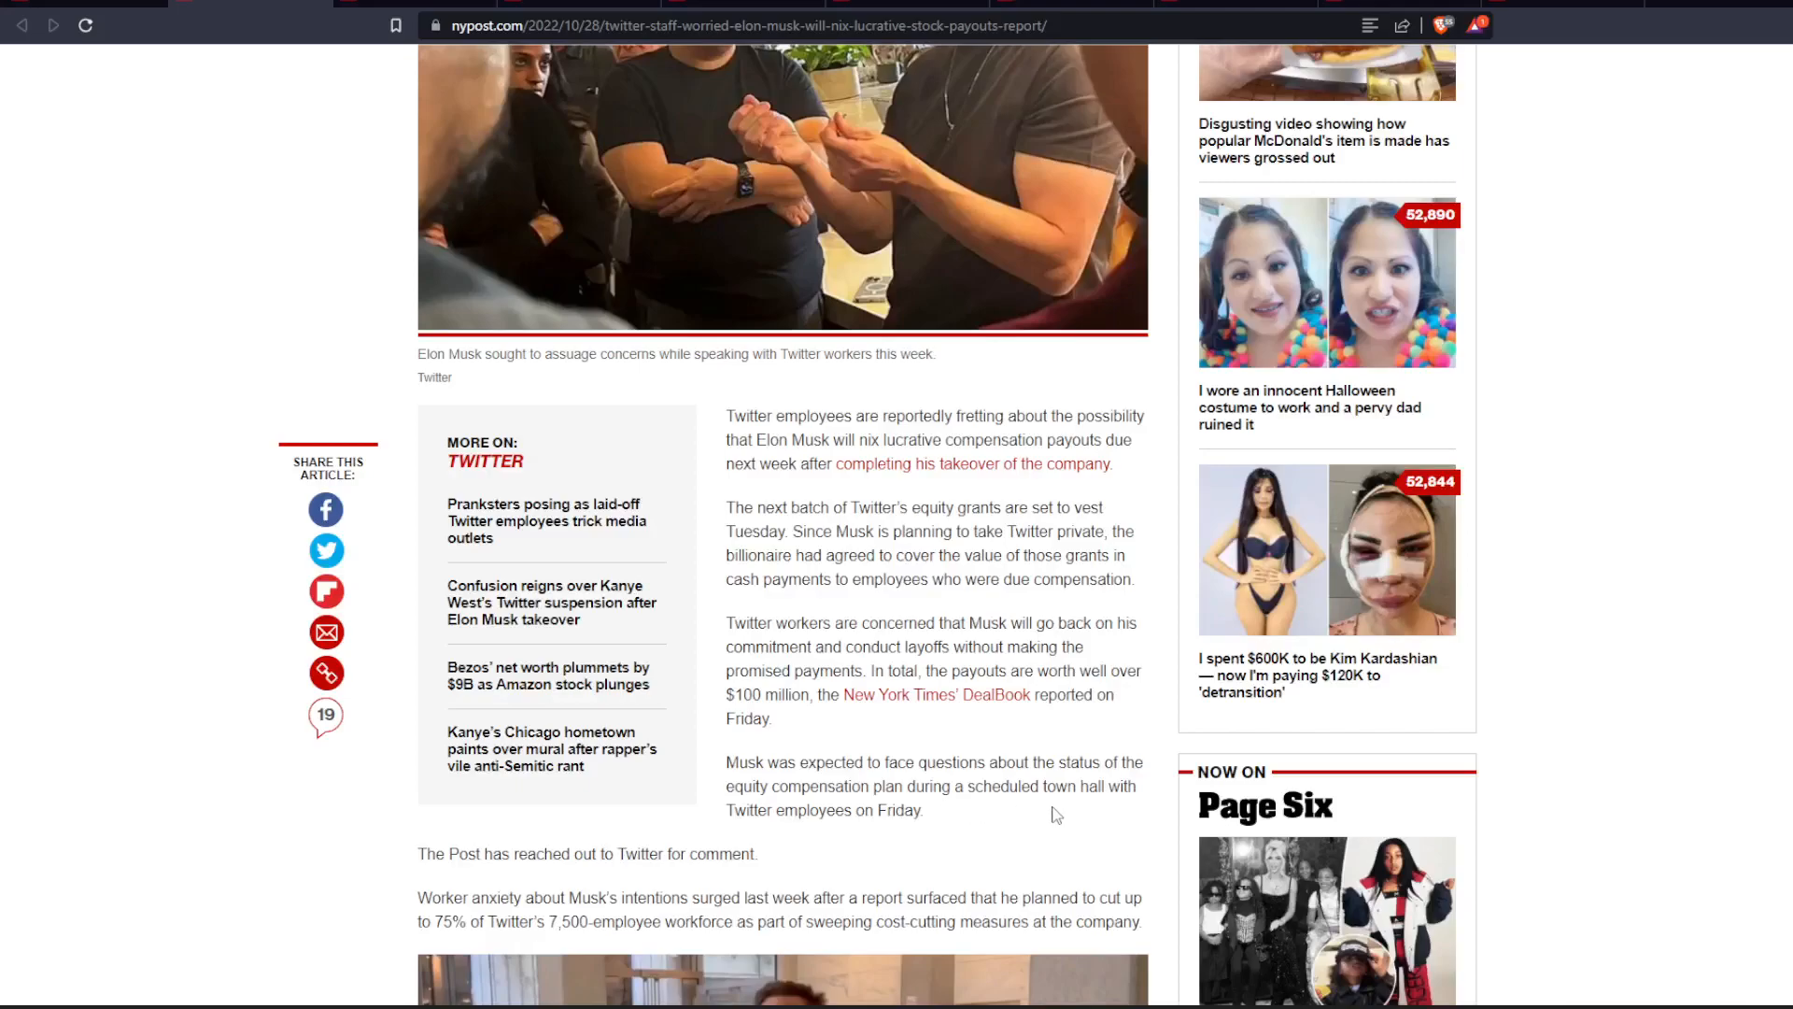
mouse_move(948, 829)
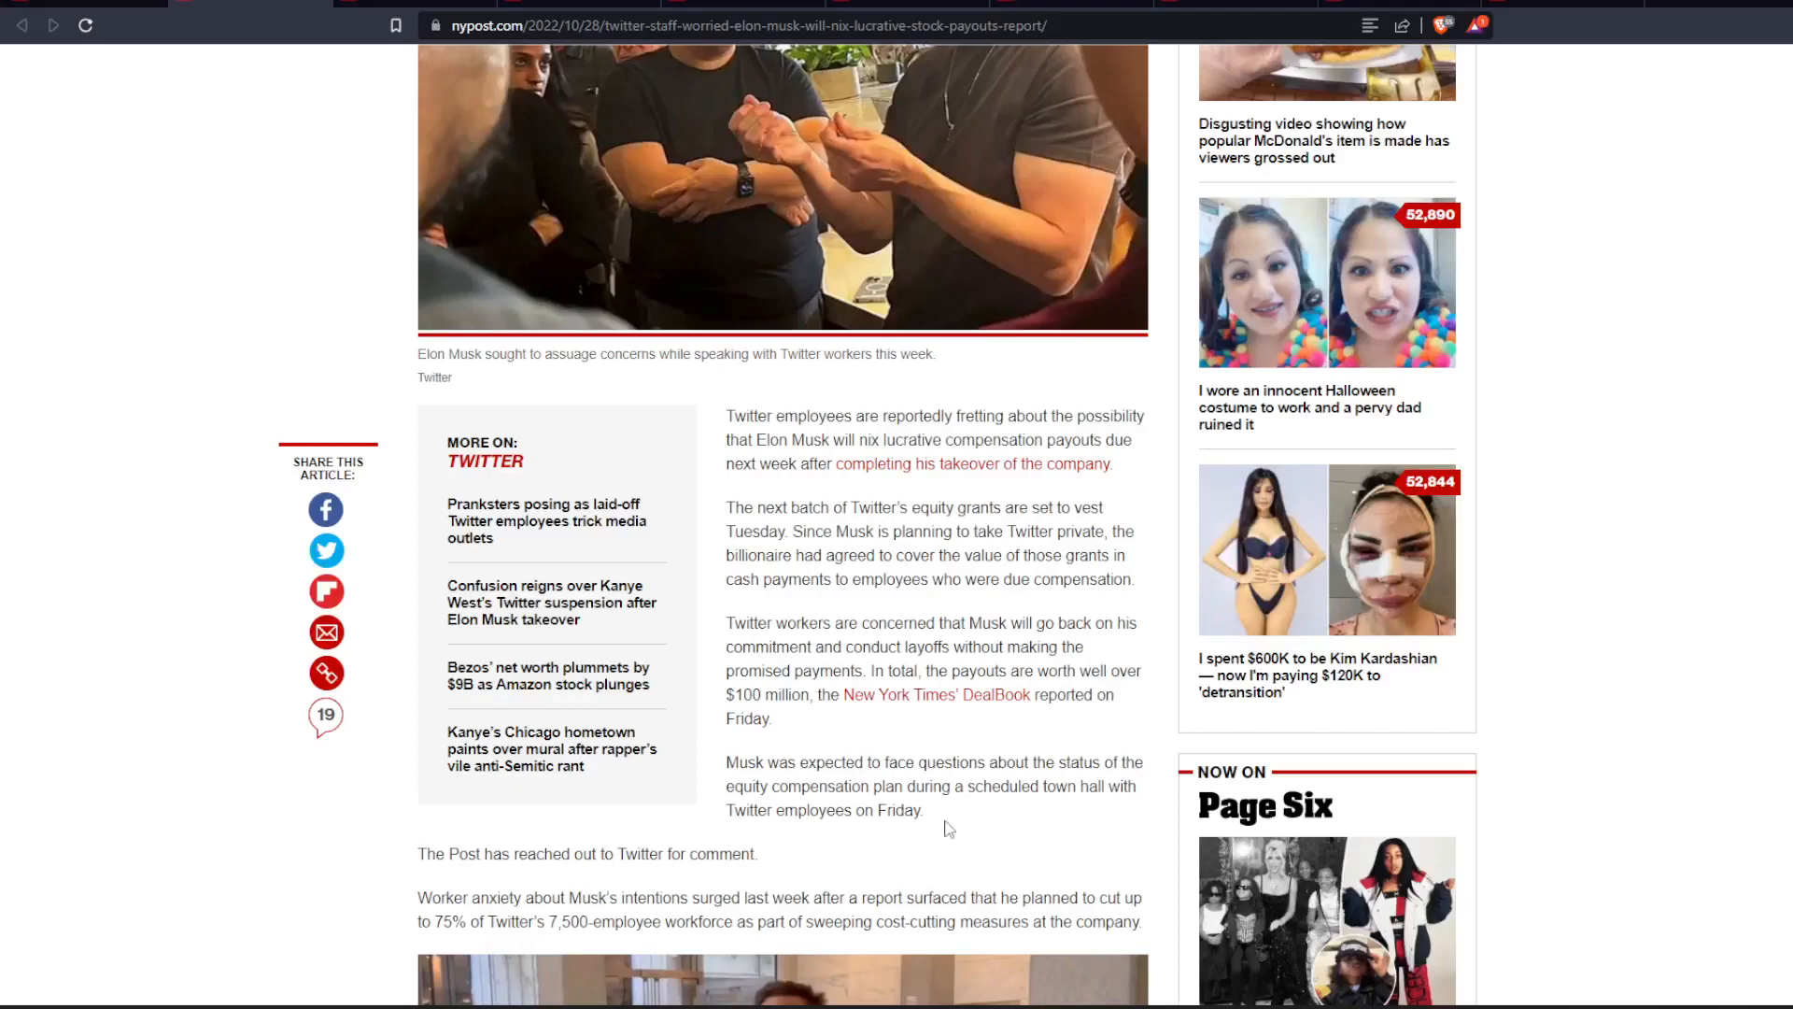
scroll(down, 3)
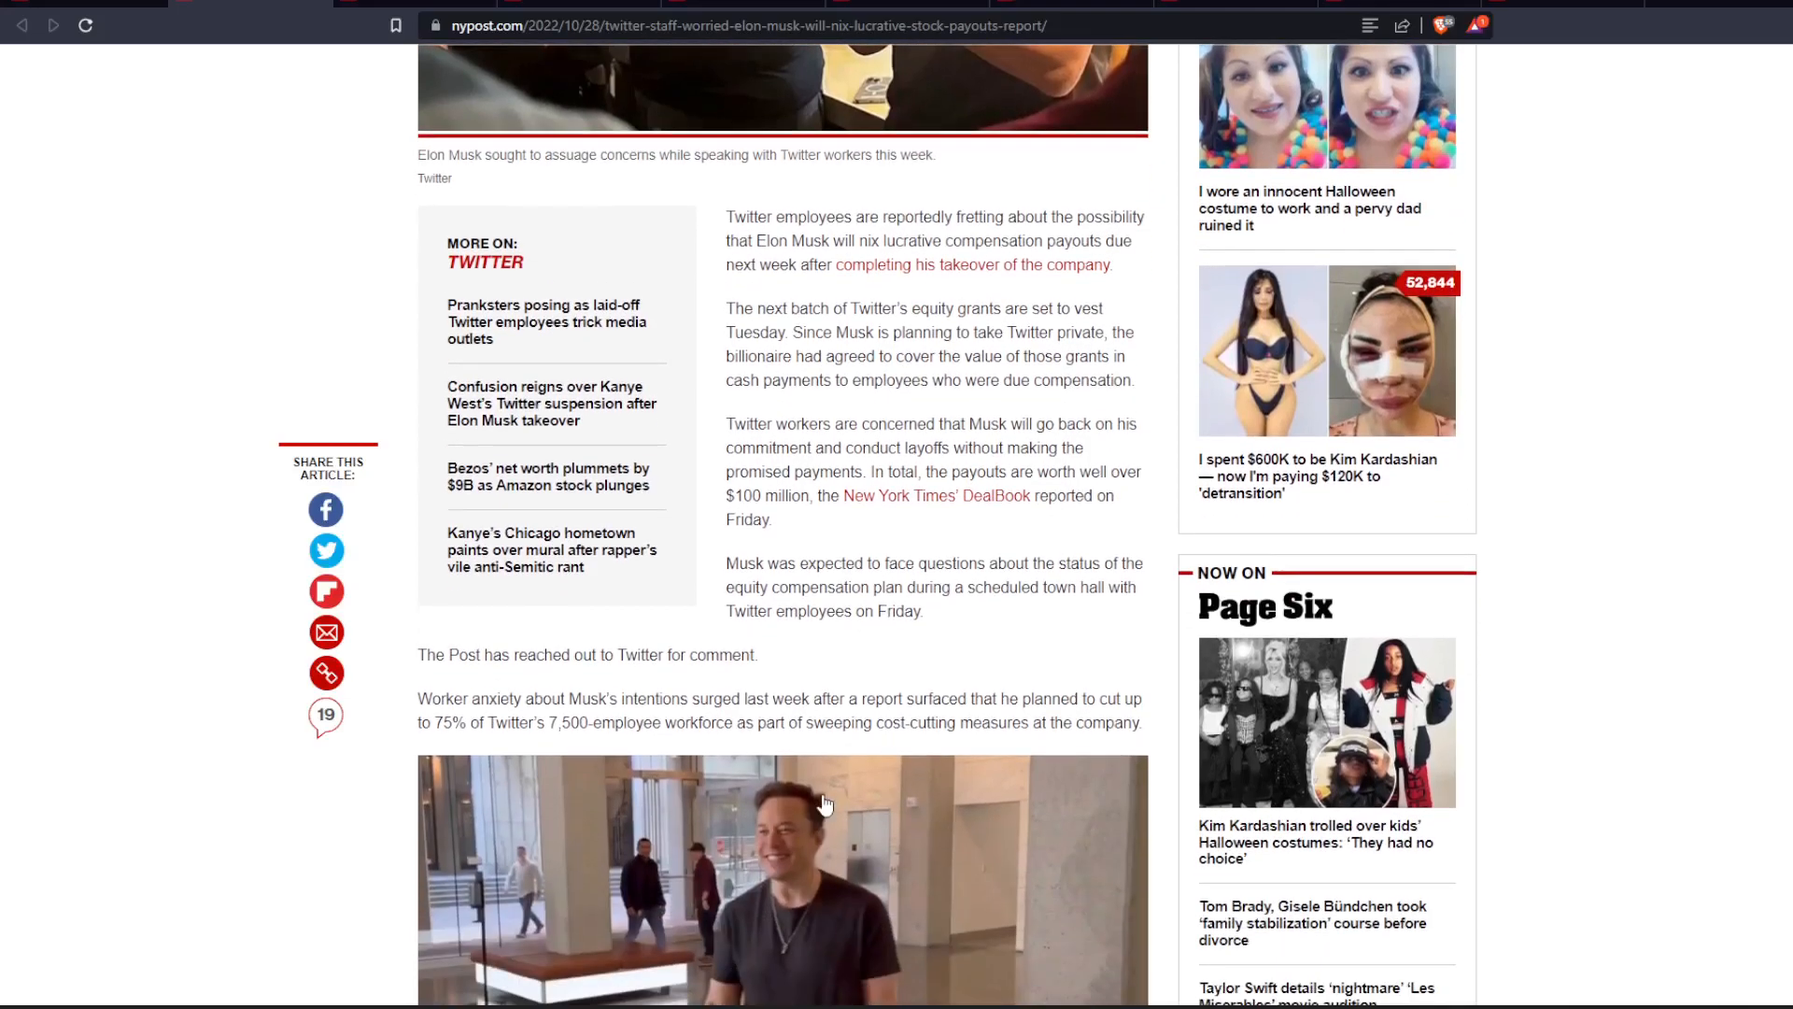
mouse_move(727, 683)
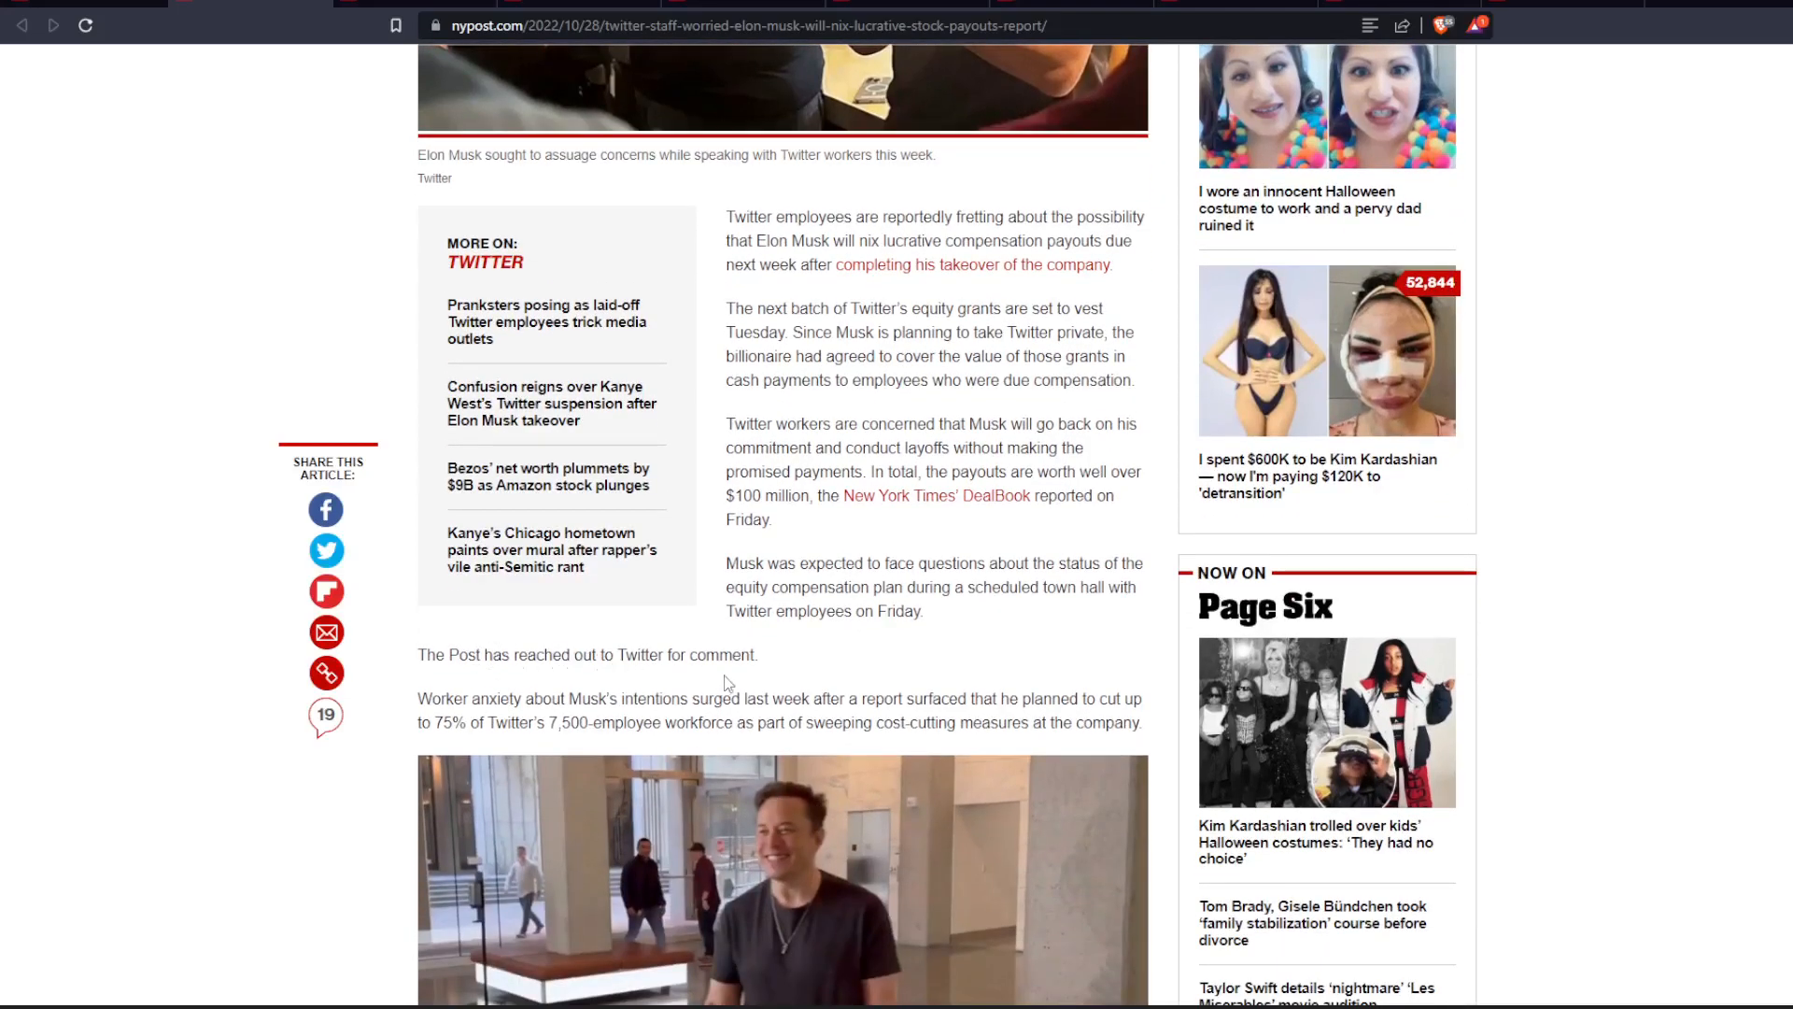
mouse_move(520, 698)
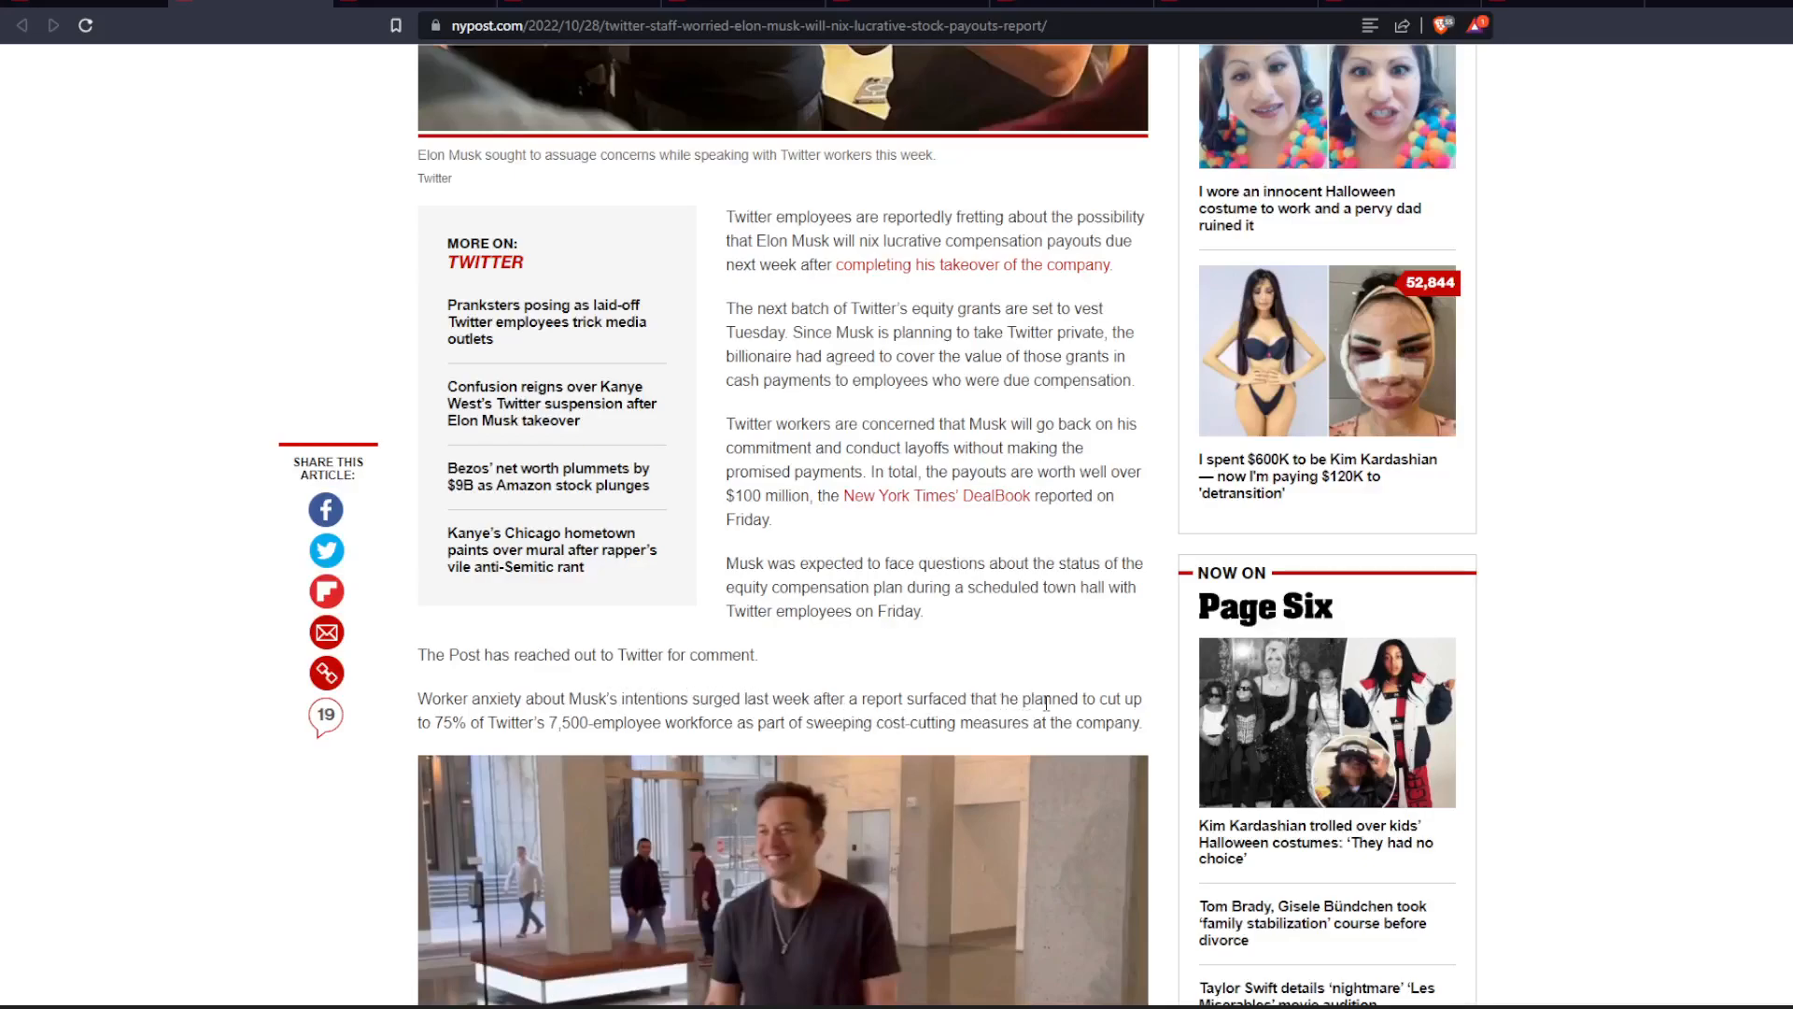
mouse_move(477, 739)
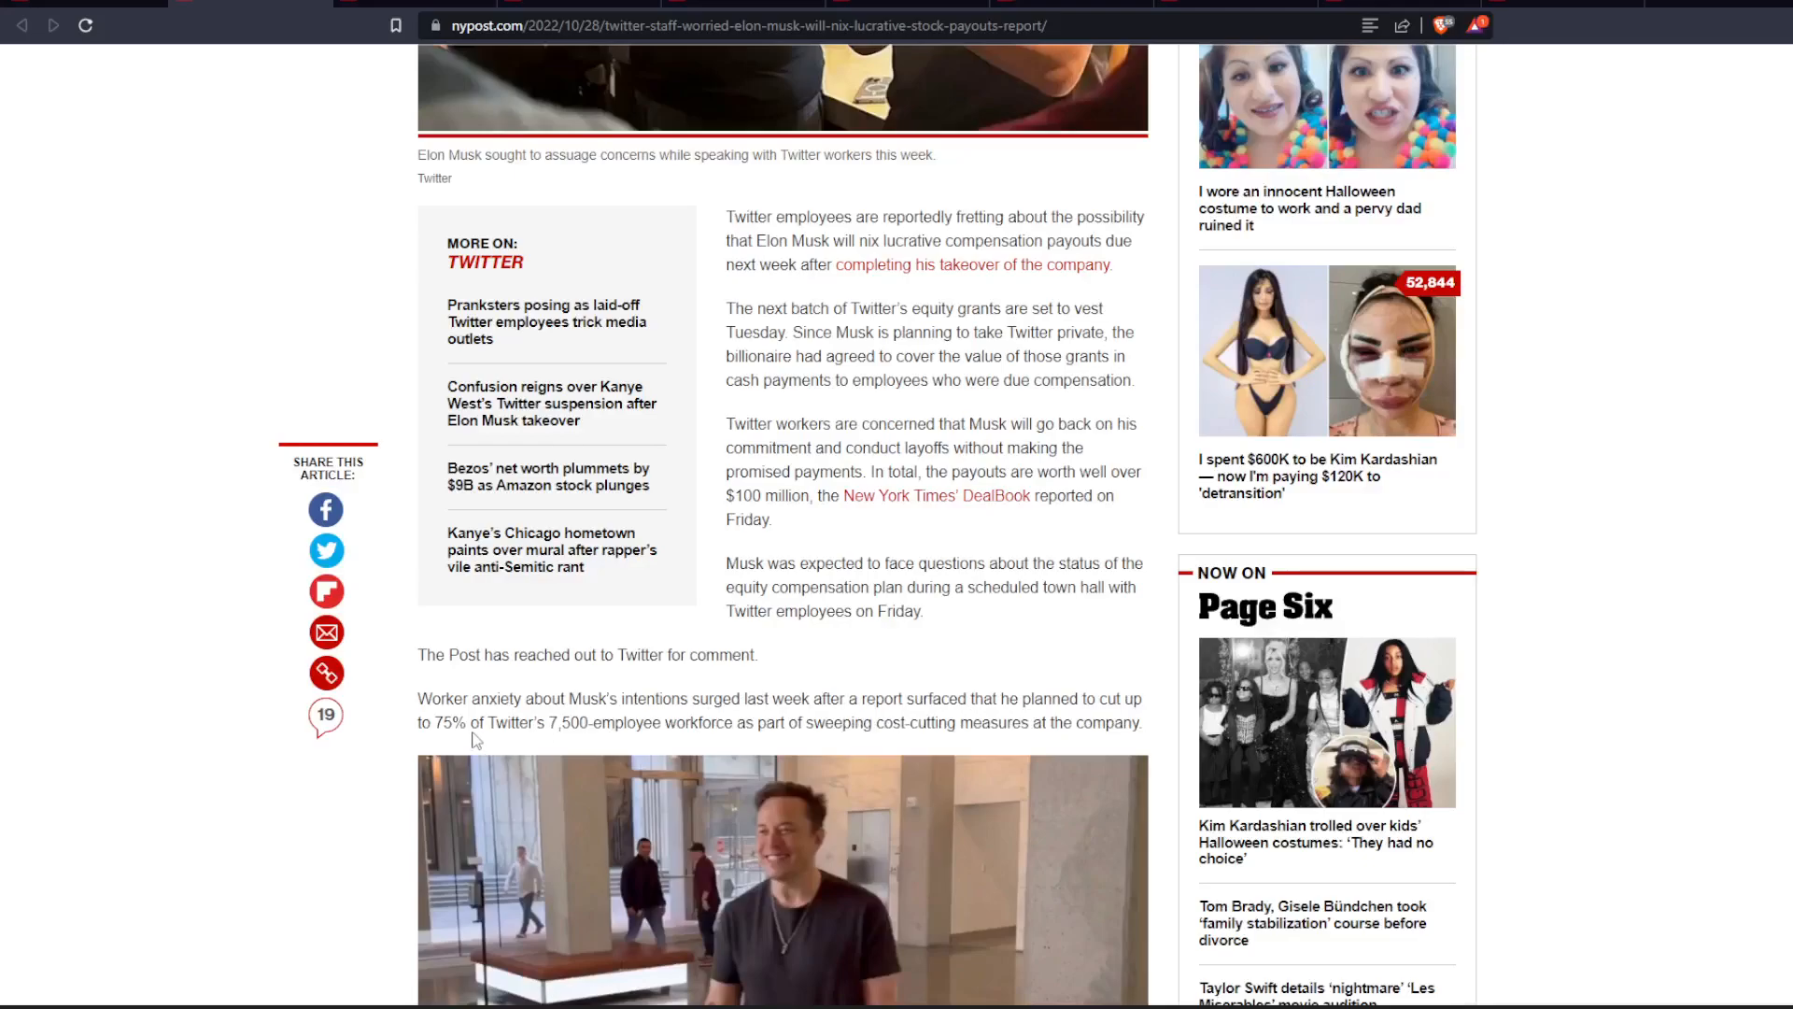
mouse_move(606, 744)
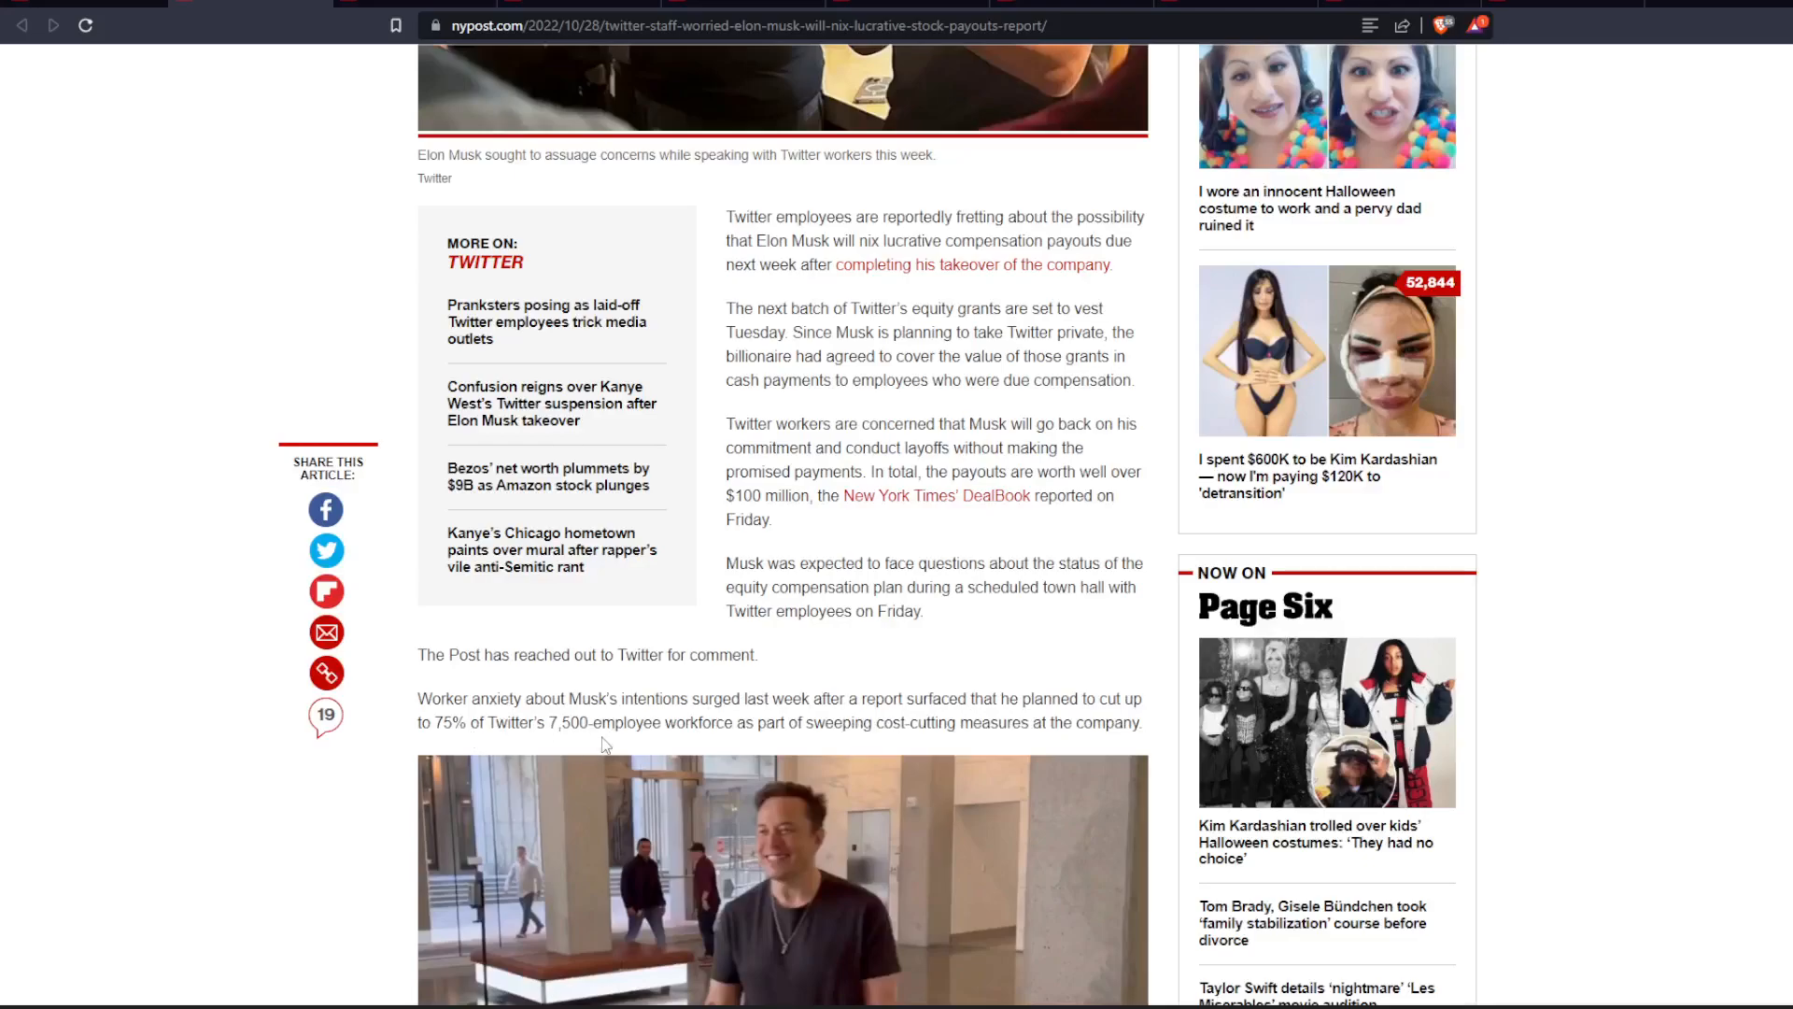
mouse_move(736, 745)
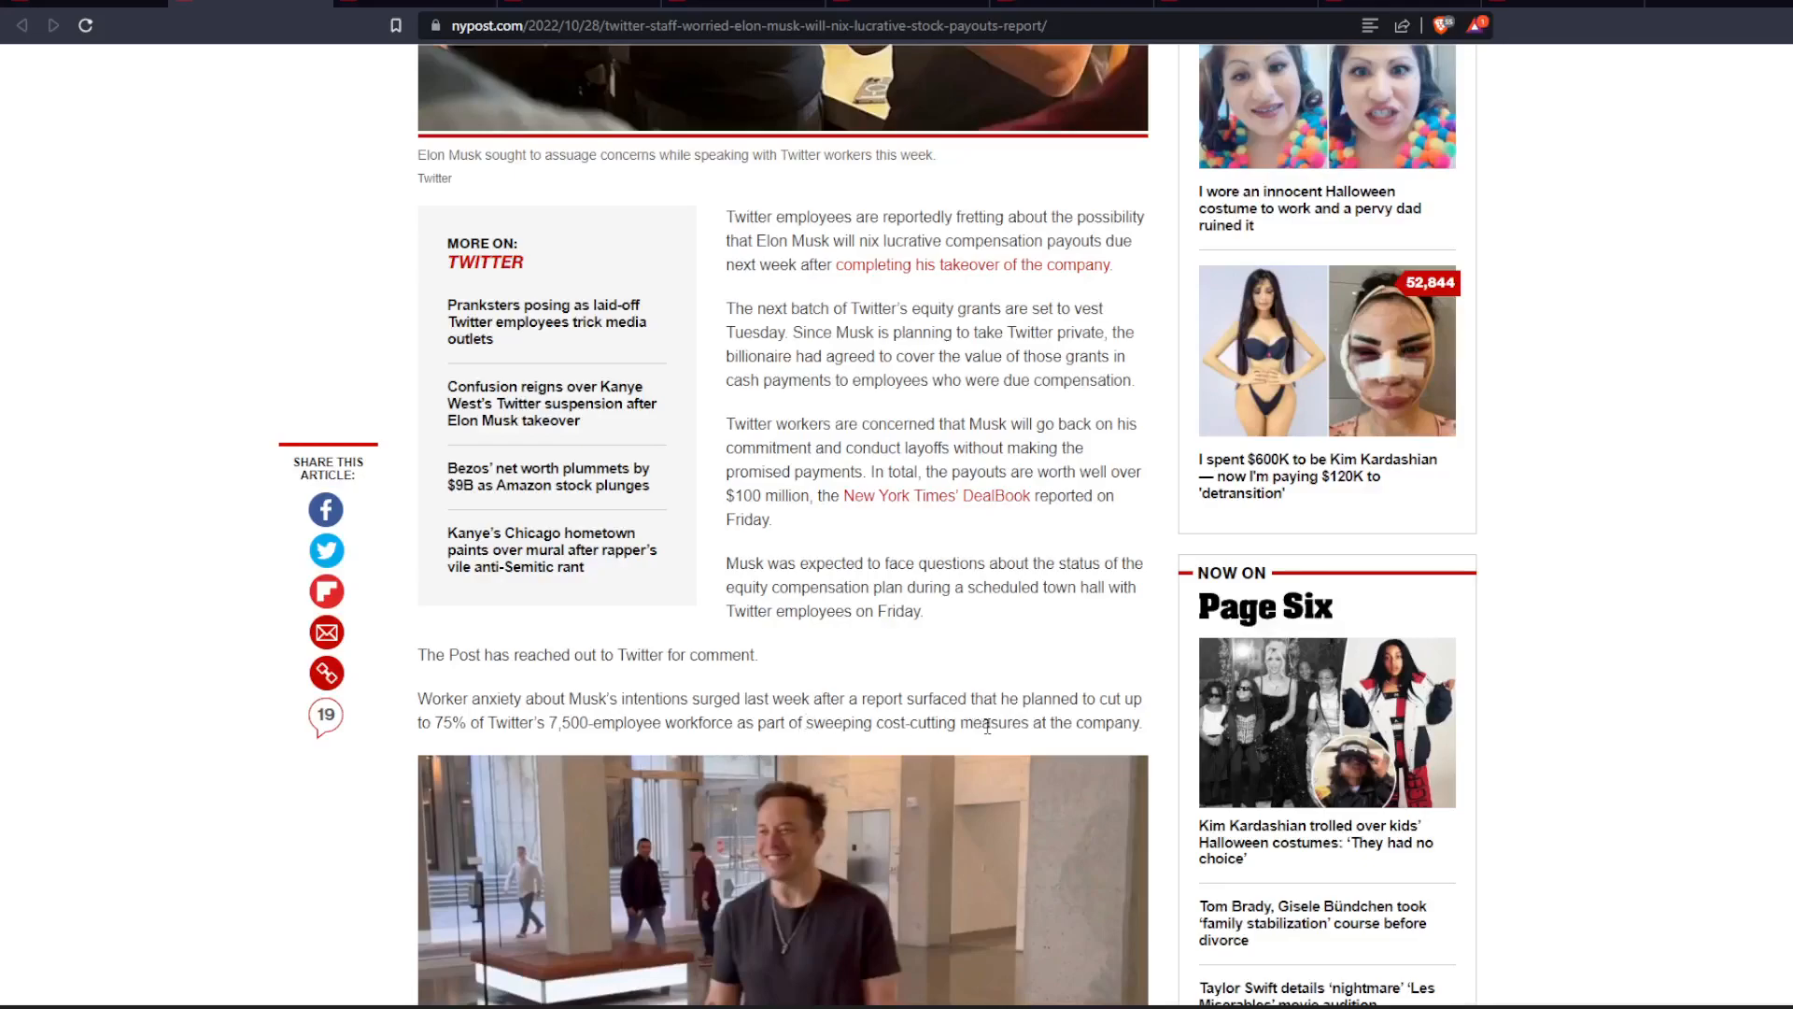
mouse_move(1181, 692)
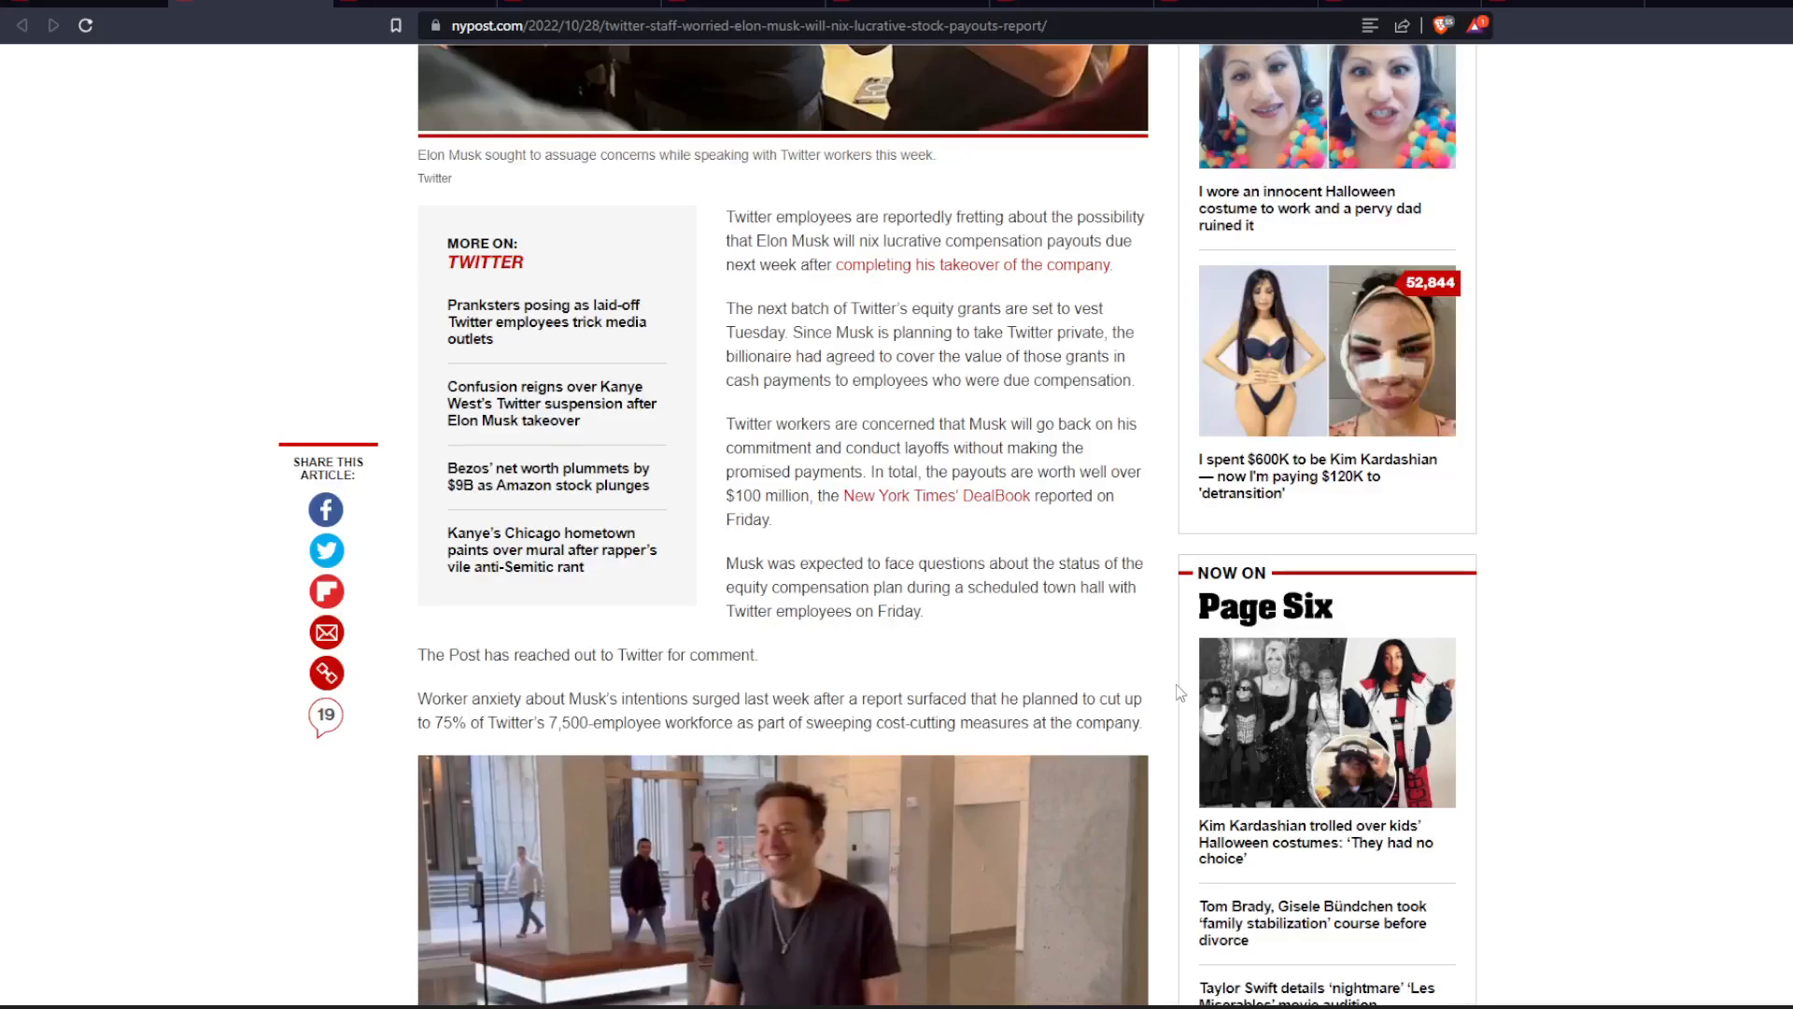
mouse_move(1157, 666)
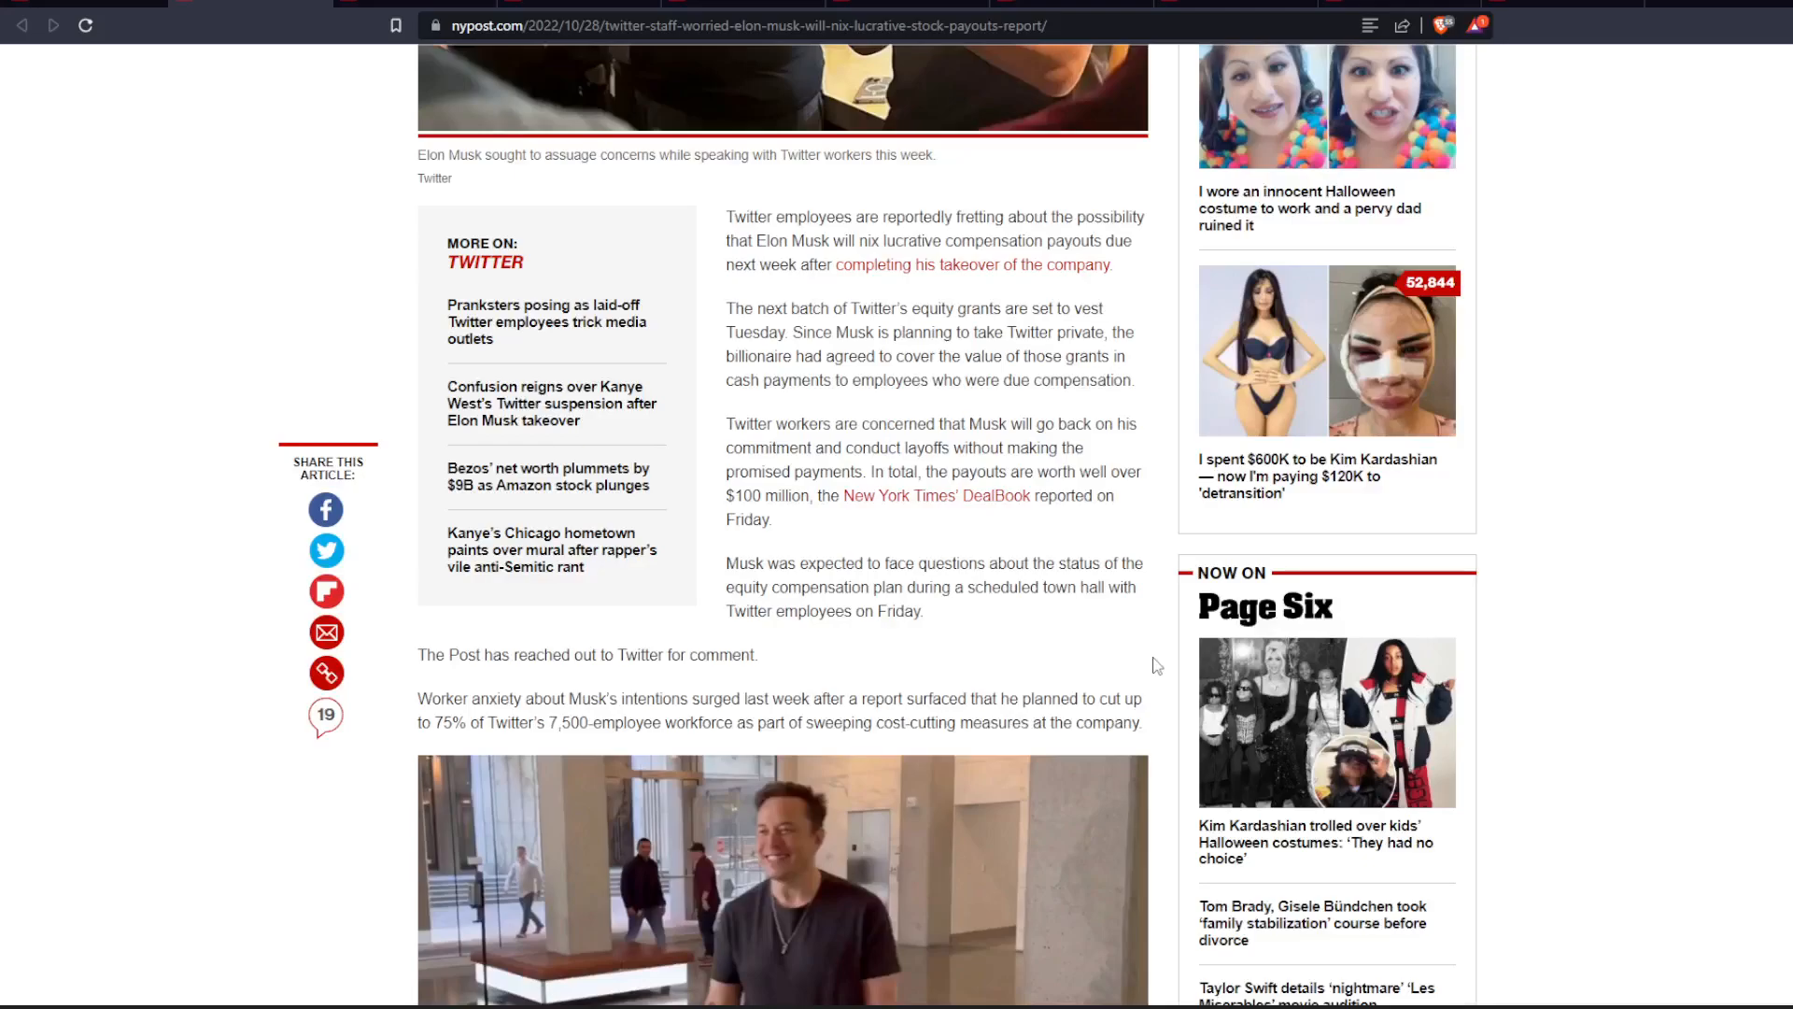
Scroll past the sink photo and Bloomberg paragraph to the crowded office photo
scroll(down, 3)
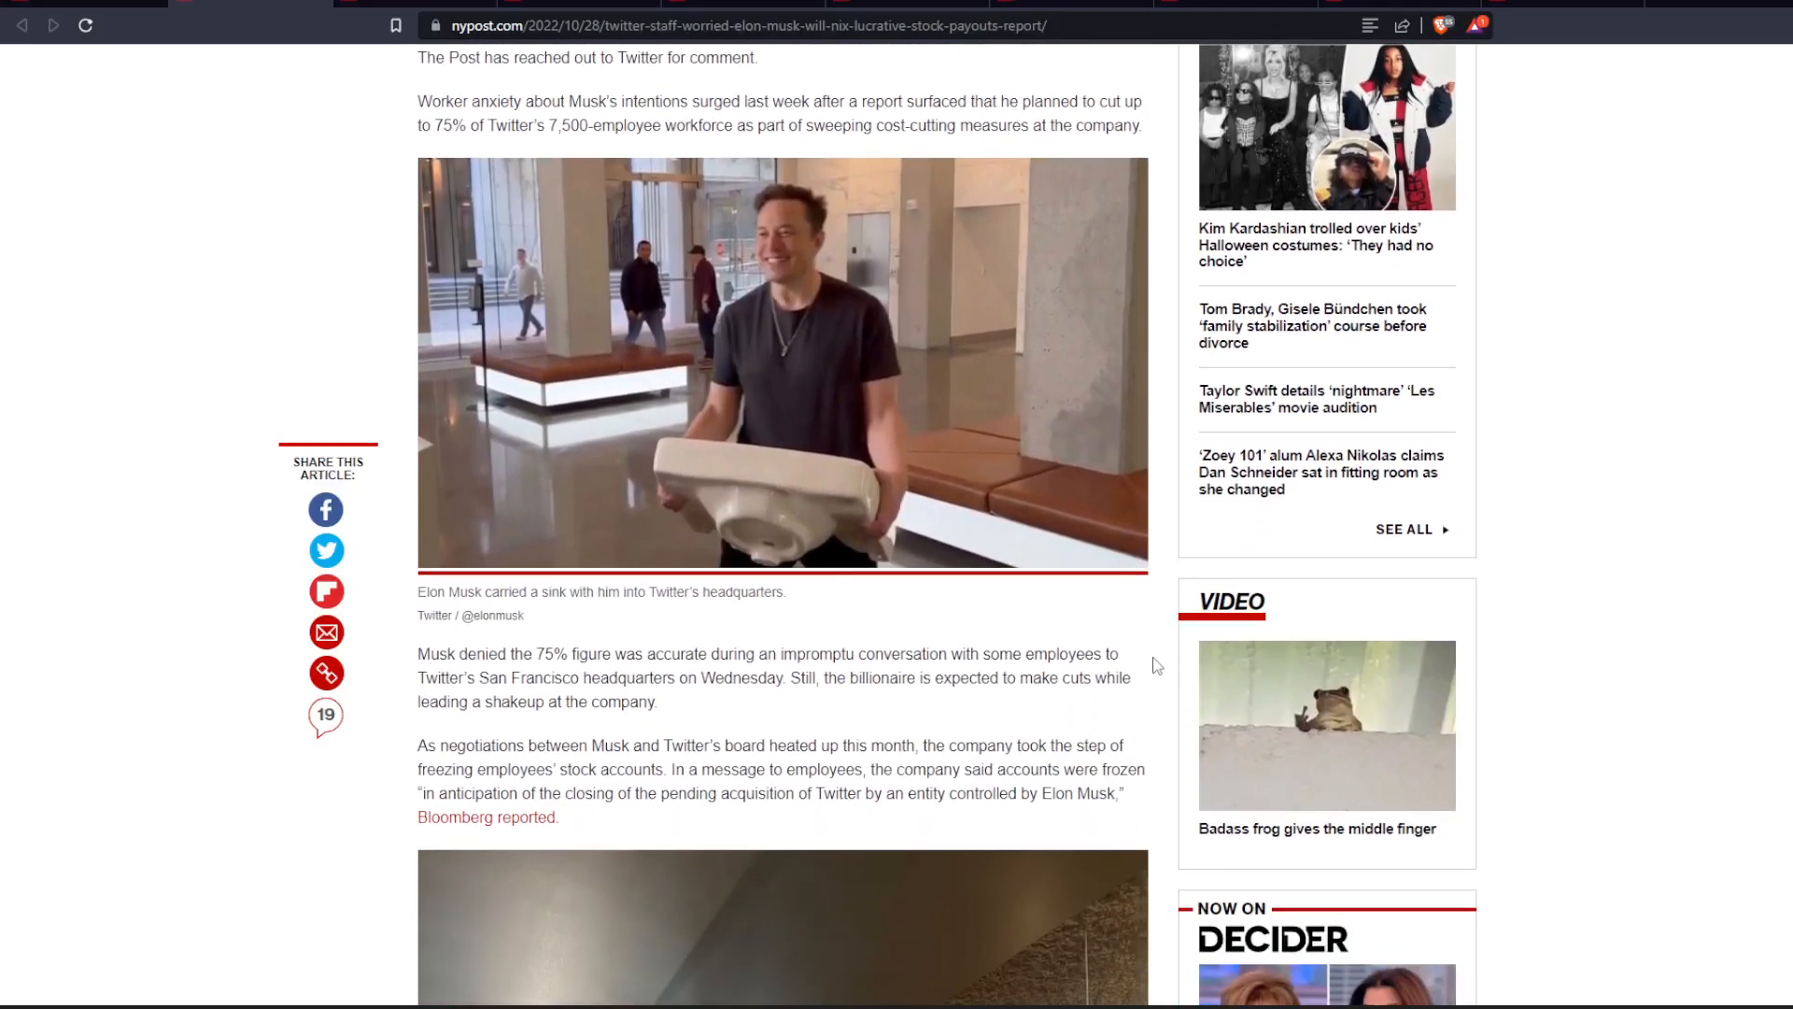
mouse_move(591, 672)
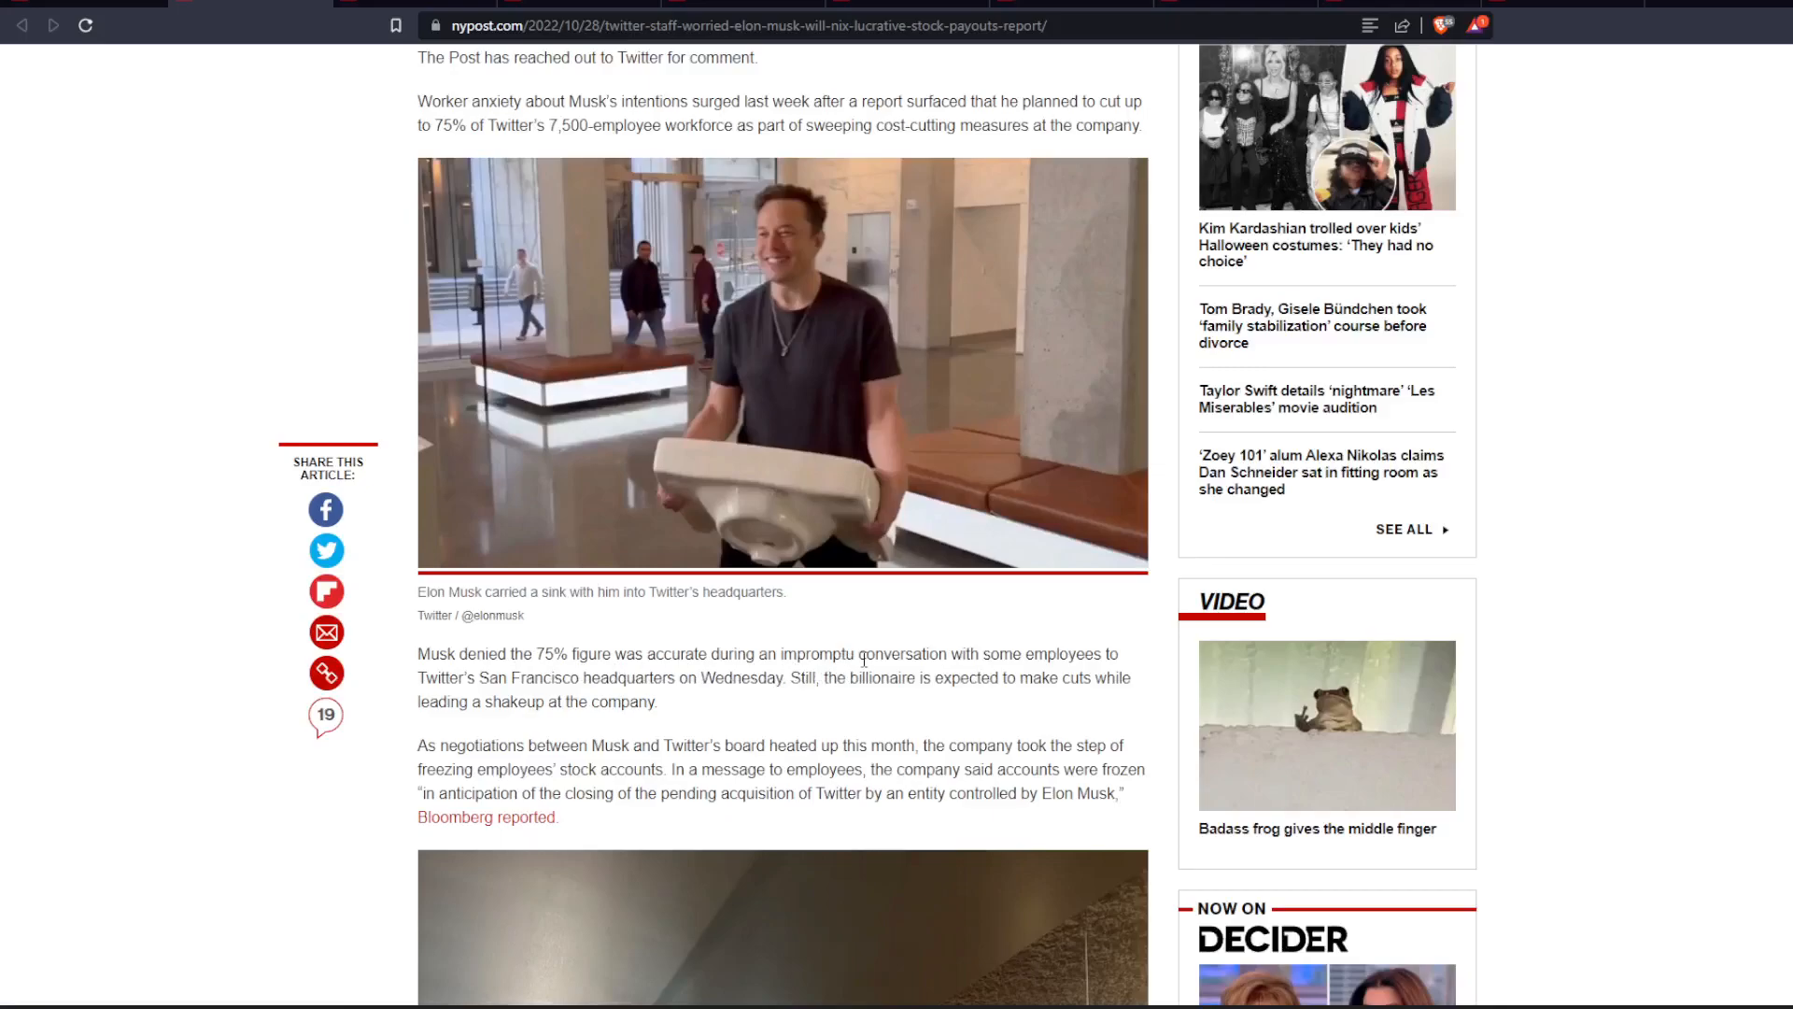
mouse_move(1137, 668)
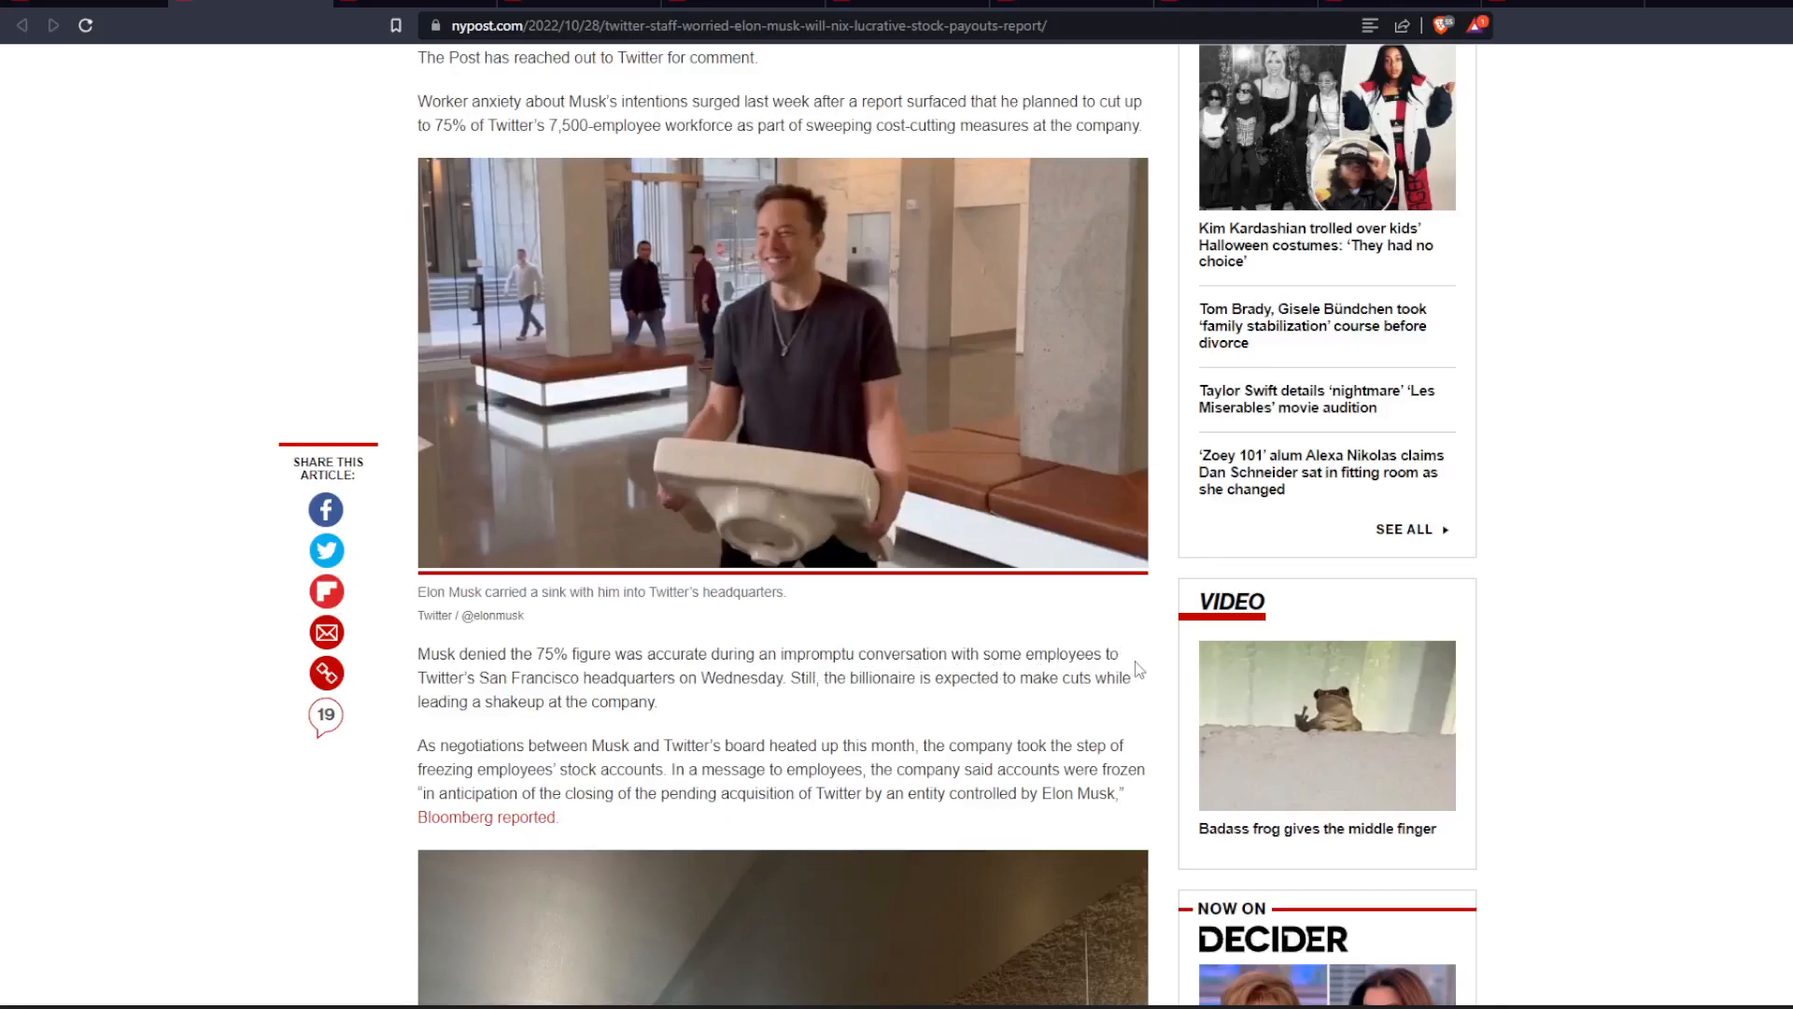
mouse_move(1070, 650)
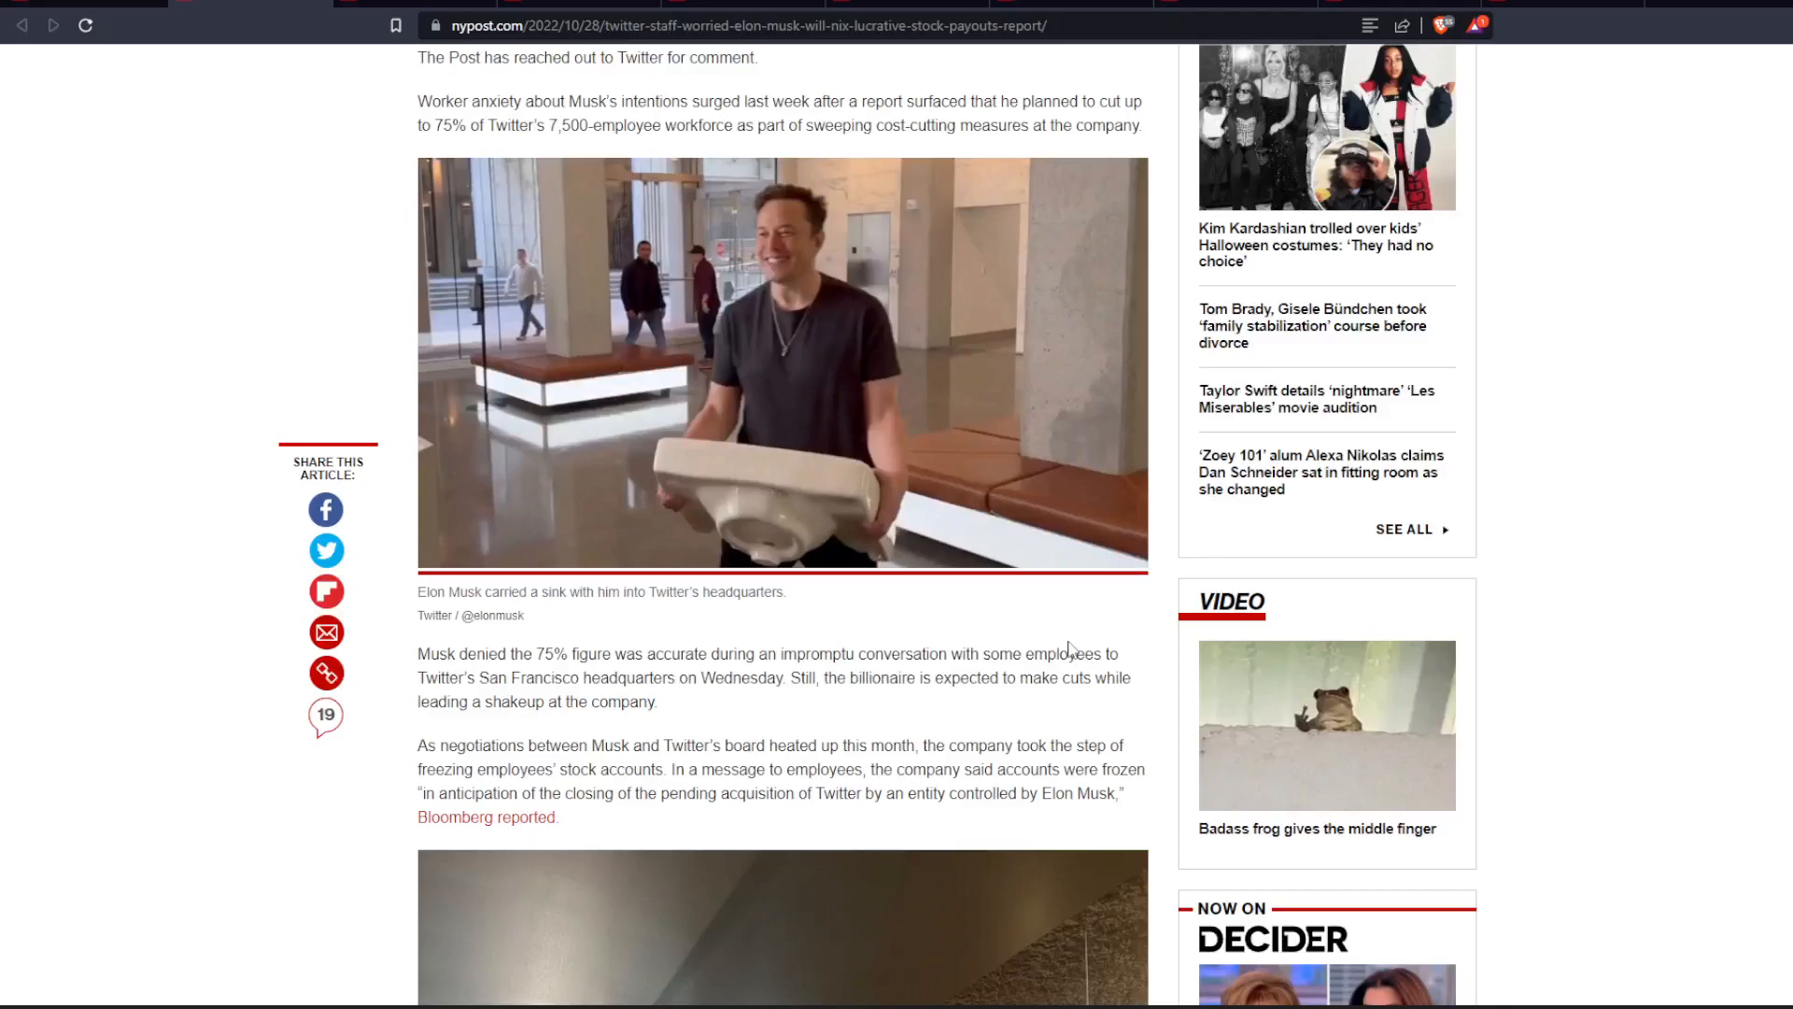
scroll(down, 3)
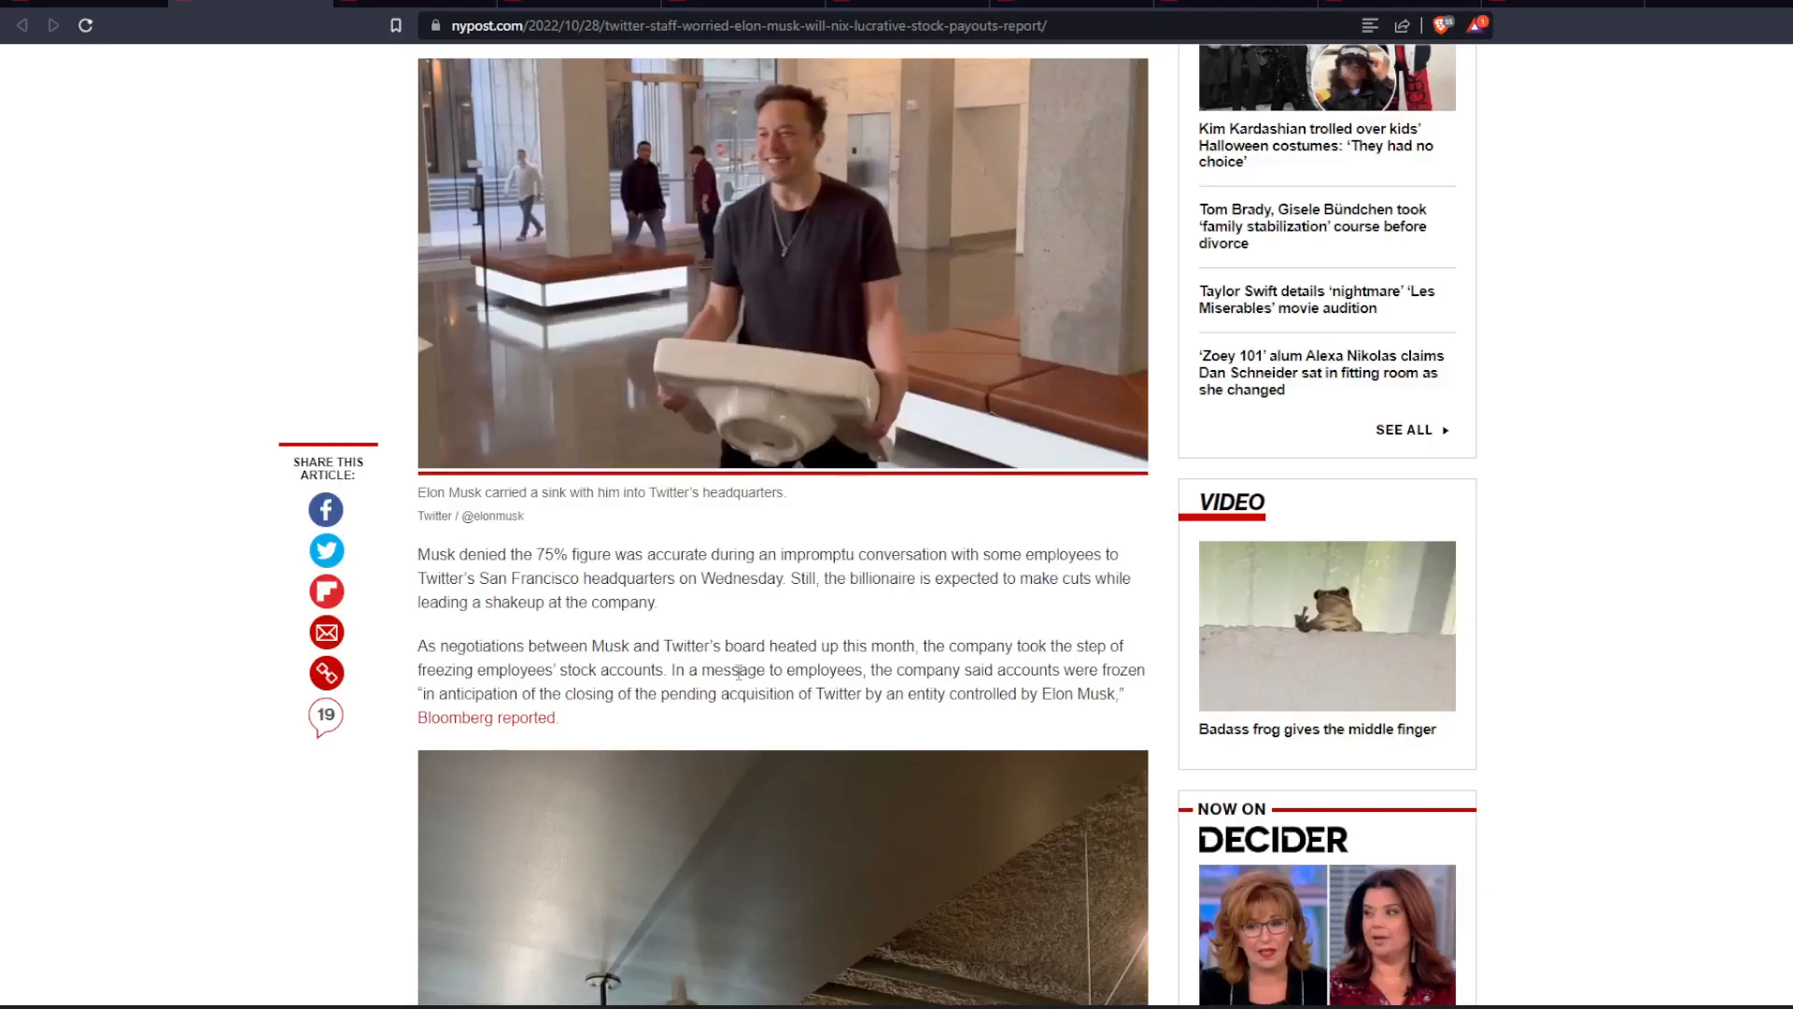
mouse_move(1061, 667)
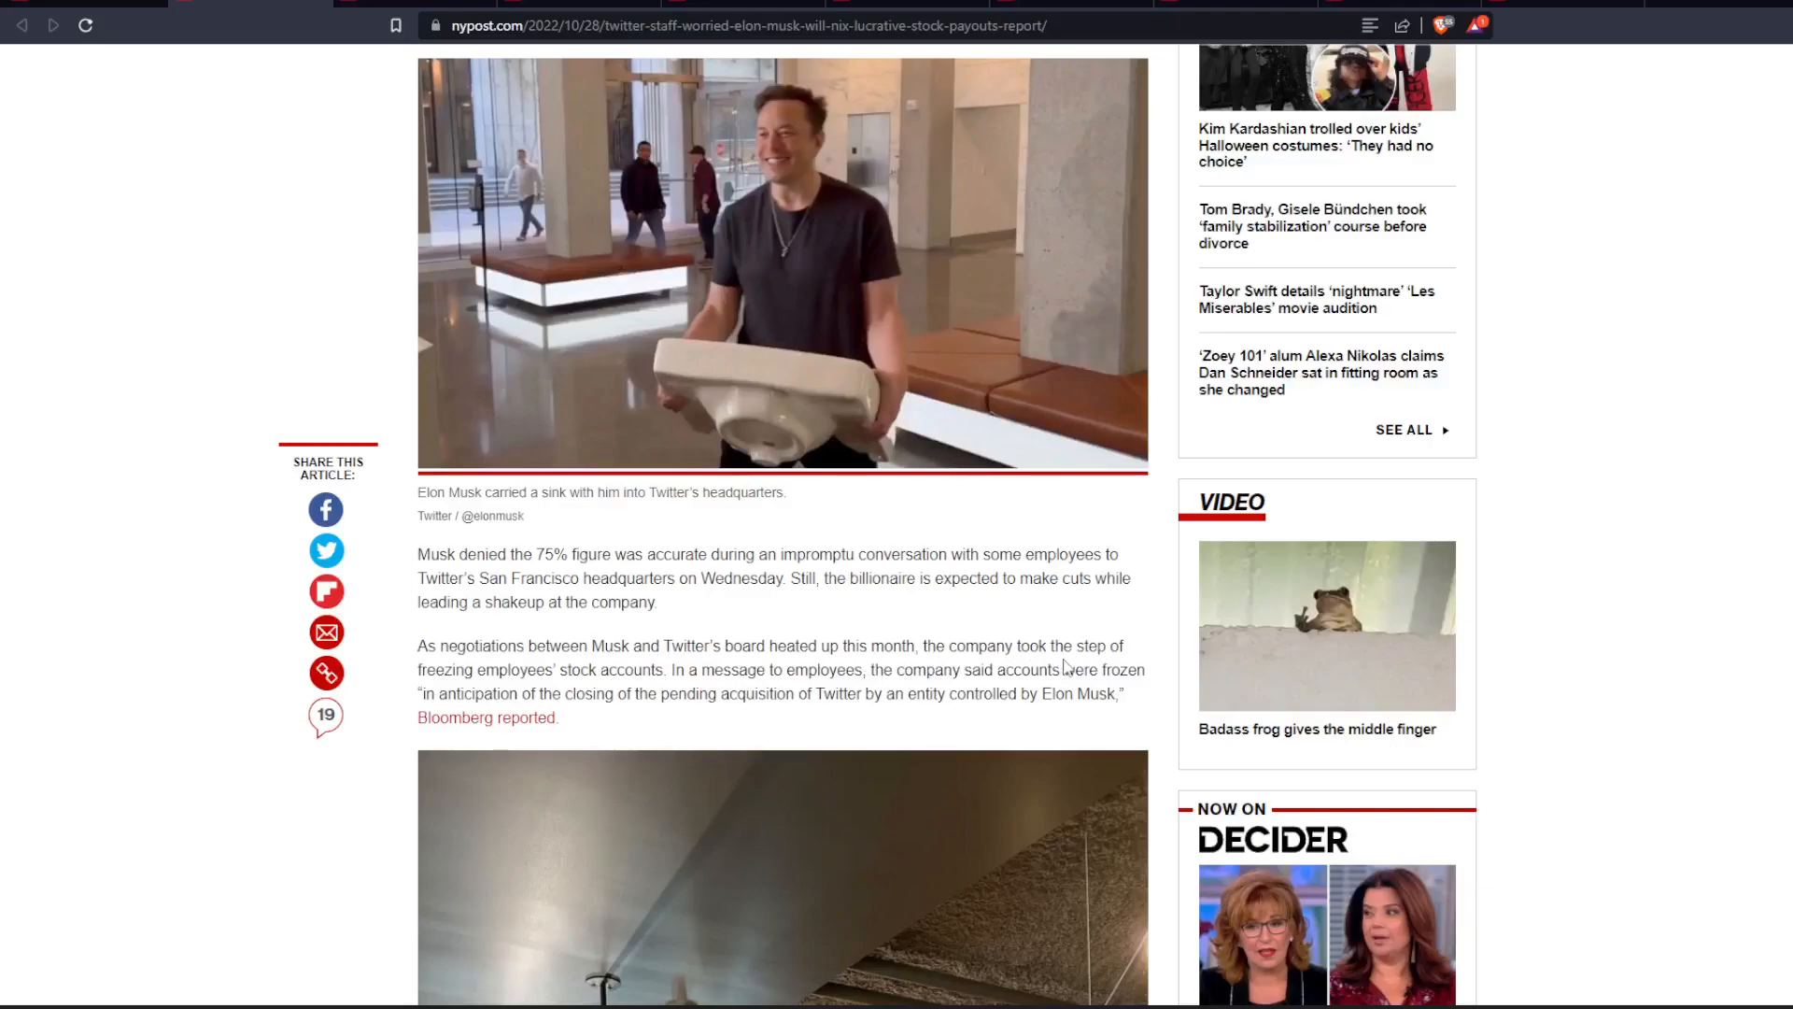
mouse_move(748, 688)
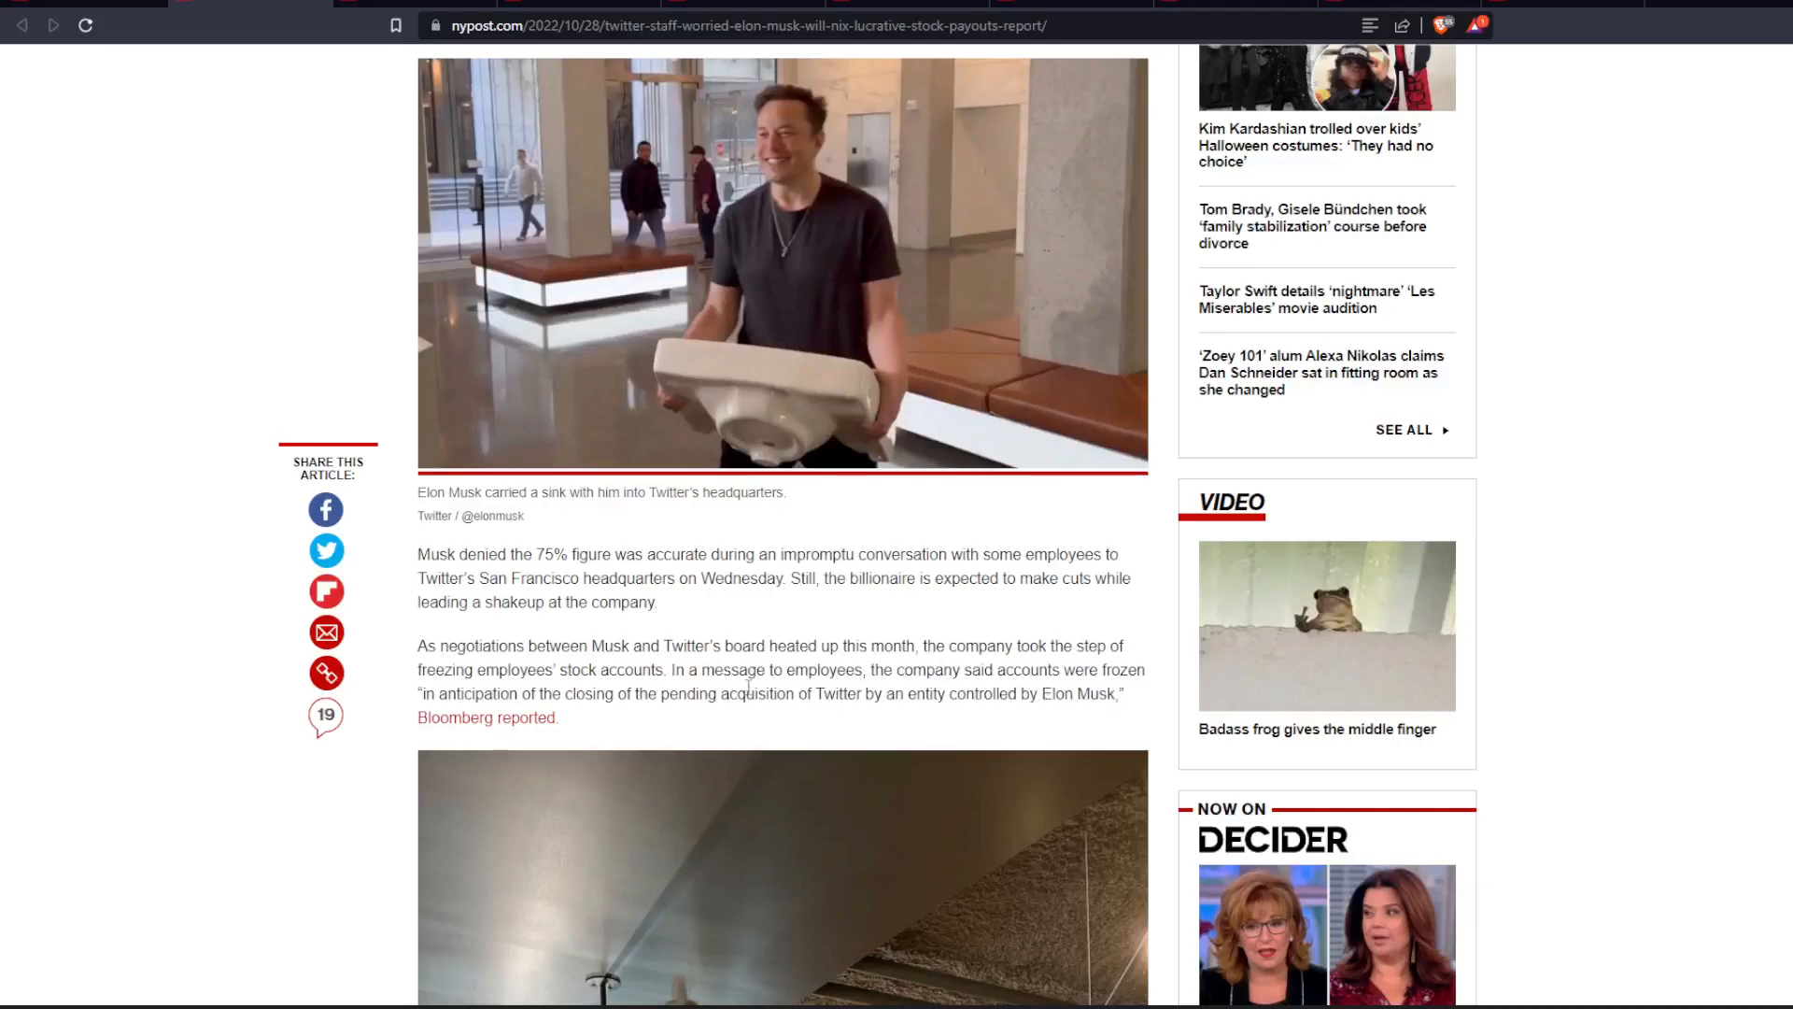
mouse_move(765, 710)
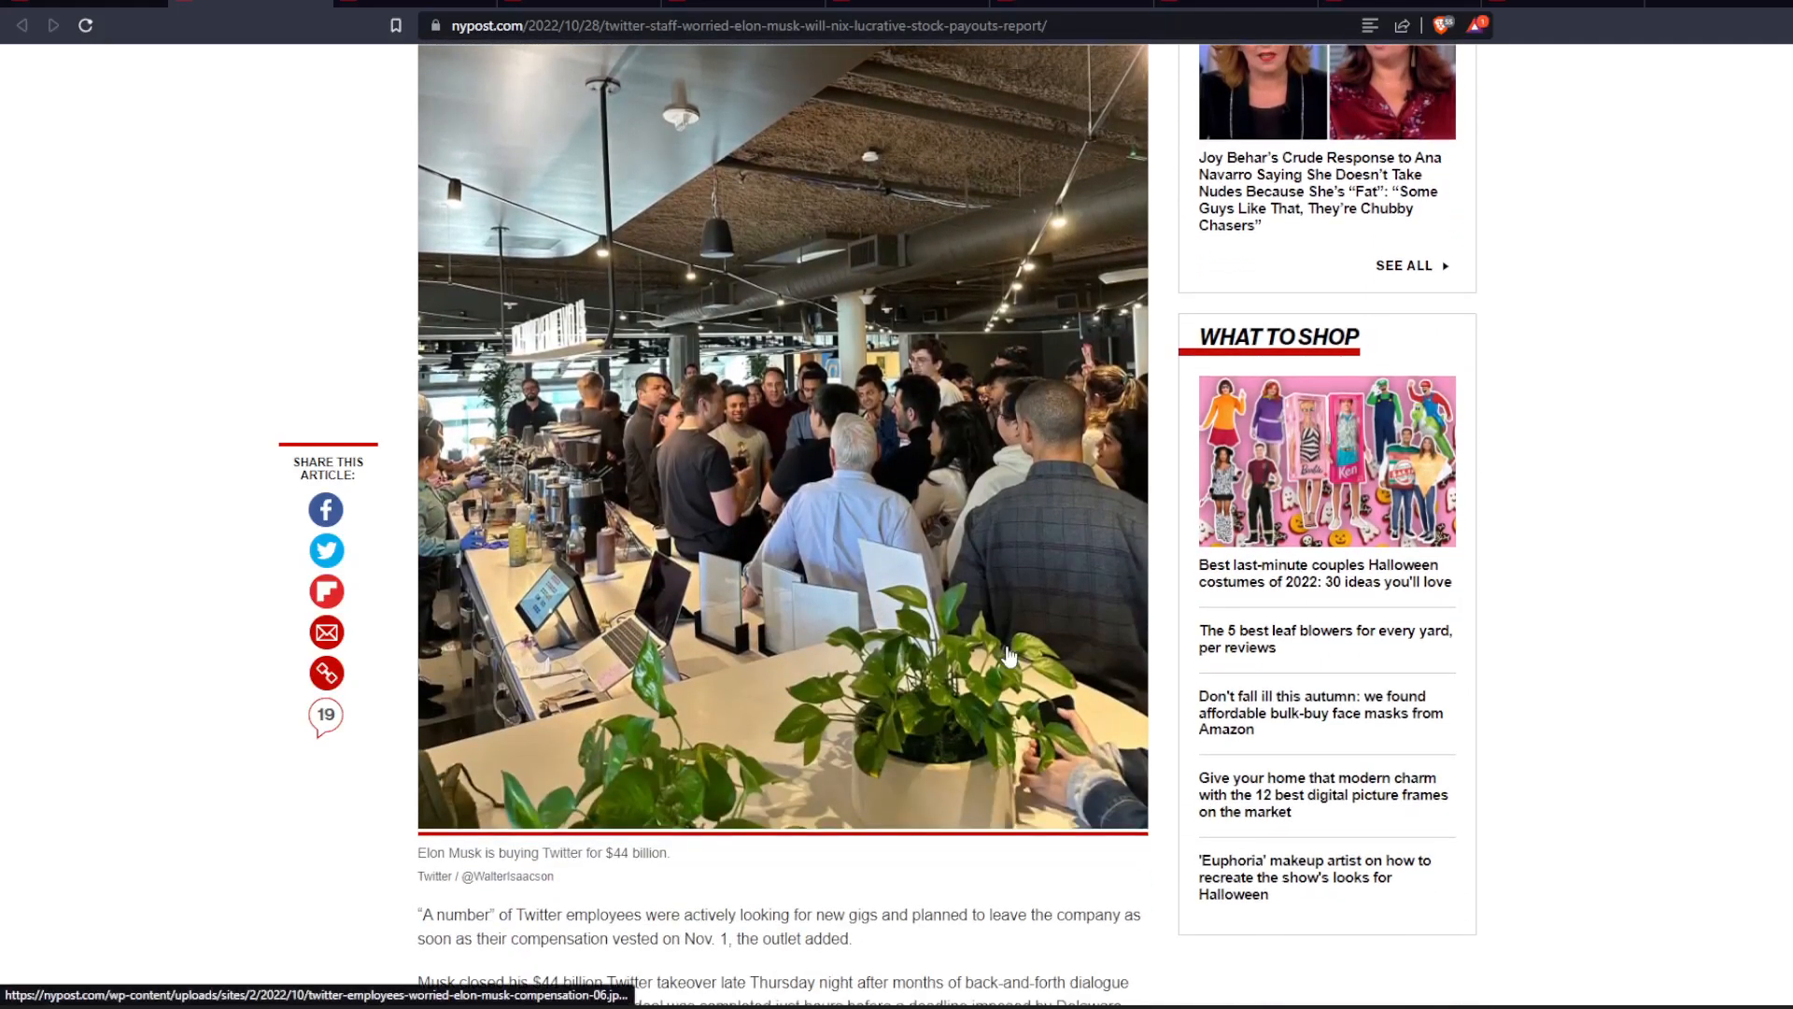
Scroll to the Nov. 1 vesting and $44 billion takeover paragraphs
scroll(down, 3)
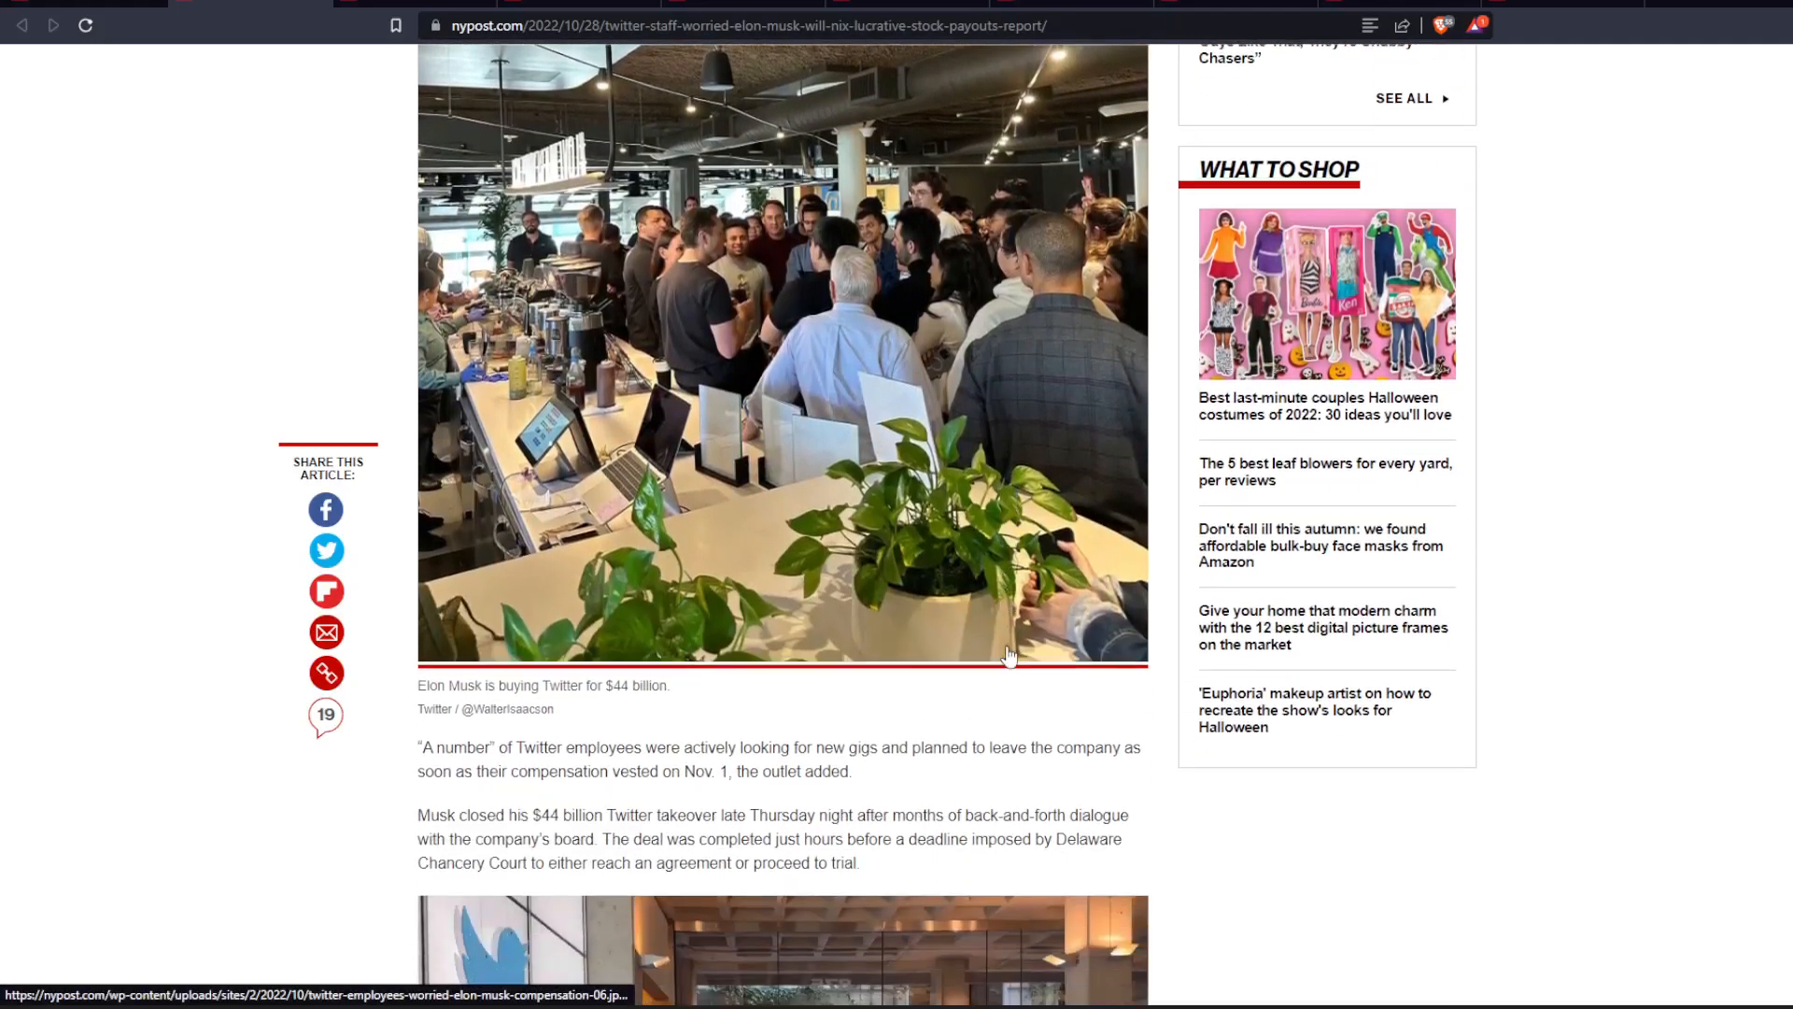
scroll(up, 3)
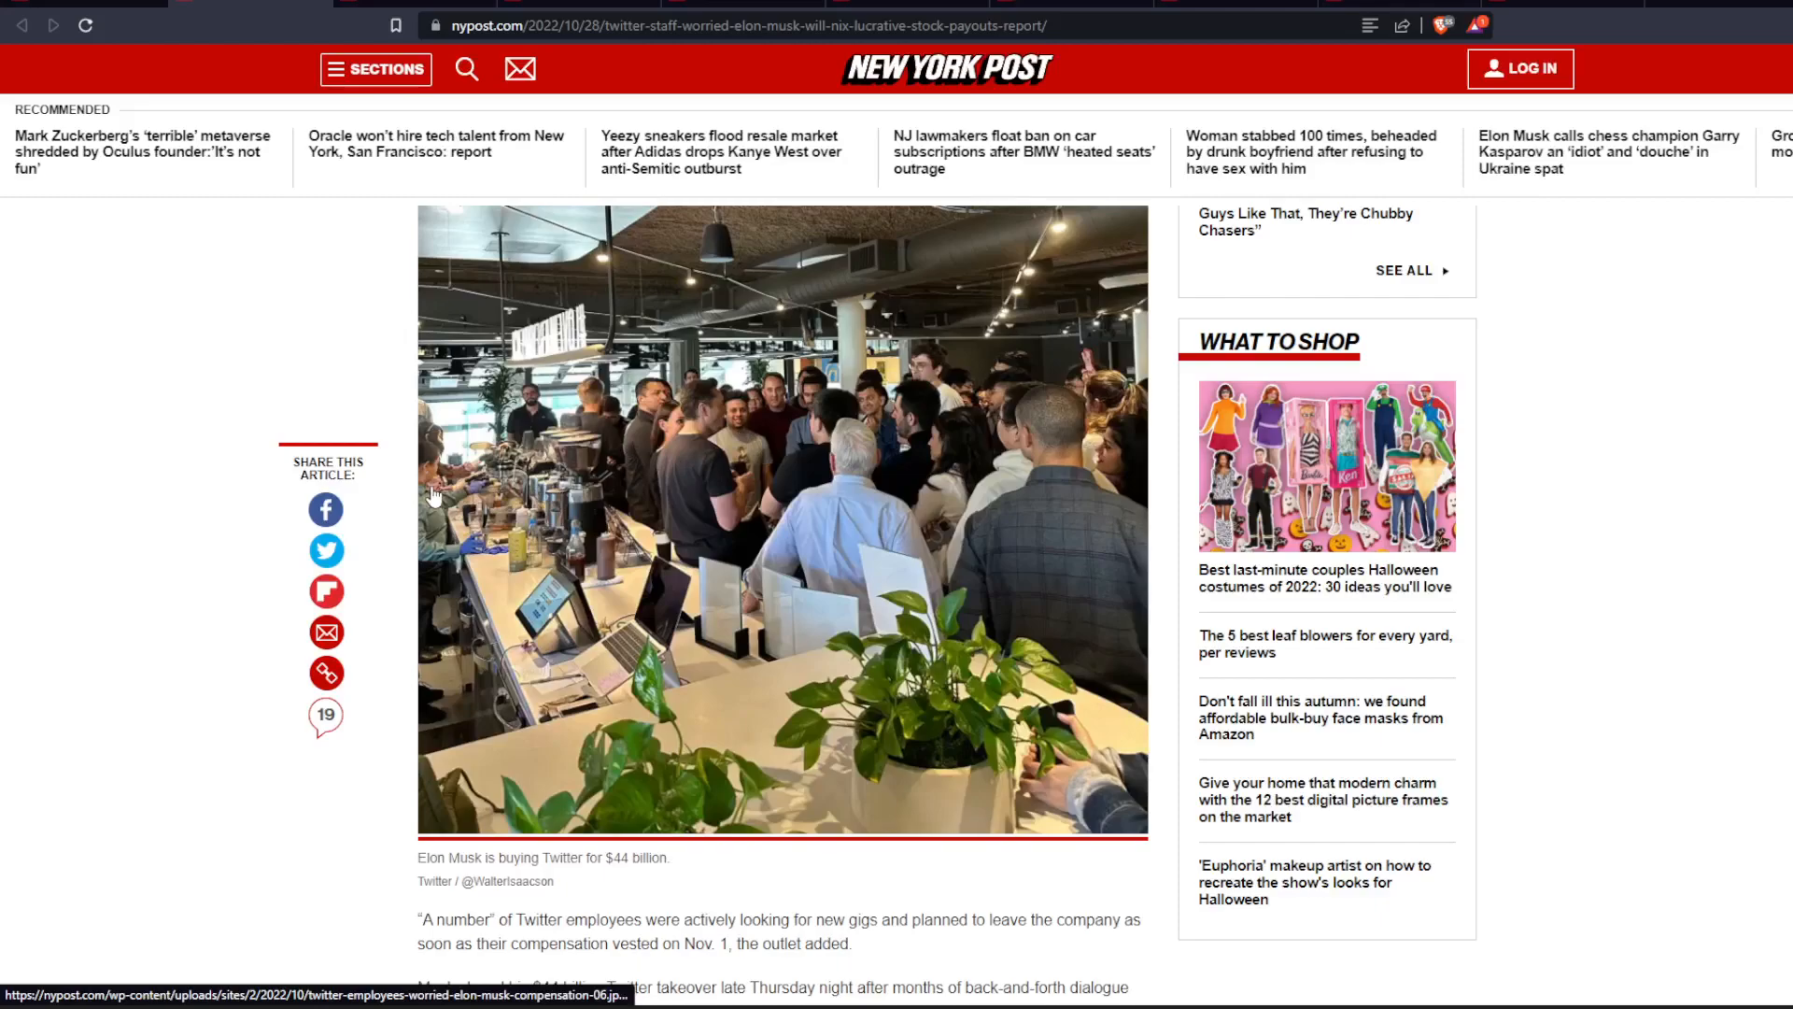
scroll(down, 3)
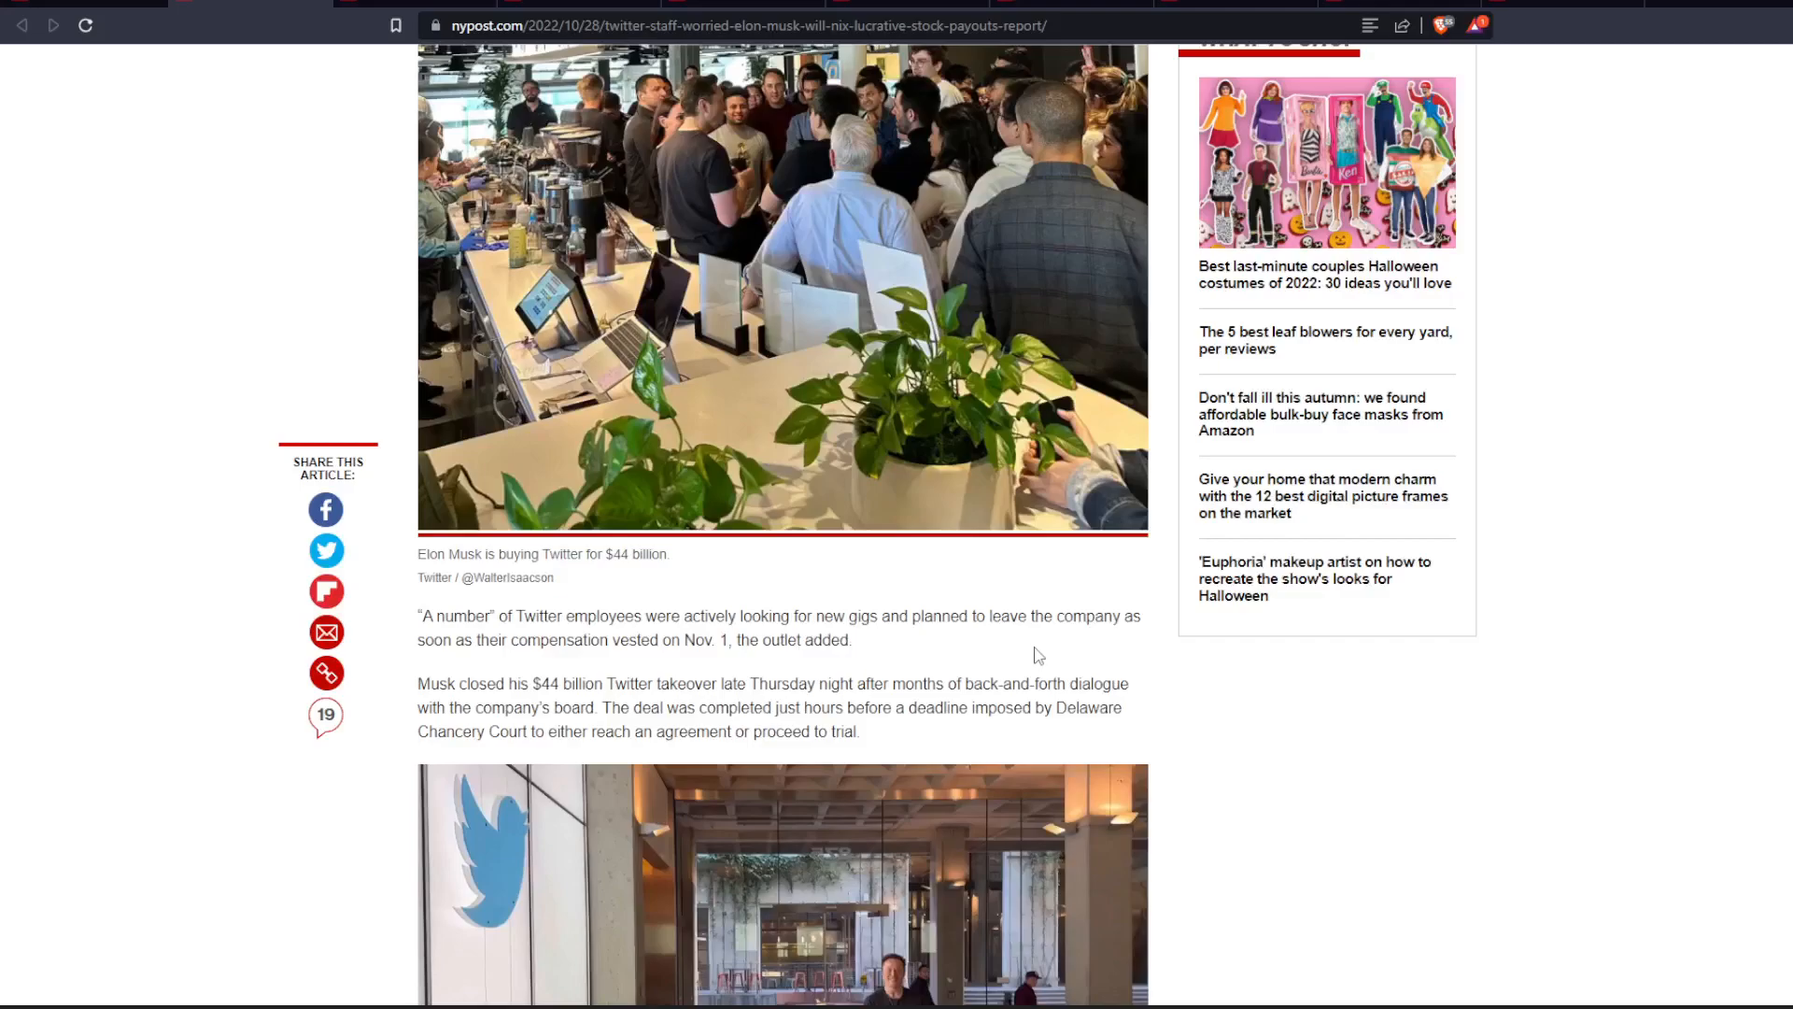
mouse_move(1024, 670)
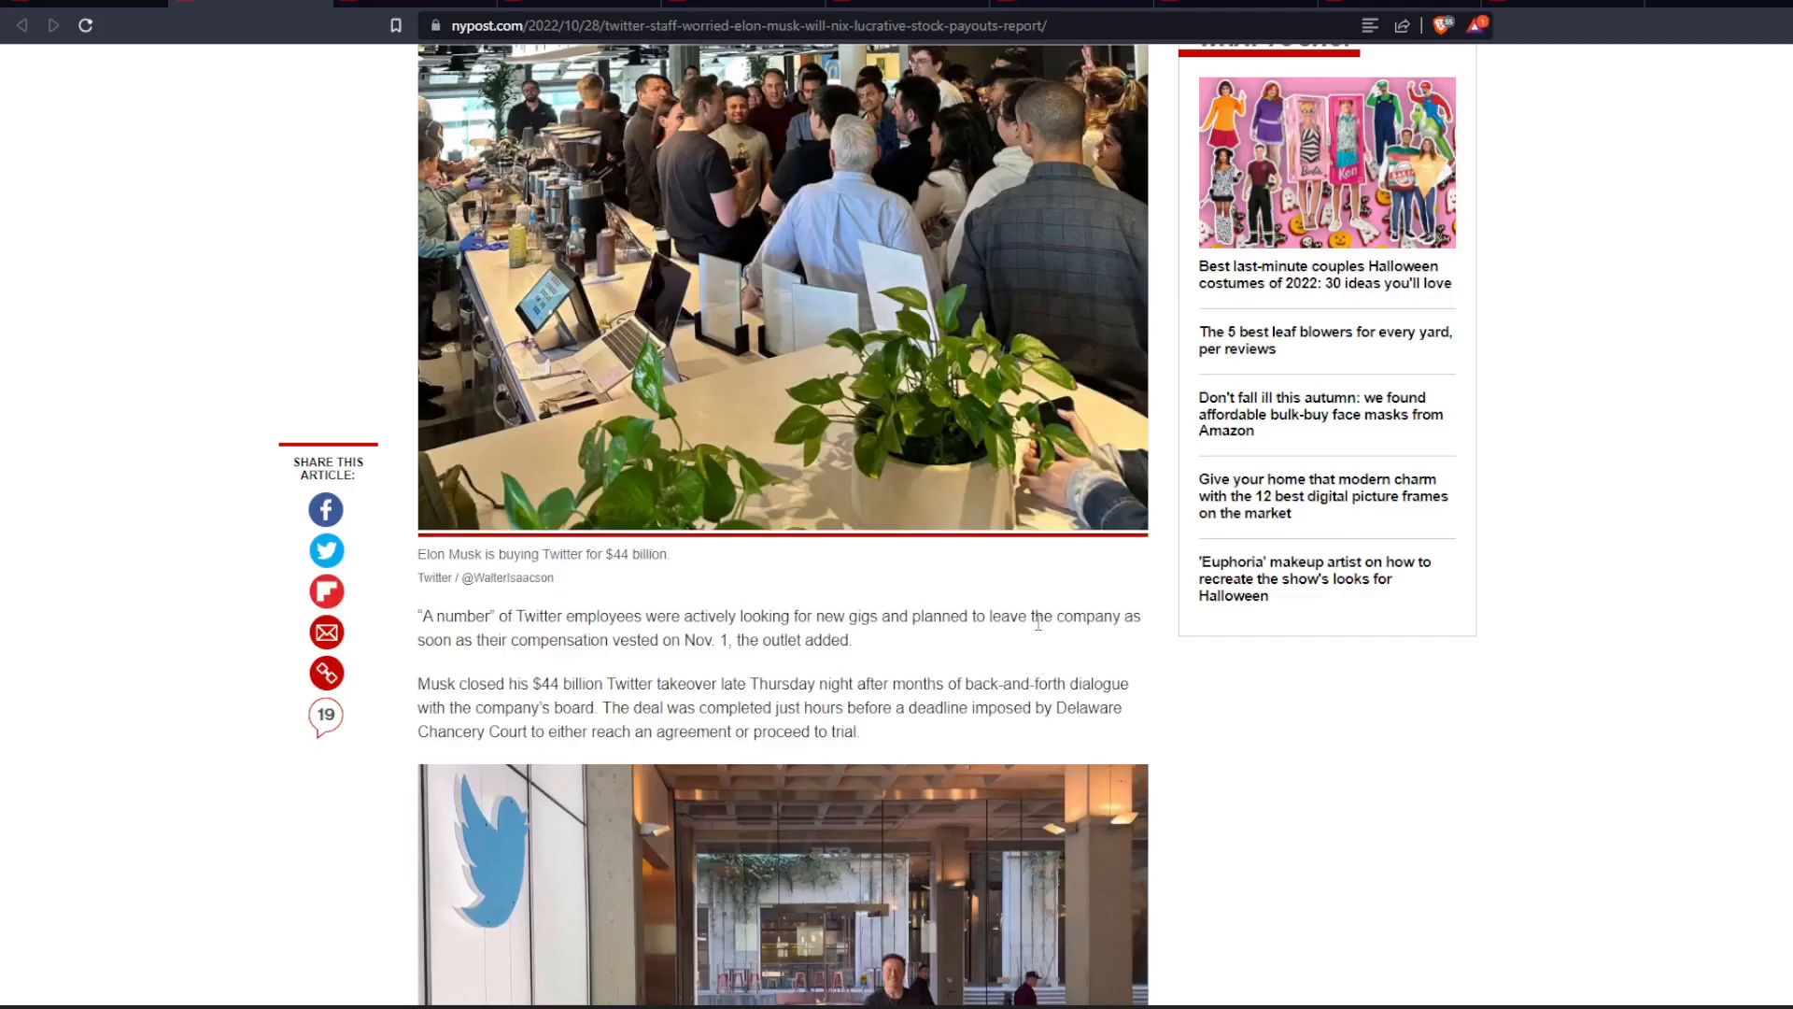
mouse_move(1330, 753)
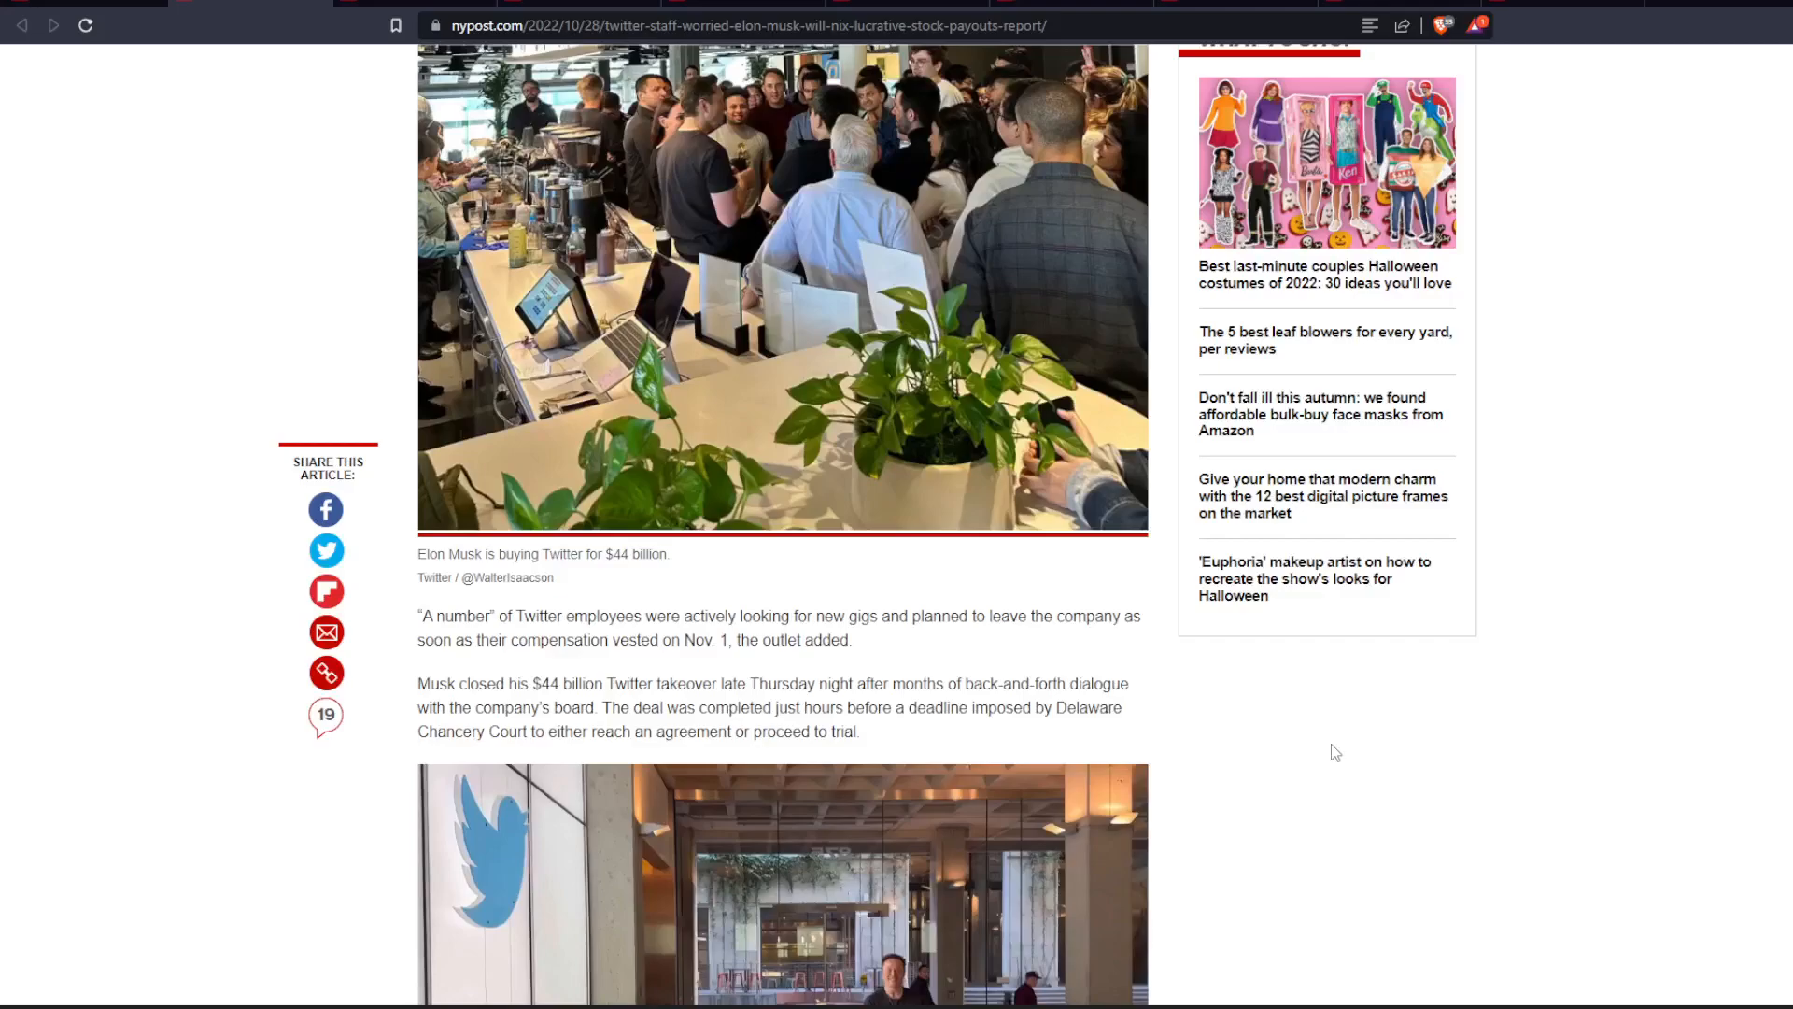
scroll(down, 3)
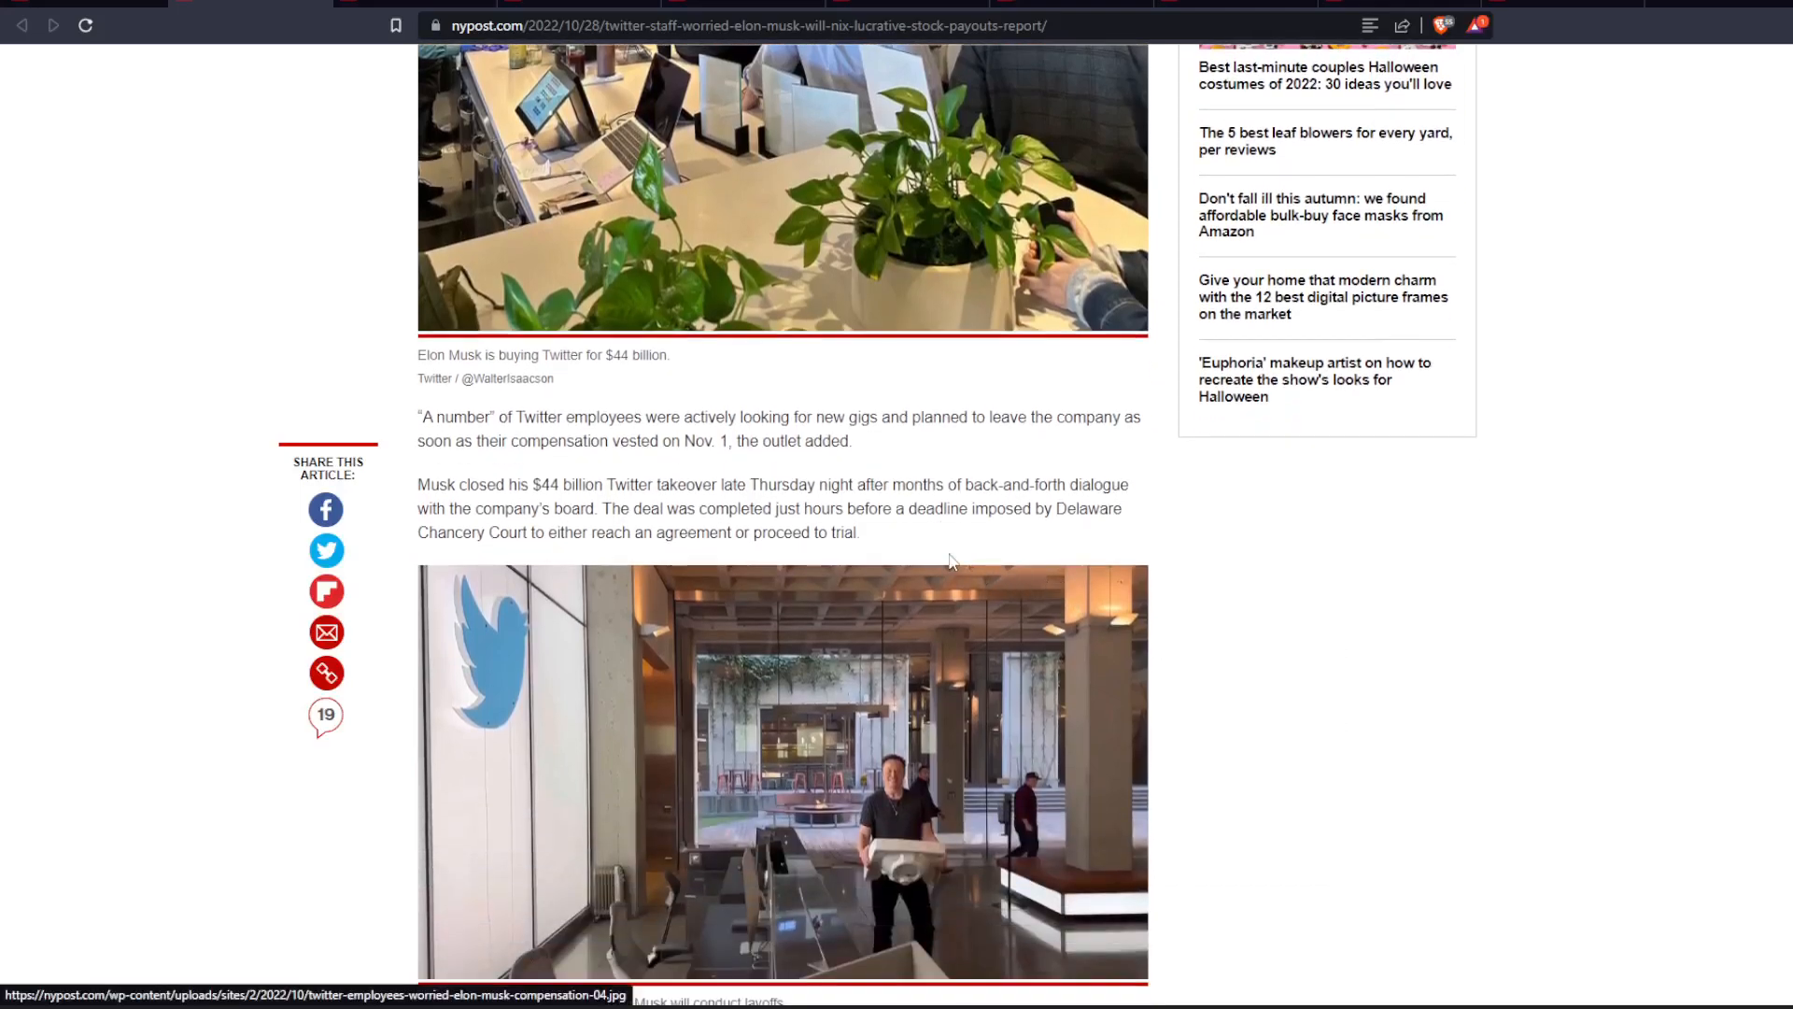
mouse_move(984, 538)
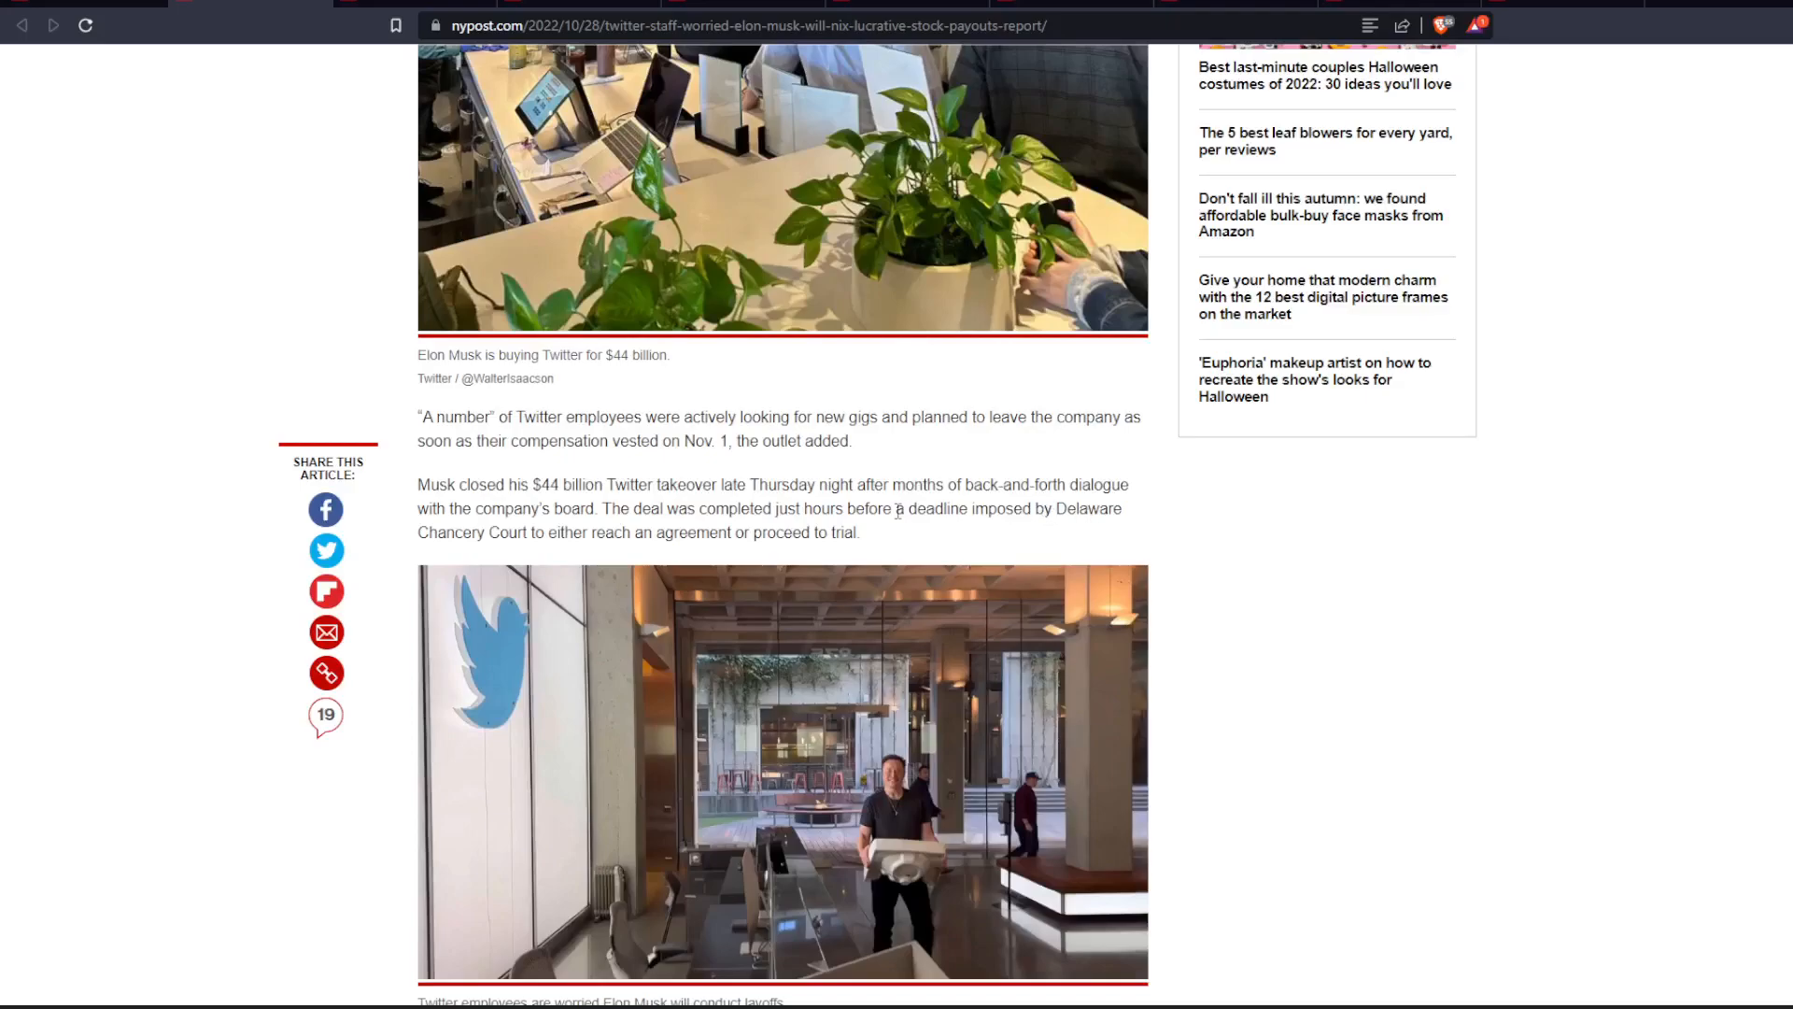
mouse_move(595, 561)
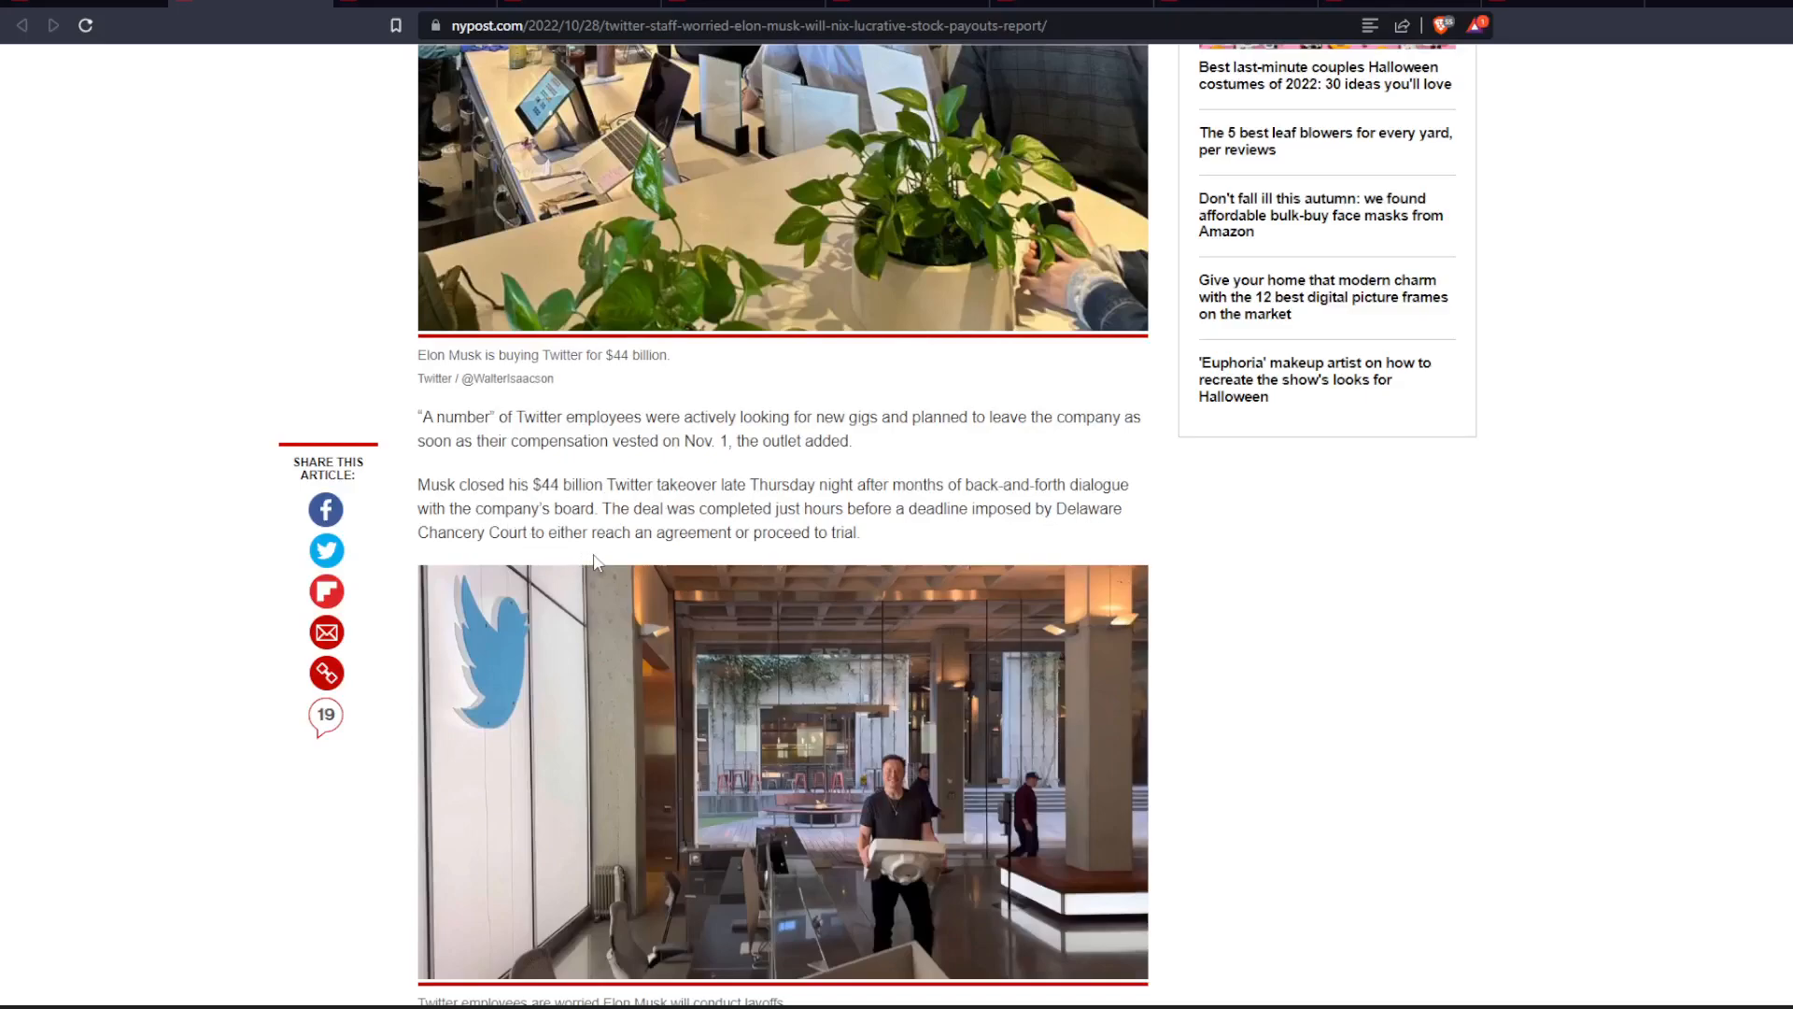
mouse_move(1040, 541)
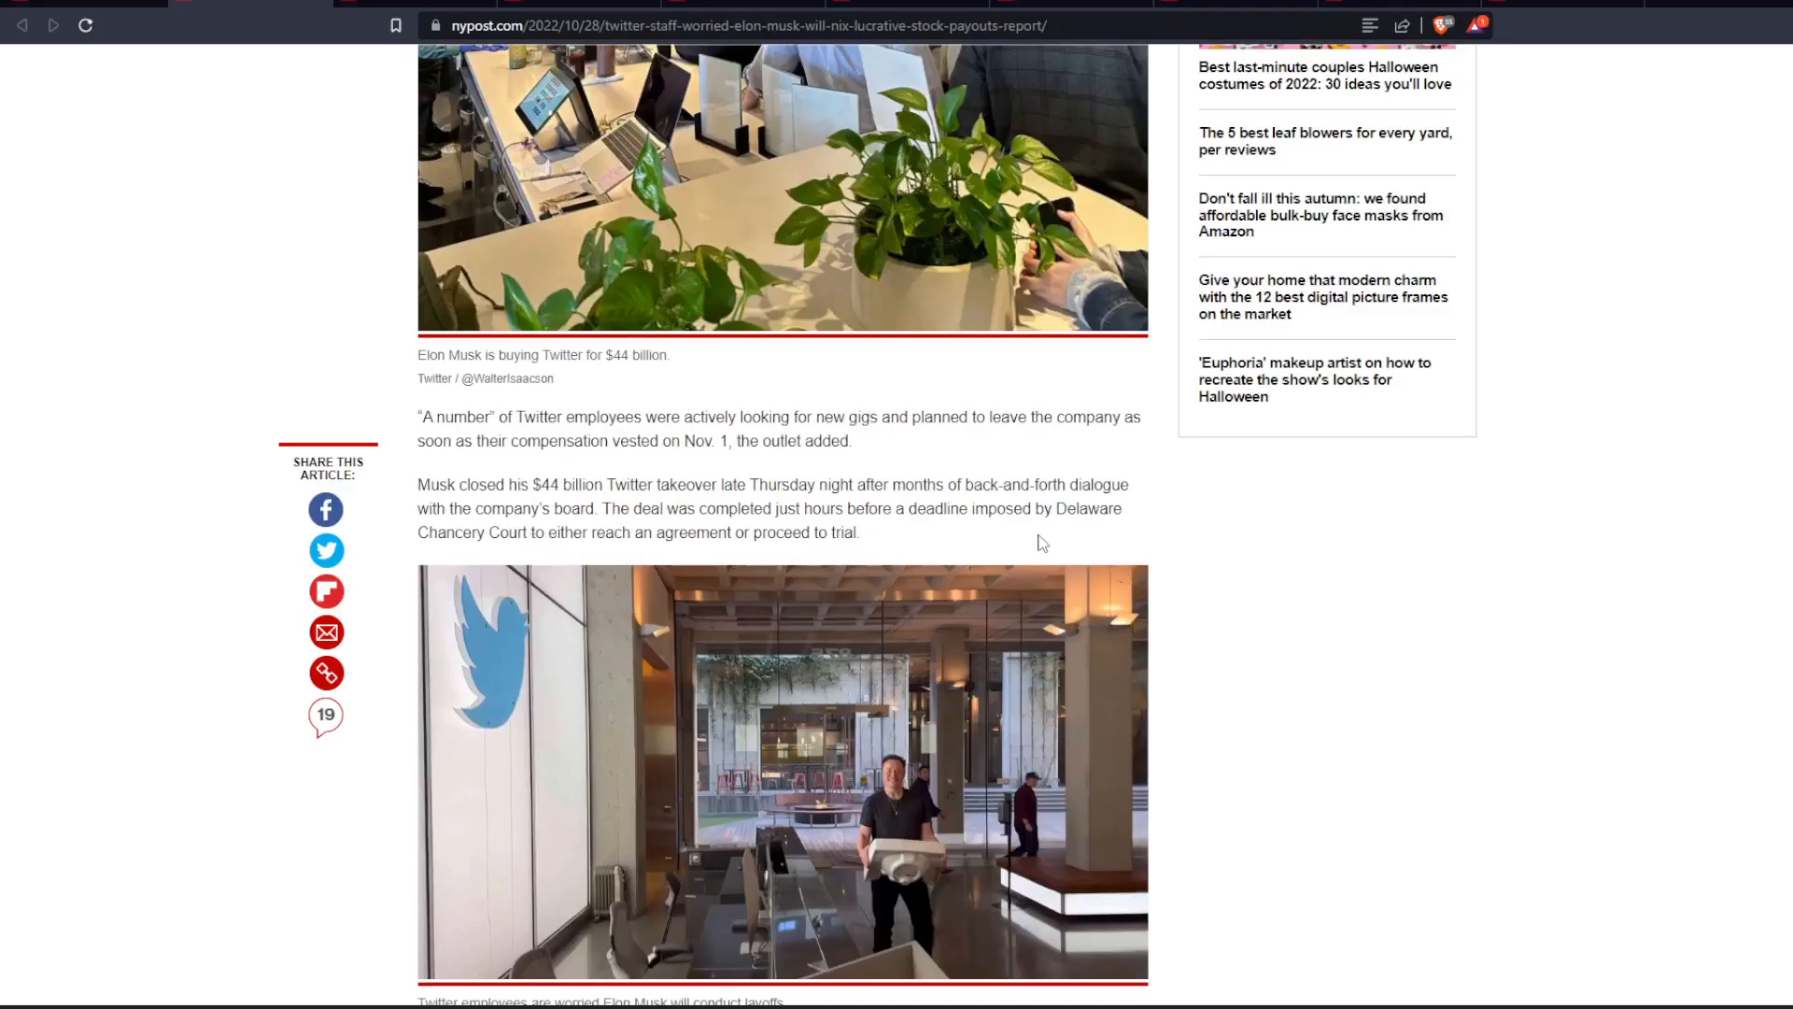
Scroll to the 'hellscape' advertiser letter paragraph and the Filed Under tags
scroll(down, 3)
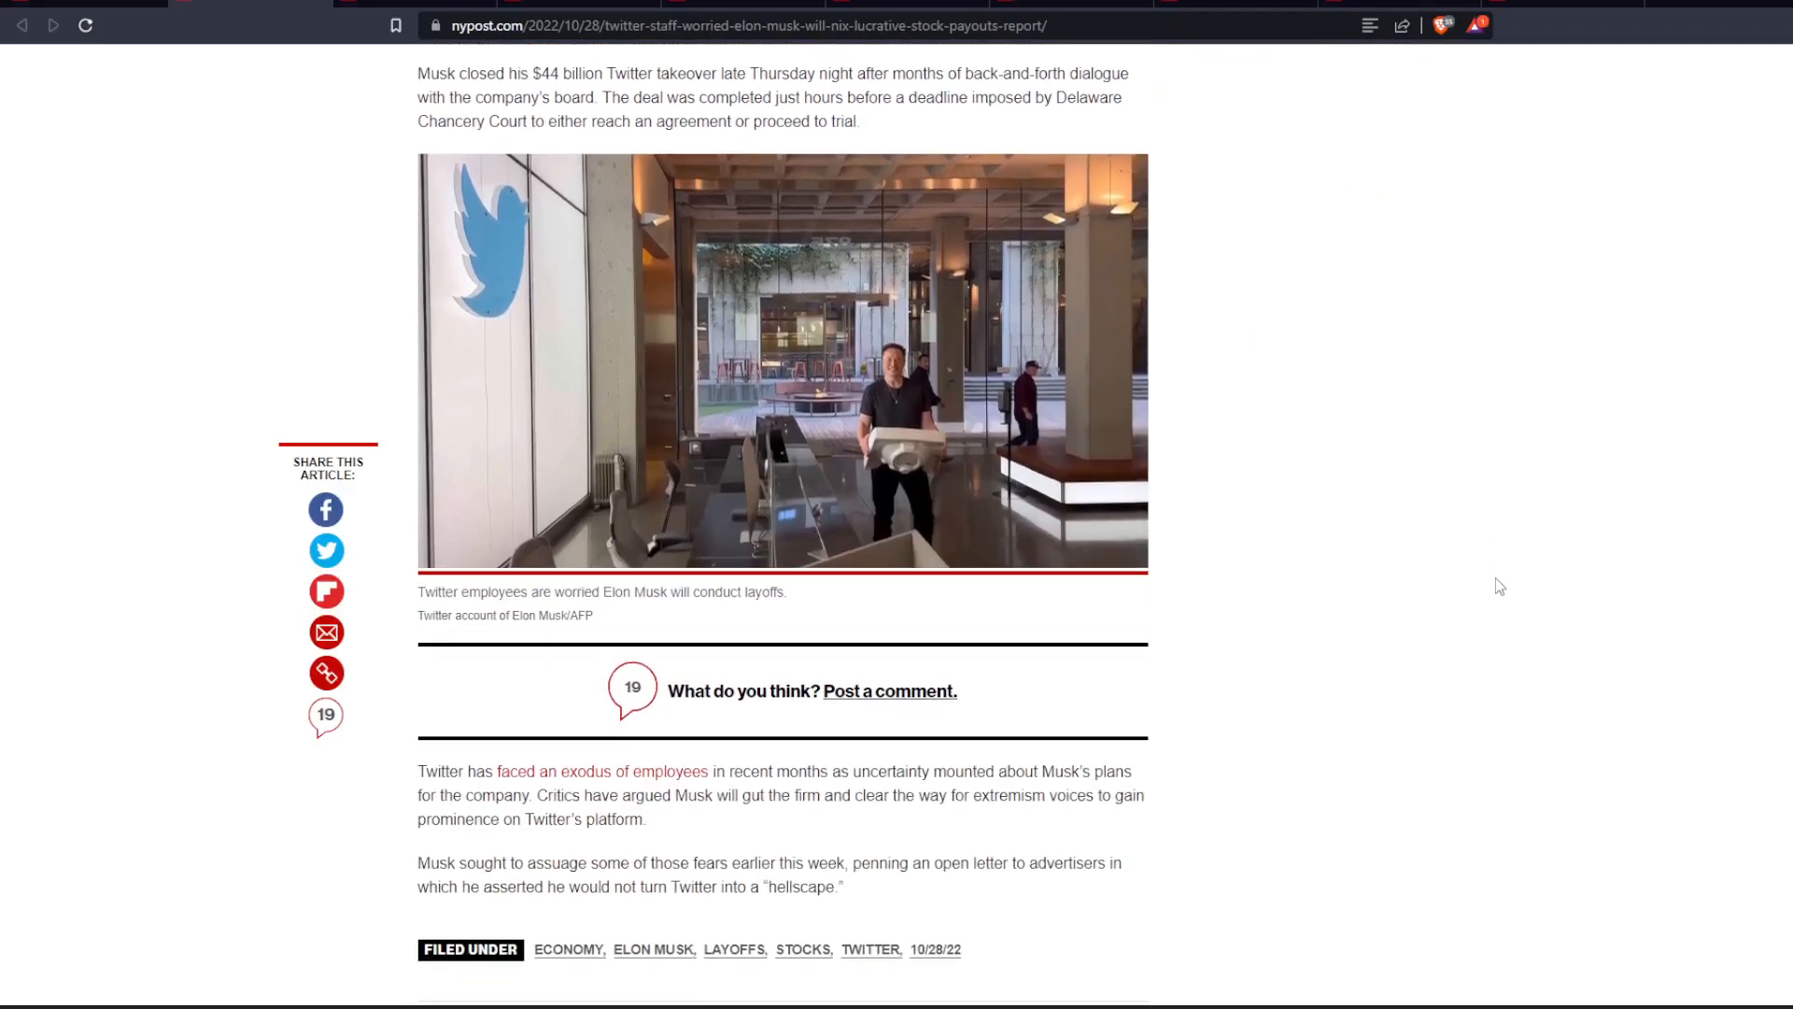
scroll(down, 3)
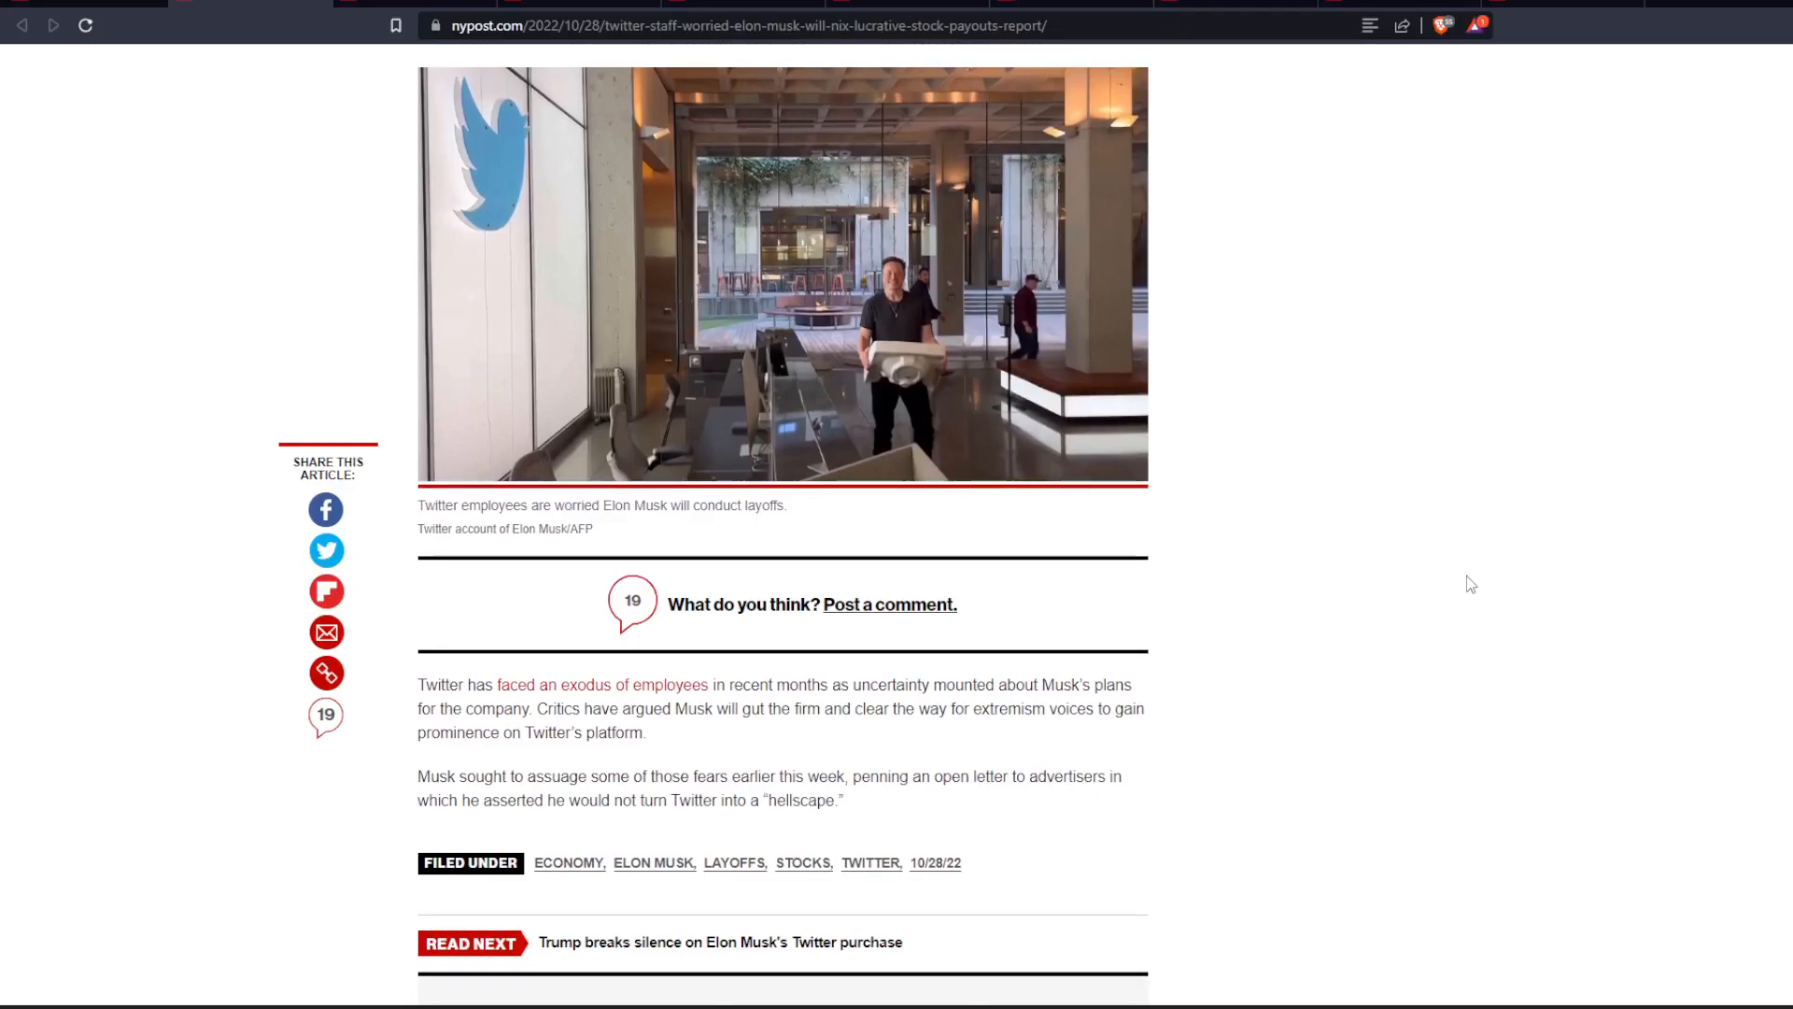
mouse_move(1502, 602)
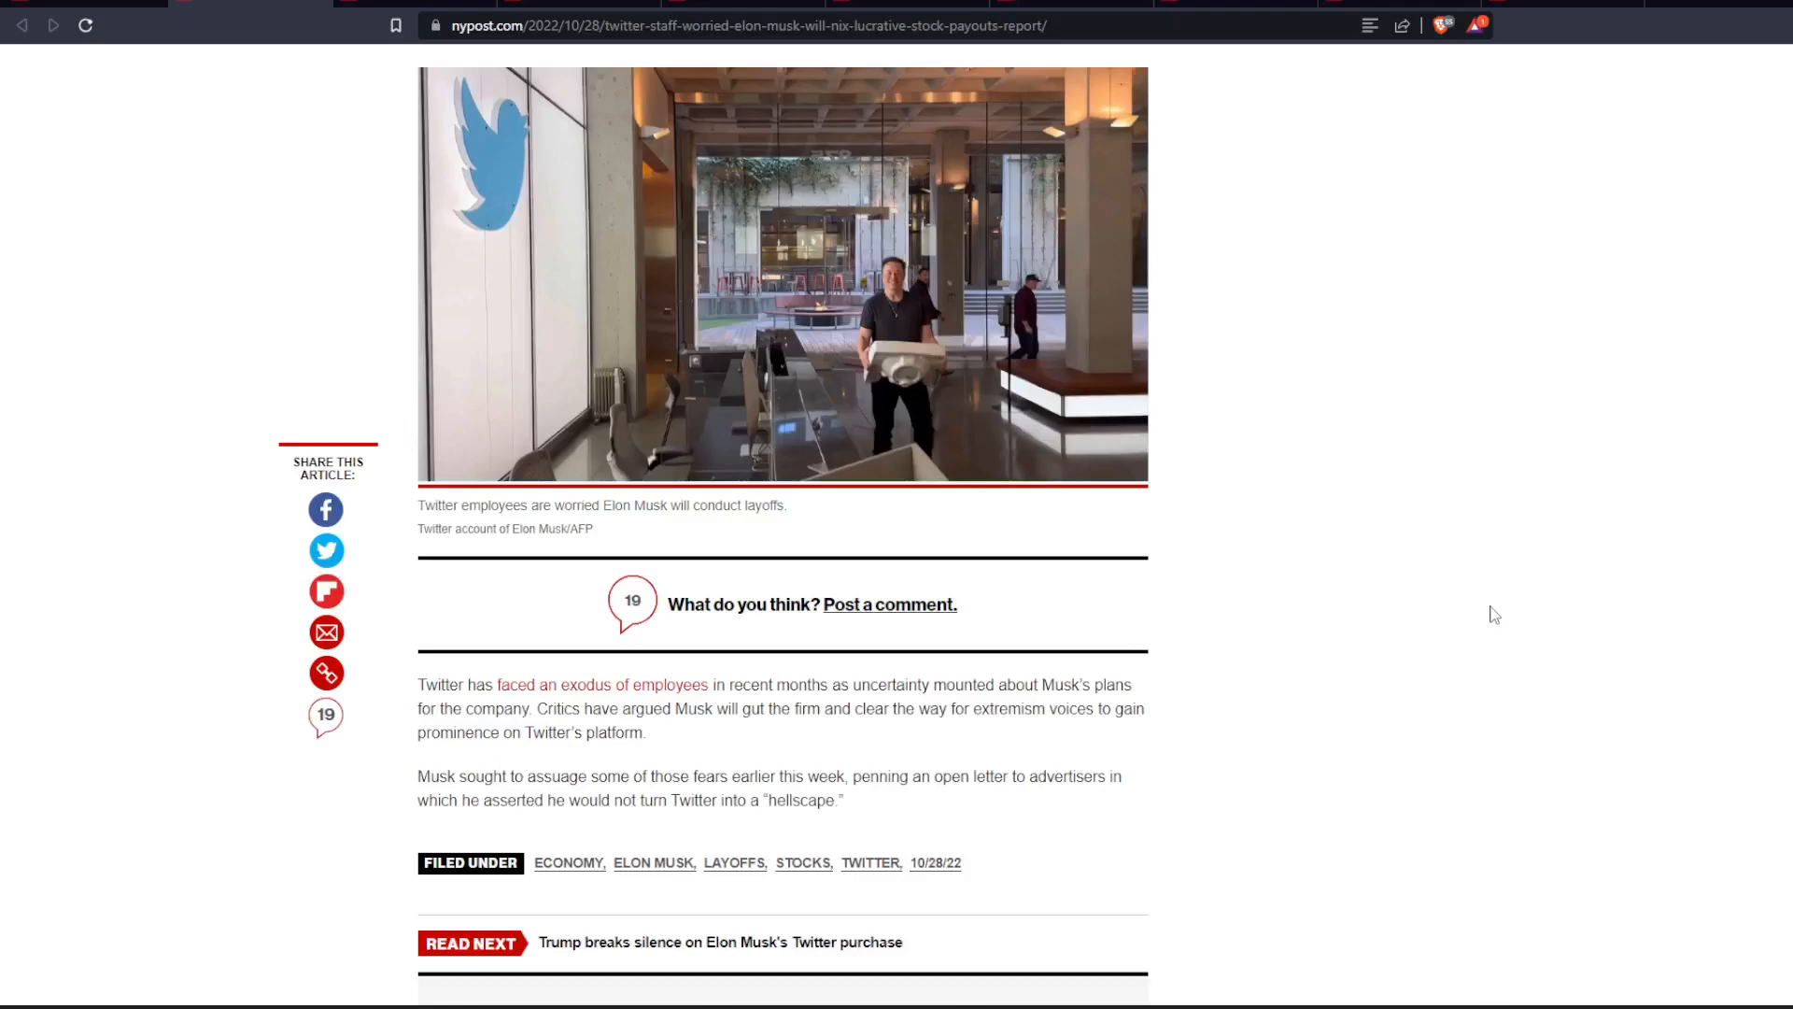
mouse_move(1481, 646)
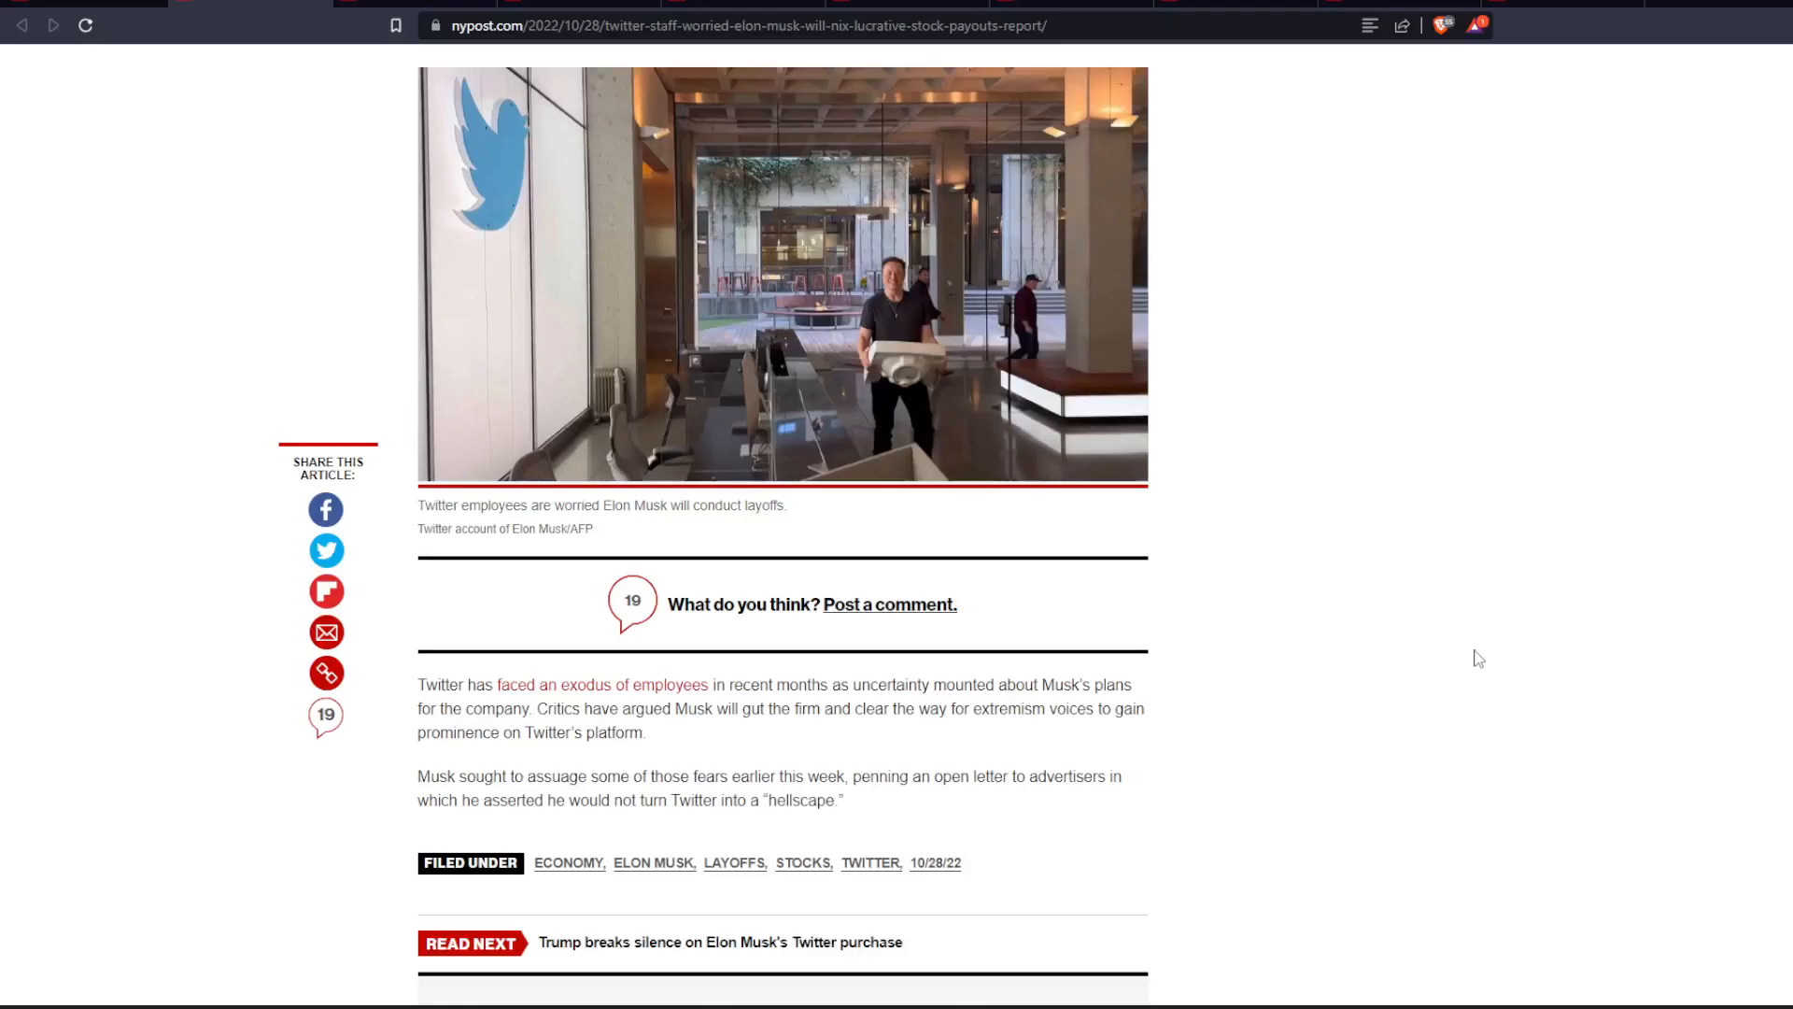
mouse_move(1525, 661)
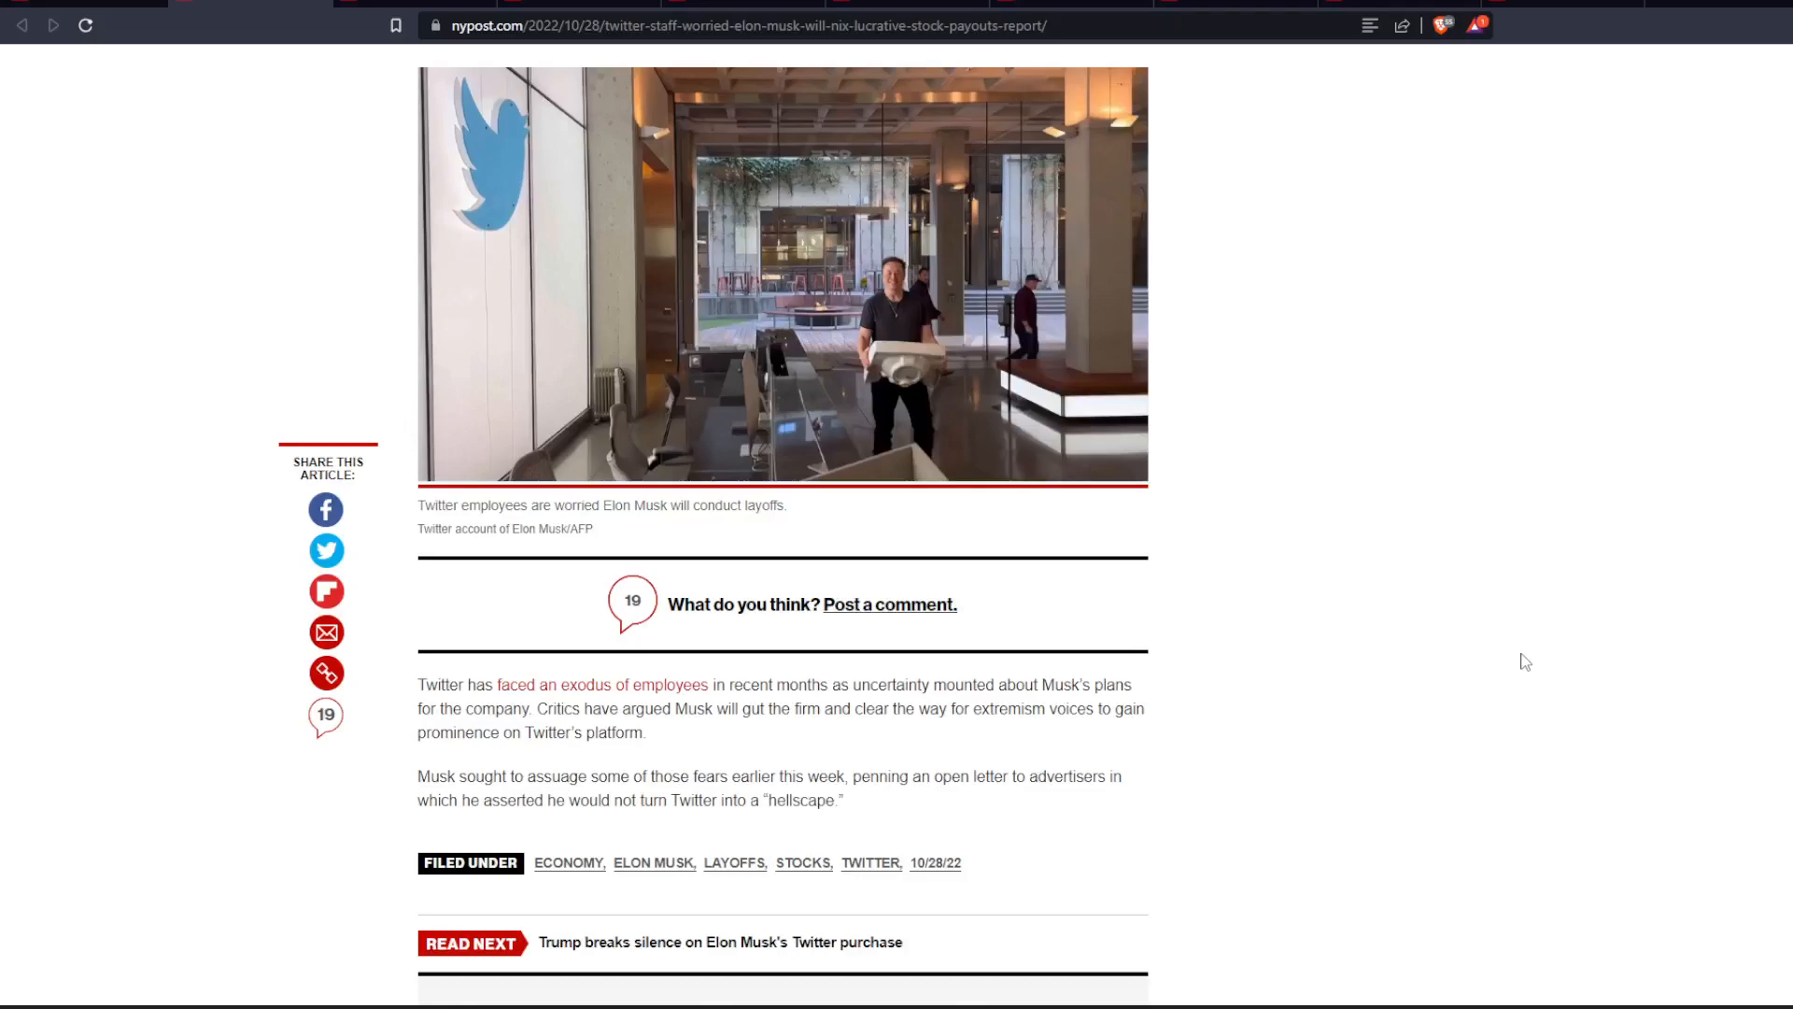
mouse_move(1533, 685)
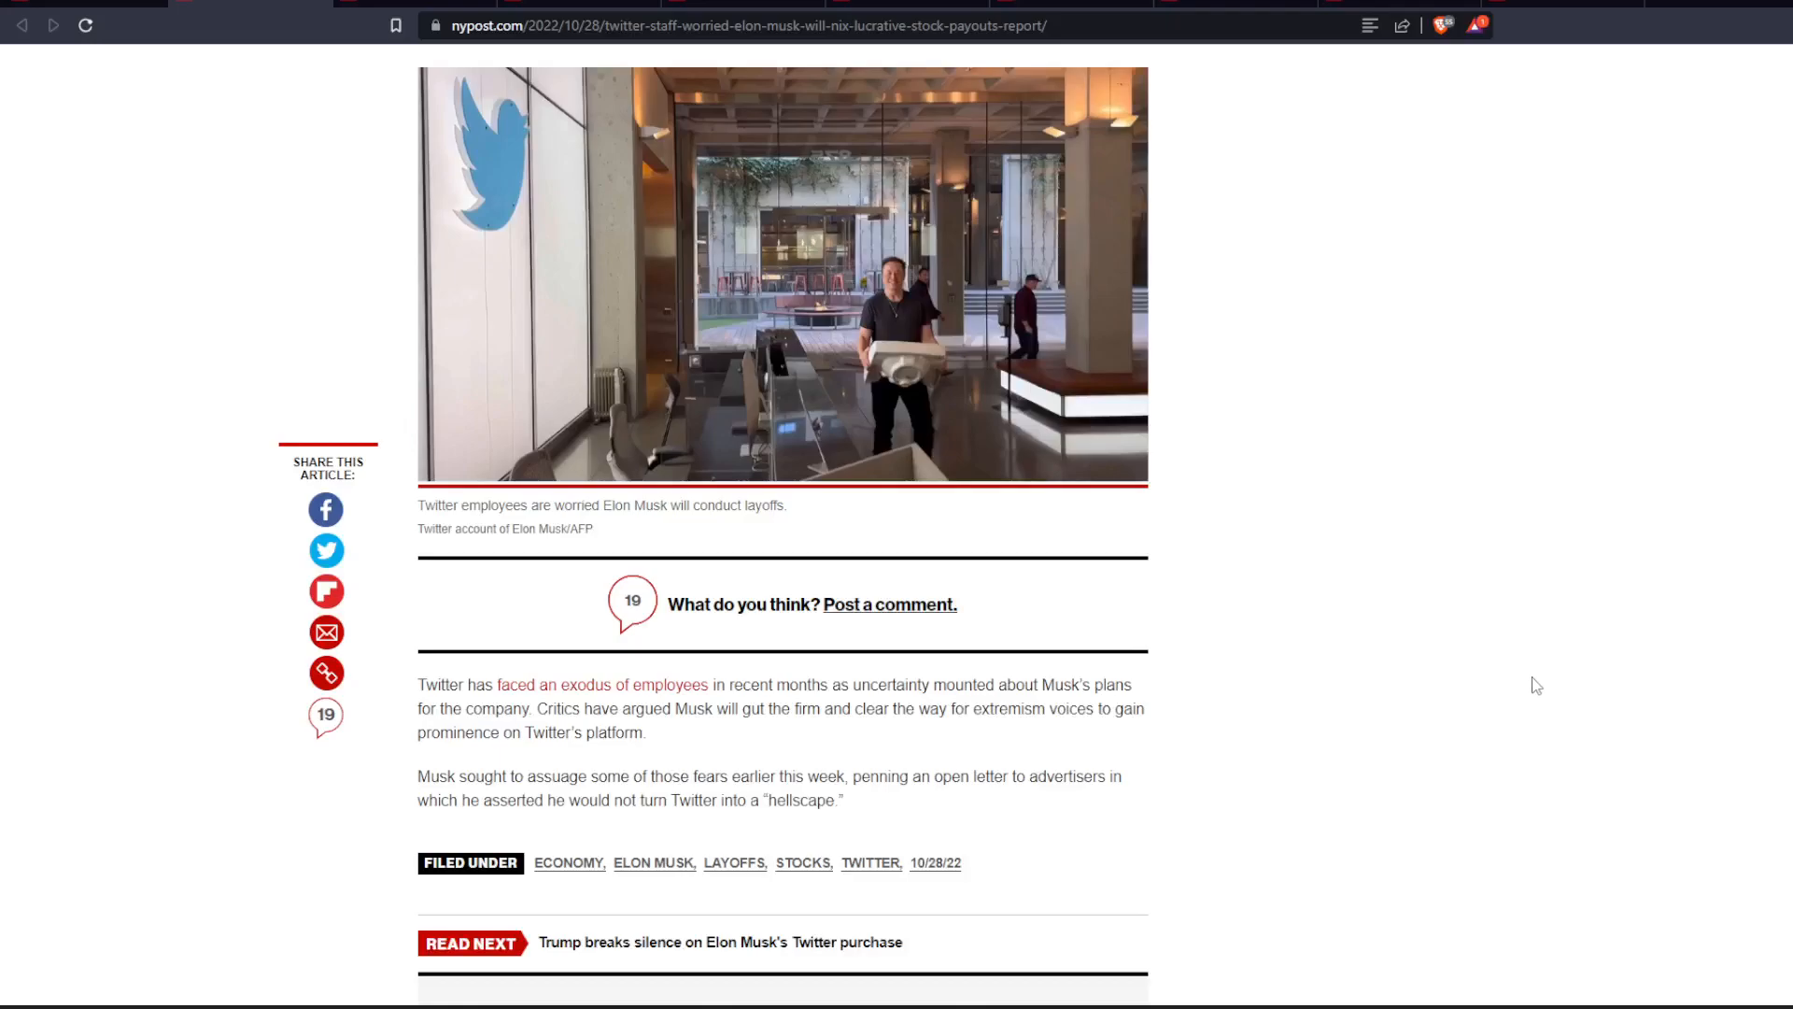
Scroll below the article to the first comments of the 19-comment Conversation
scroll(down, 3)
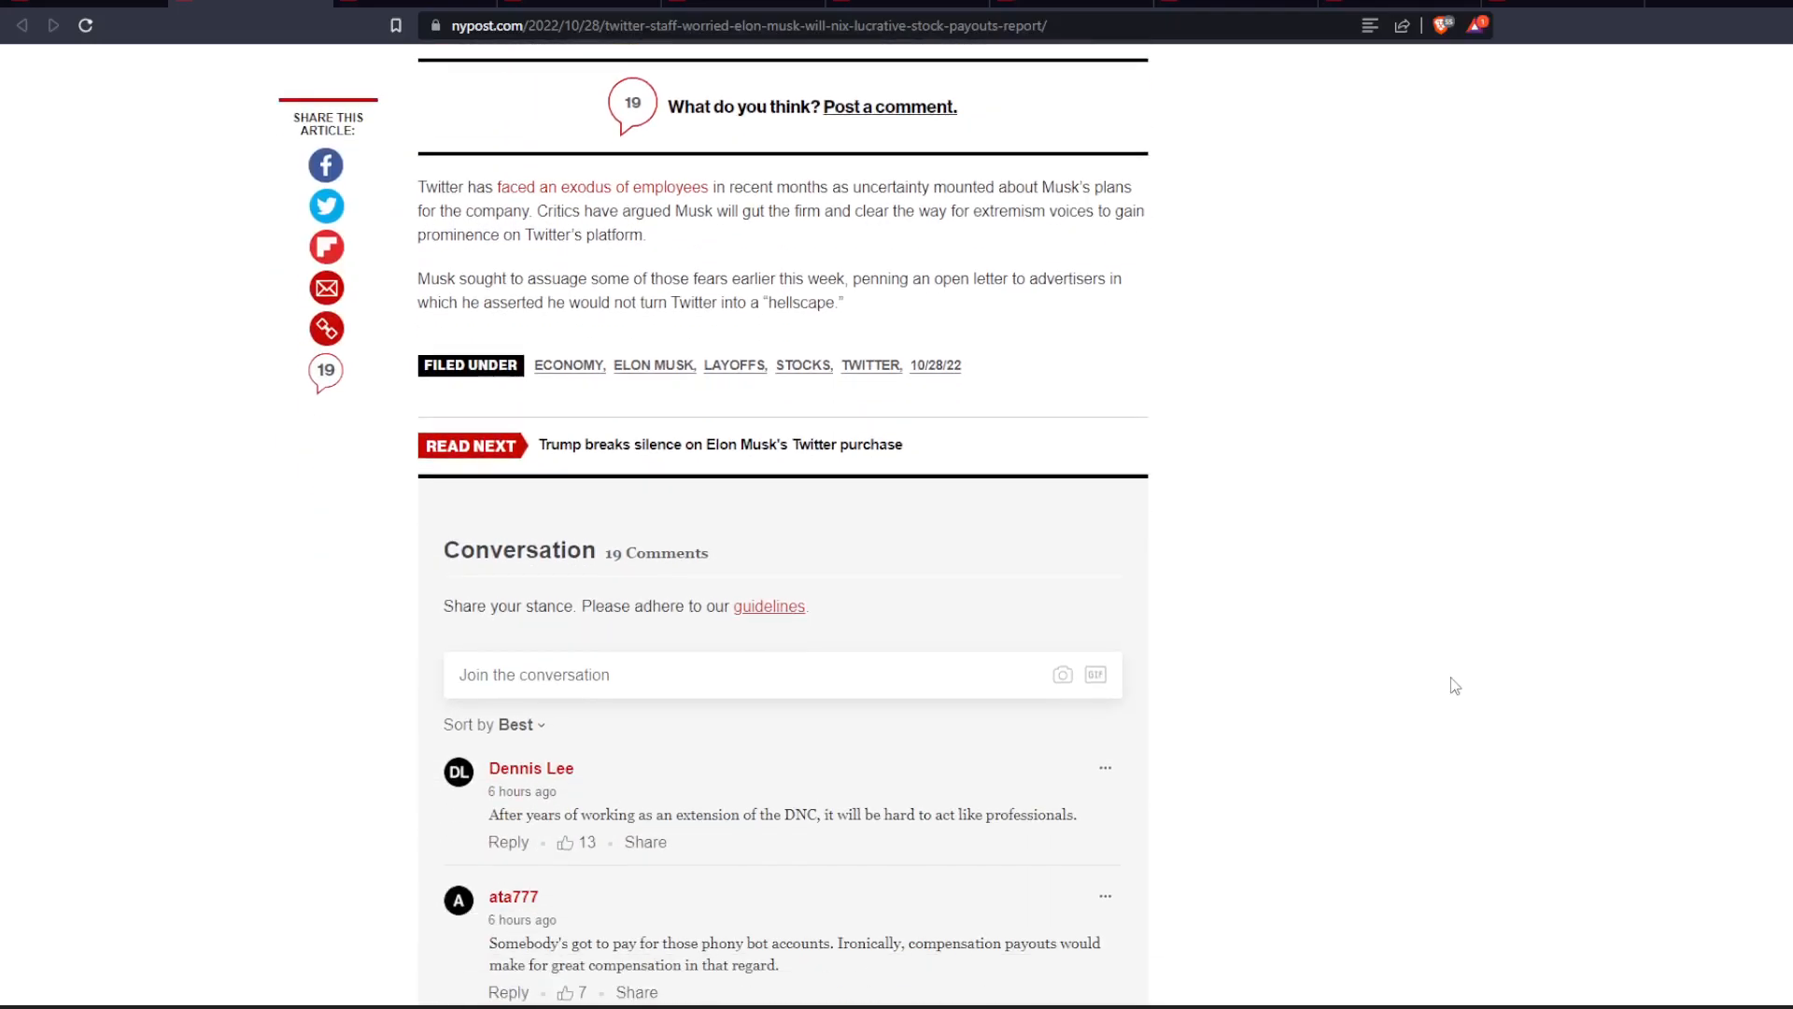
scroll(down, 3)
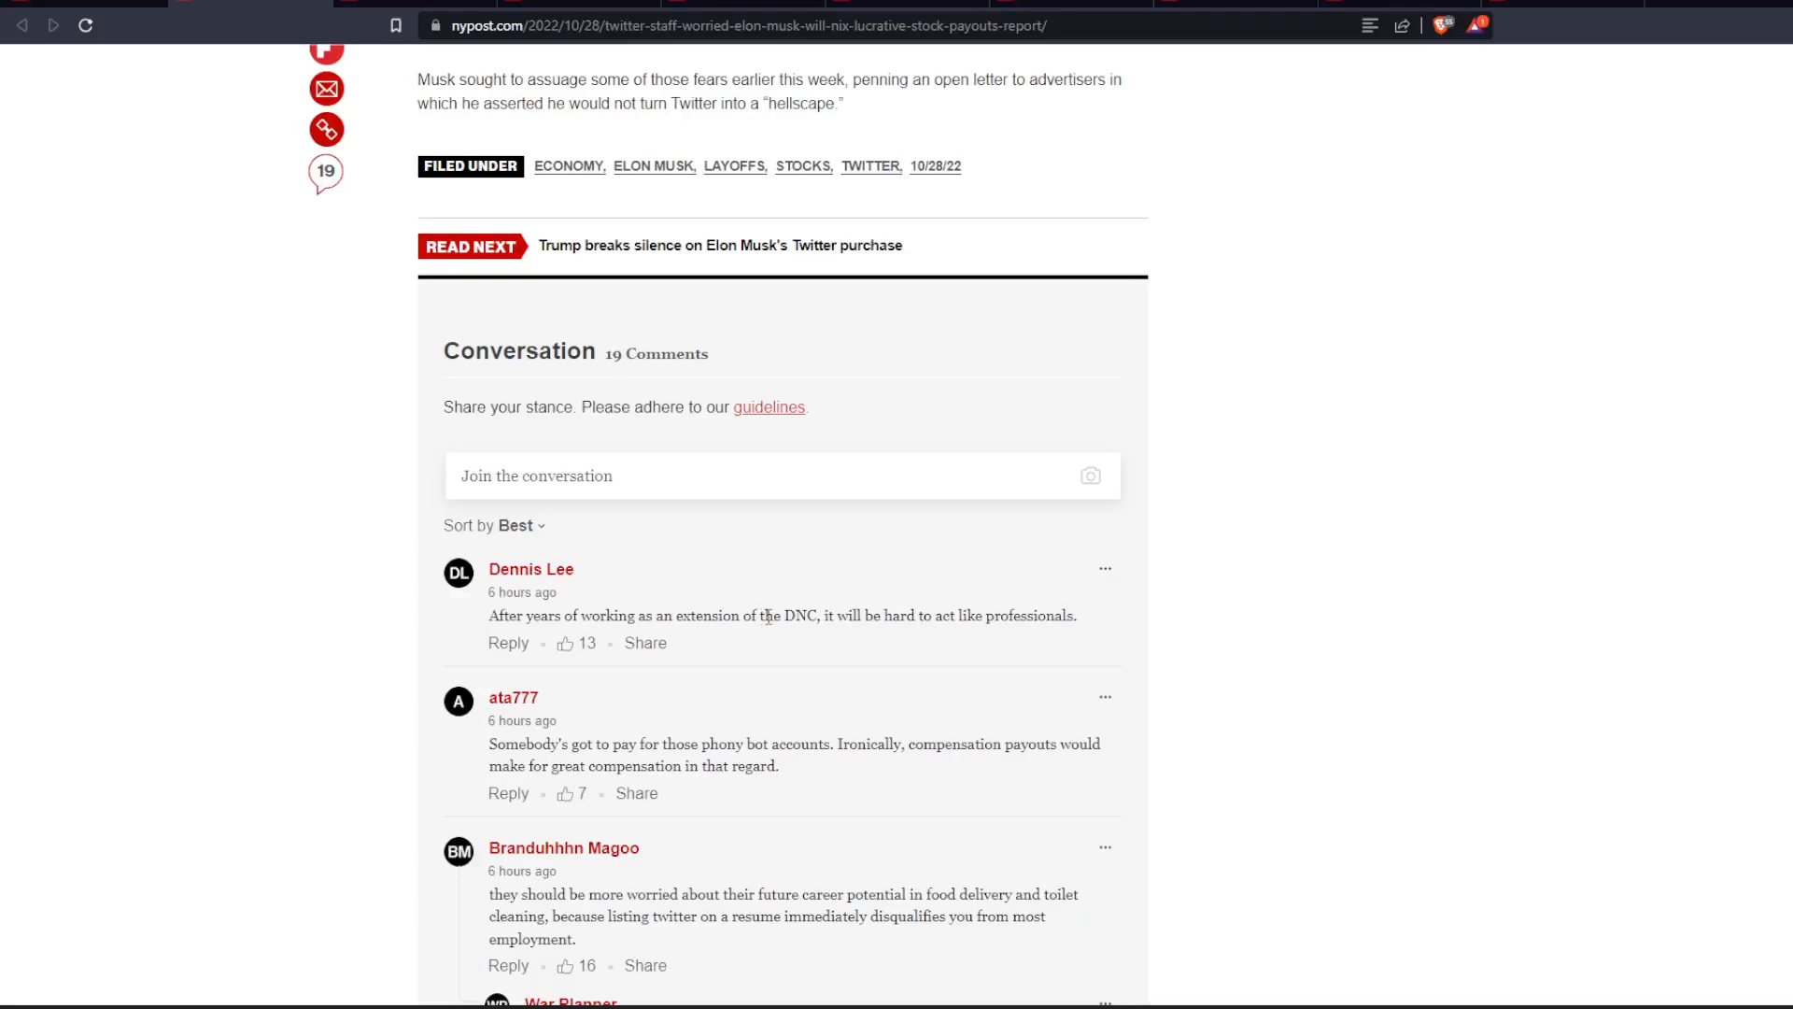
mouse_move(1277, 658)
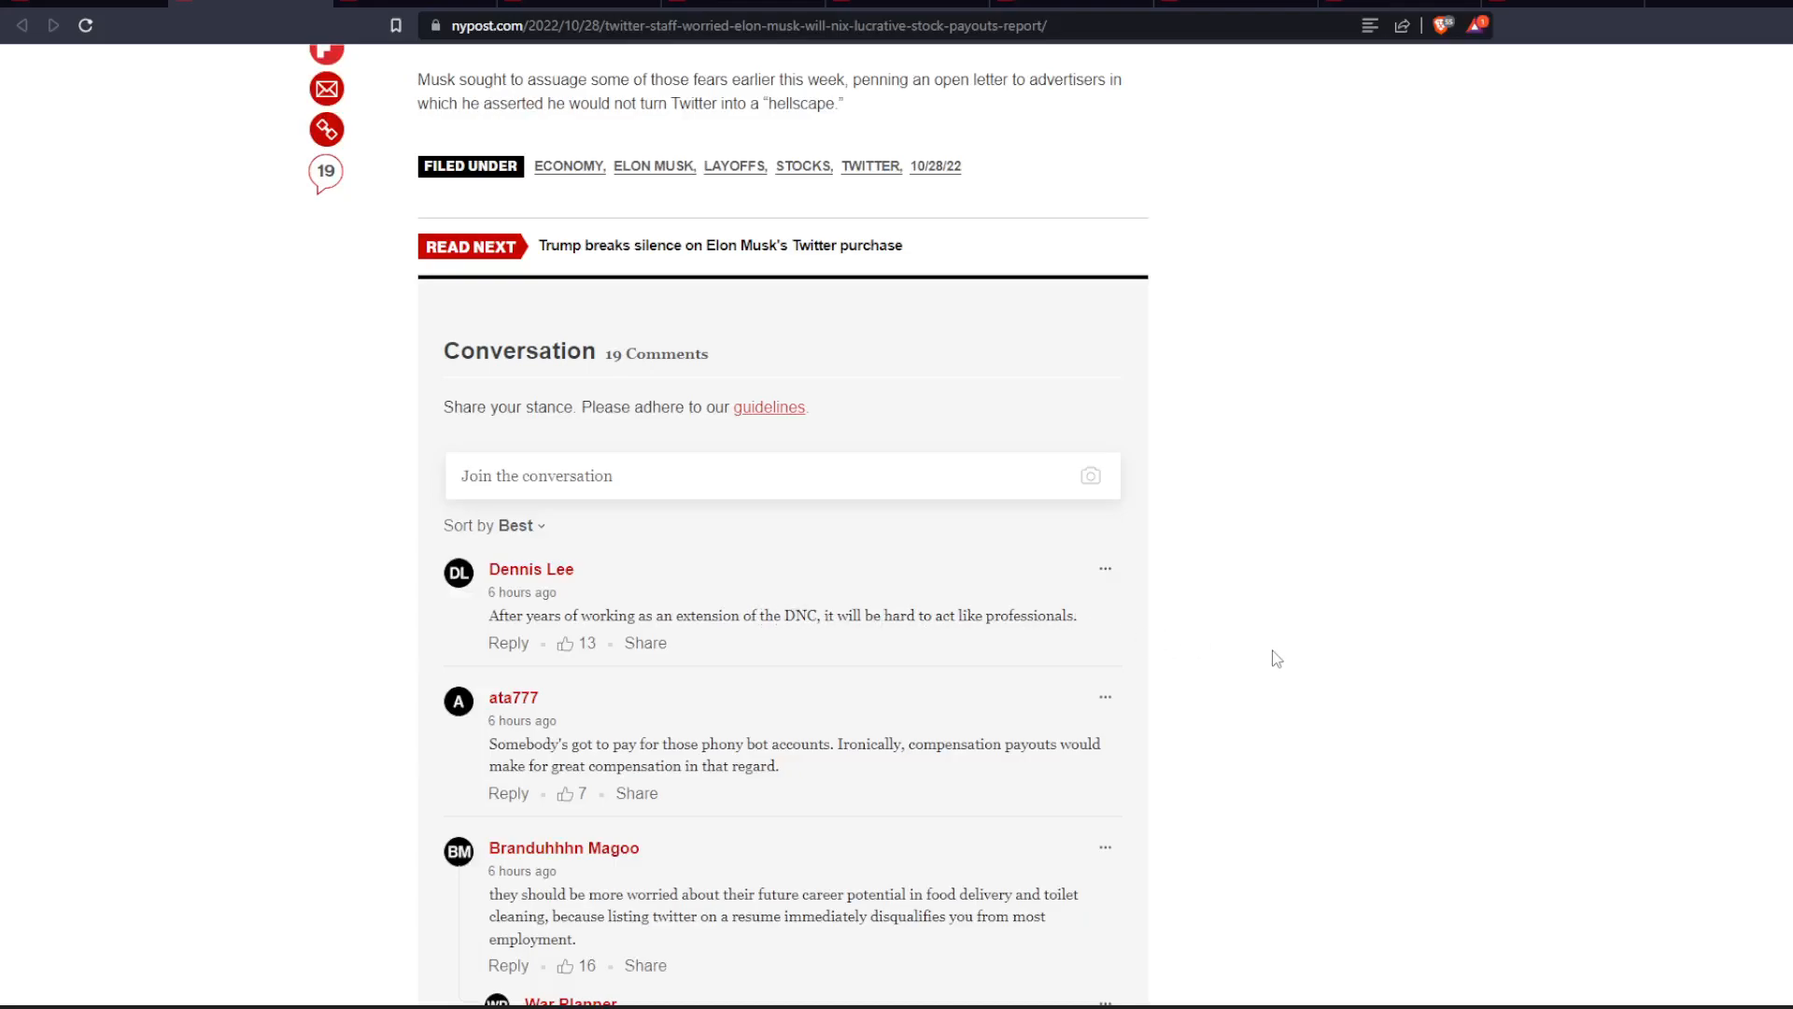
scroll(down, 3)
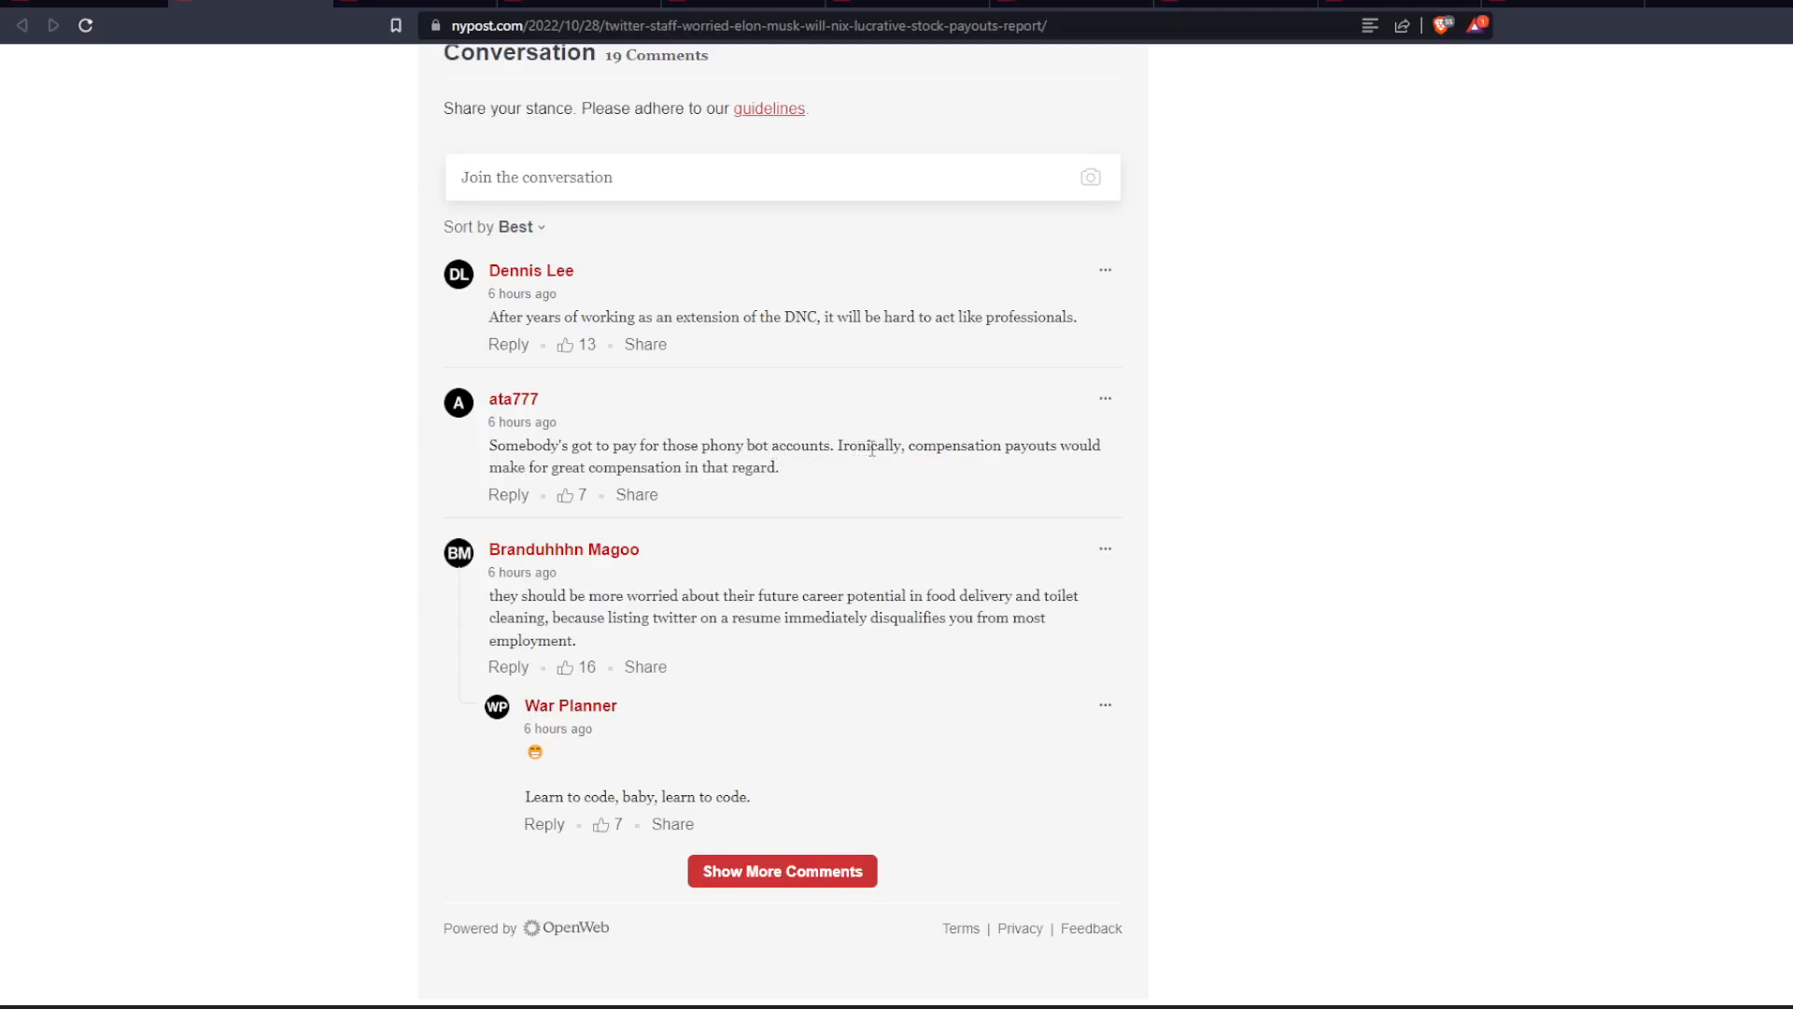
mouse_move(798, 472)
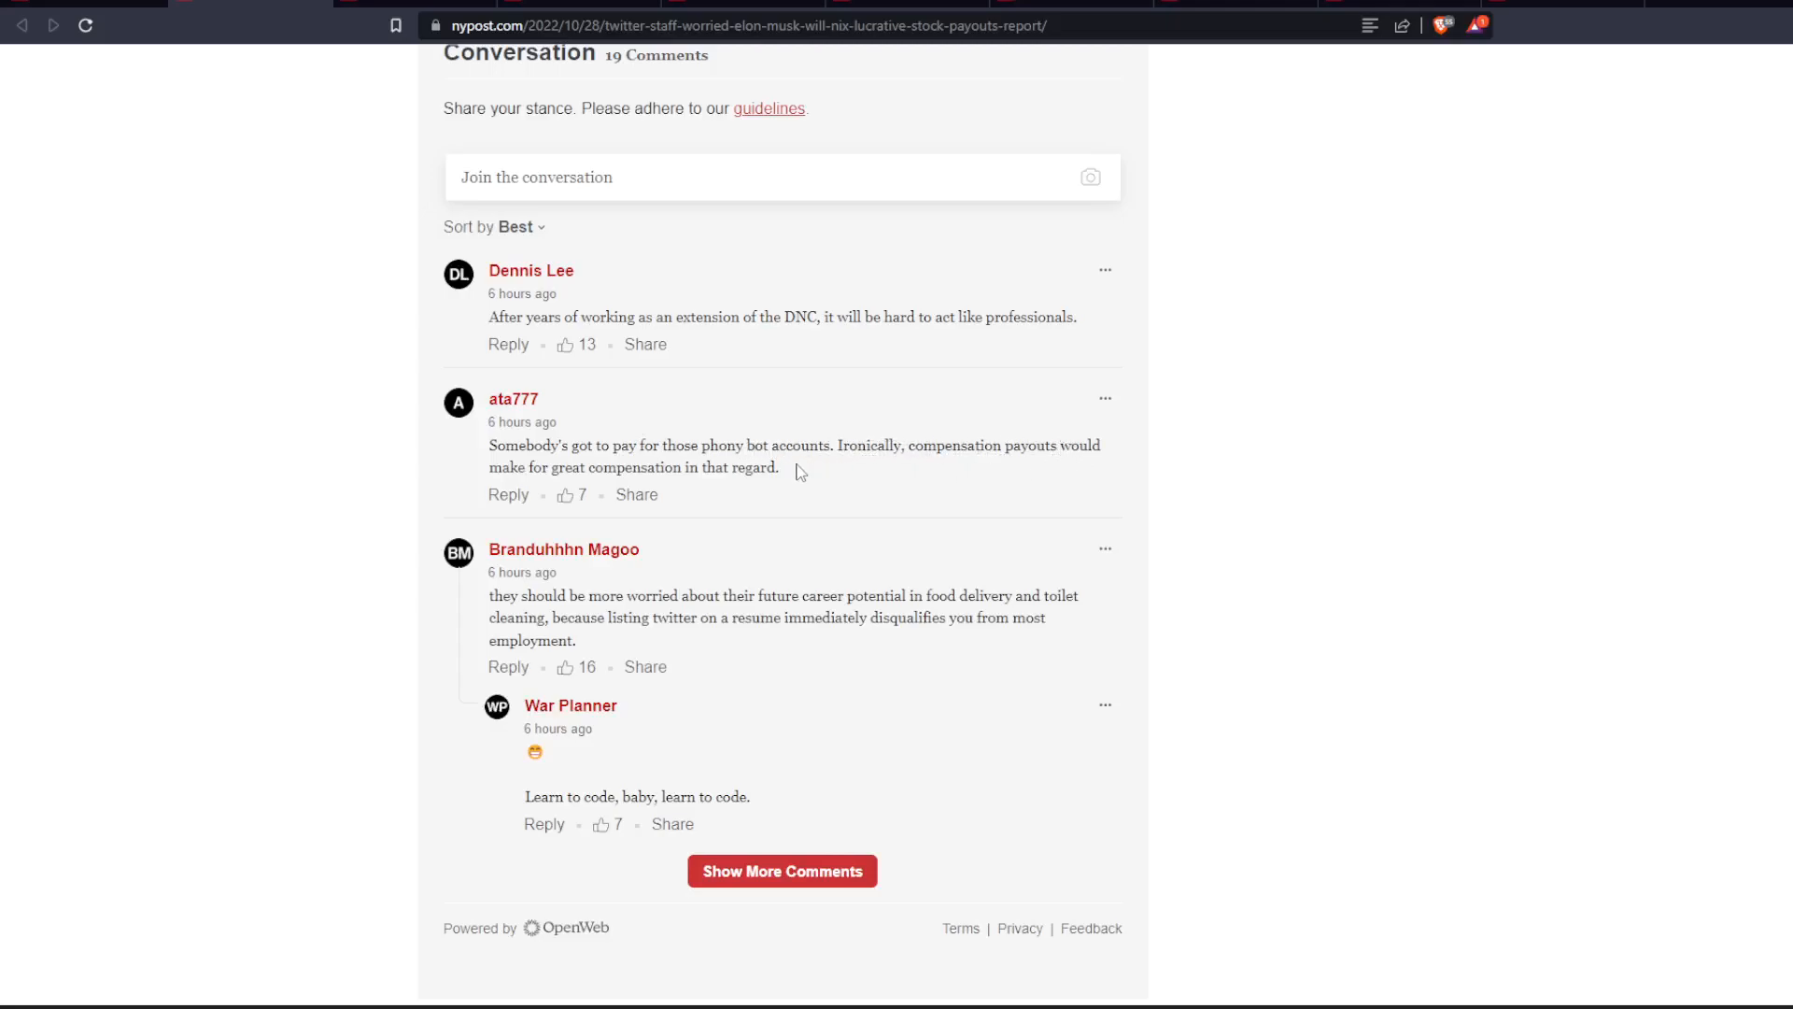
mouse_move(845, 580)
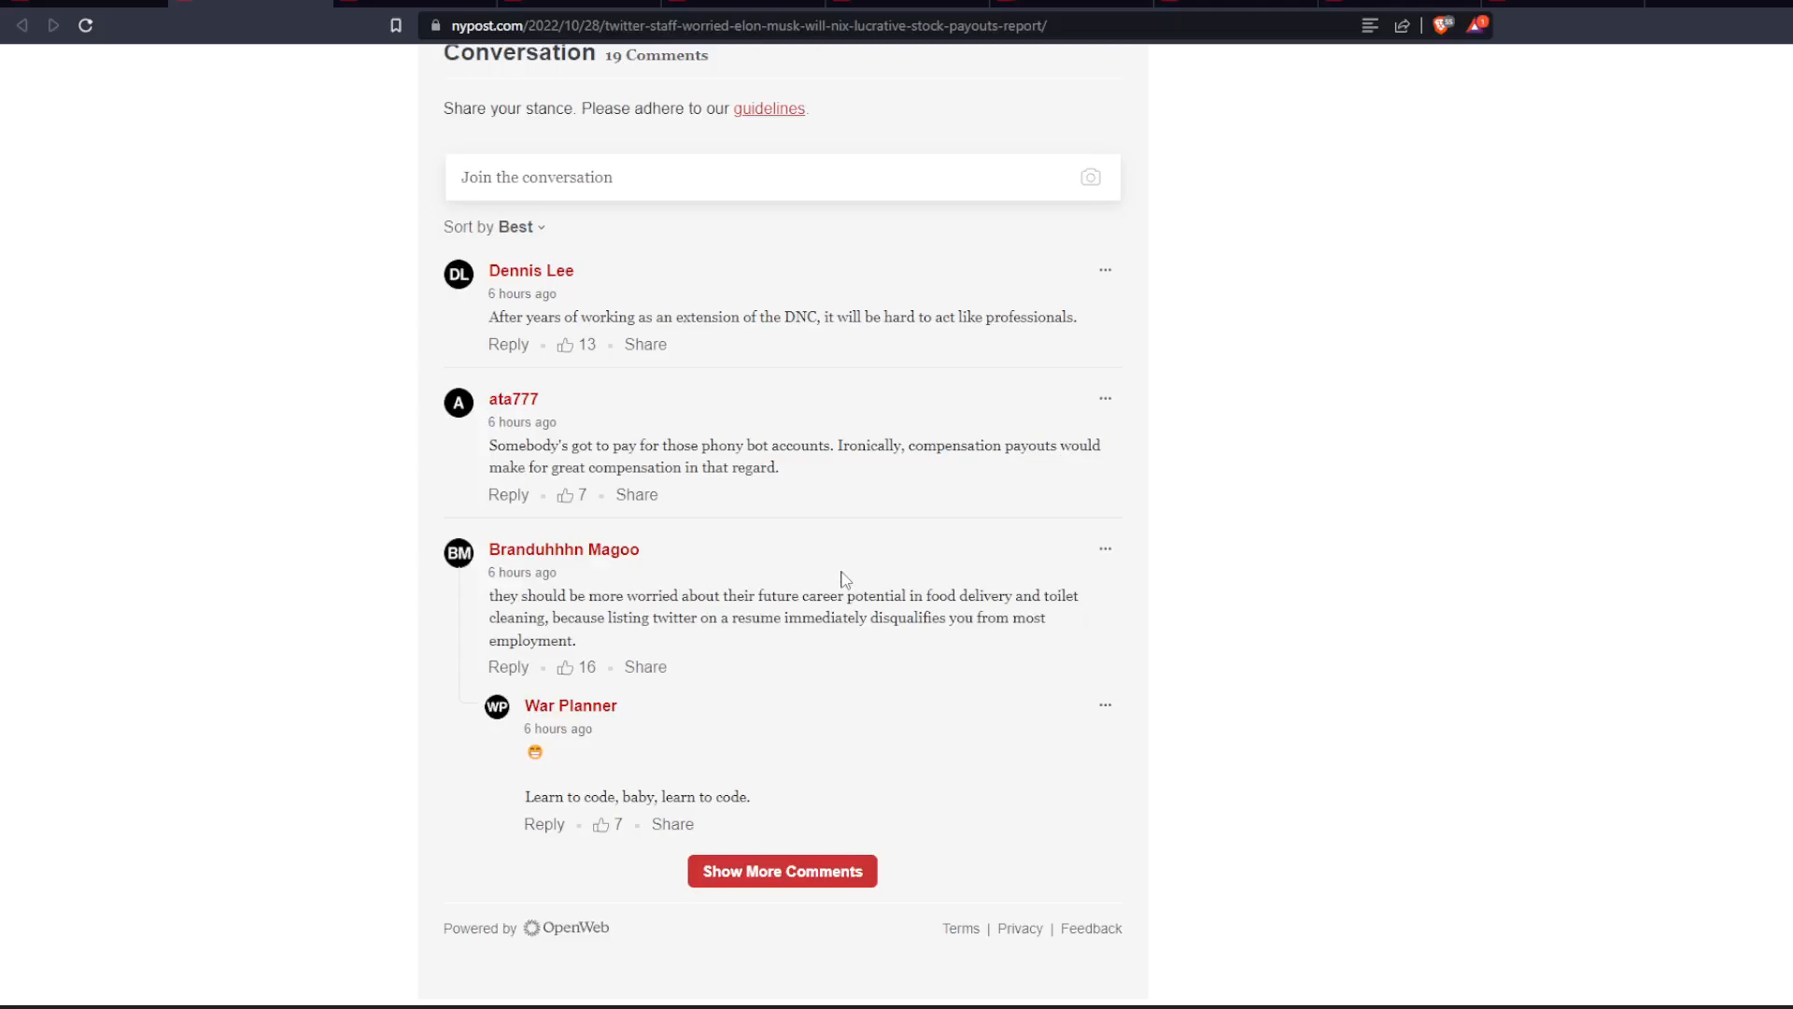
mouse_move(712, 612)
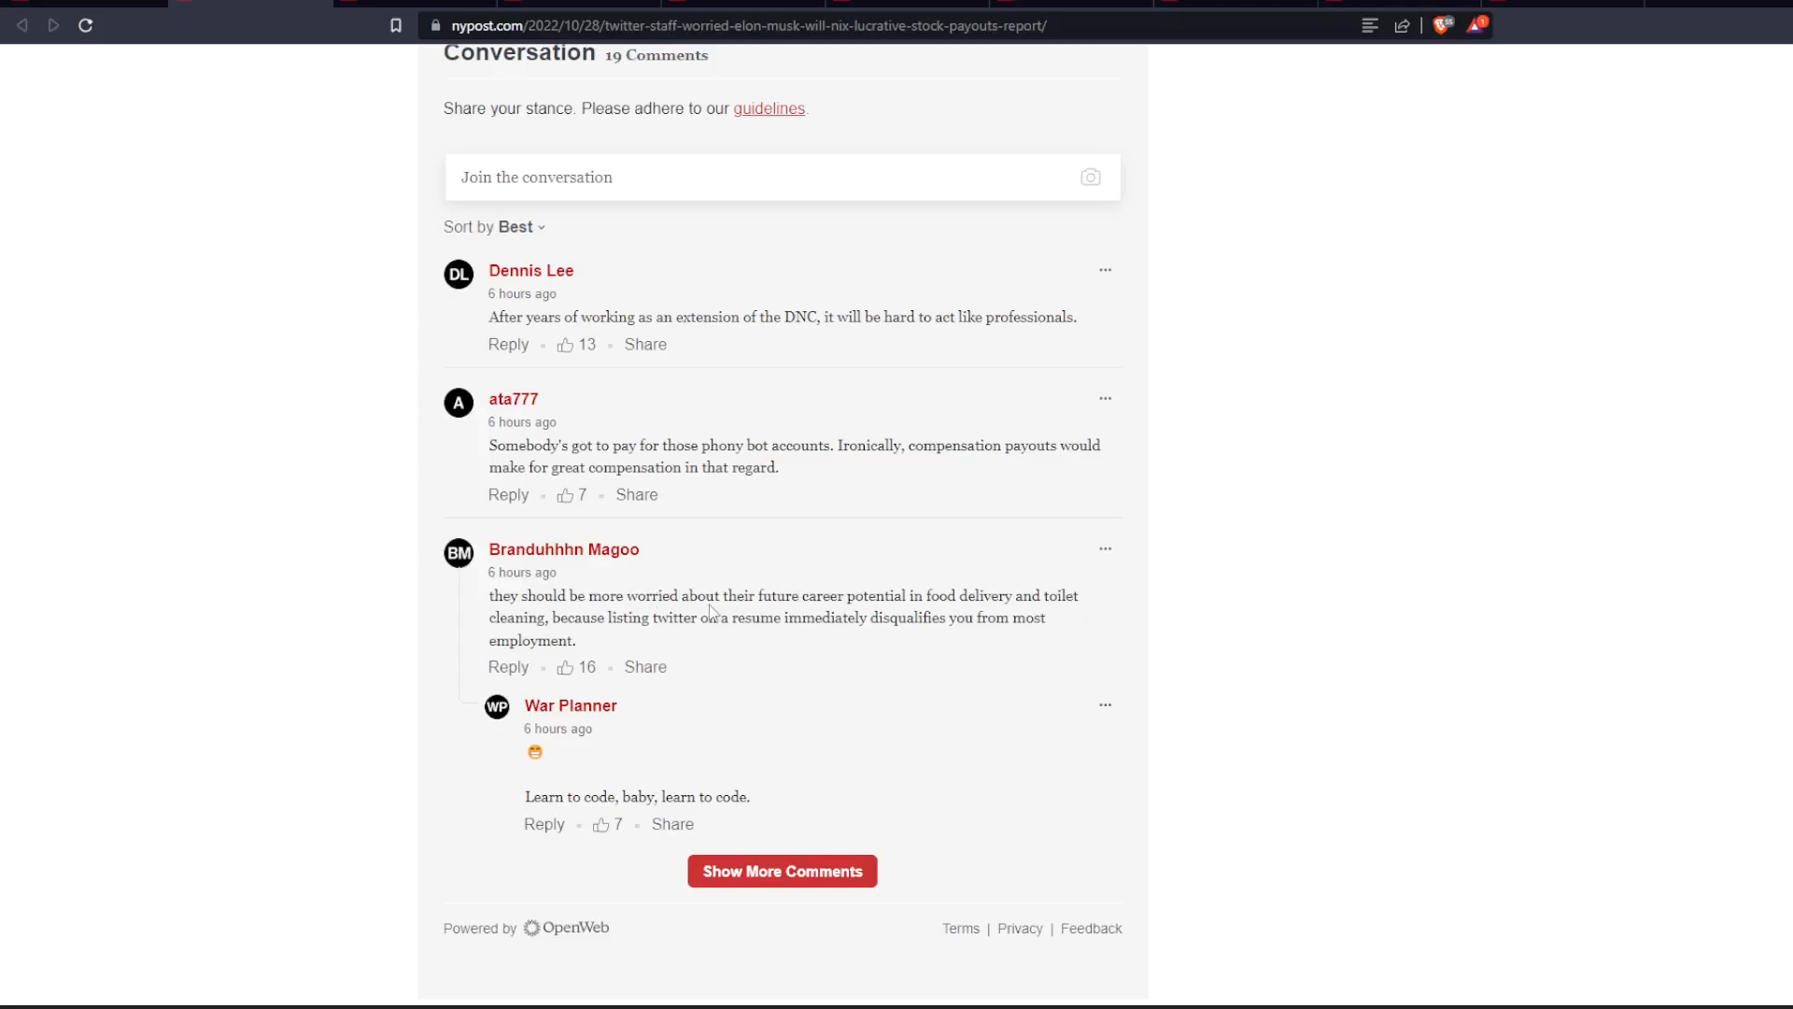
mouse_move(995, 597)
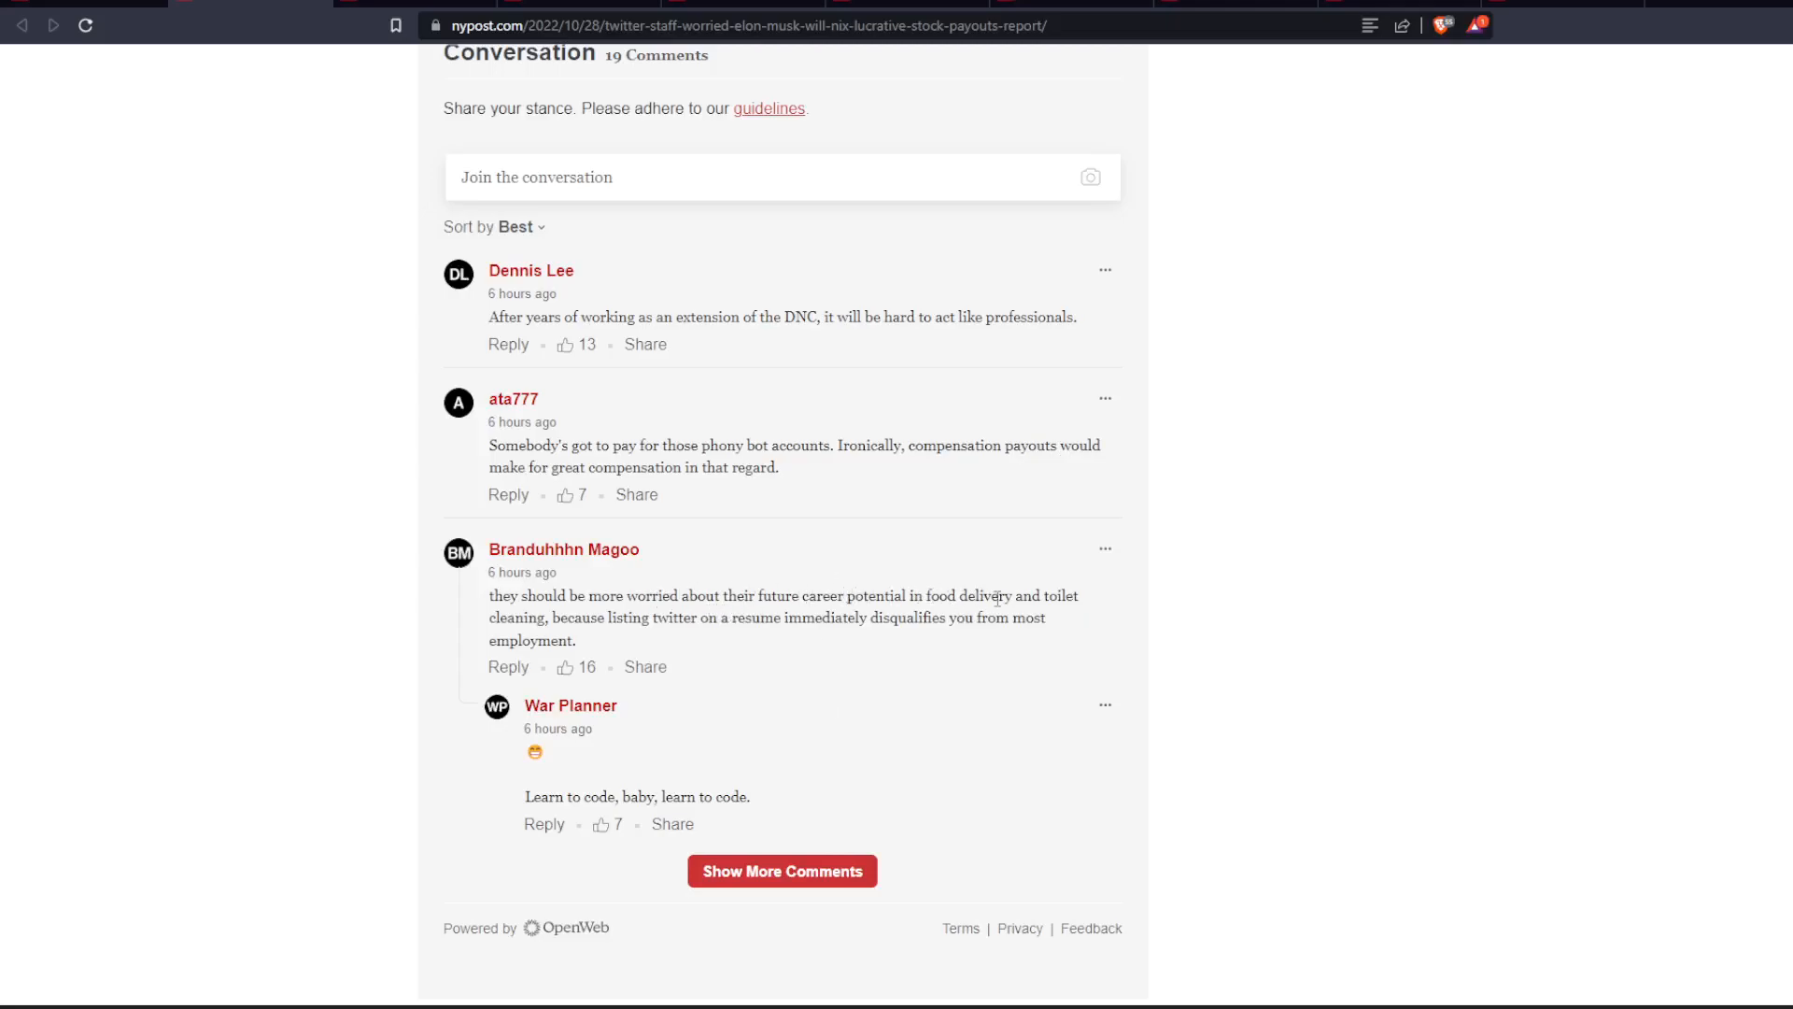
mouse_move(1034, 652)
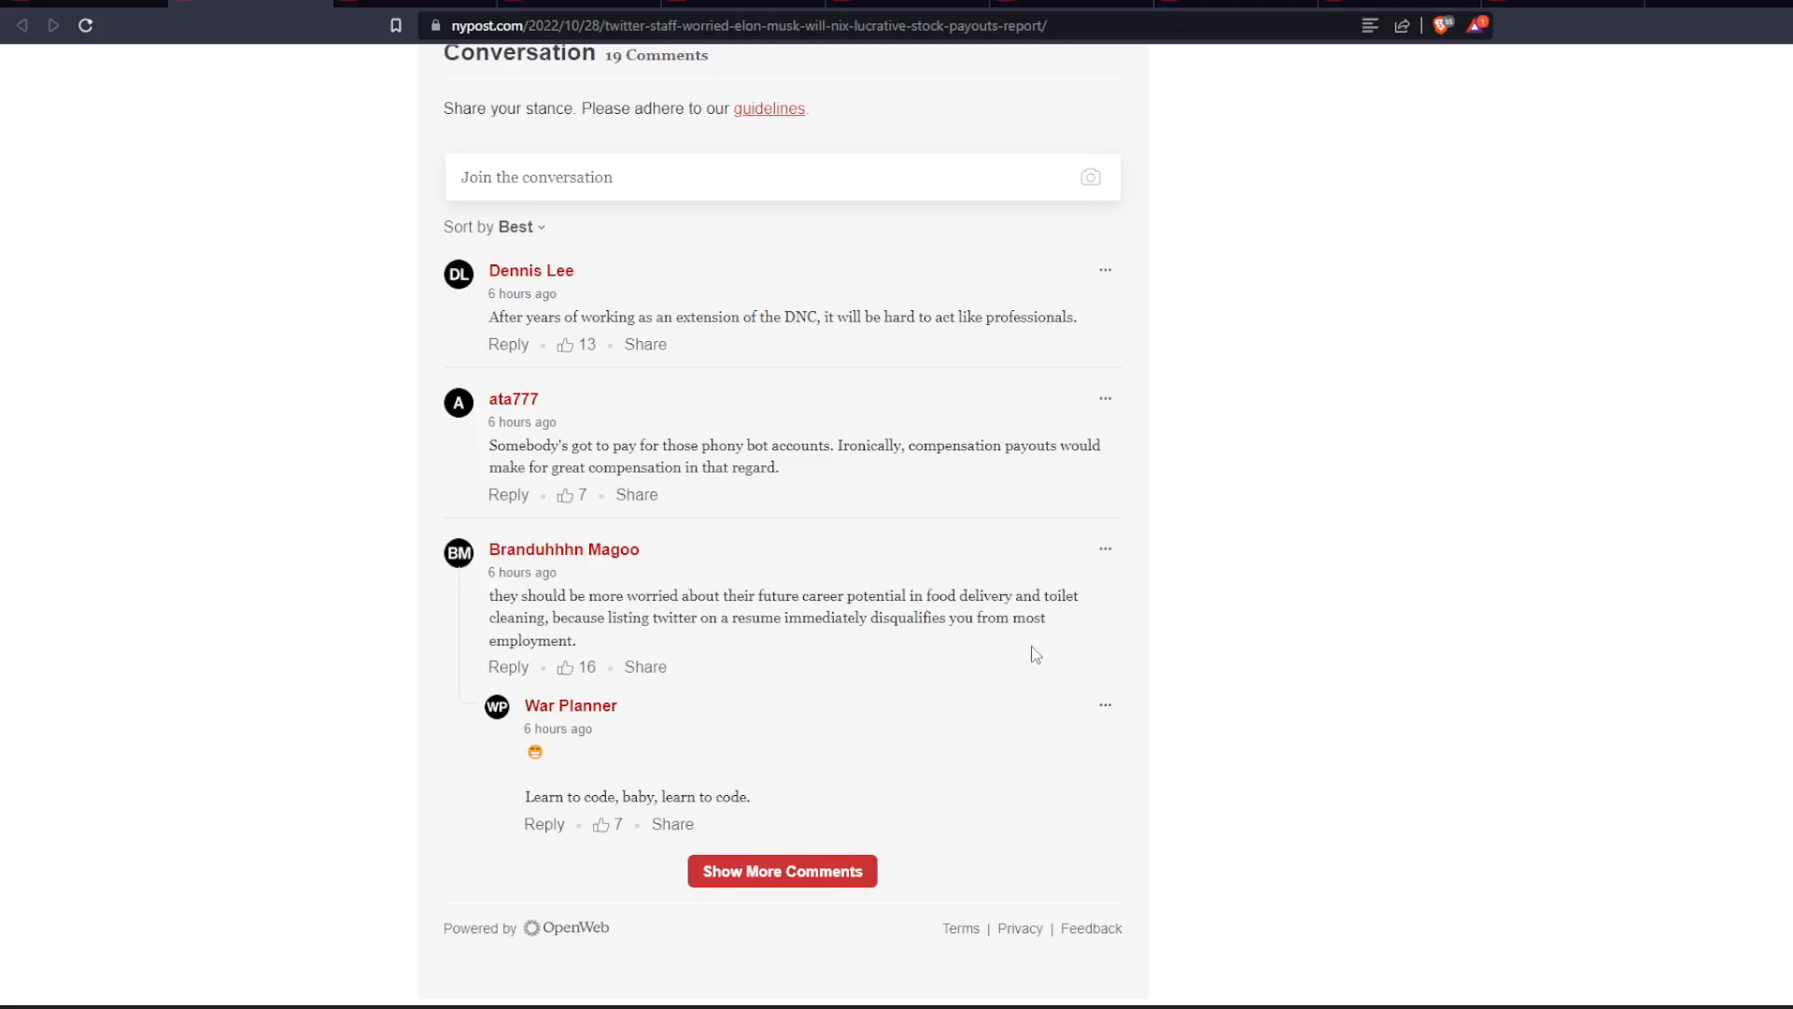
mouse_move(1020, 789)
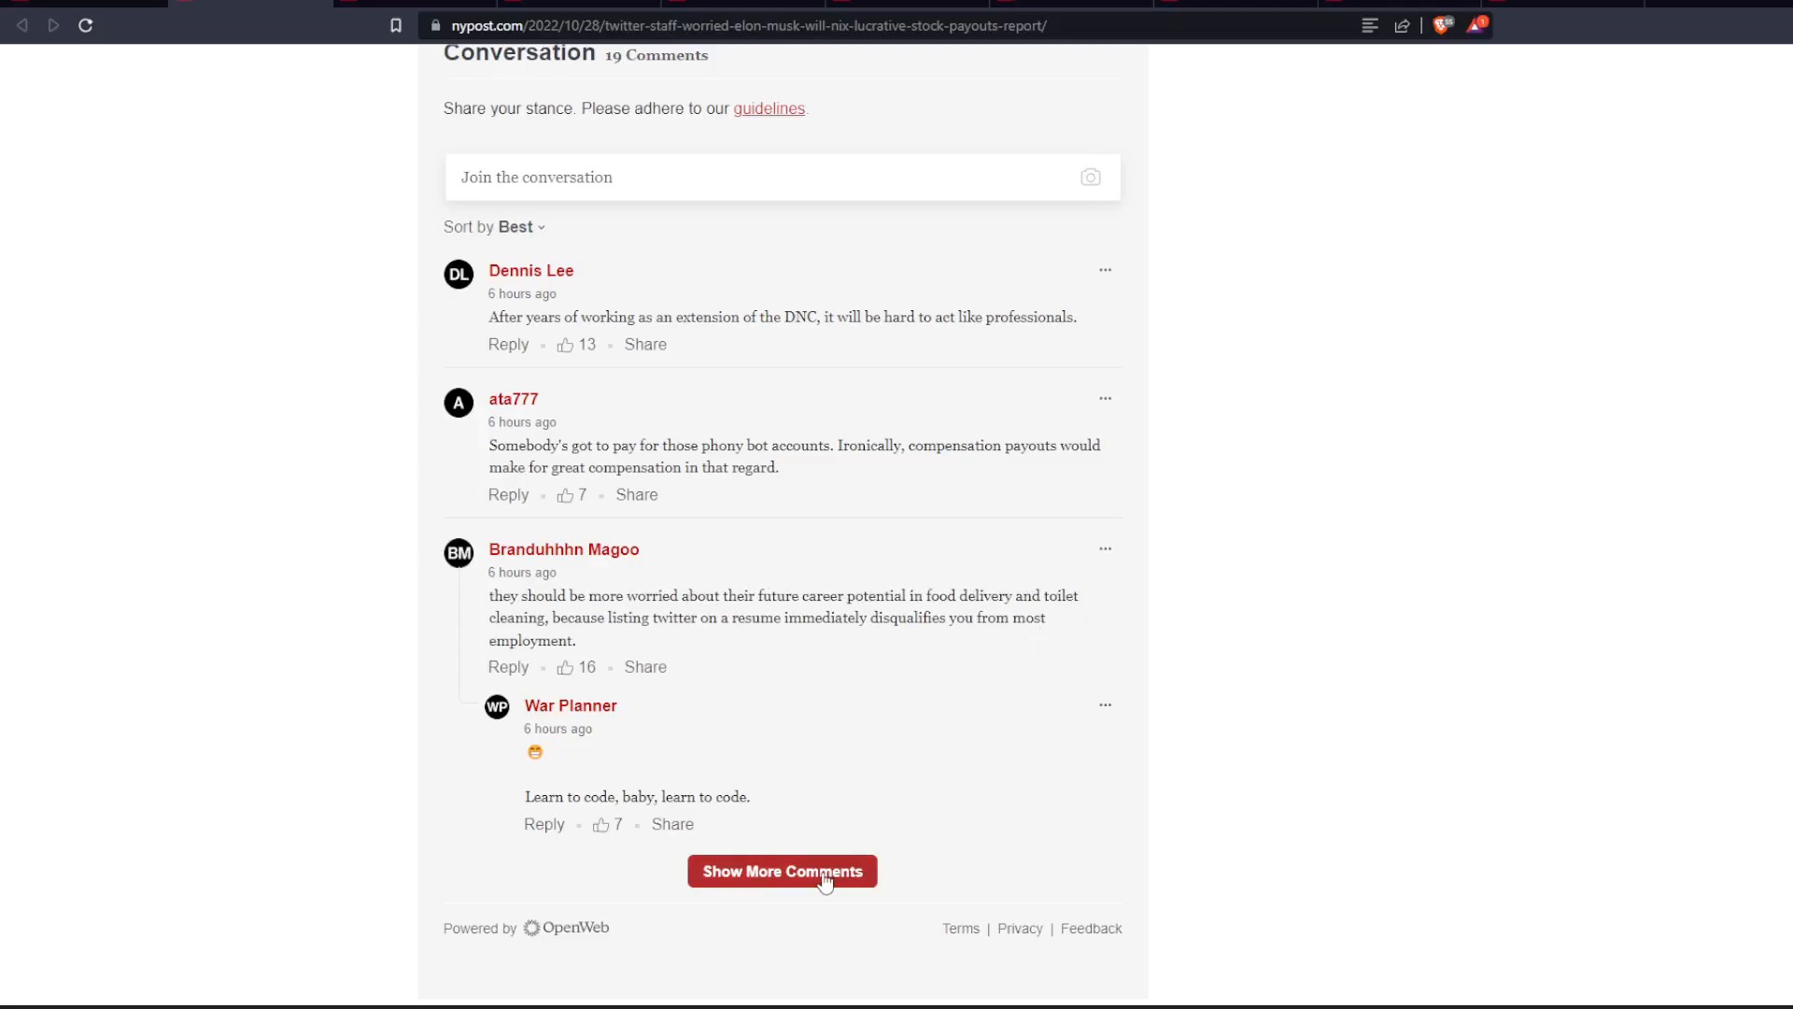
Load more comments, expand the stock-payouts rant, and read on to the Communists remark
click(783, 871)
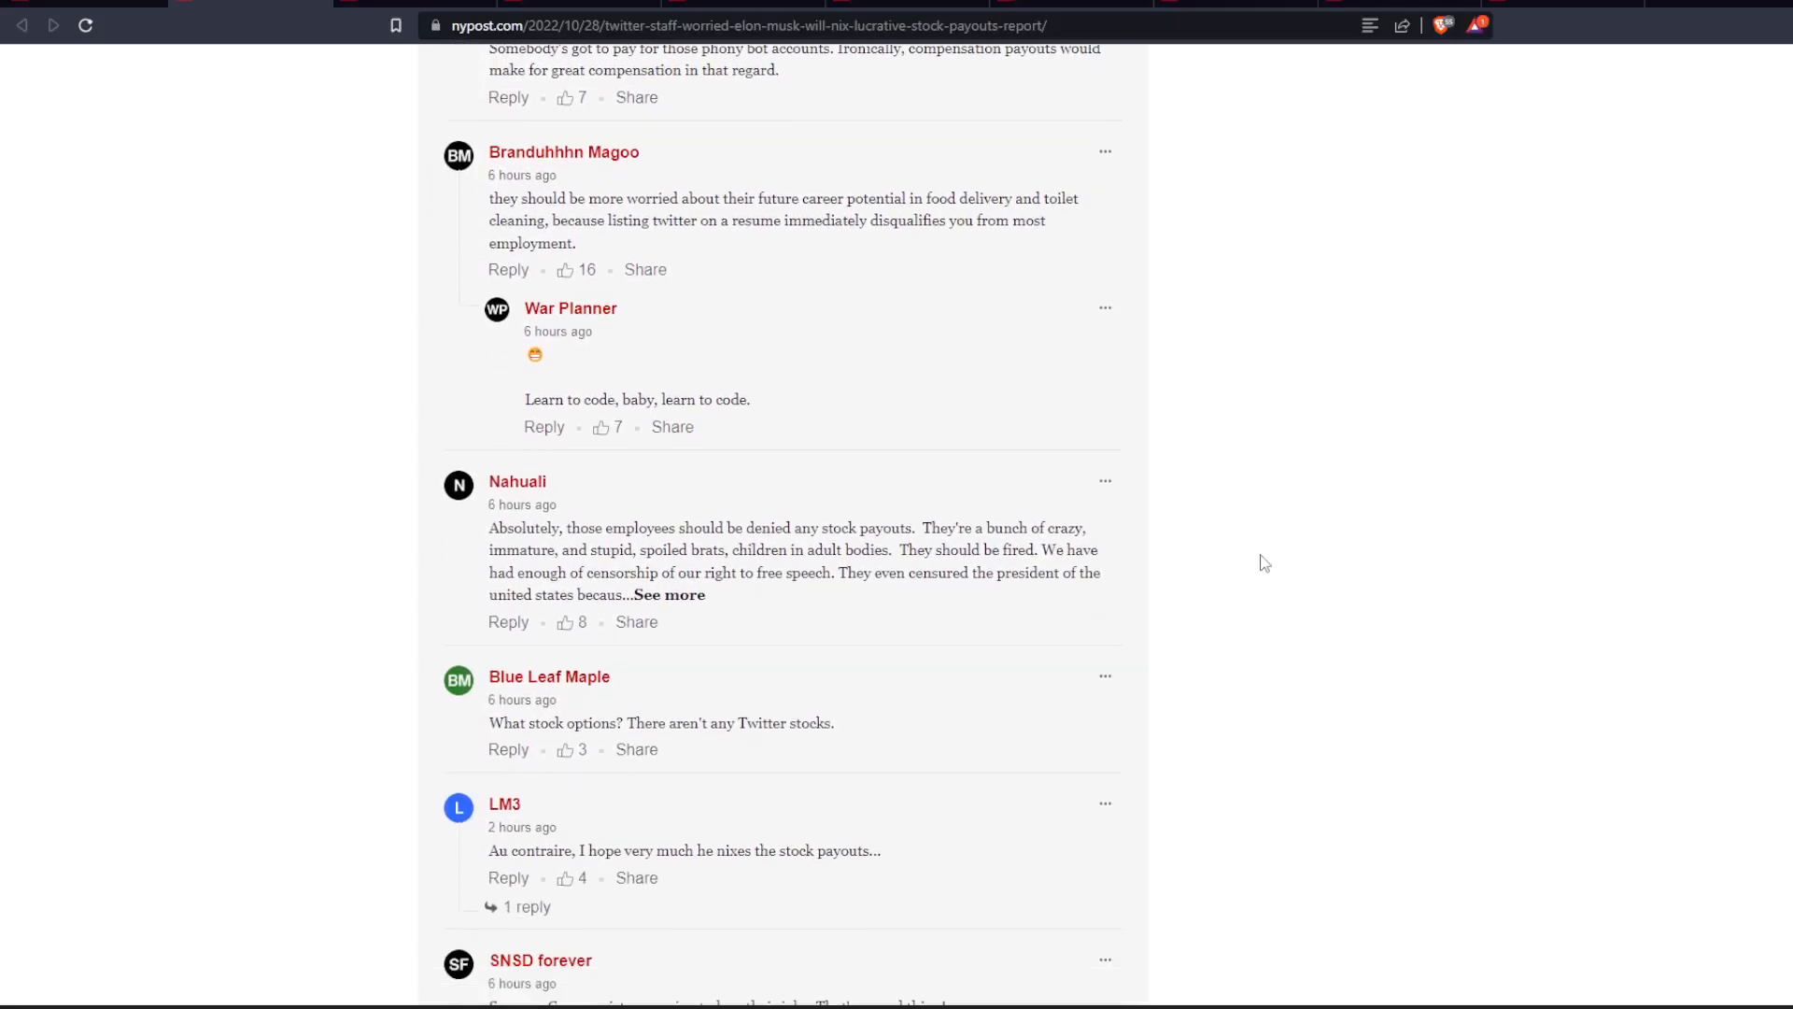
scroll(down, 3)
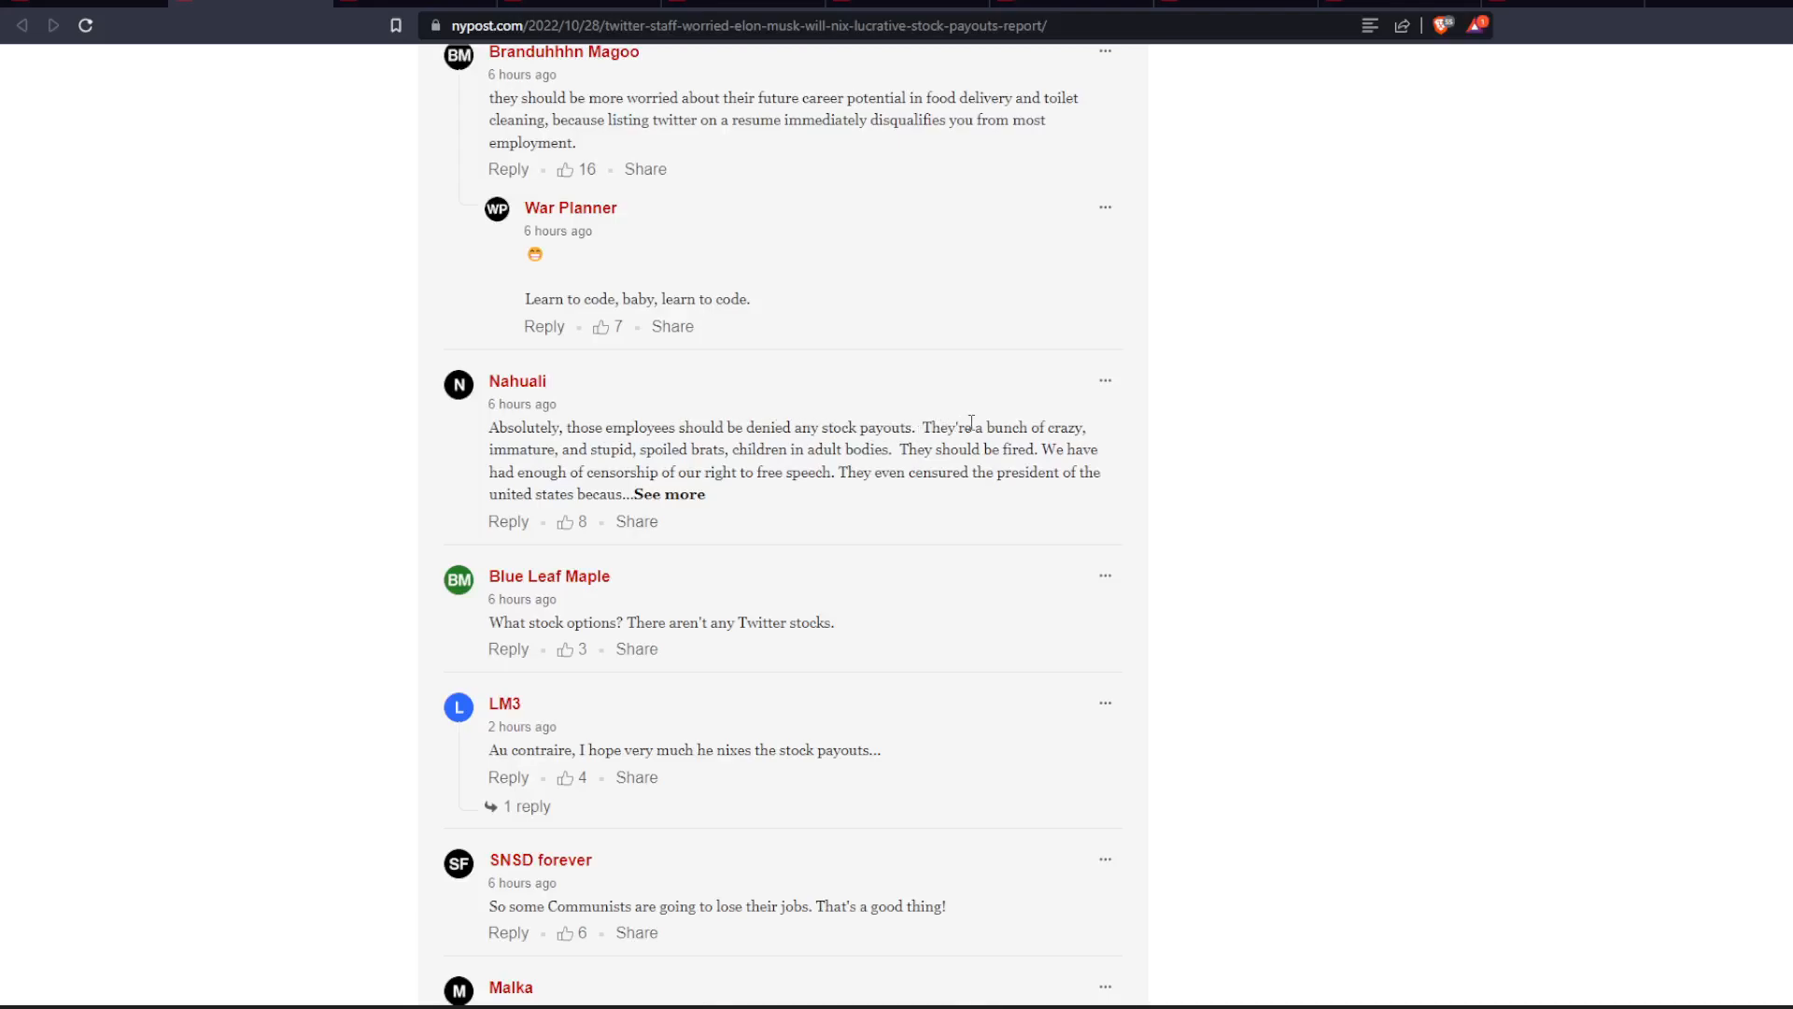
mouse_move(674, 473)
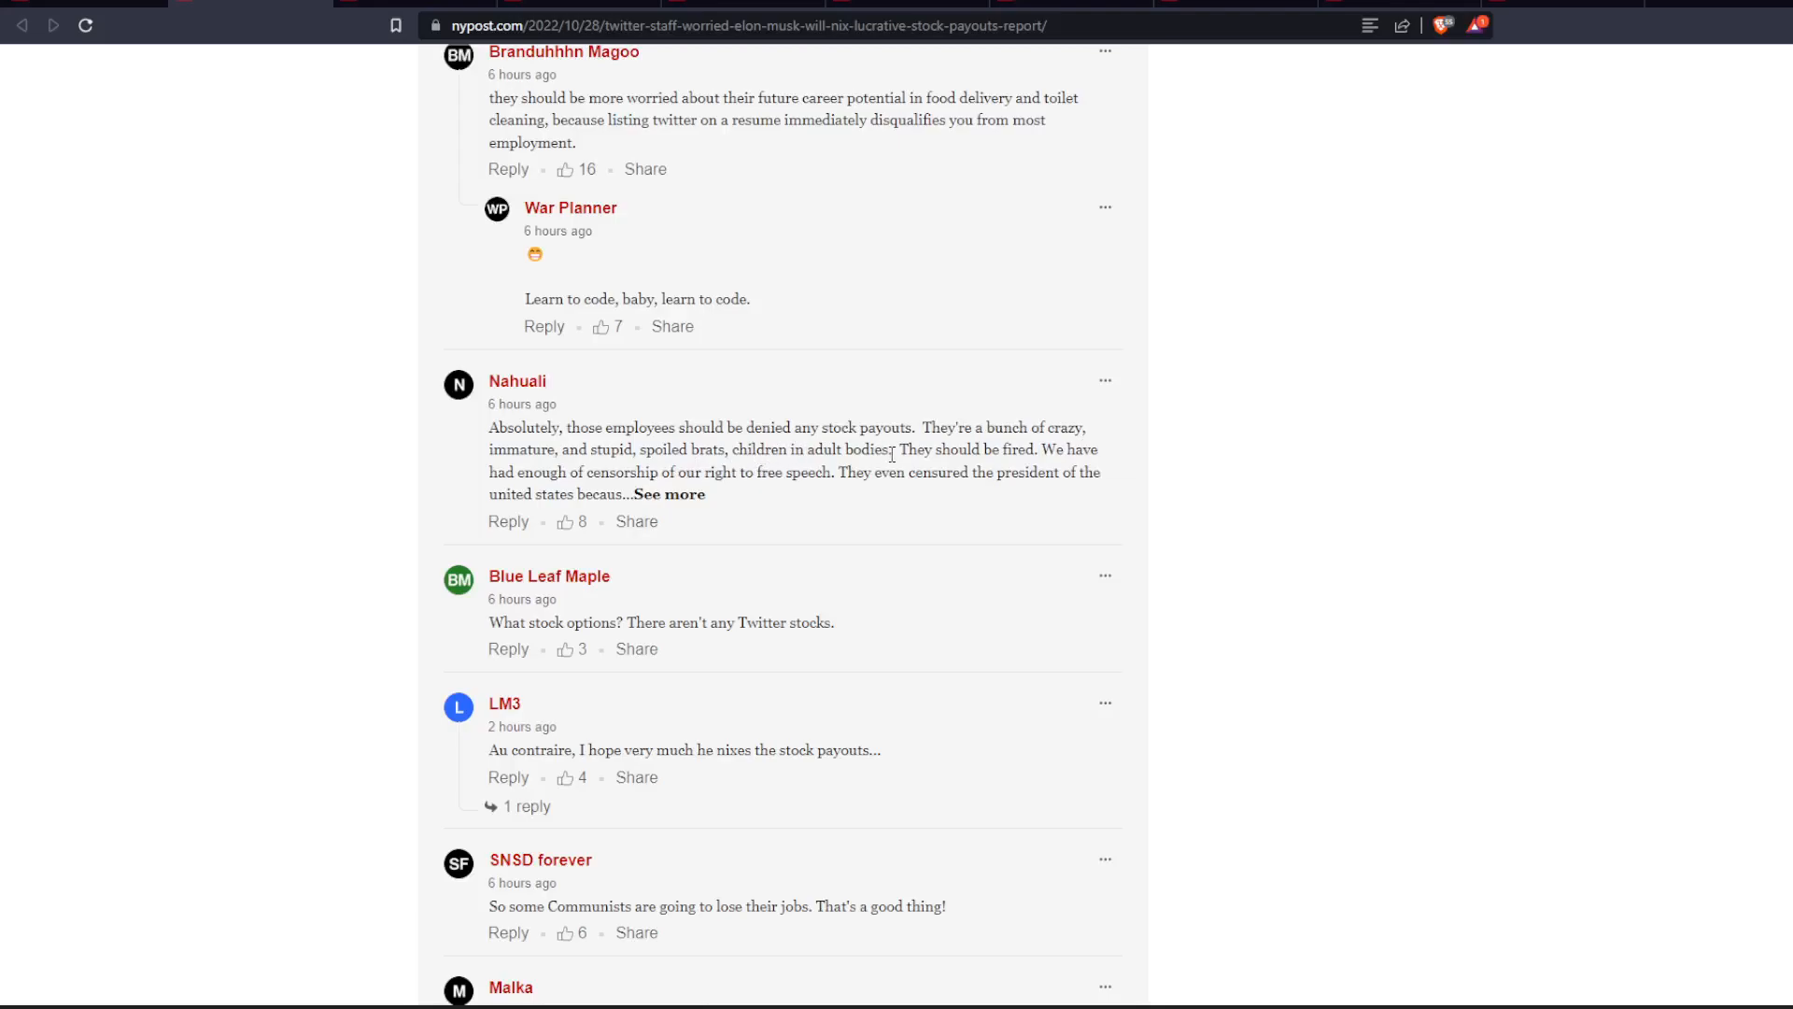
mouse_move(1104, 448)
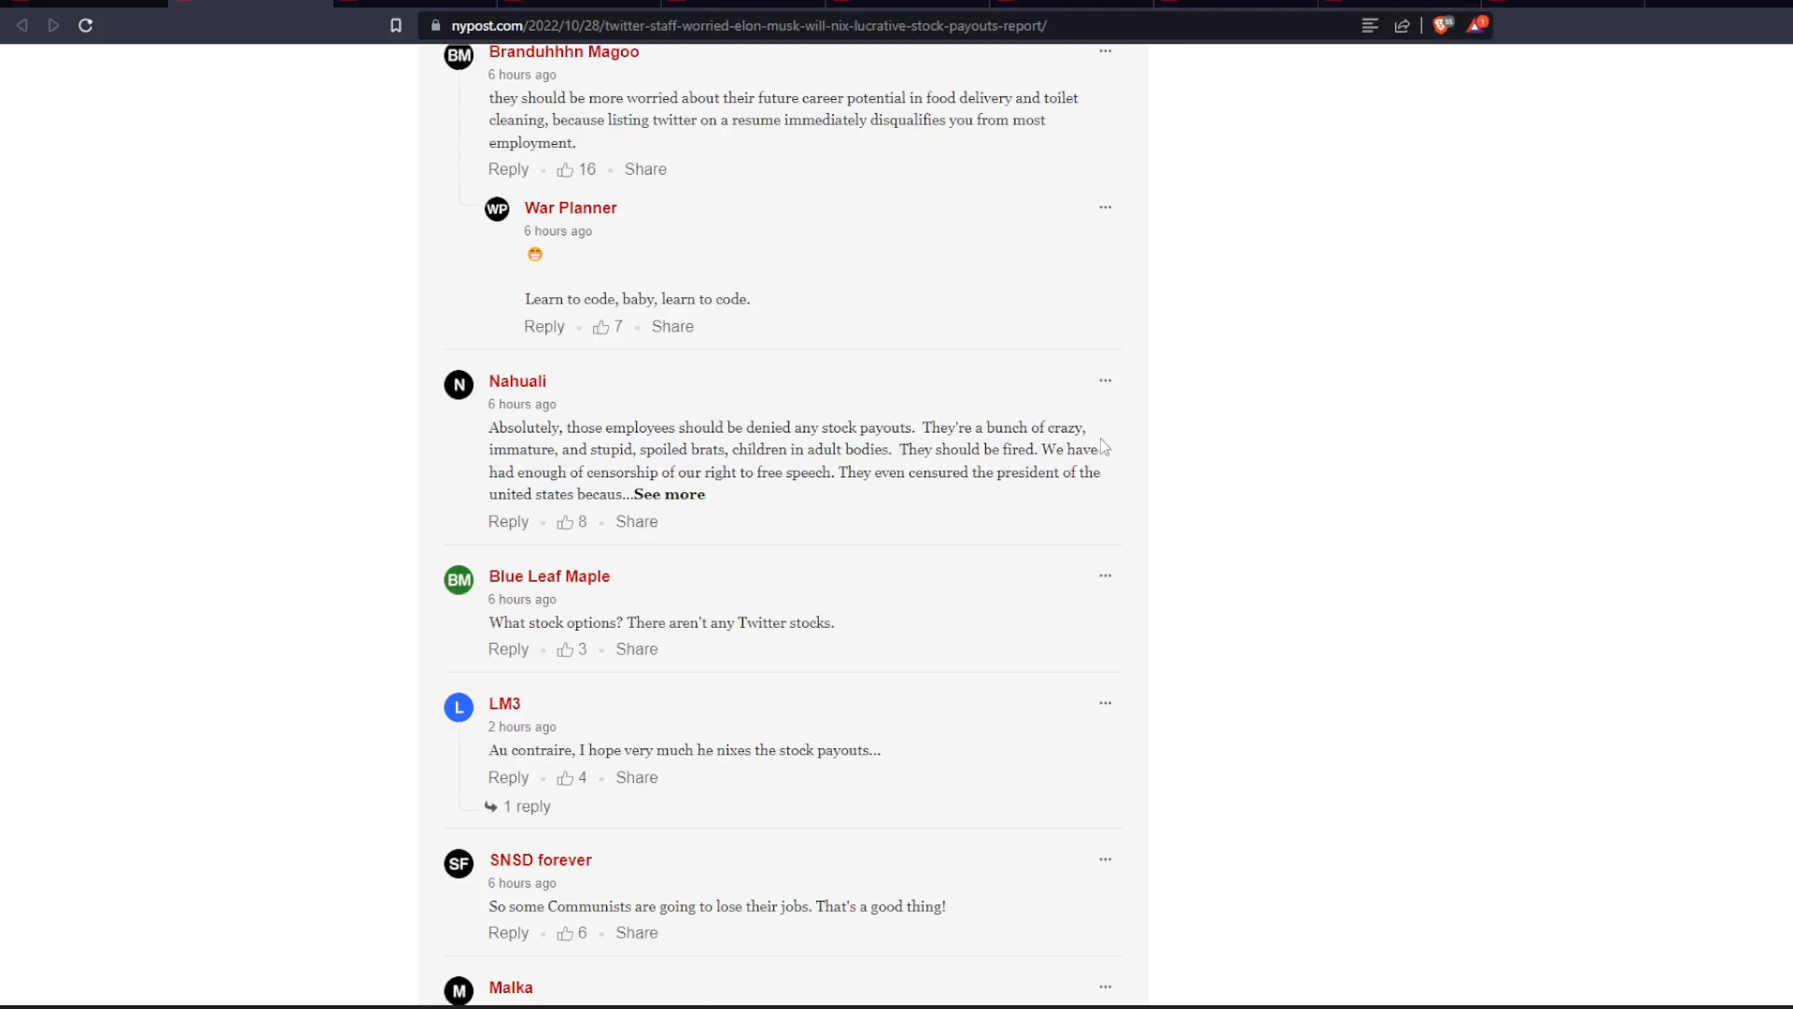
mouse_move(698, 513)
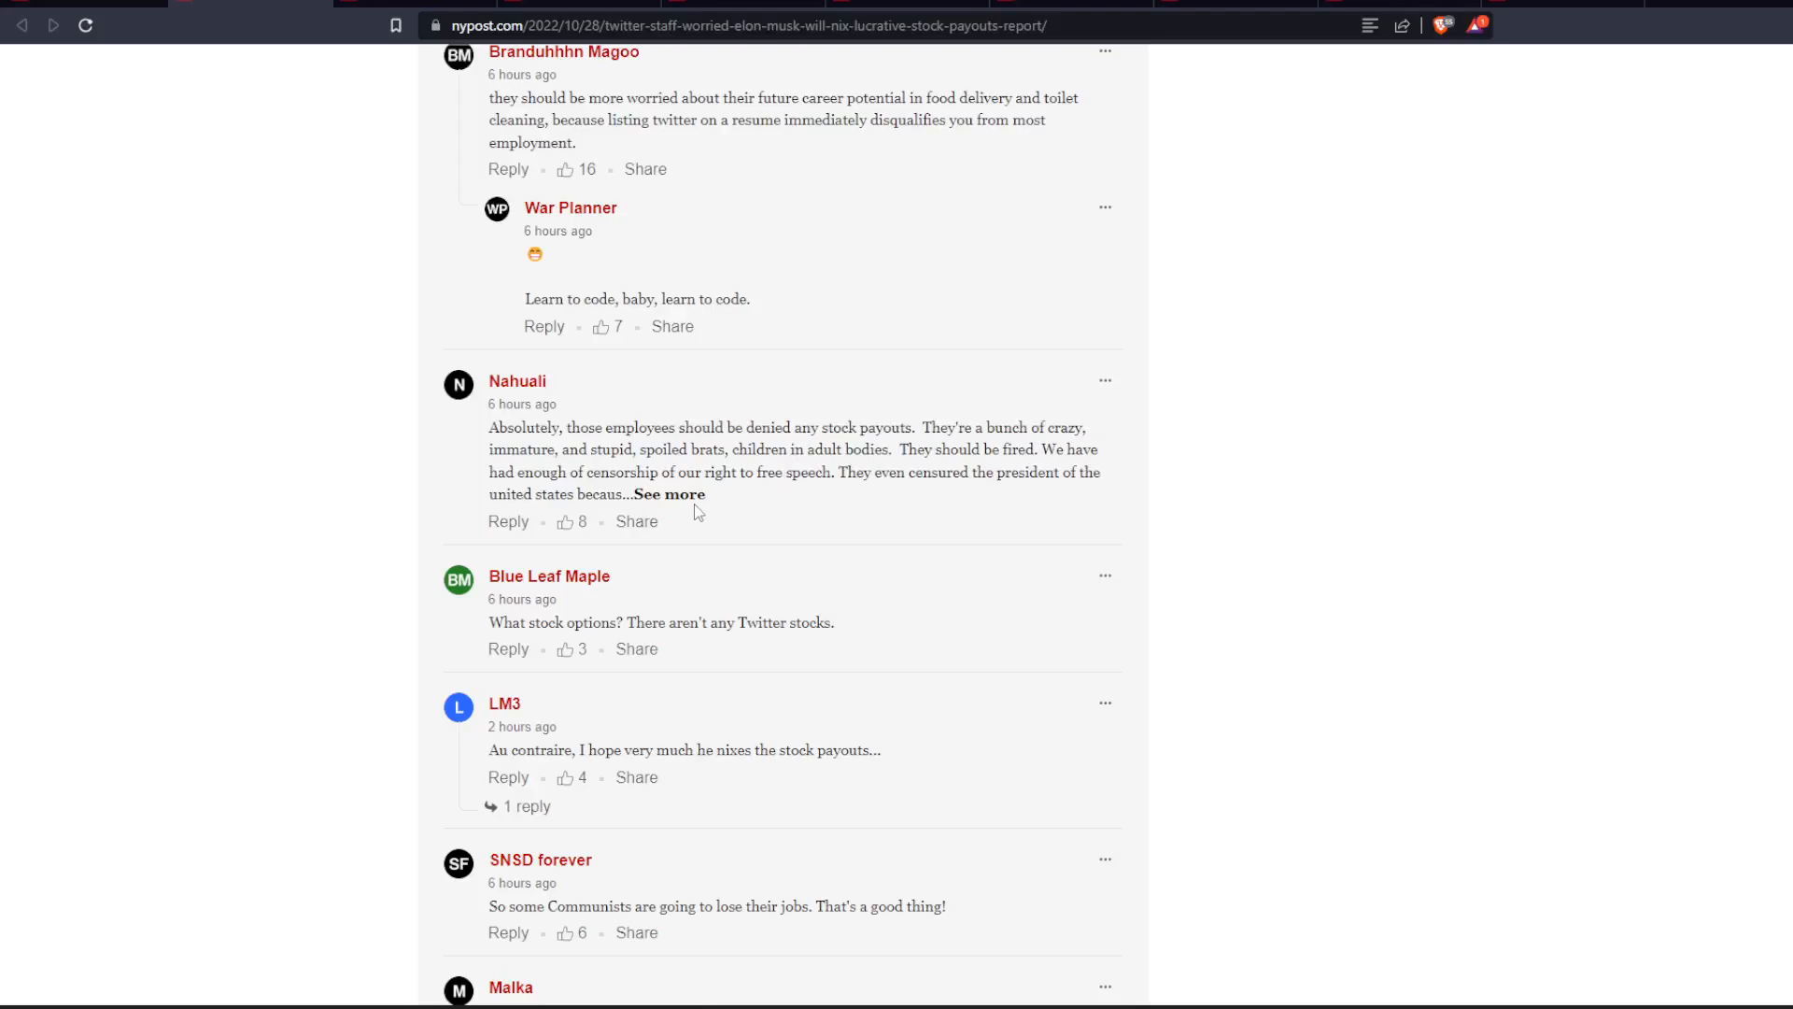
click(668, 494)
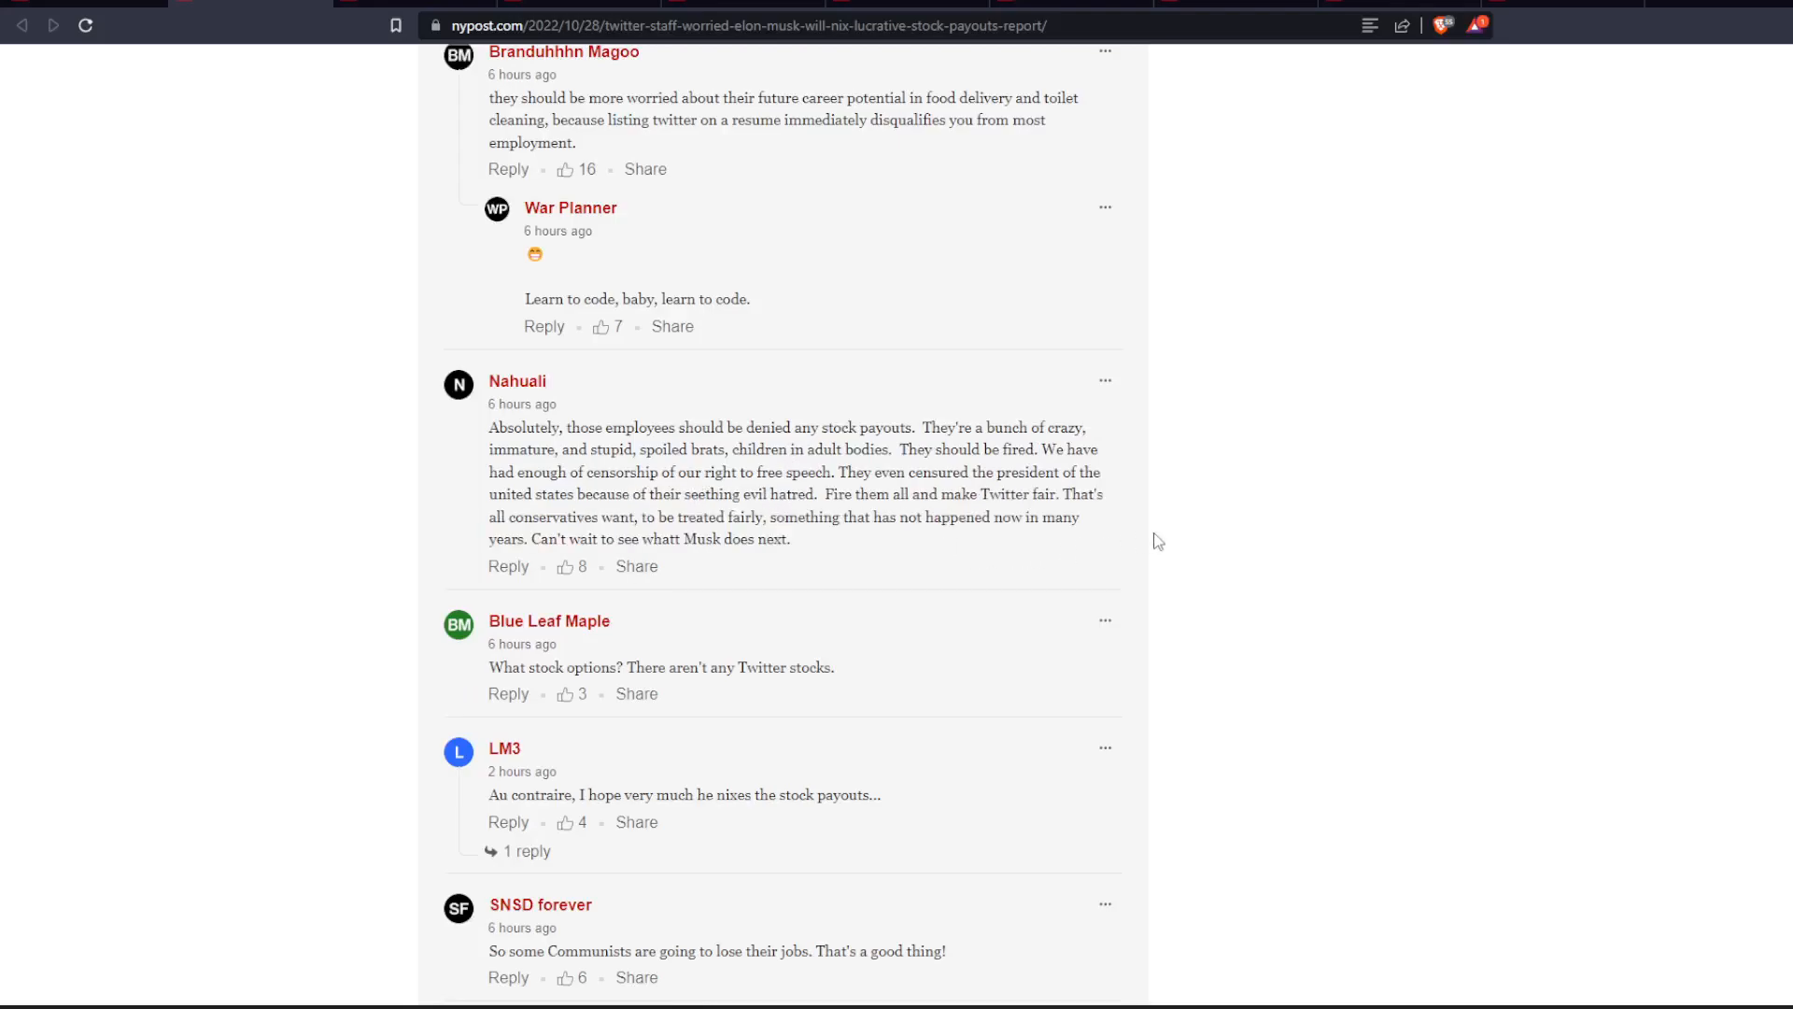
mouse_move(1395, 581)
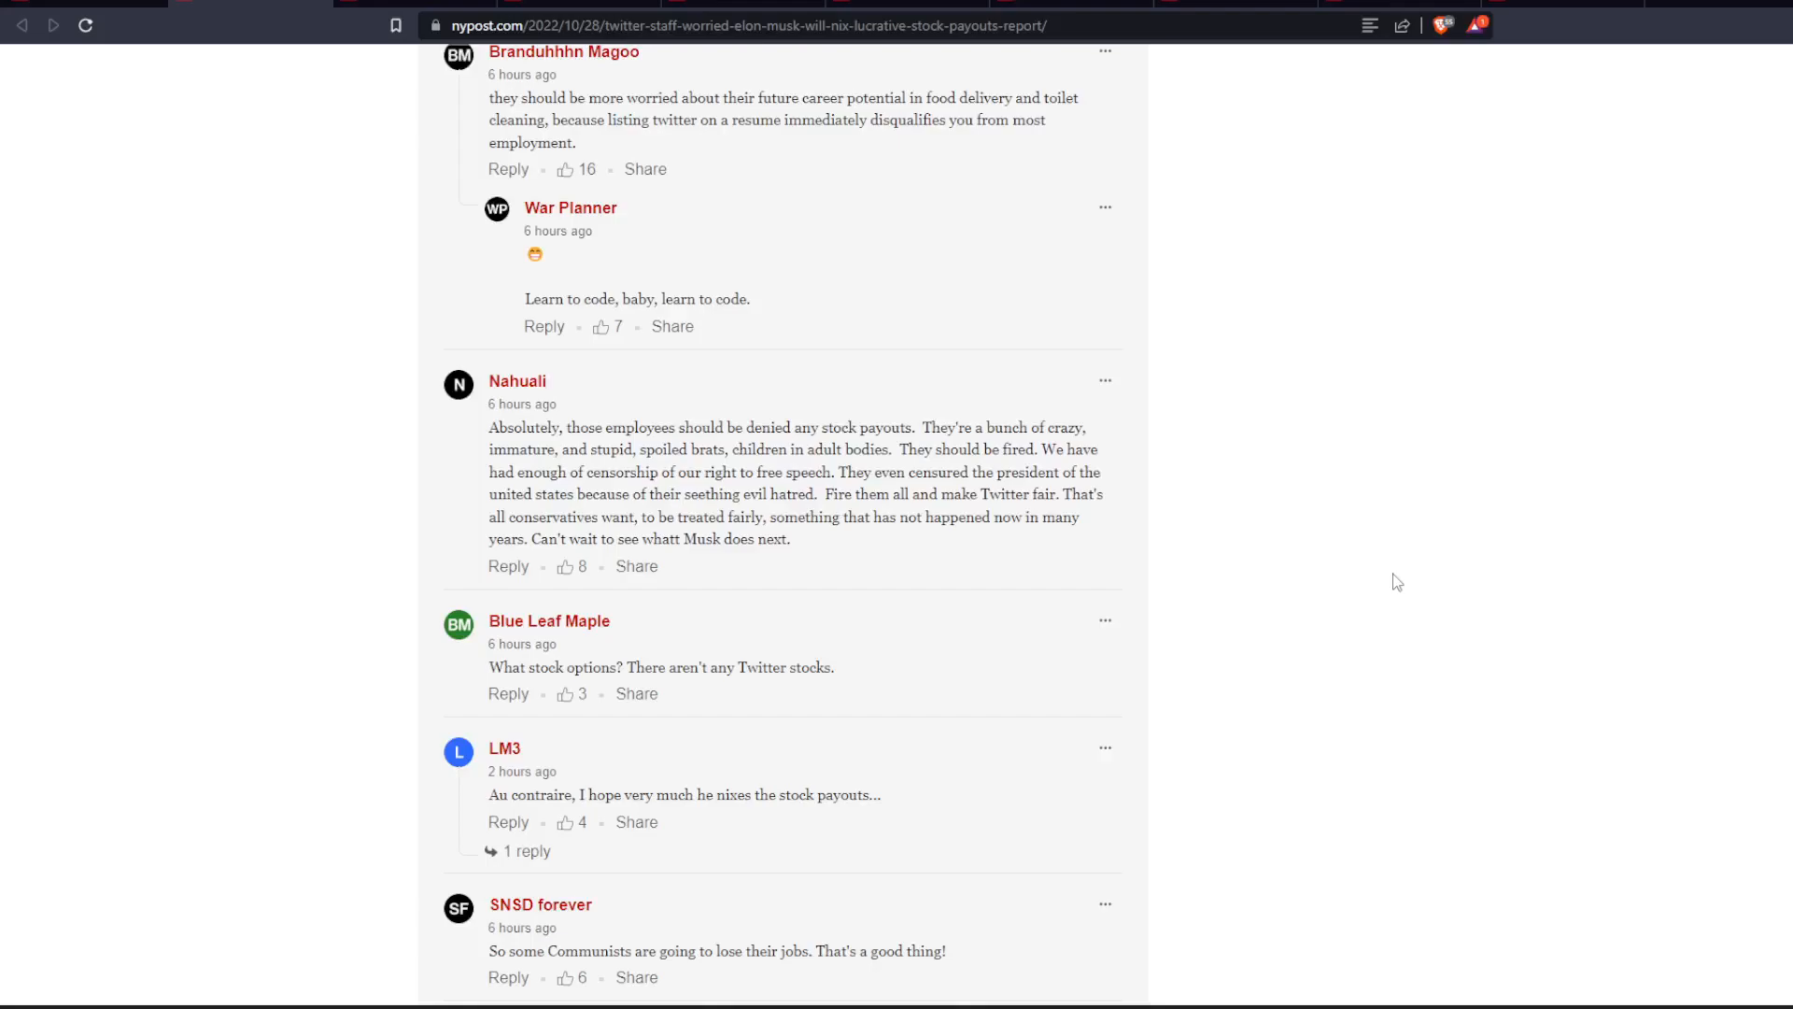
mouse_move(1186, 552)
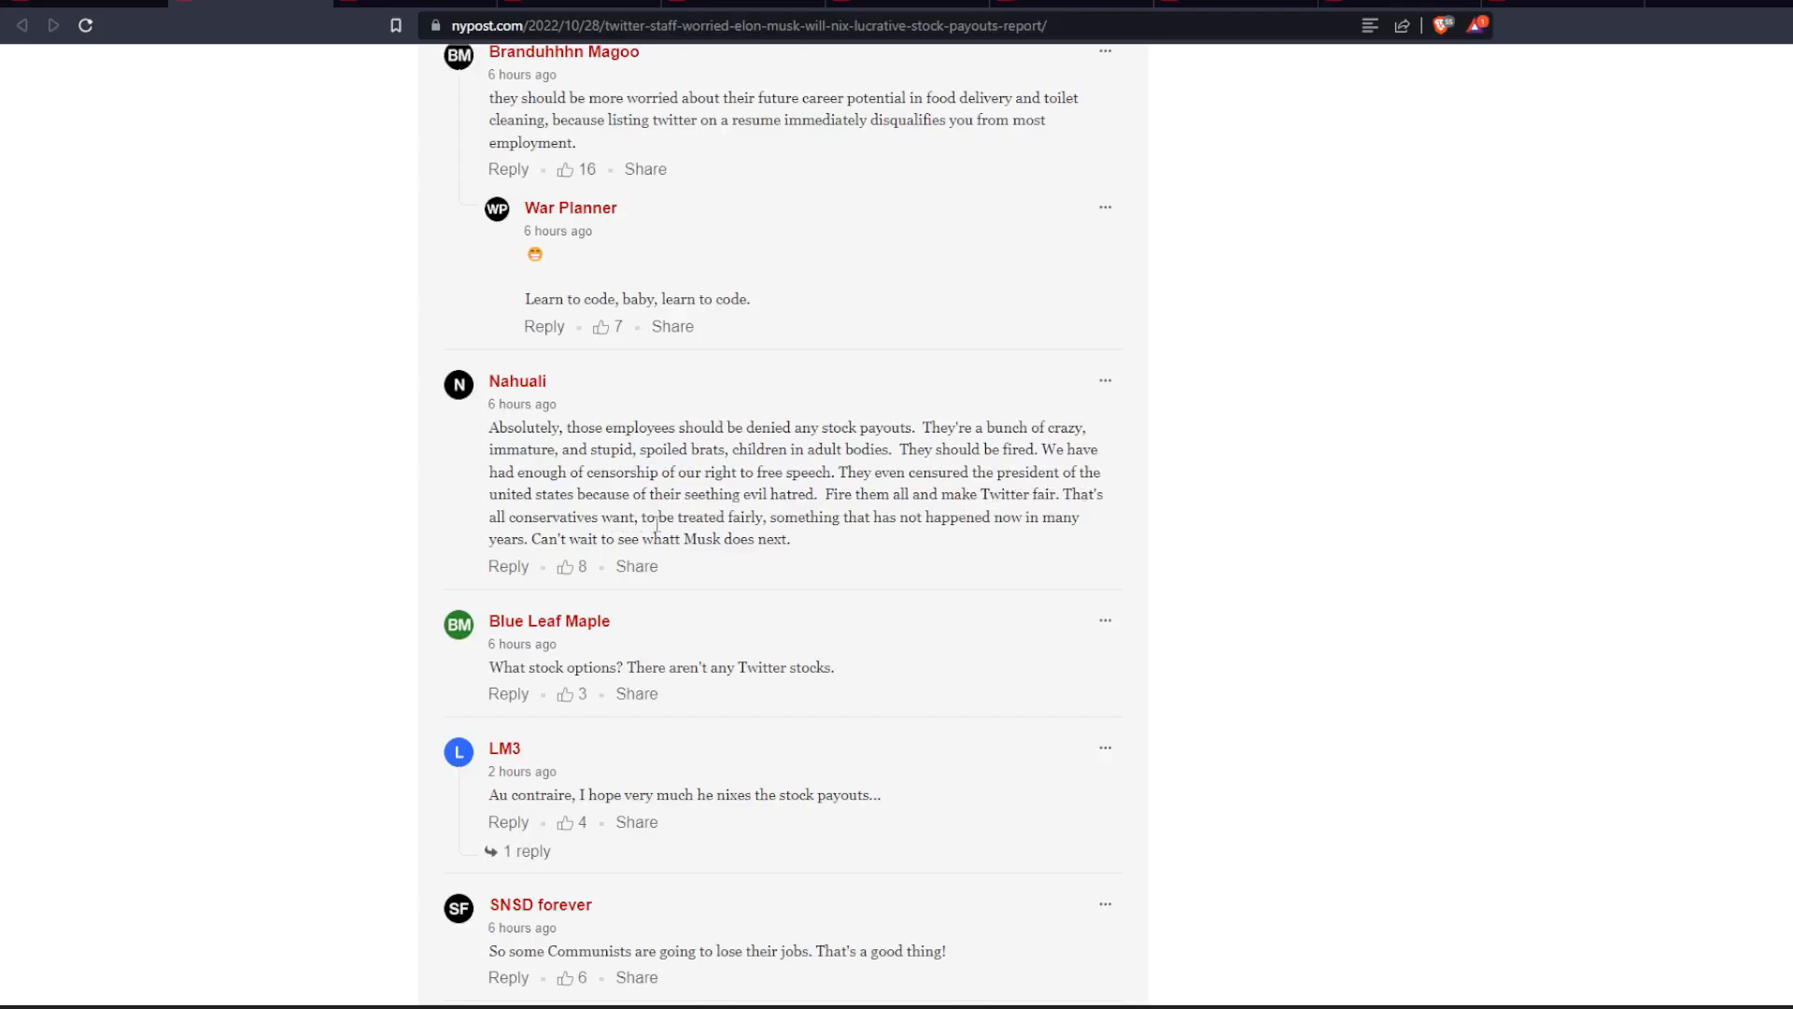
mouse_move(969, 523)
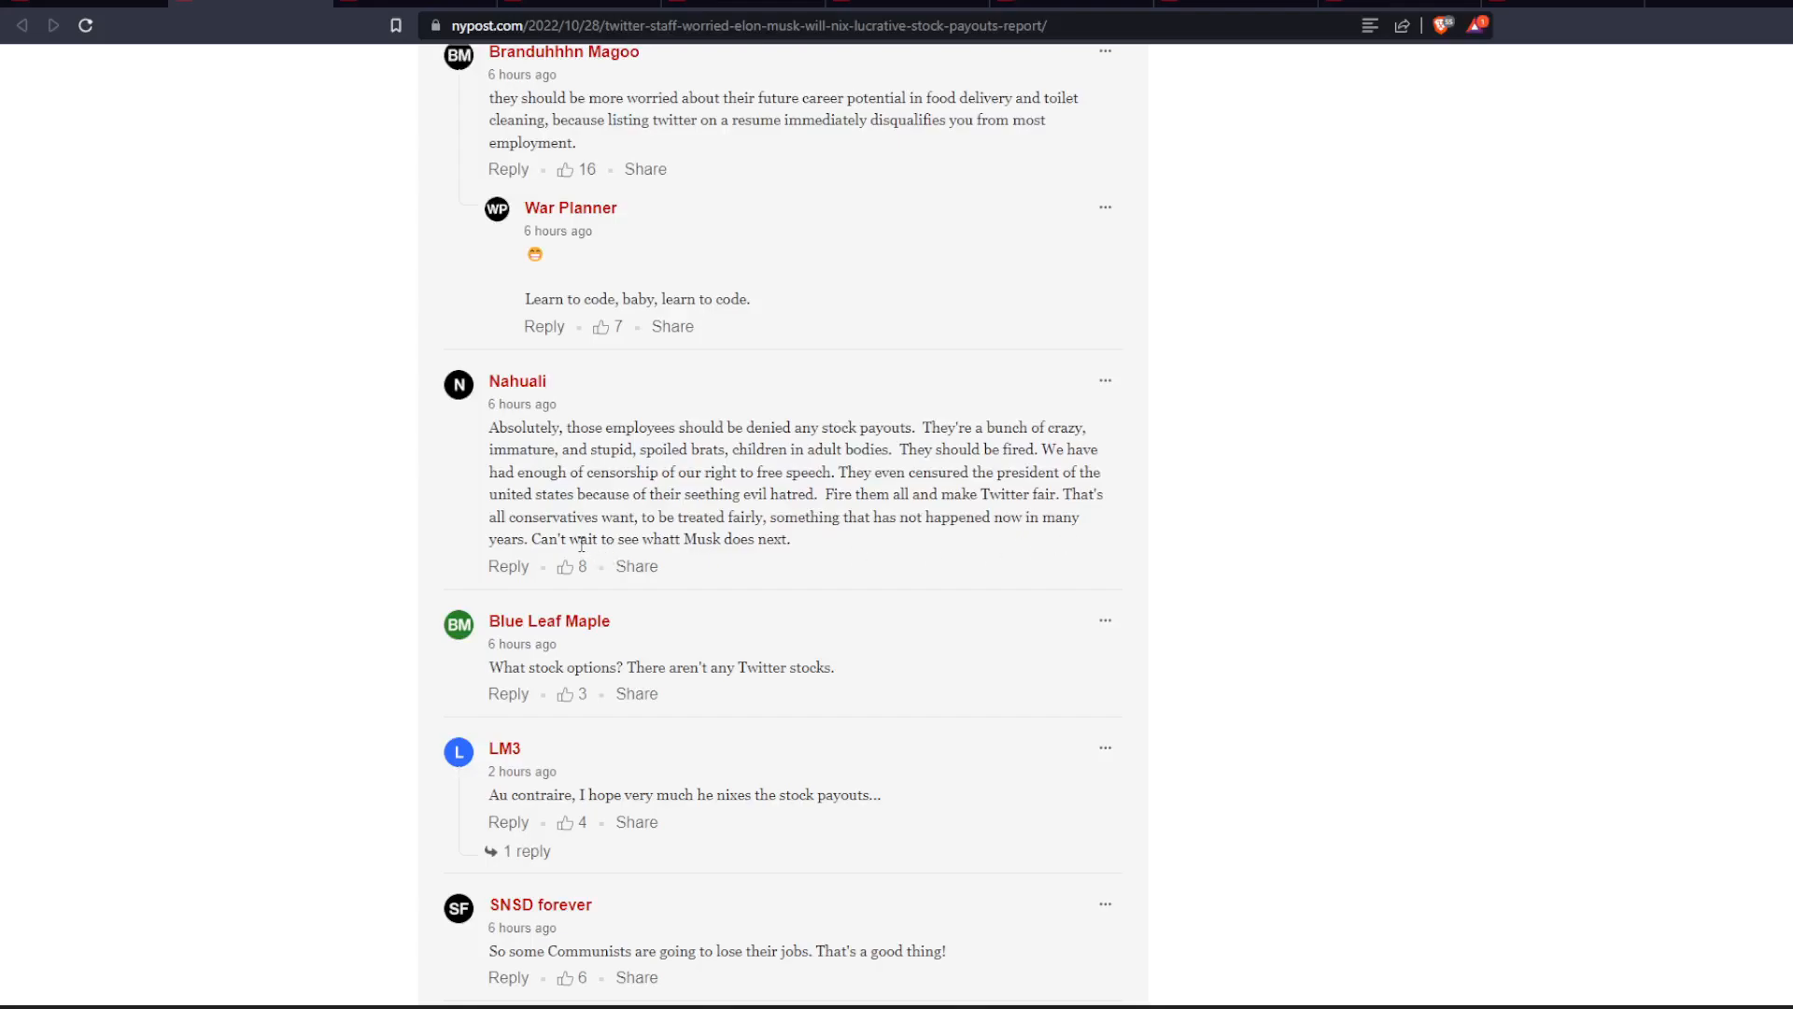
mouse_move(964, 585)
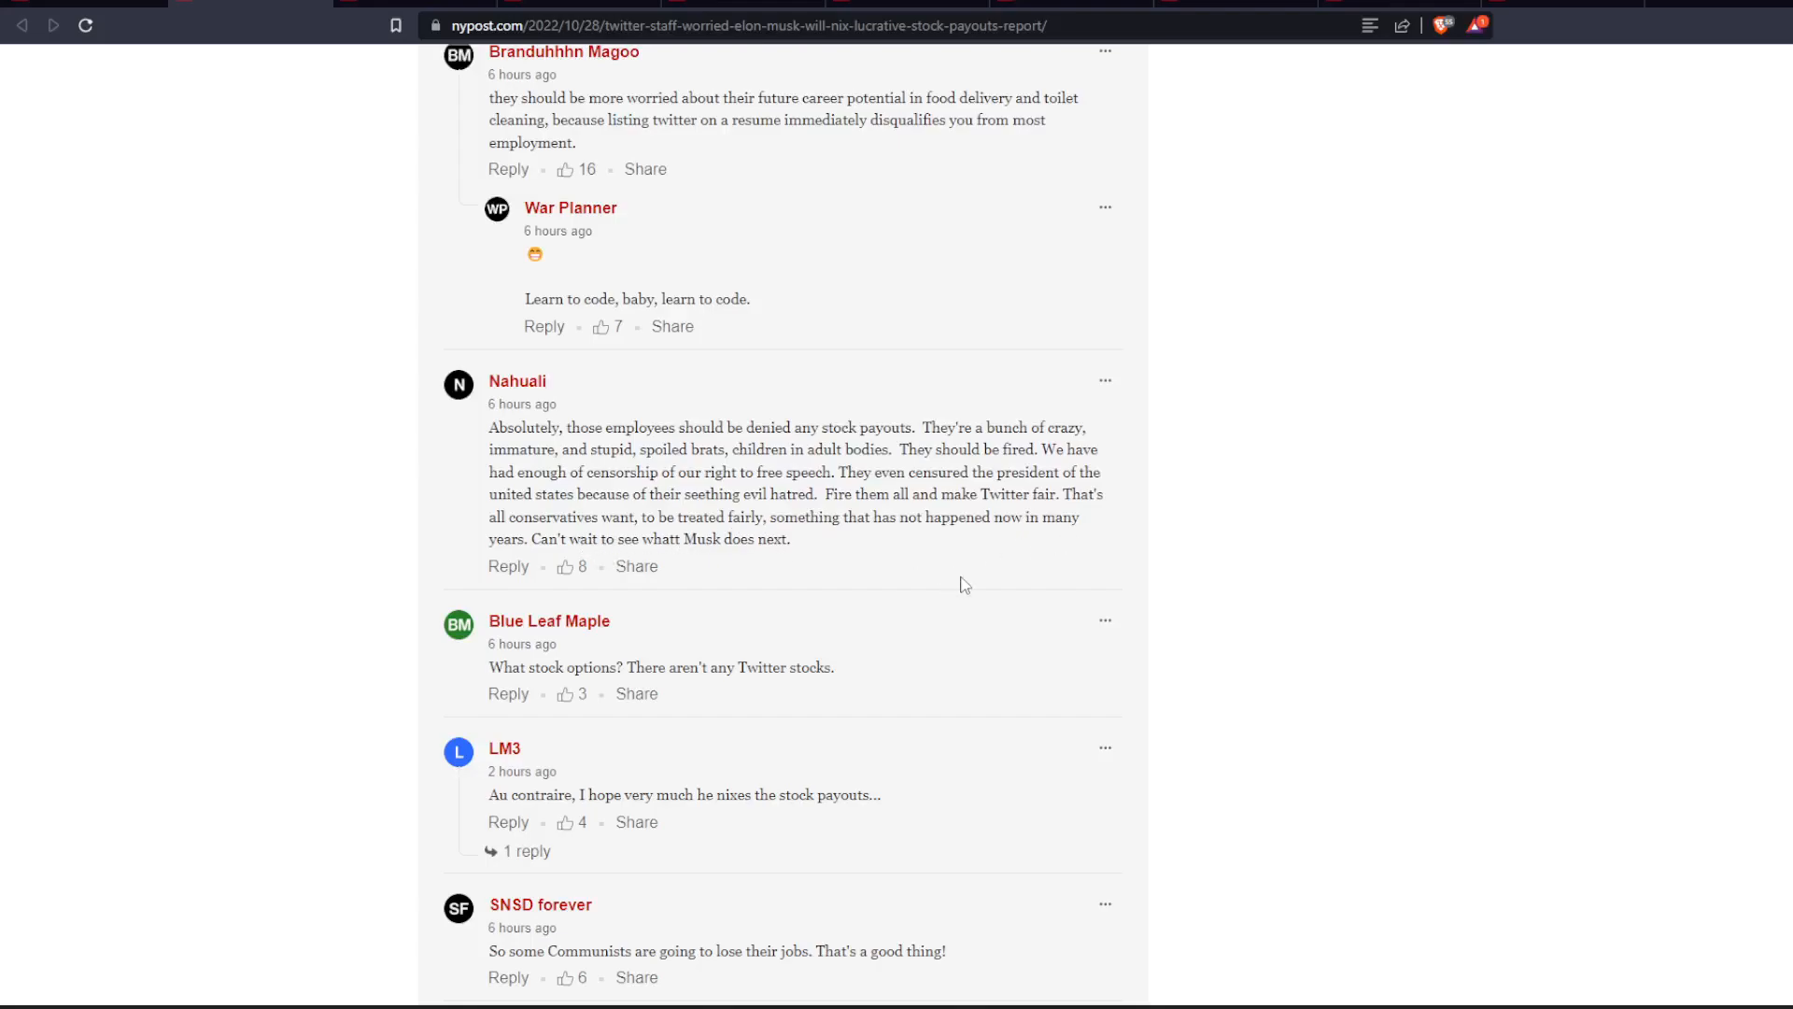
scroll(down, 3)
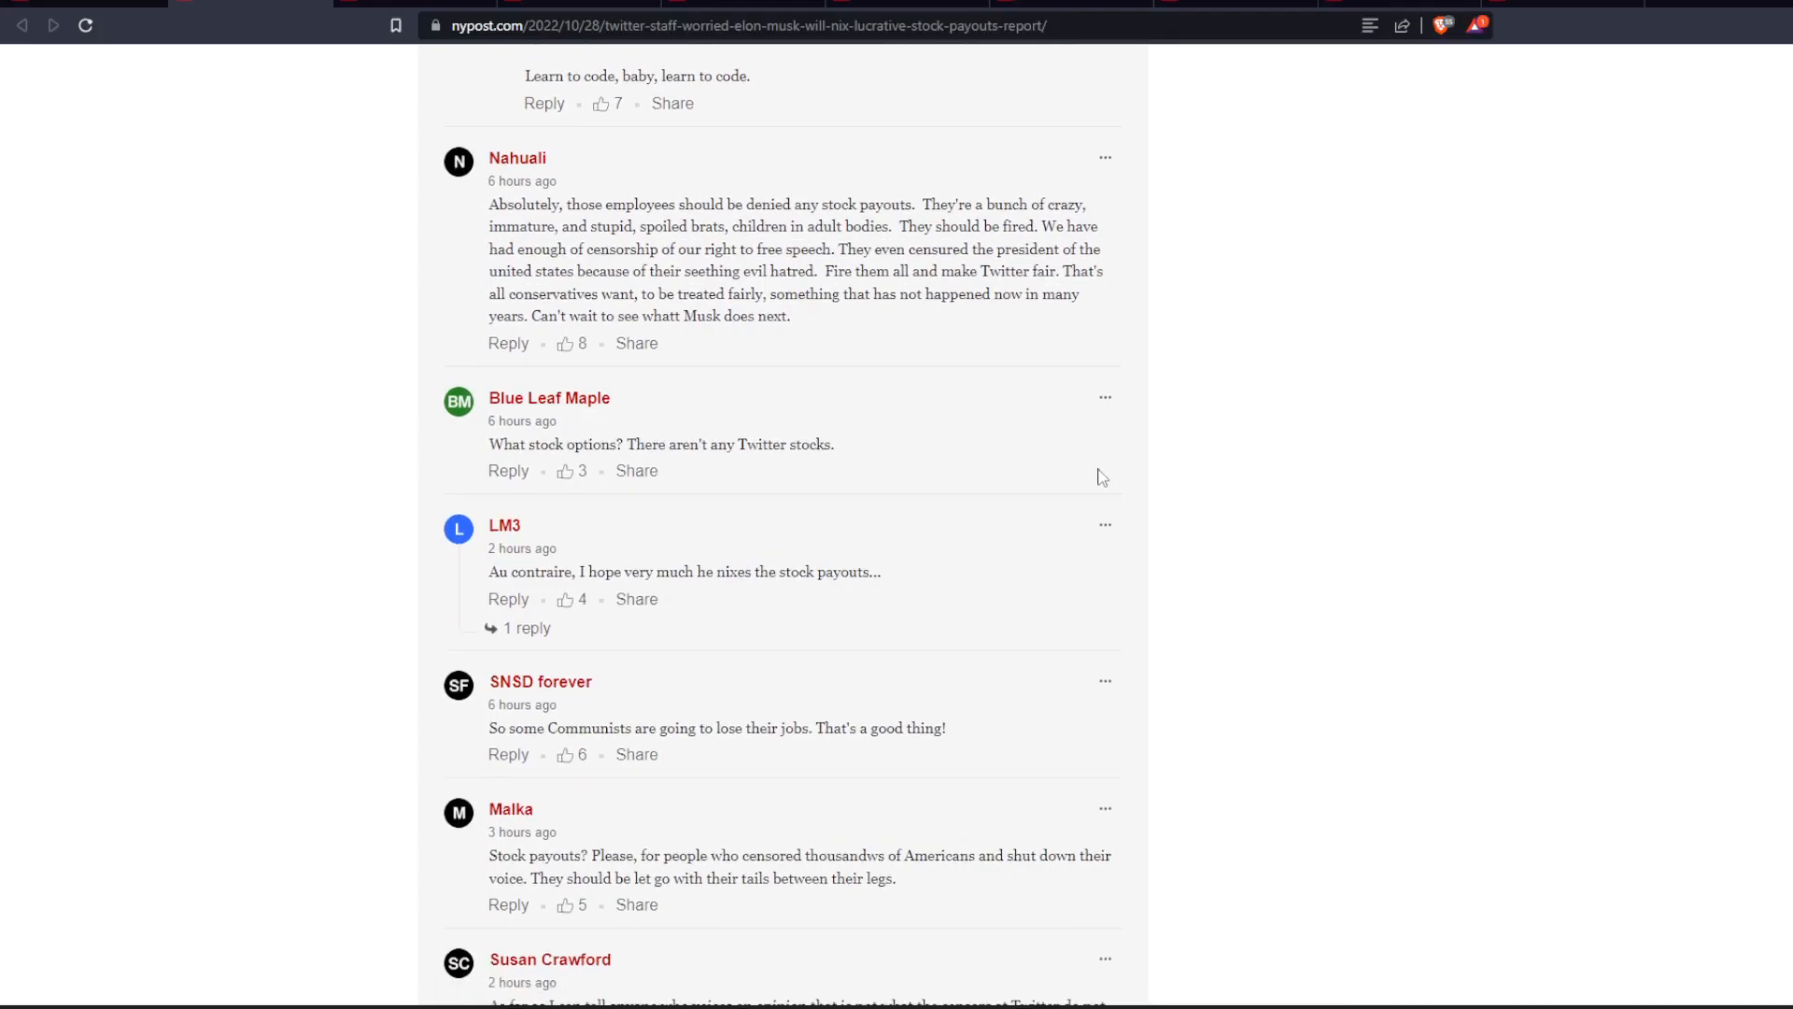
Scroll to the bottom of the comments and the OpenWeb footer
scroll(down, 3)
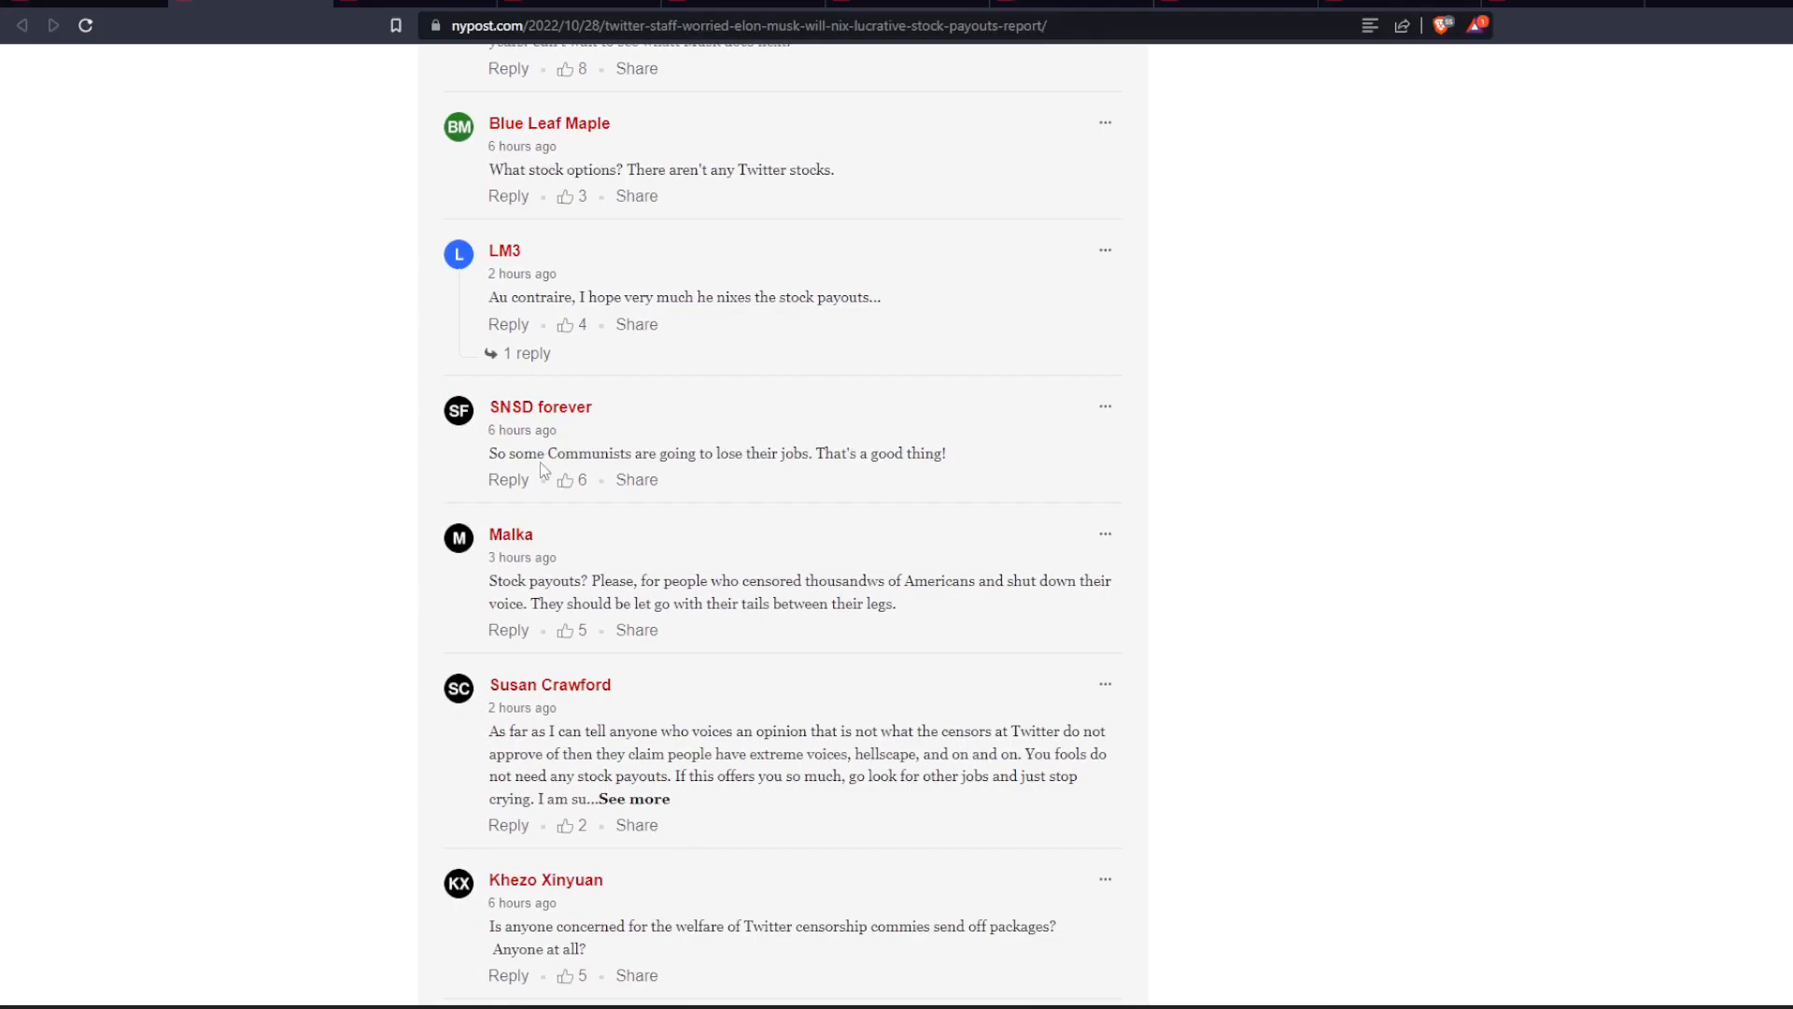
mouse_move(655, 461)
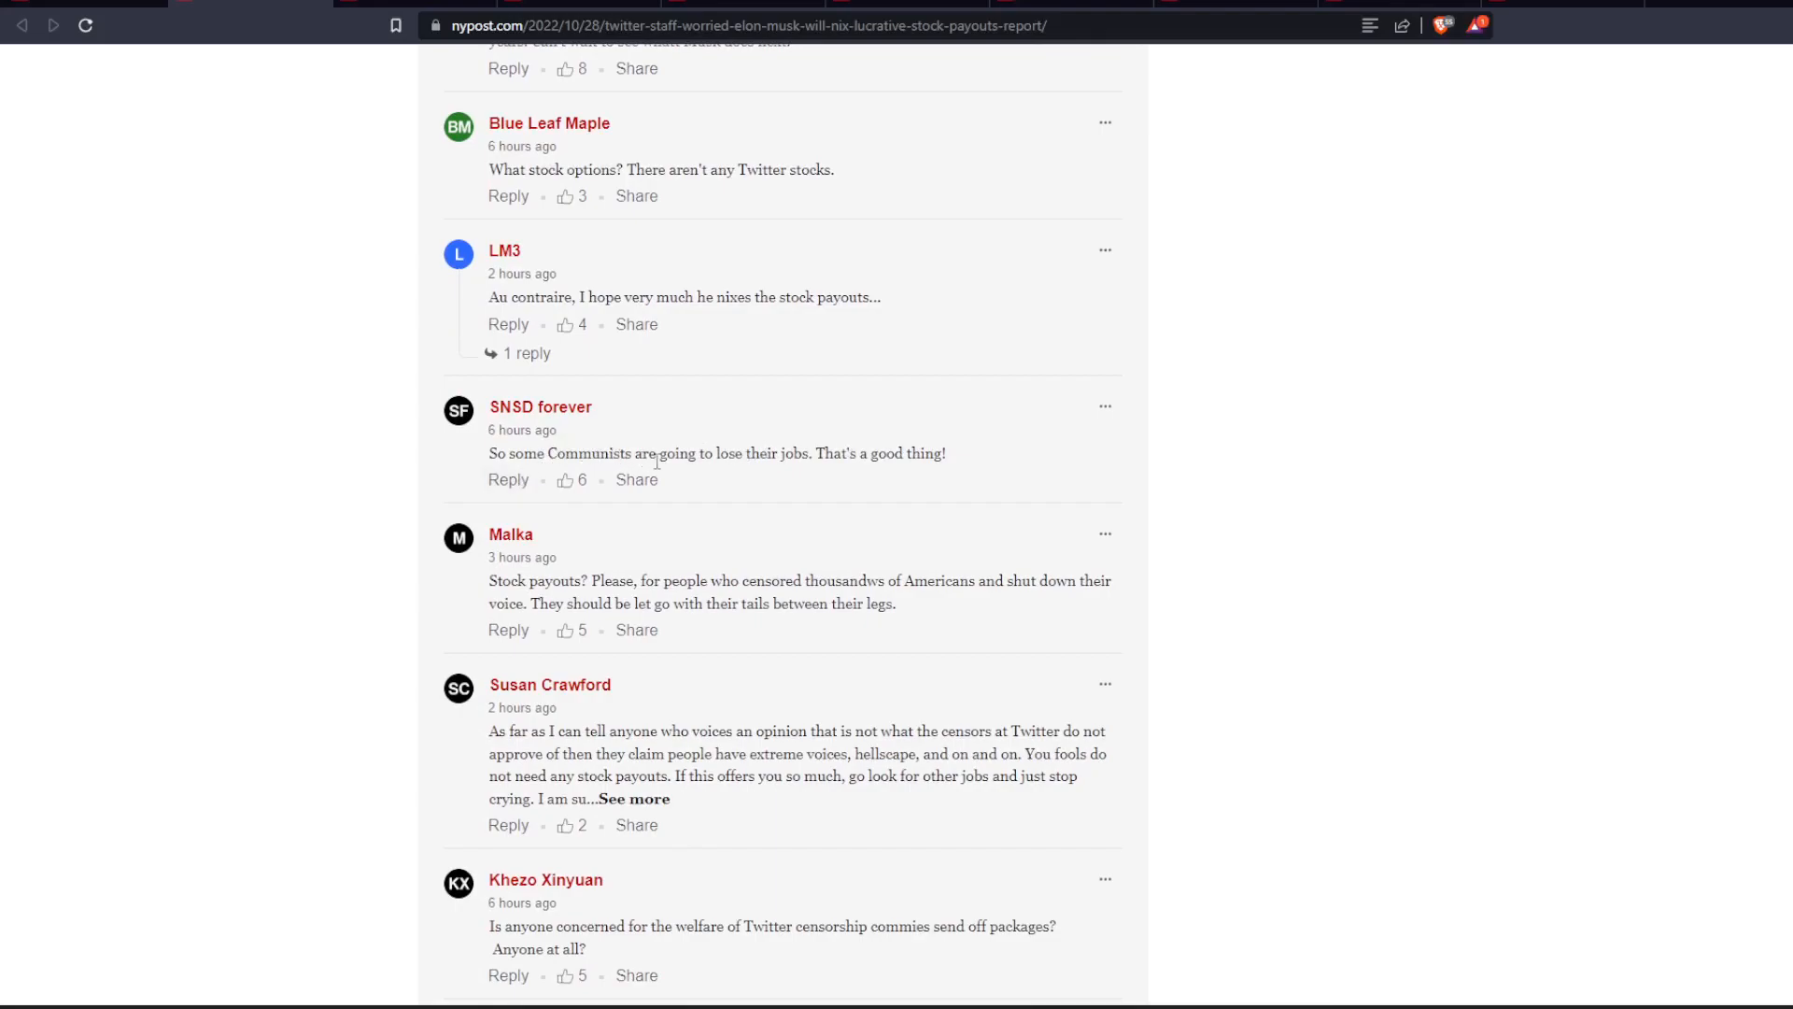
mouse_move(1077, 475)
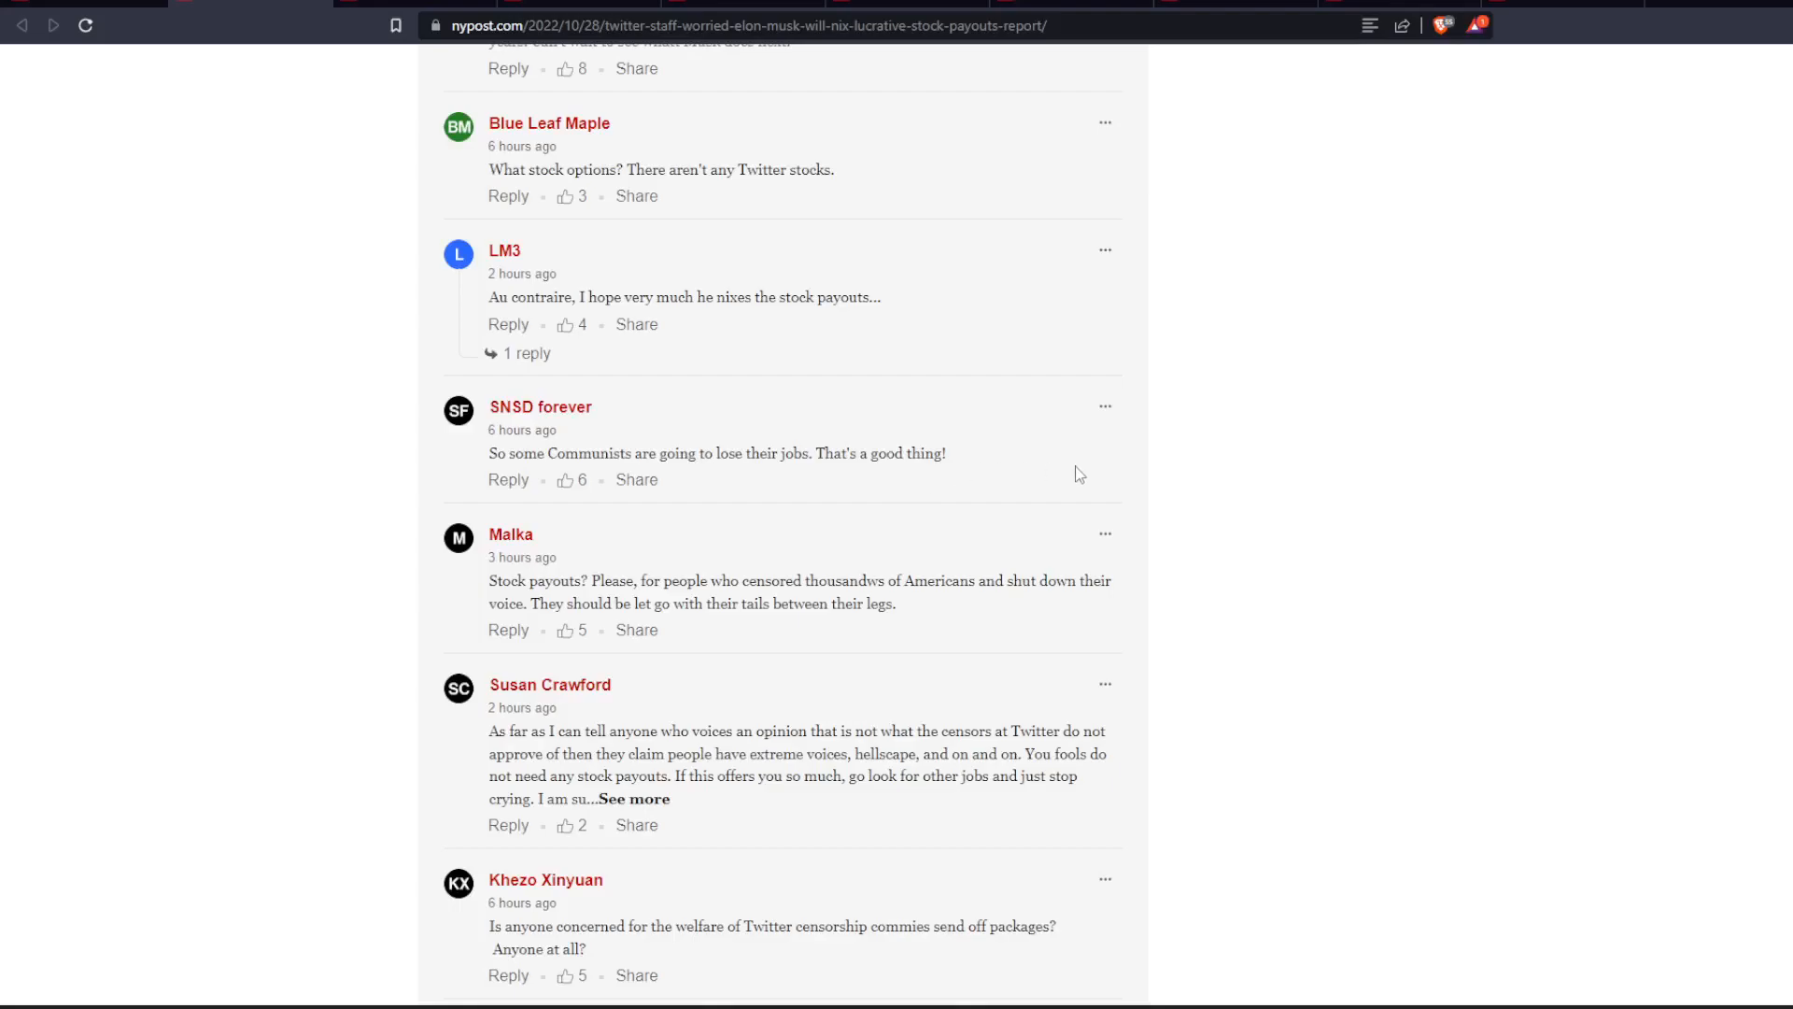
scroll(down, 3)
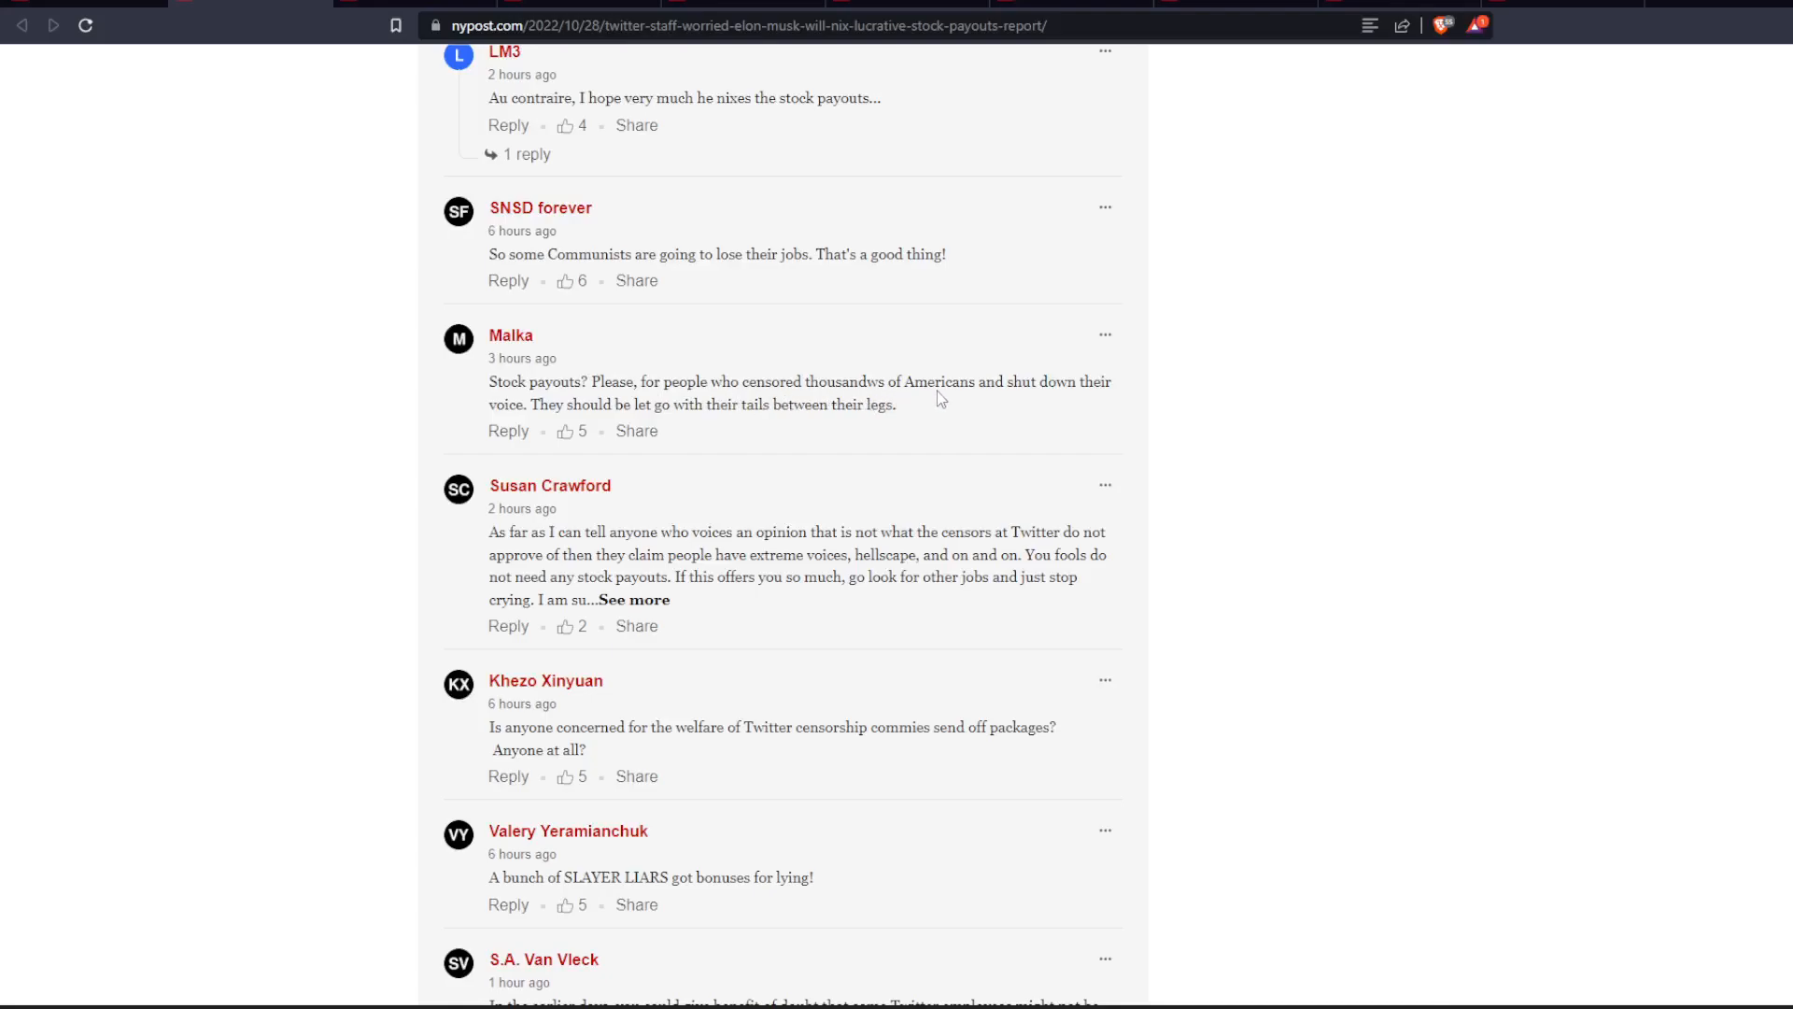
mouse_move(912, 399)
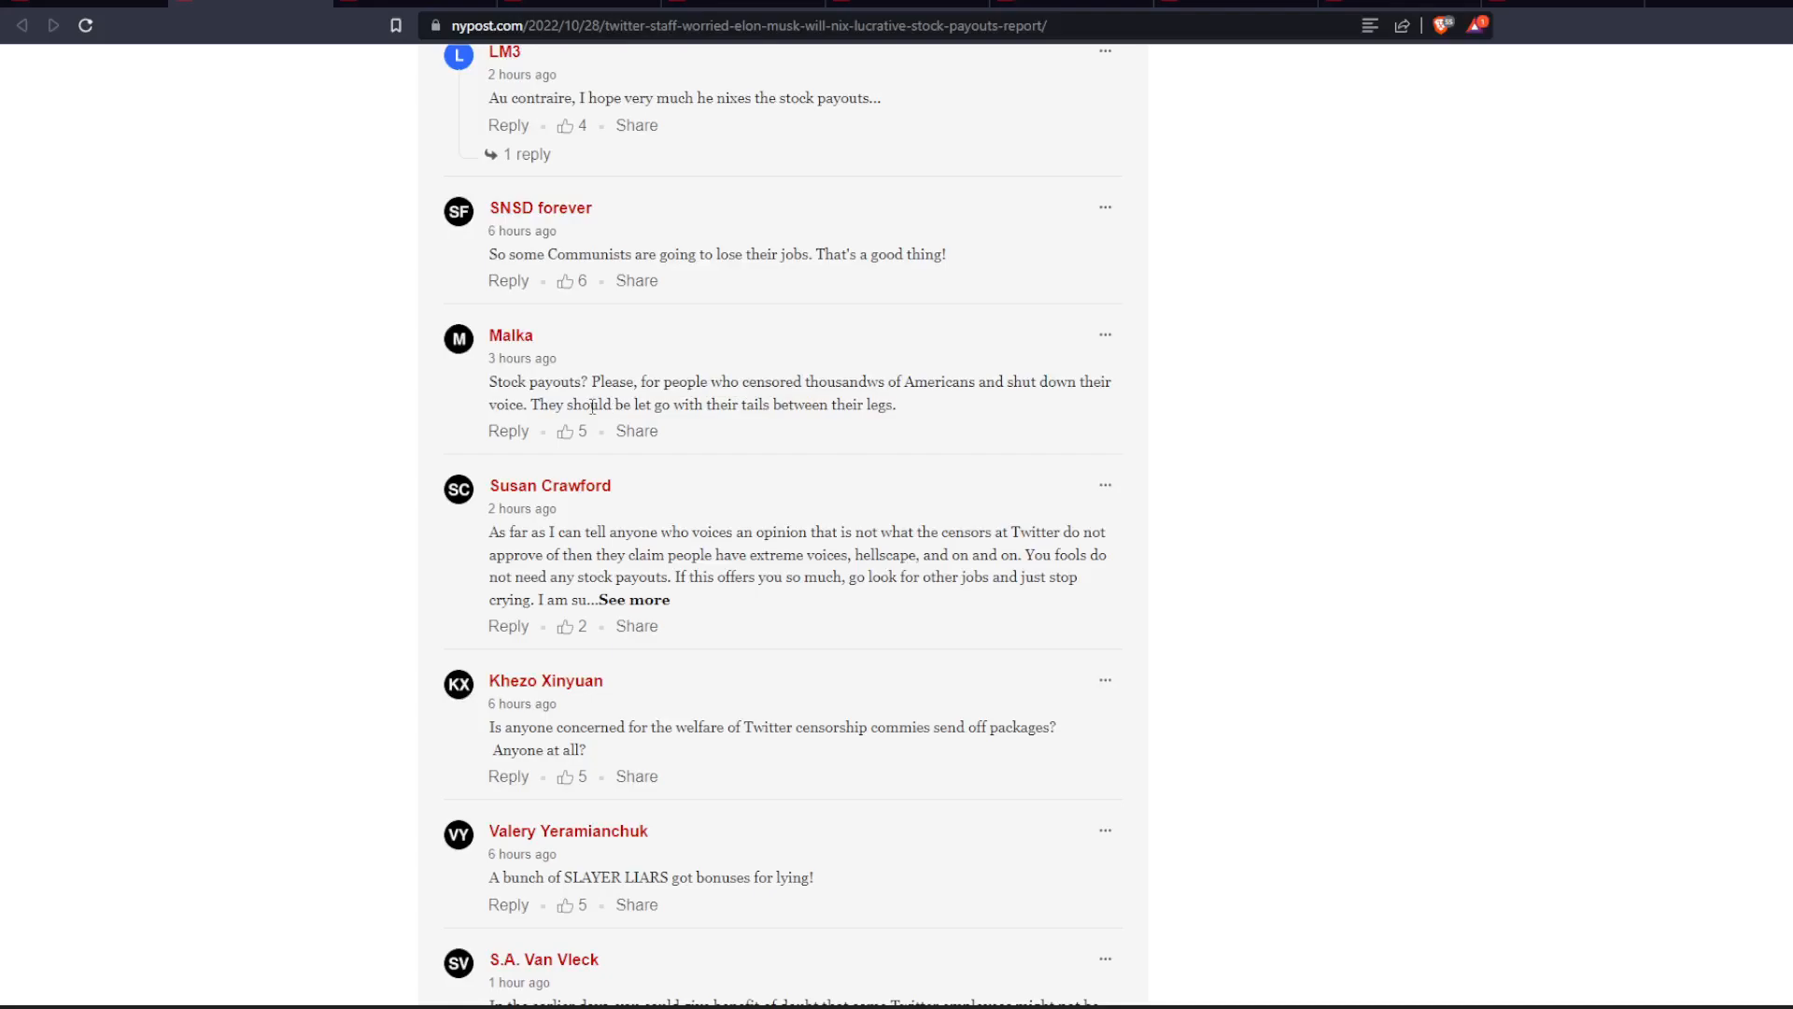
mouse_move(773, 424)
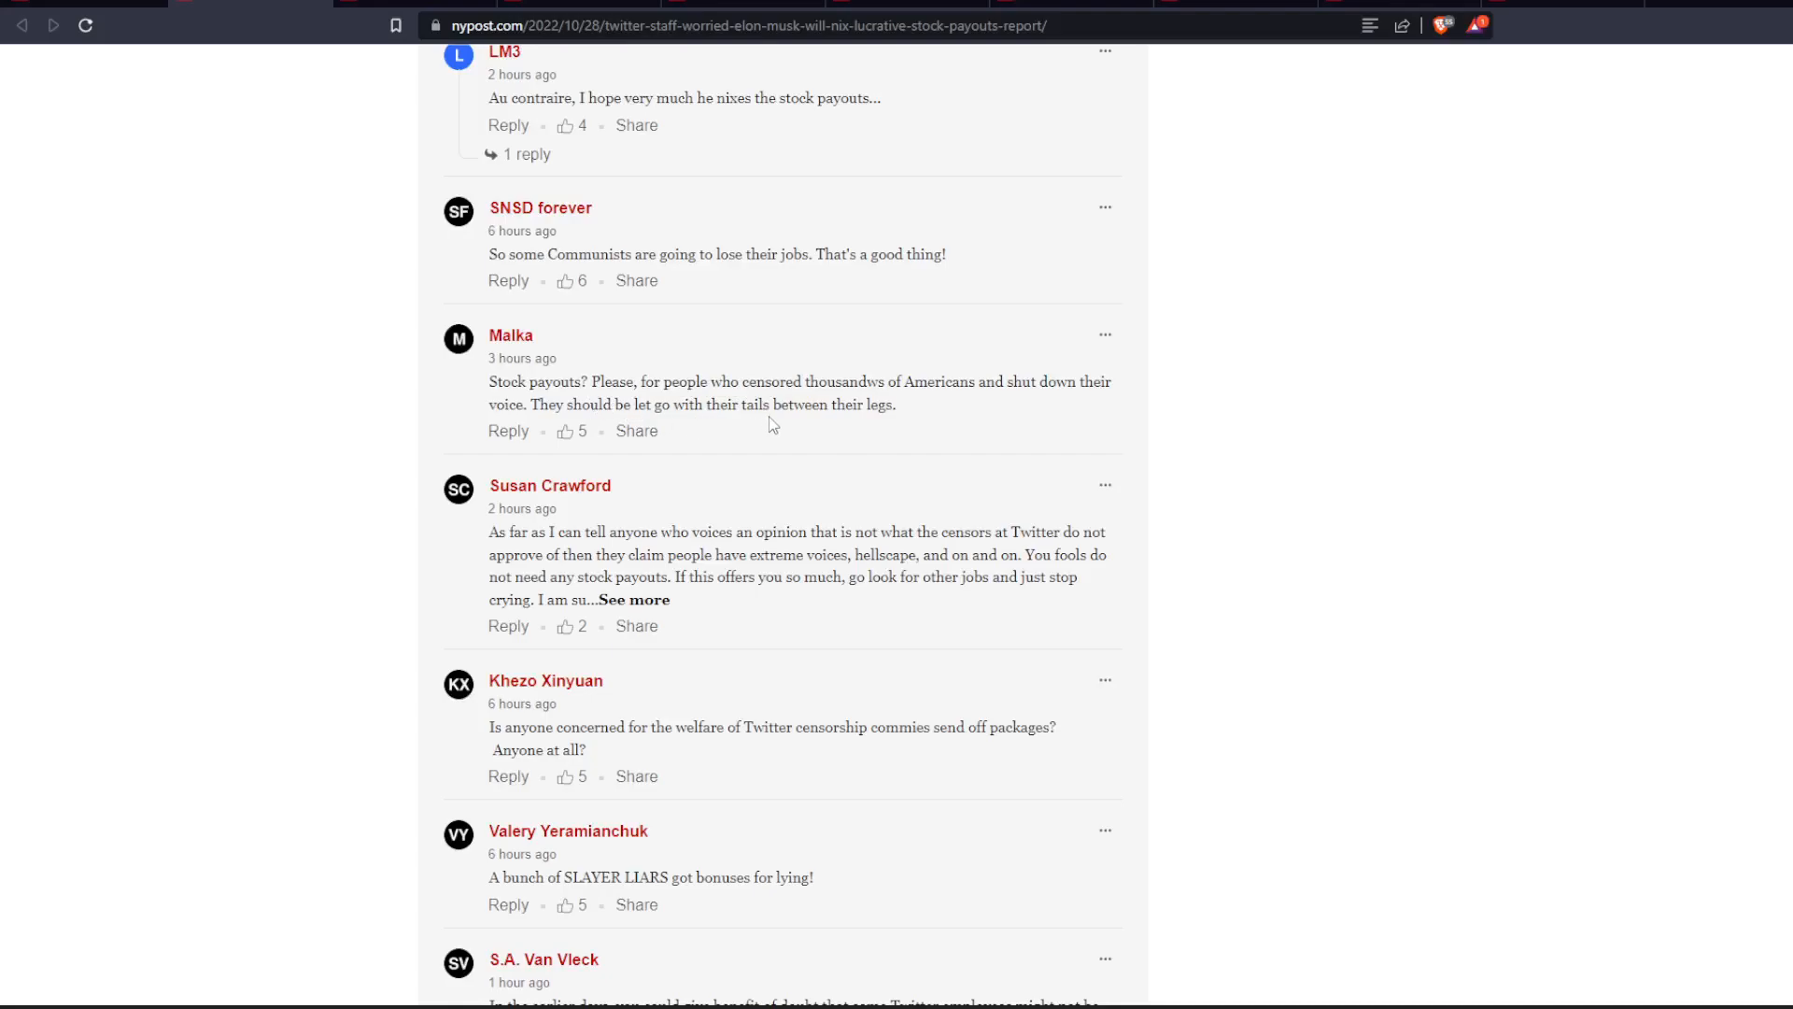
mouse_move(837, 607)
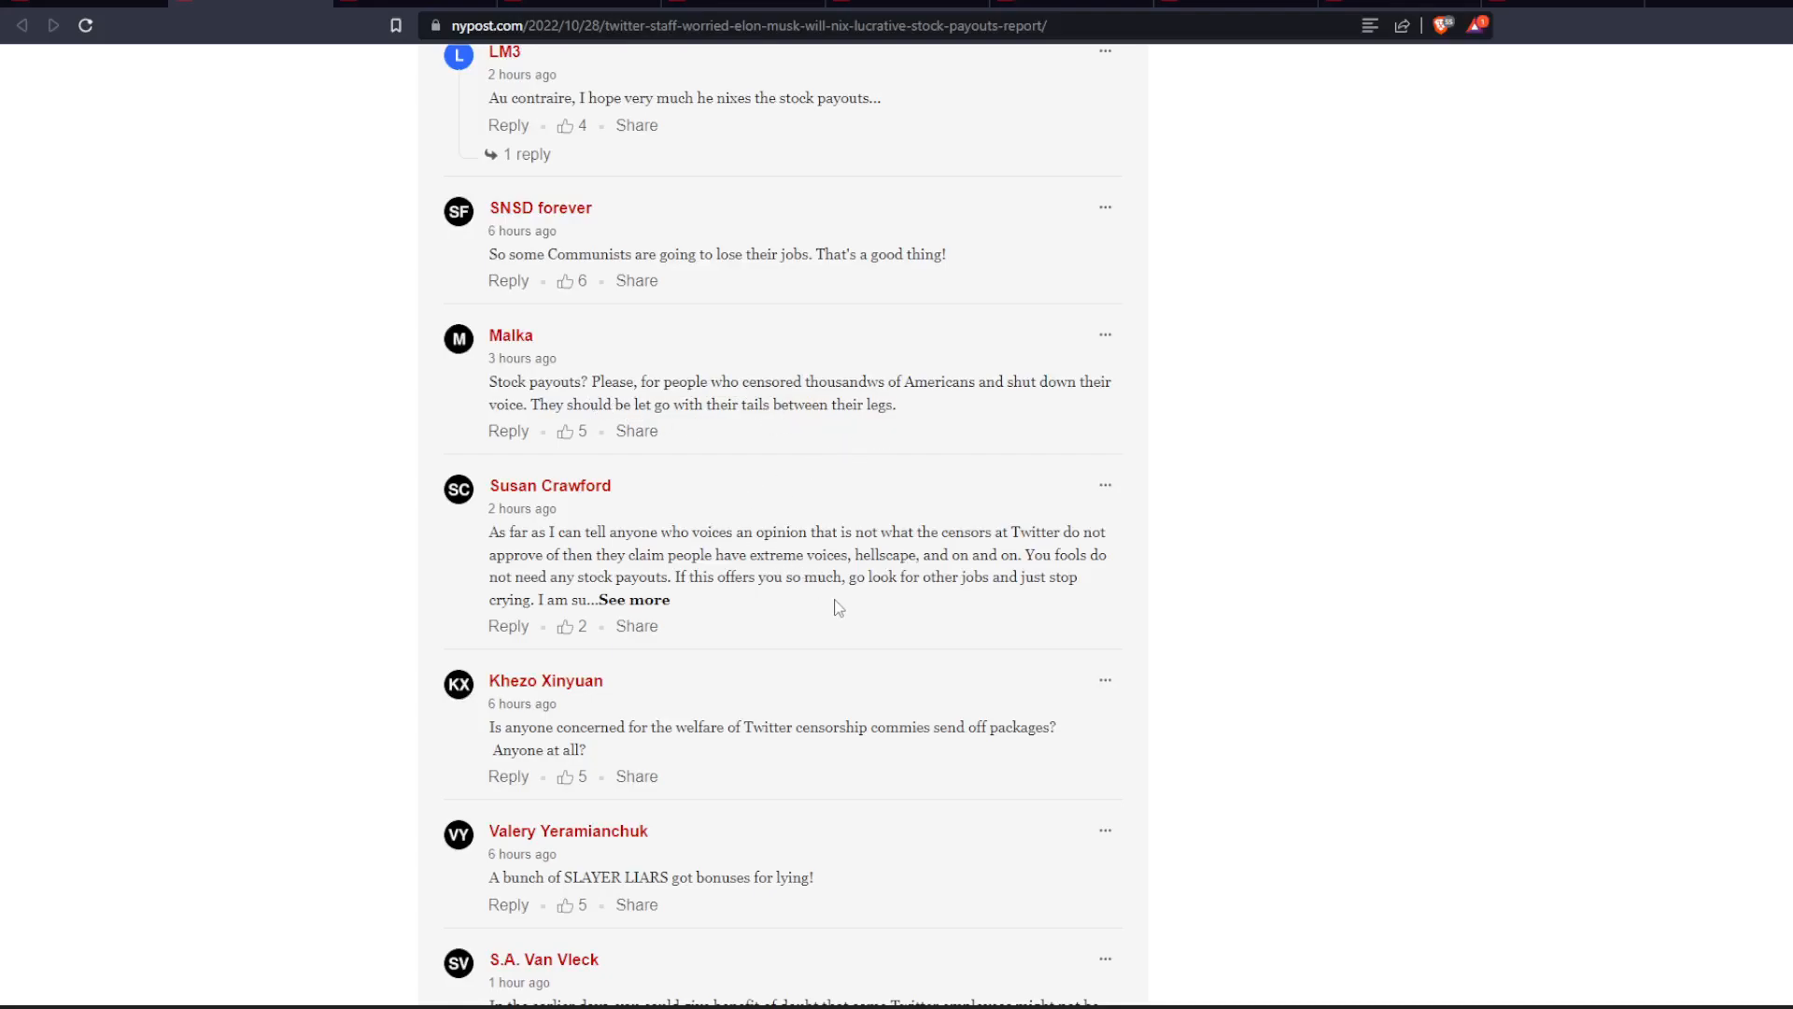
scroll(down, 3)
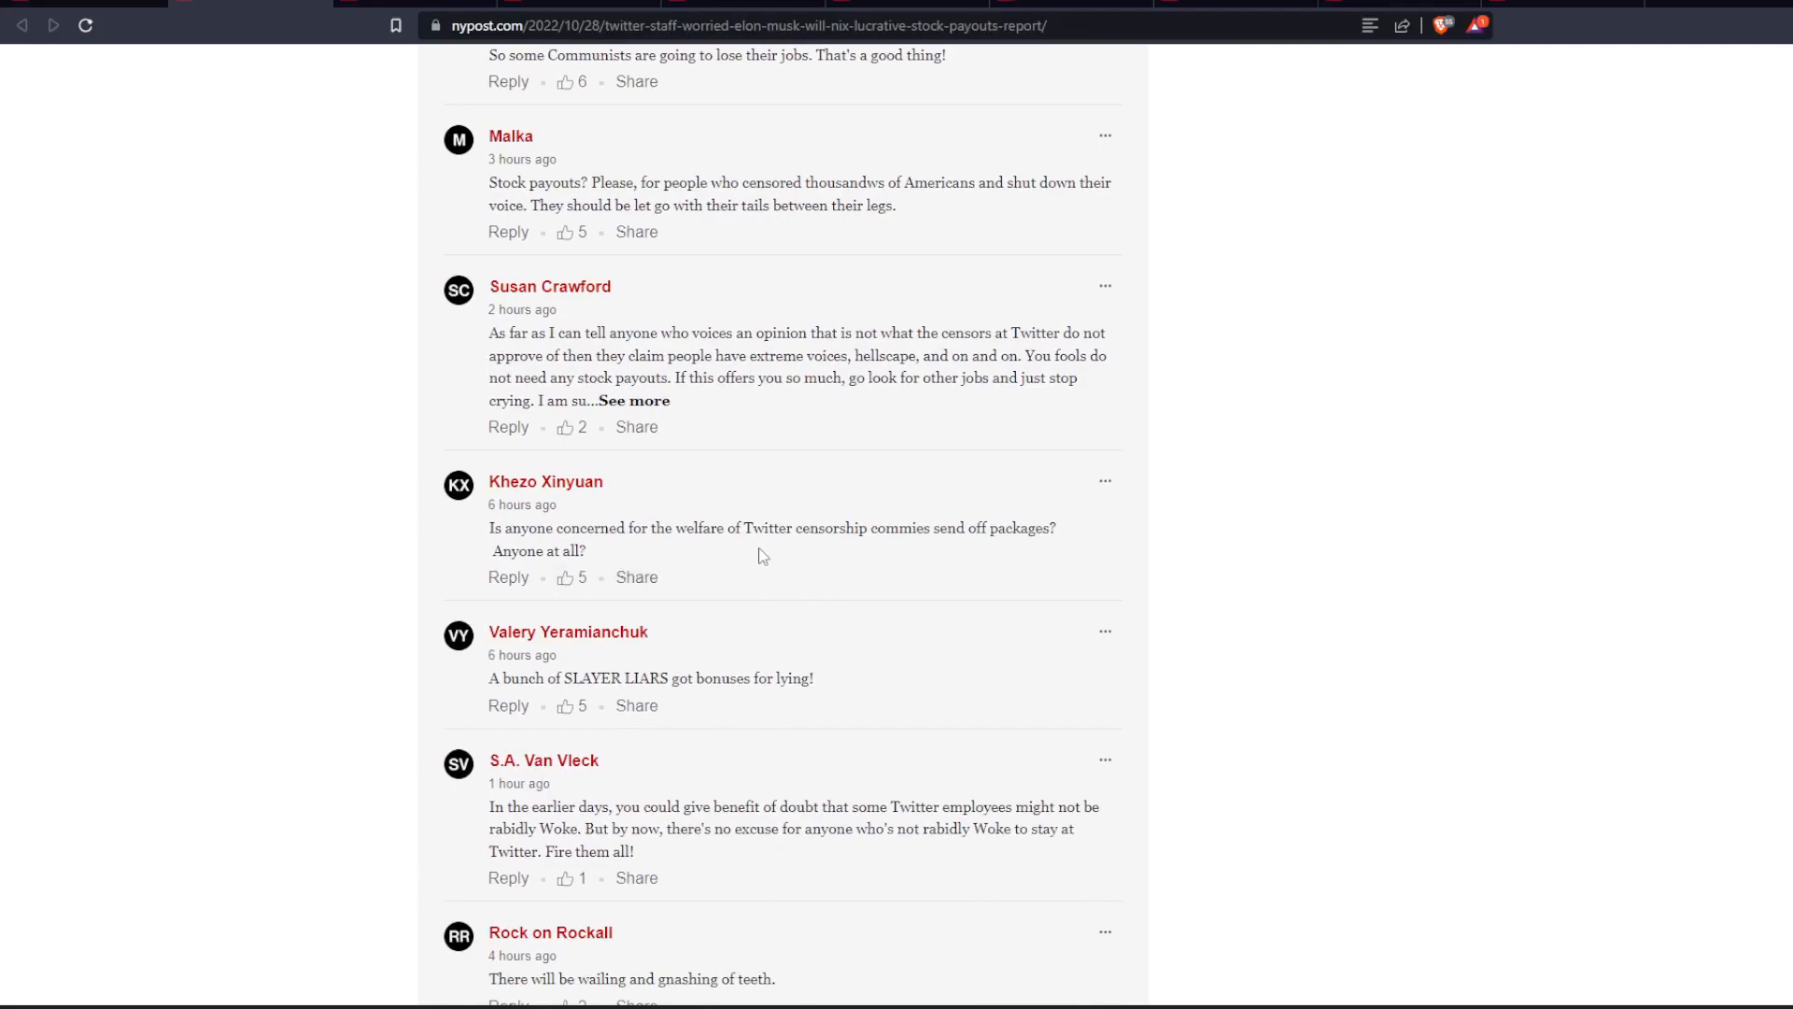
scroll(down, 3)
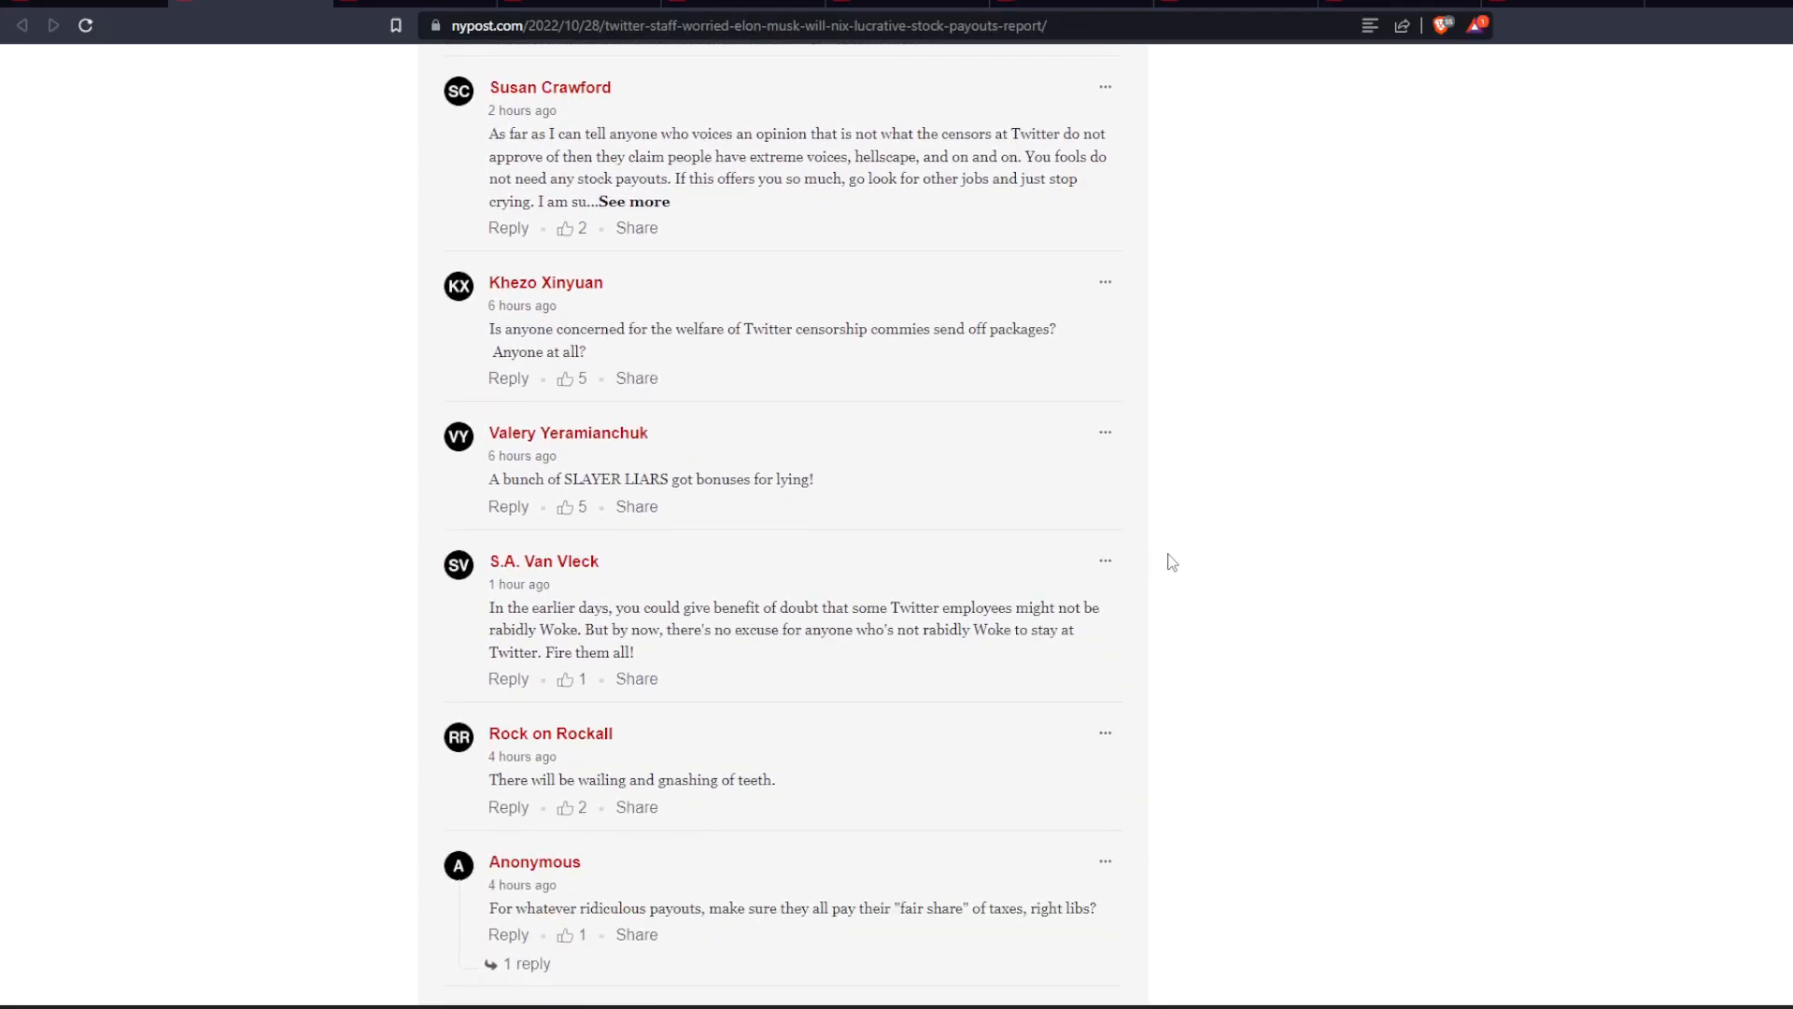
scroll(down, 3)
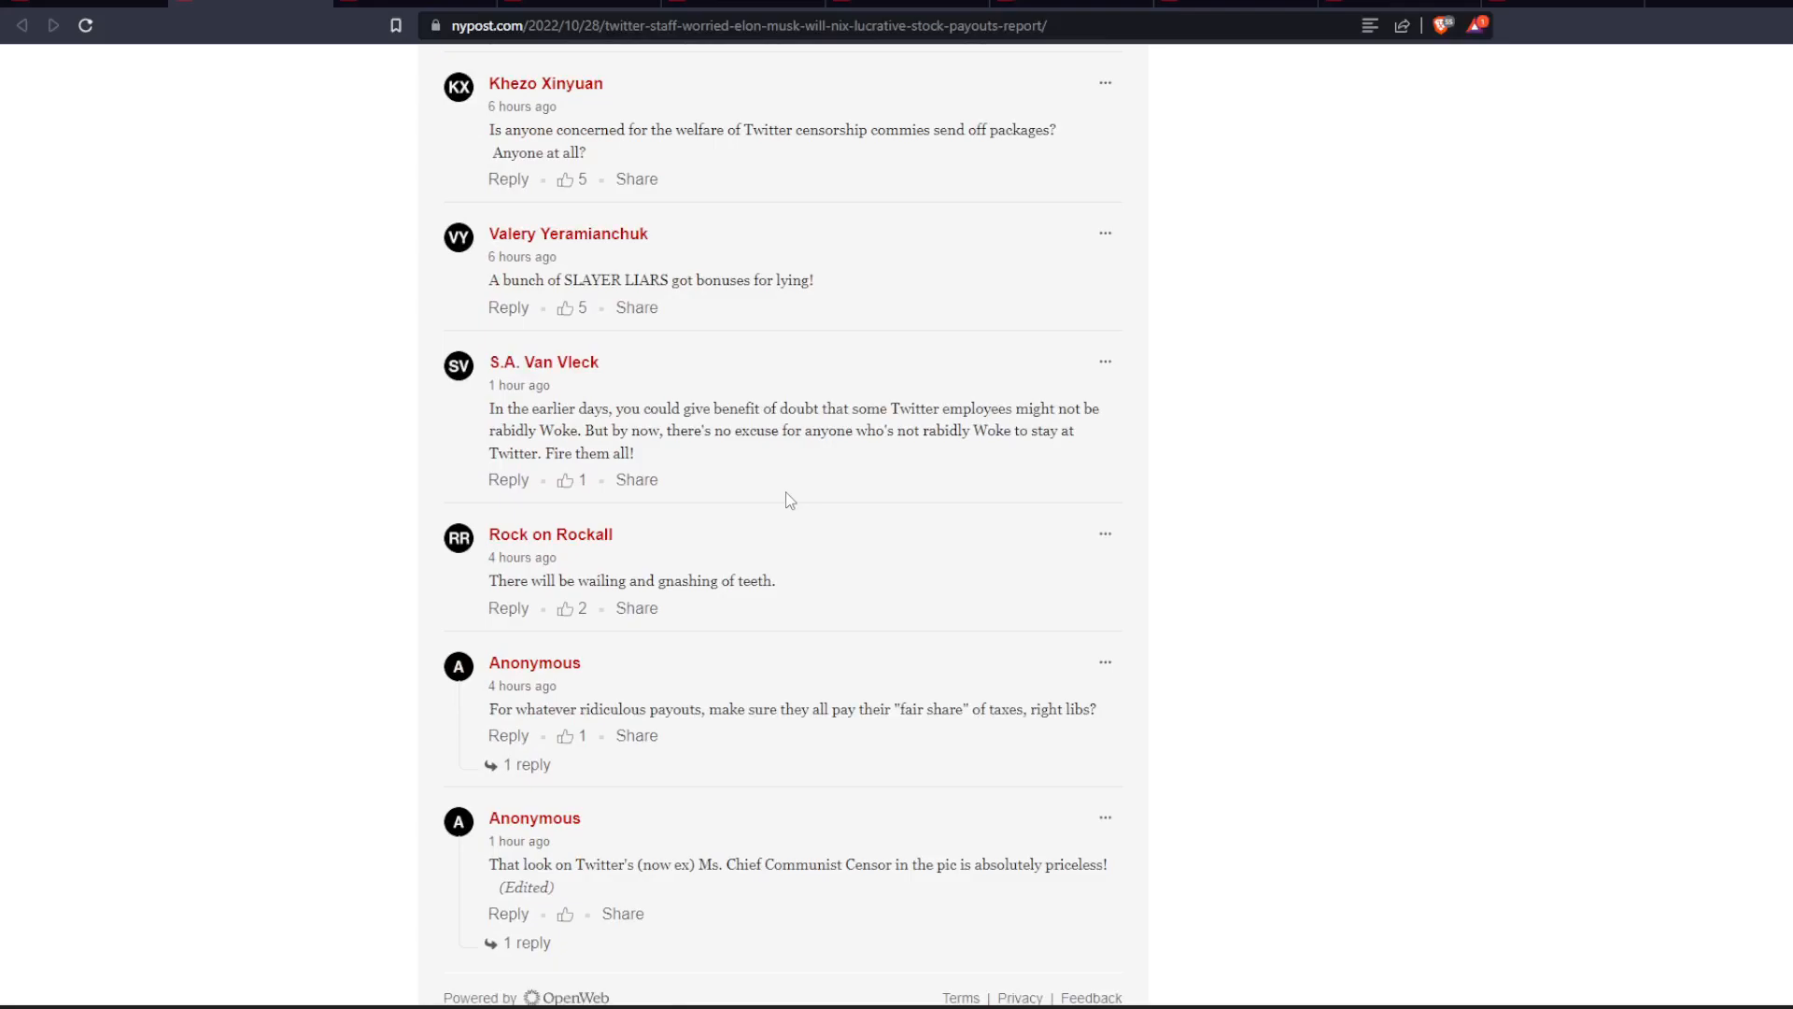
mouse_move(753, 511)
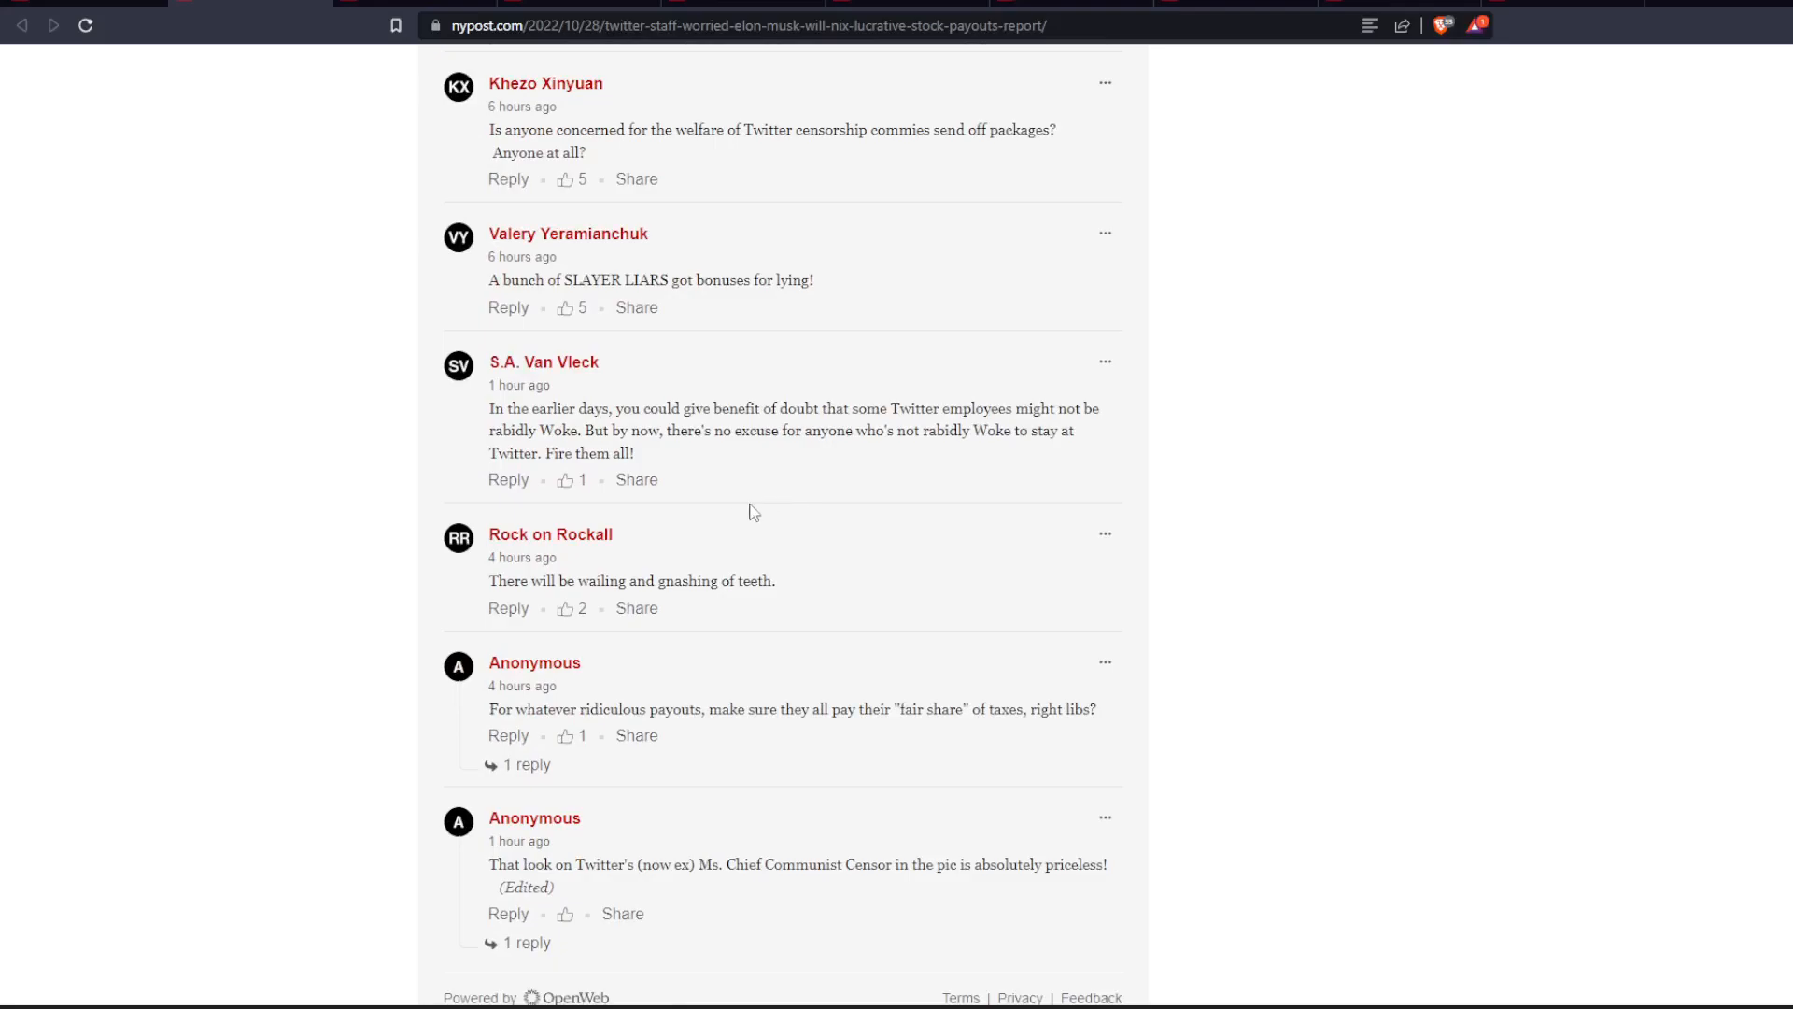
scroll(down, 3)
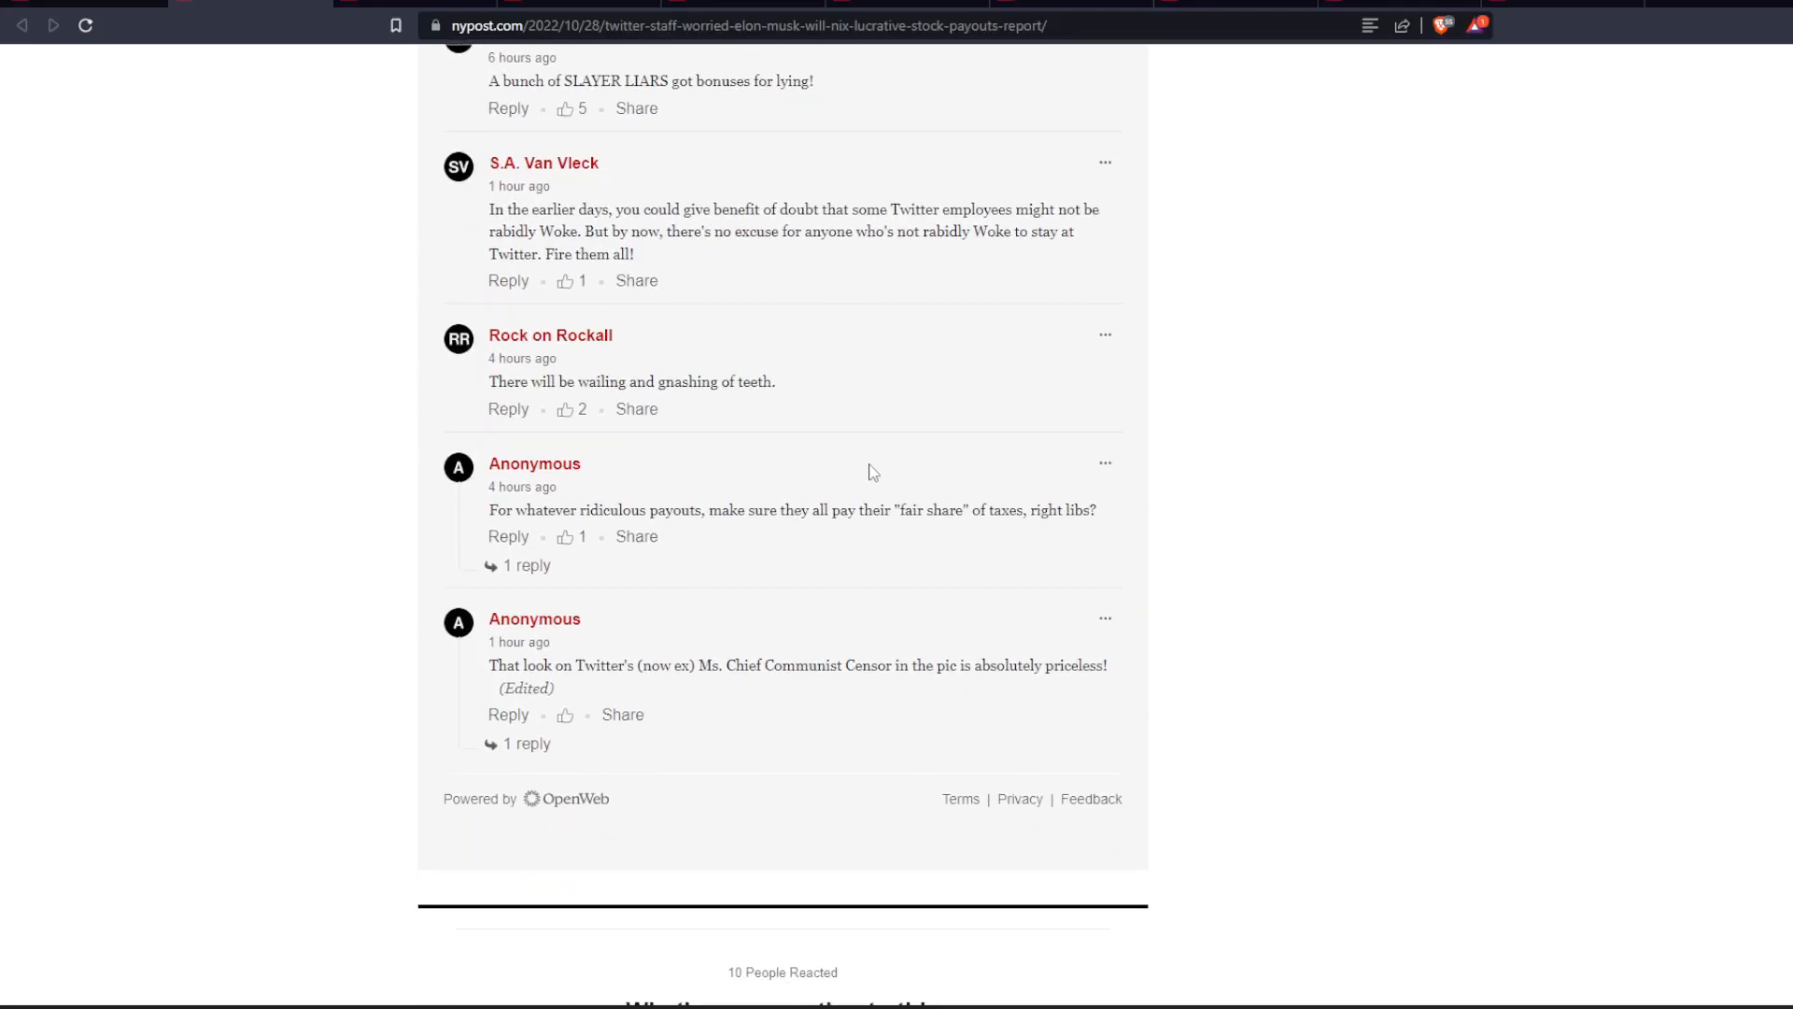
mouse_move(1107, 504)
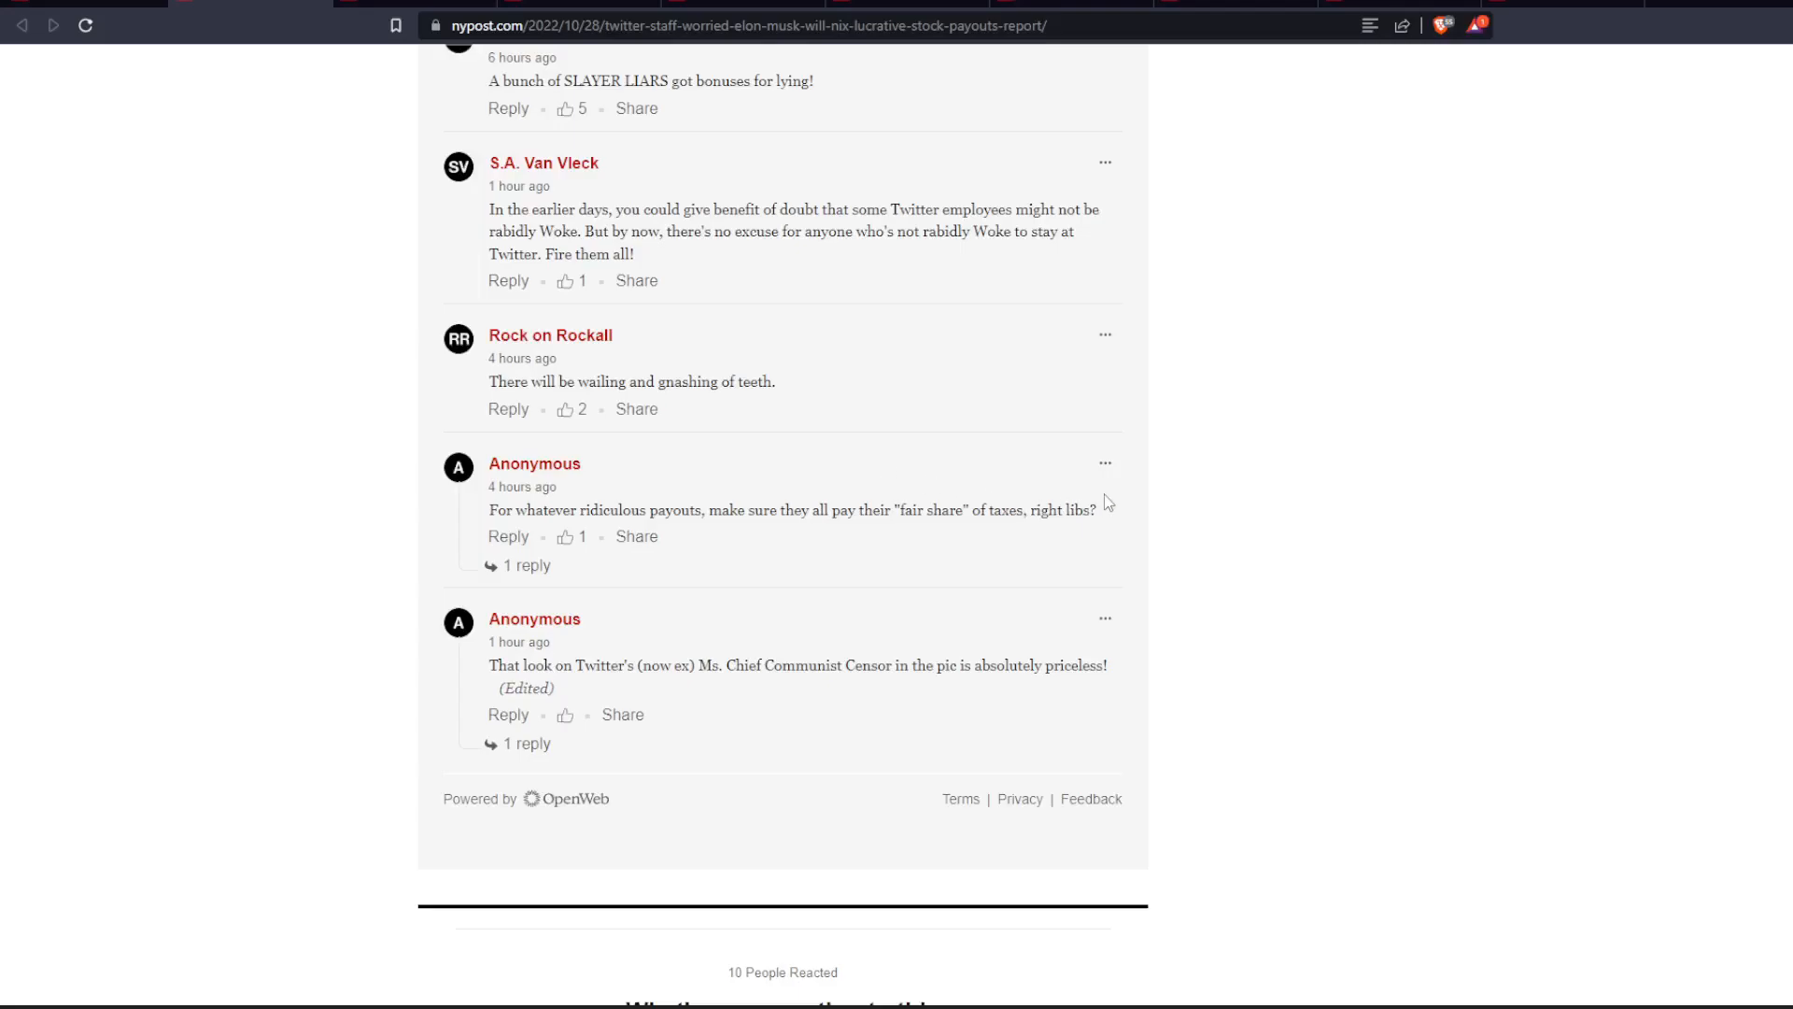
Show the replies under the taxes and priceless-look Anonymous comments
click(527, 565)
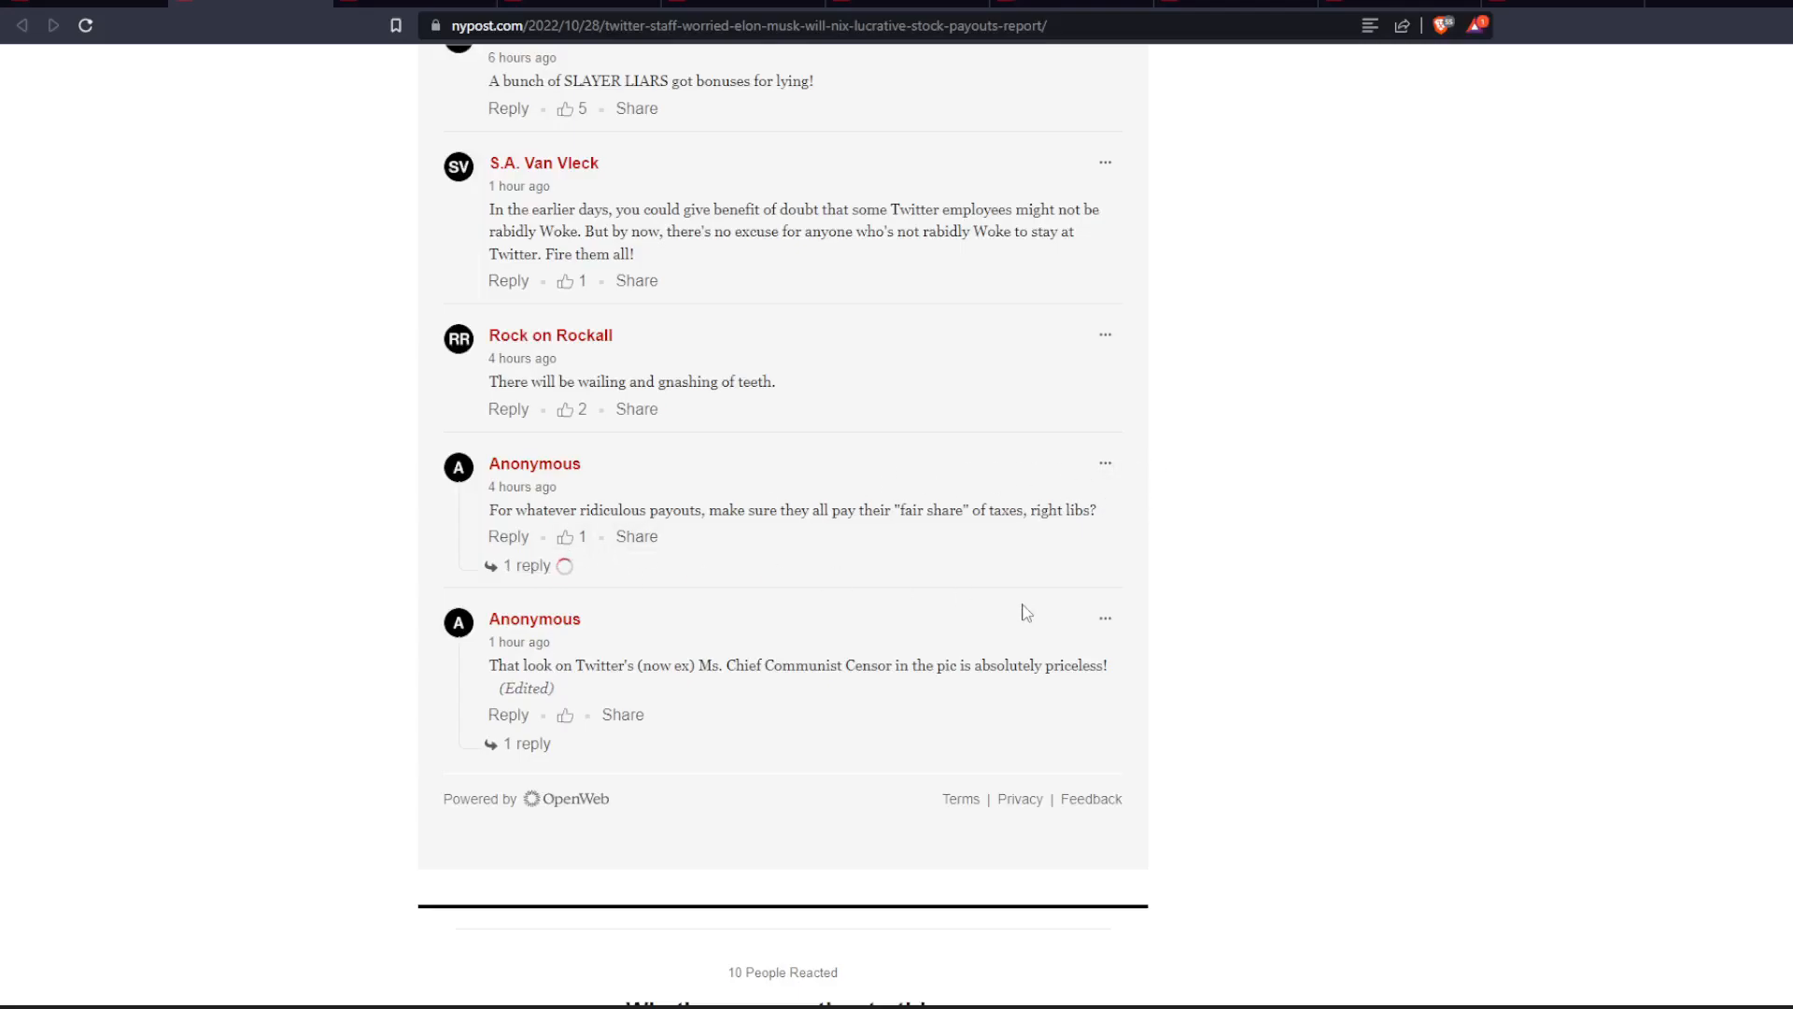
scroll(down, 3)
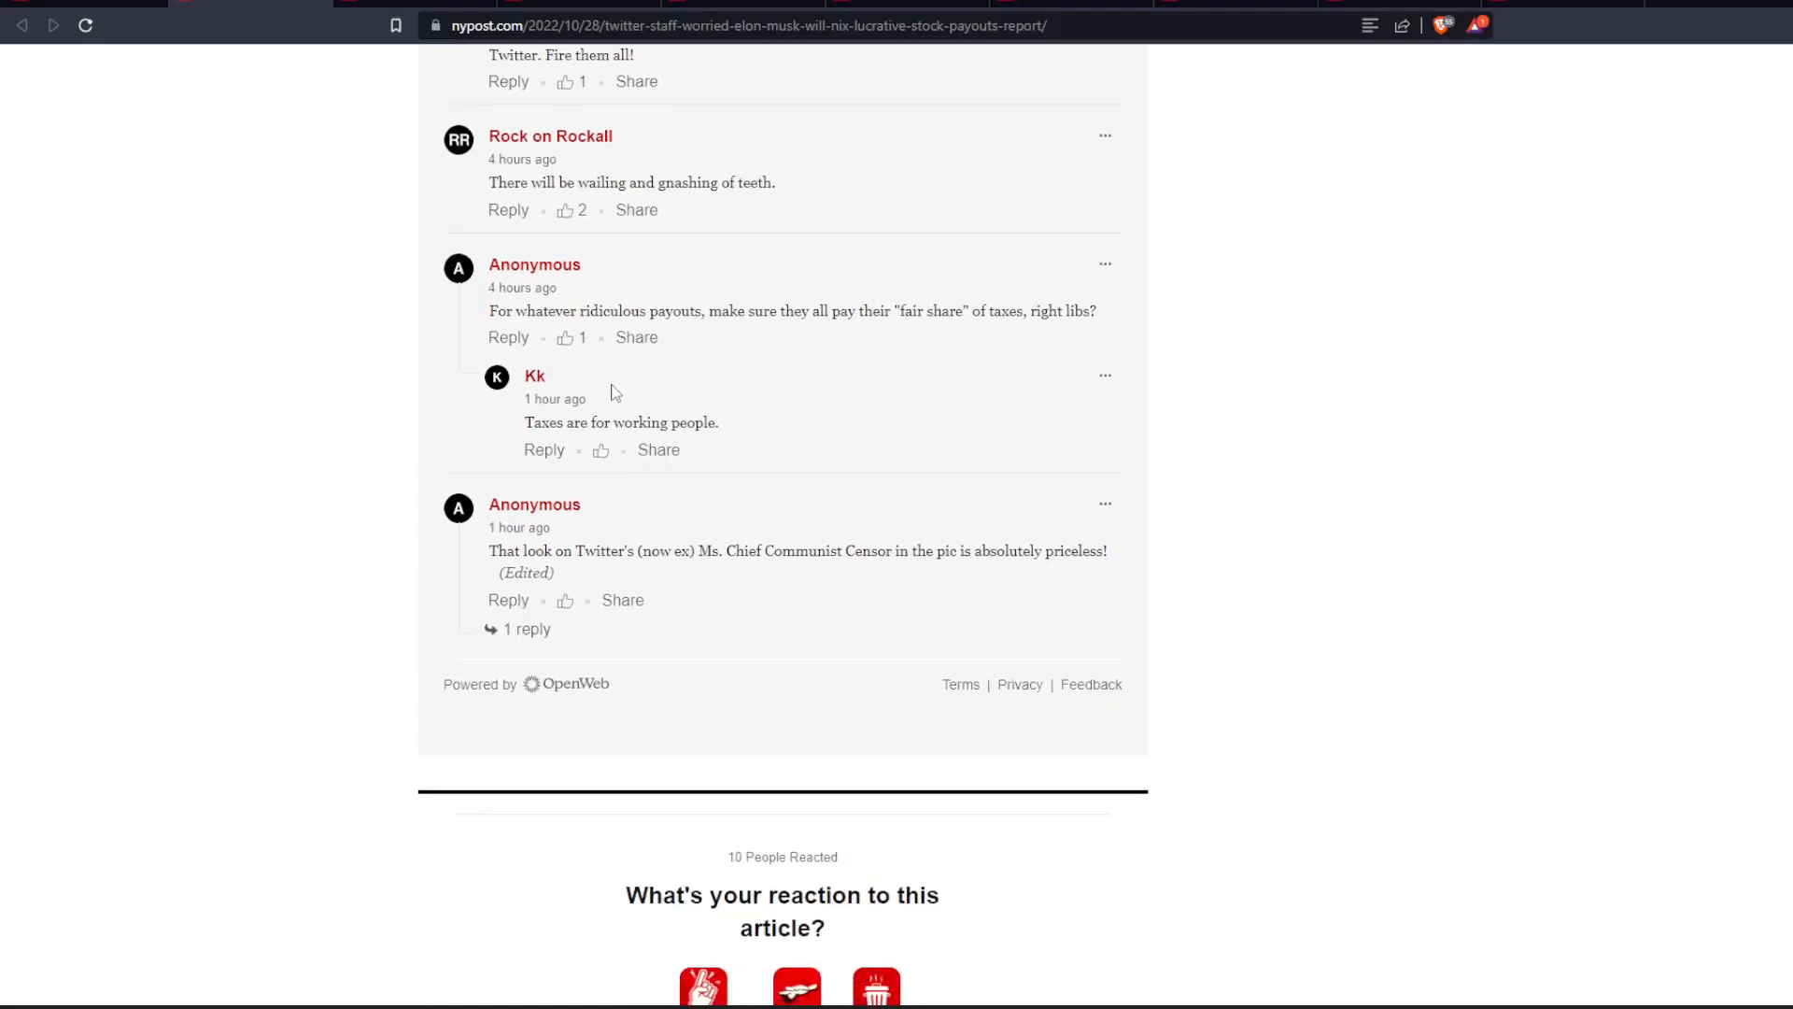
mouse_move(596, 569)
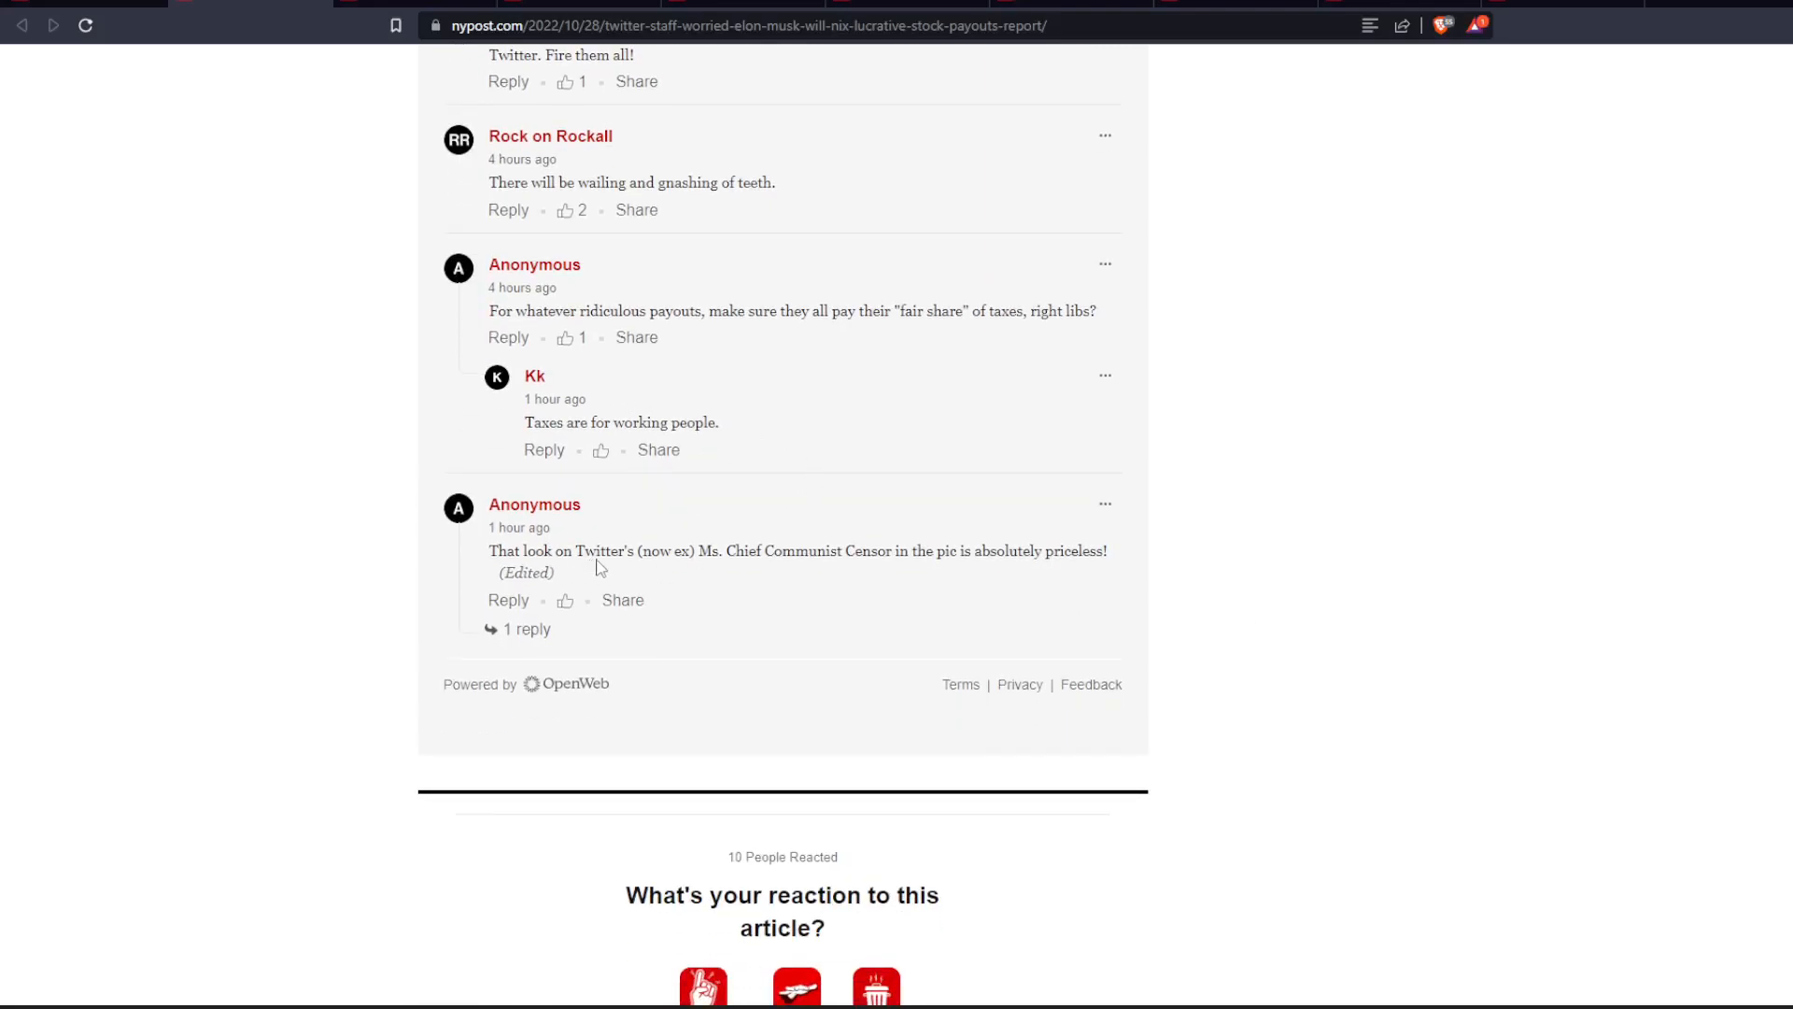
mouse_move(800, 571)
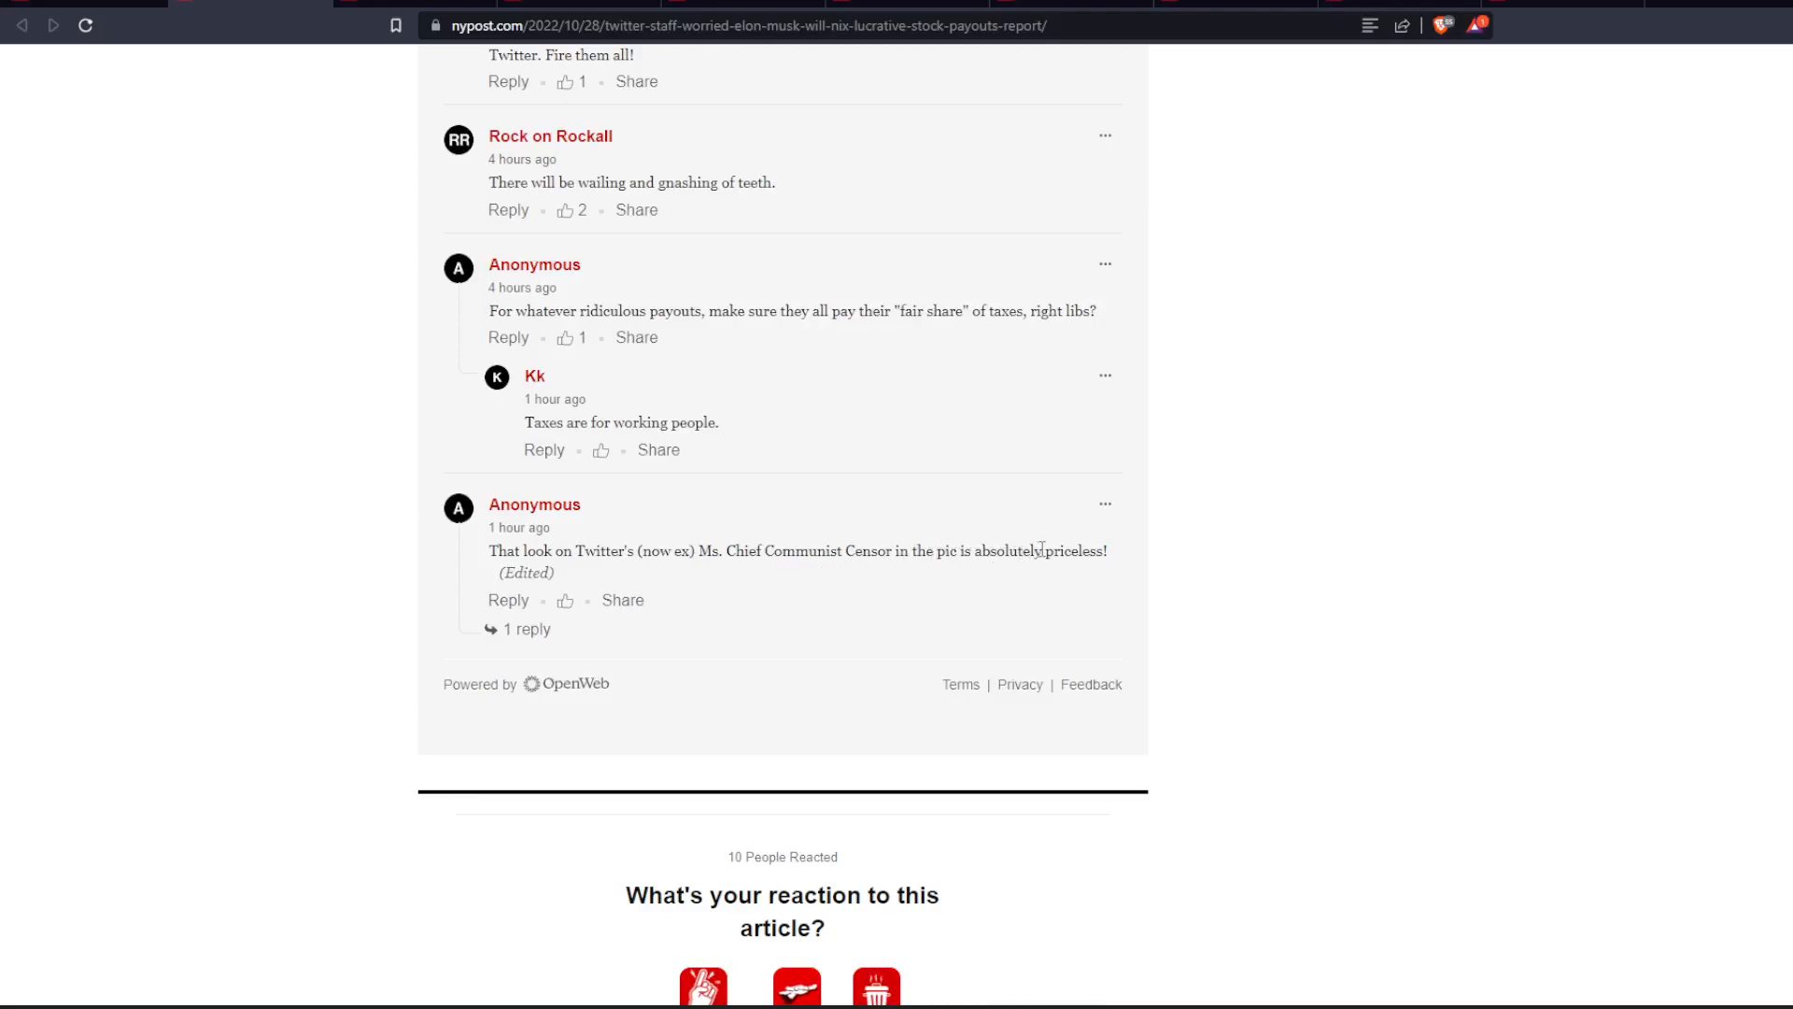
click(516, 628)
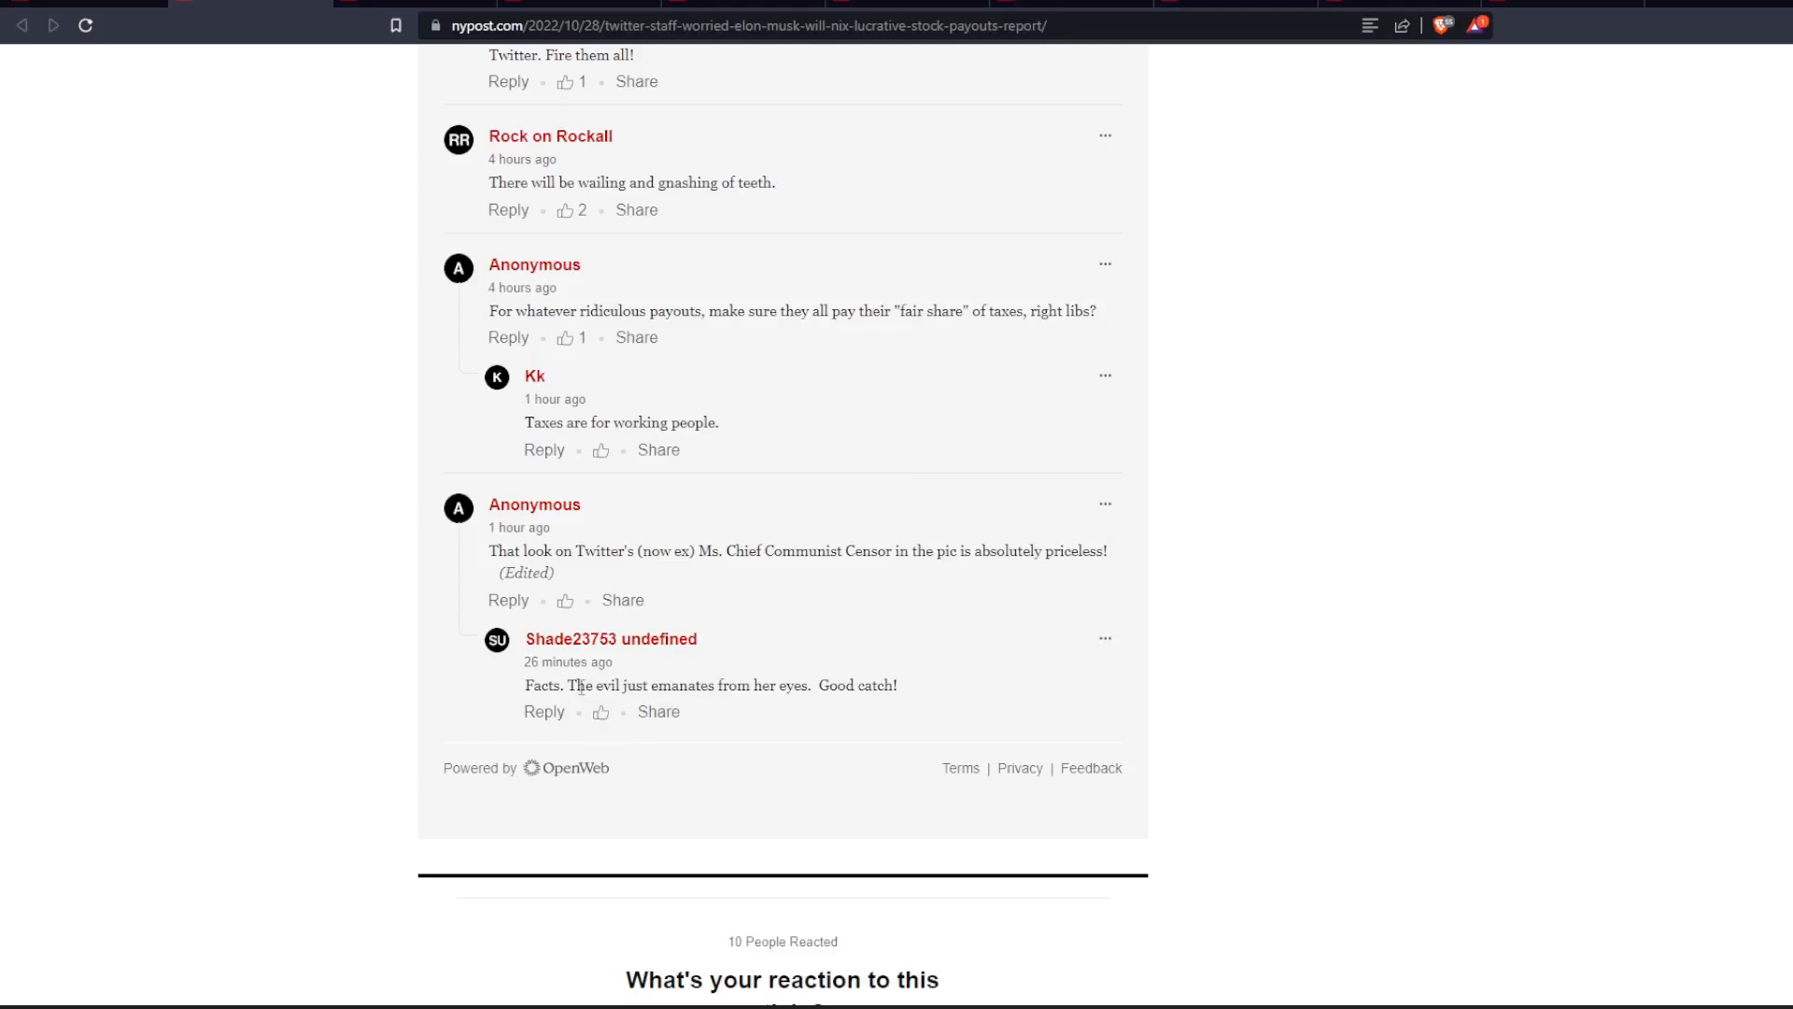
mouse_move(1201, 701)
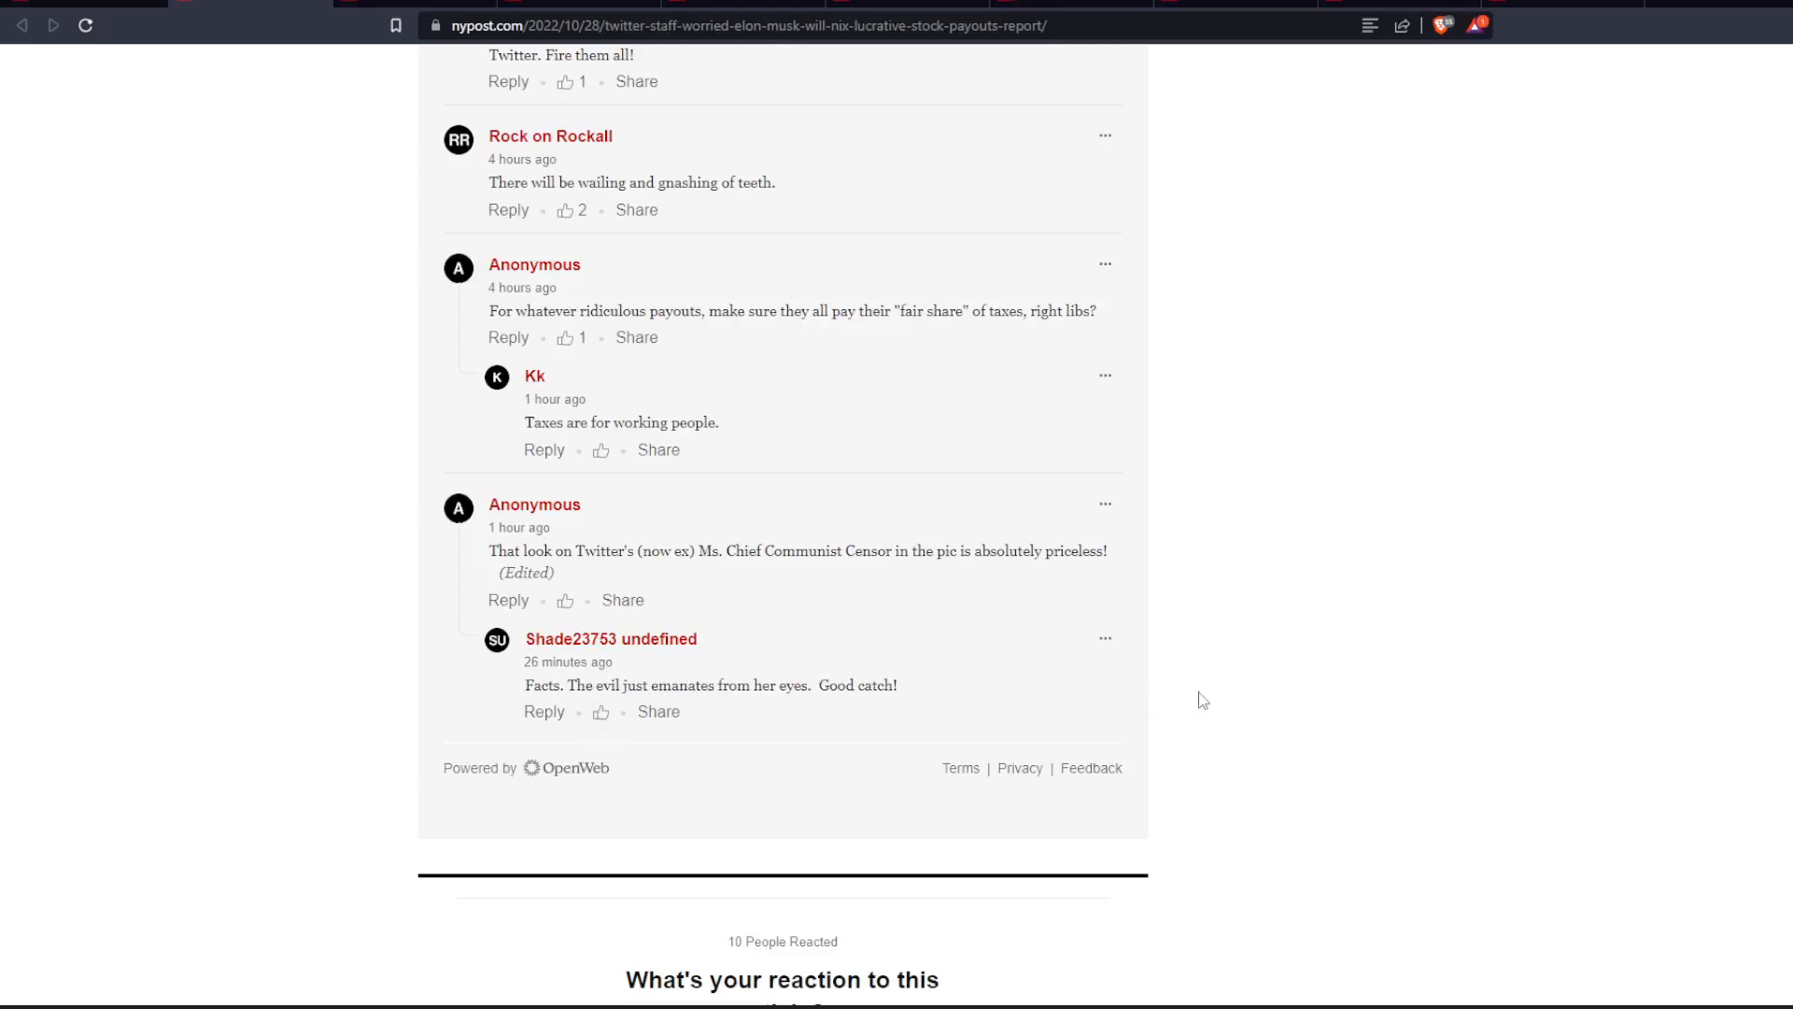
Scroll back up to the article headline, byline and lead photo
scroll(up, 3)
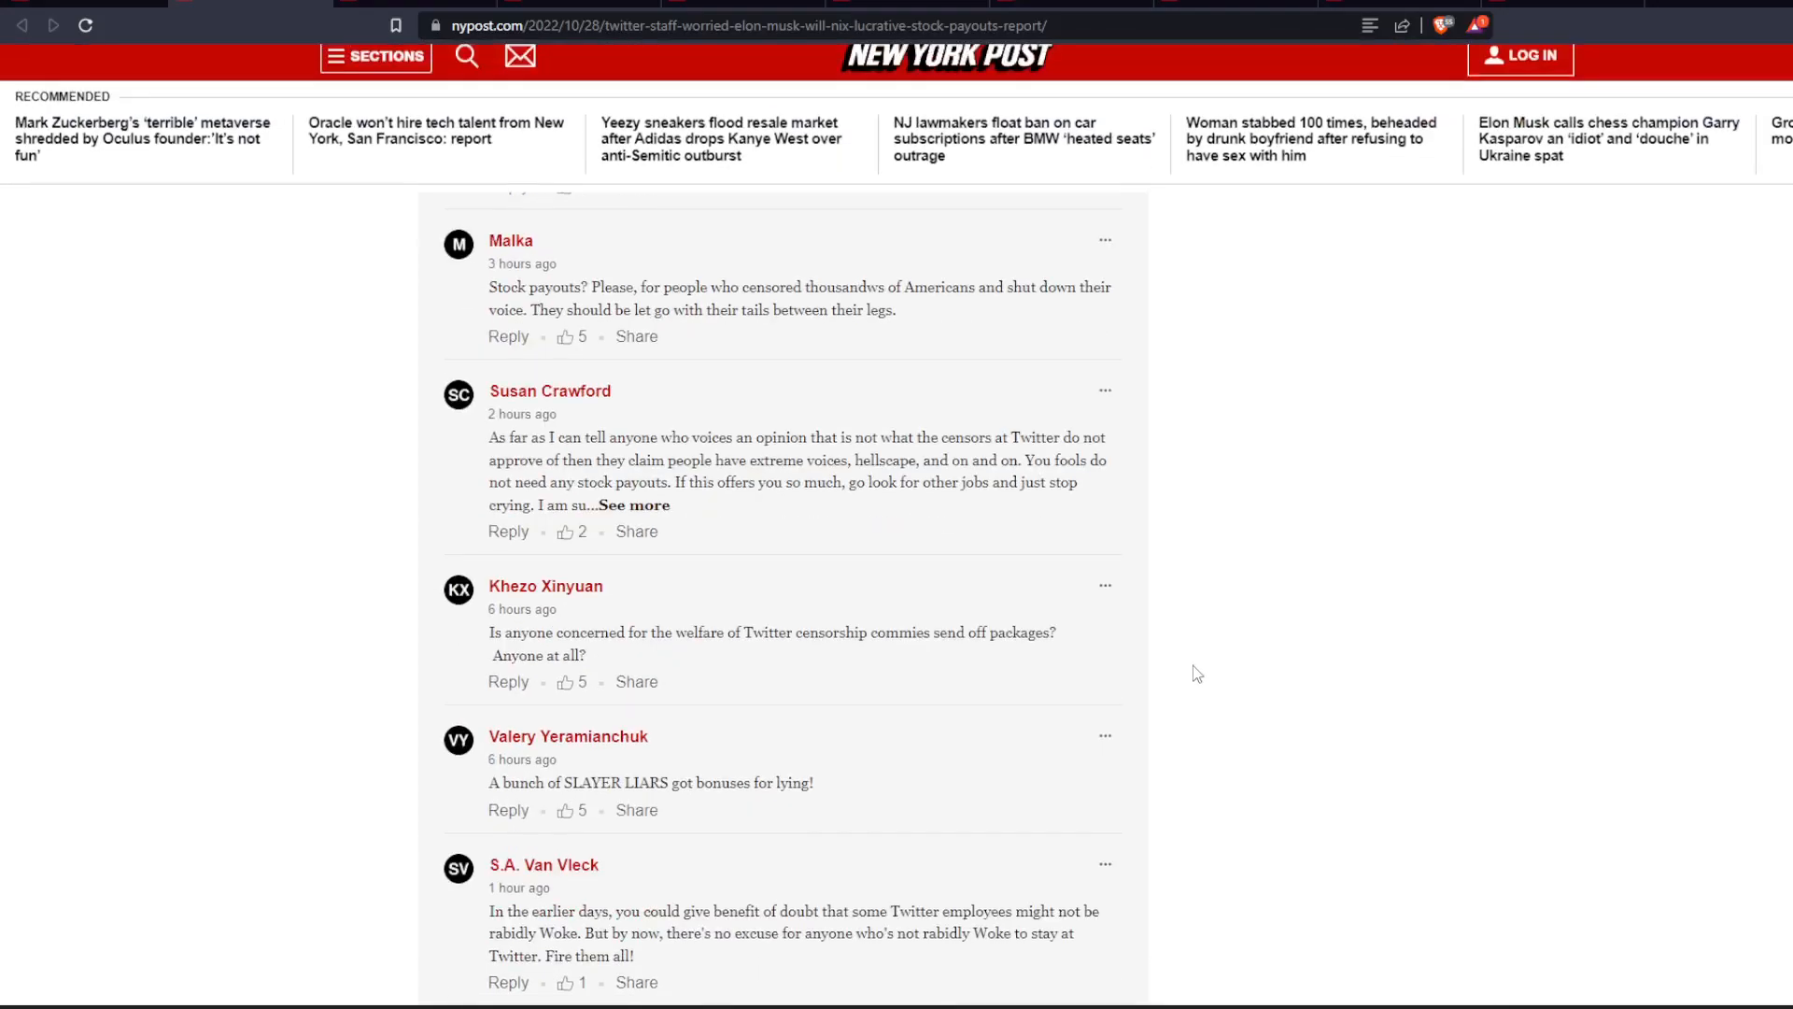
scroll(up, 3)
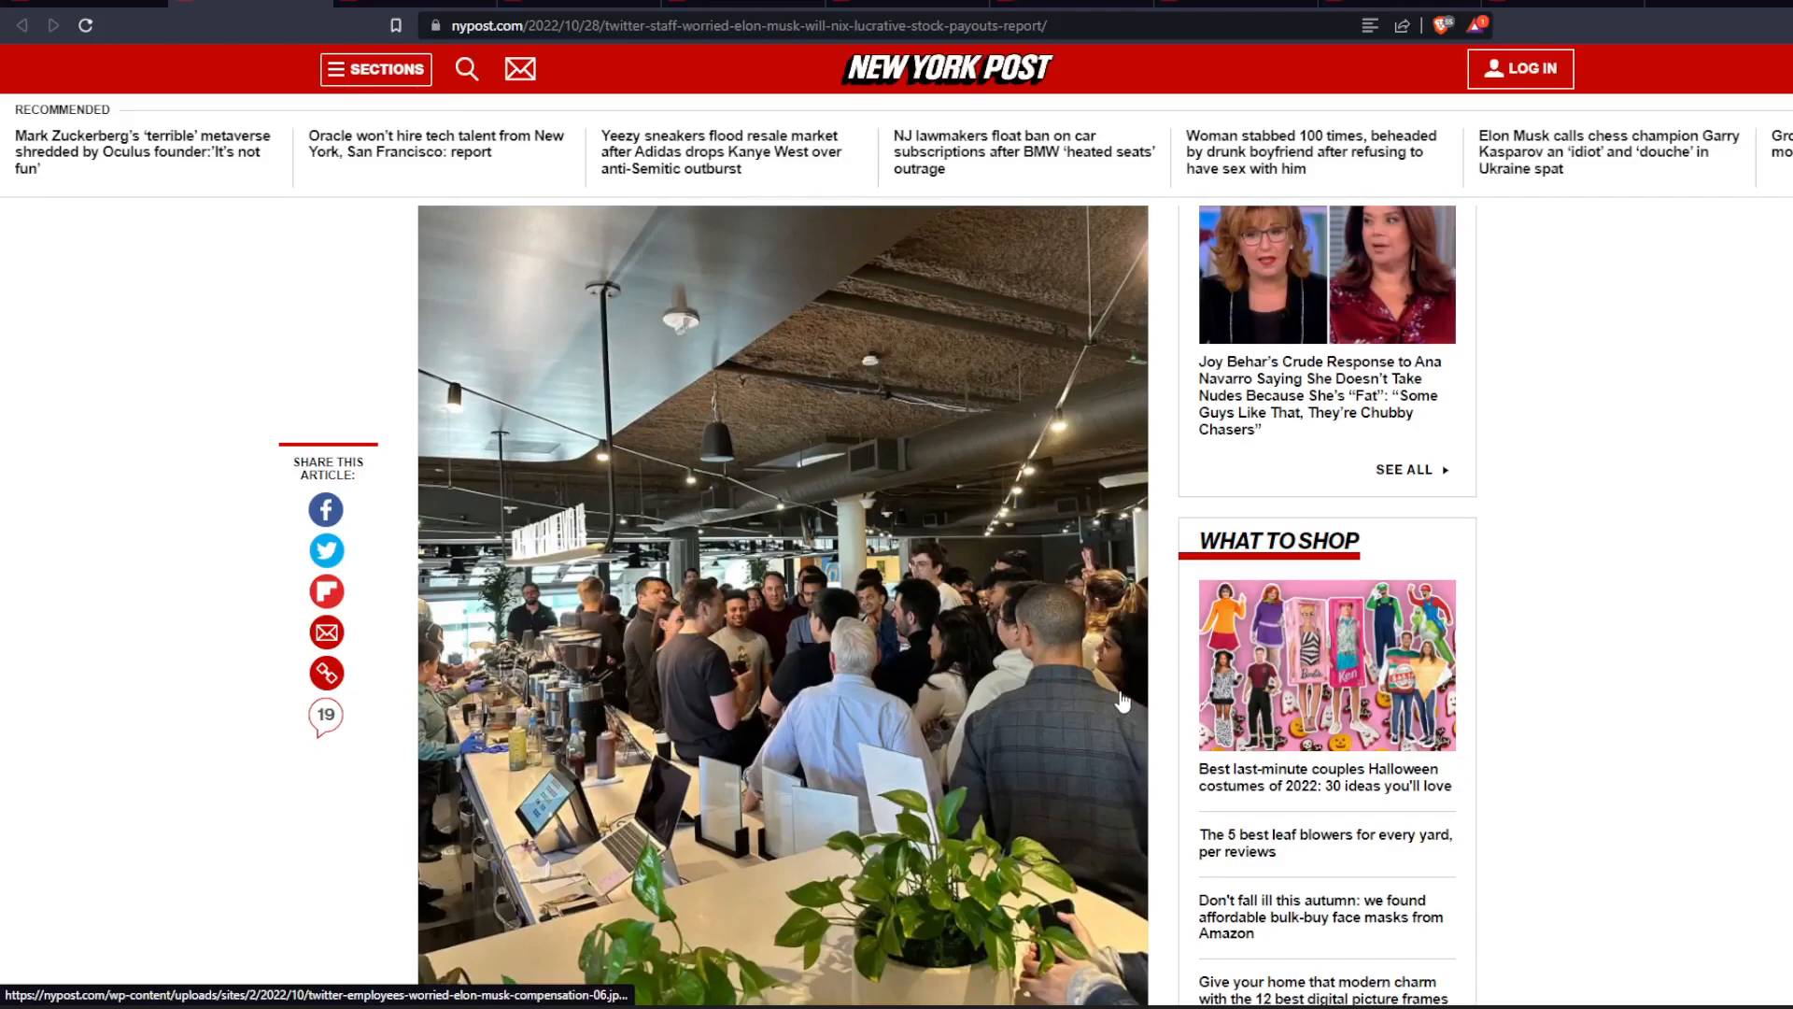
mouse_move(1027, 673)
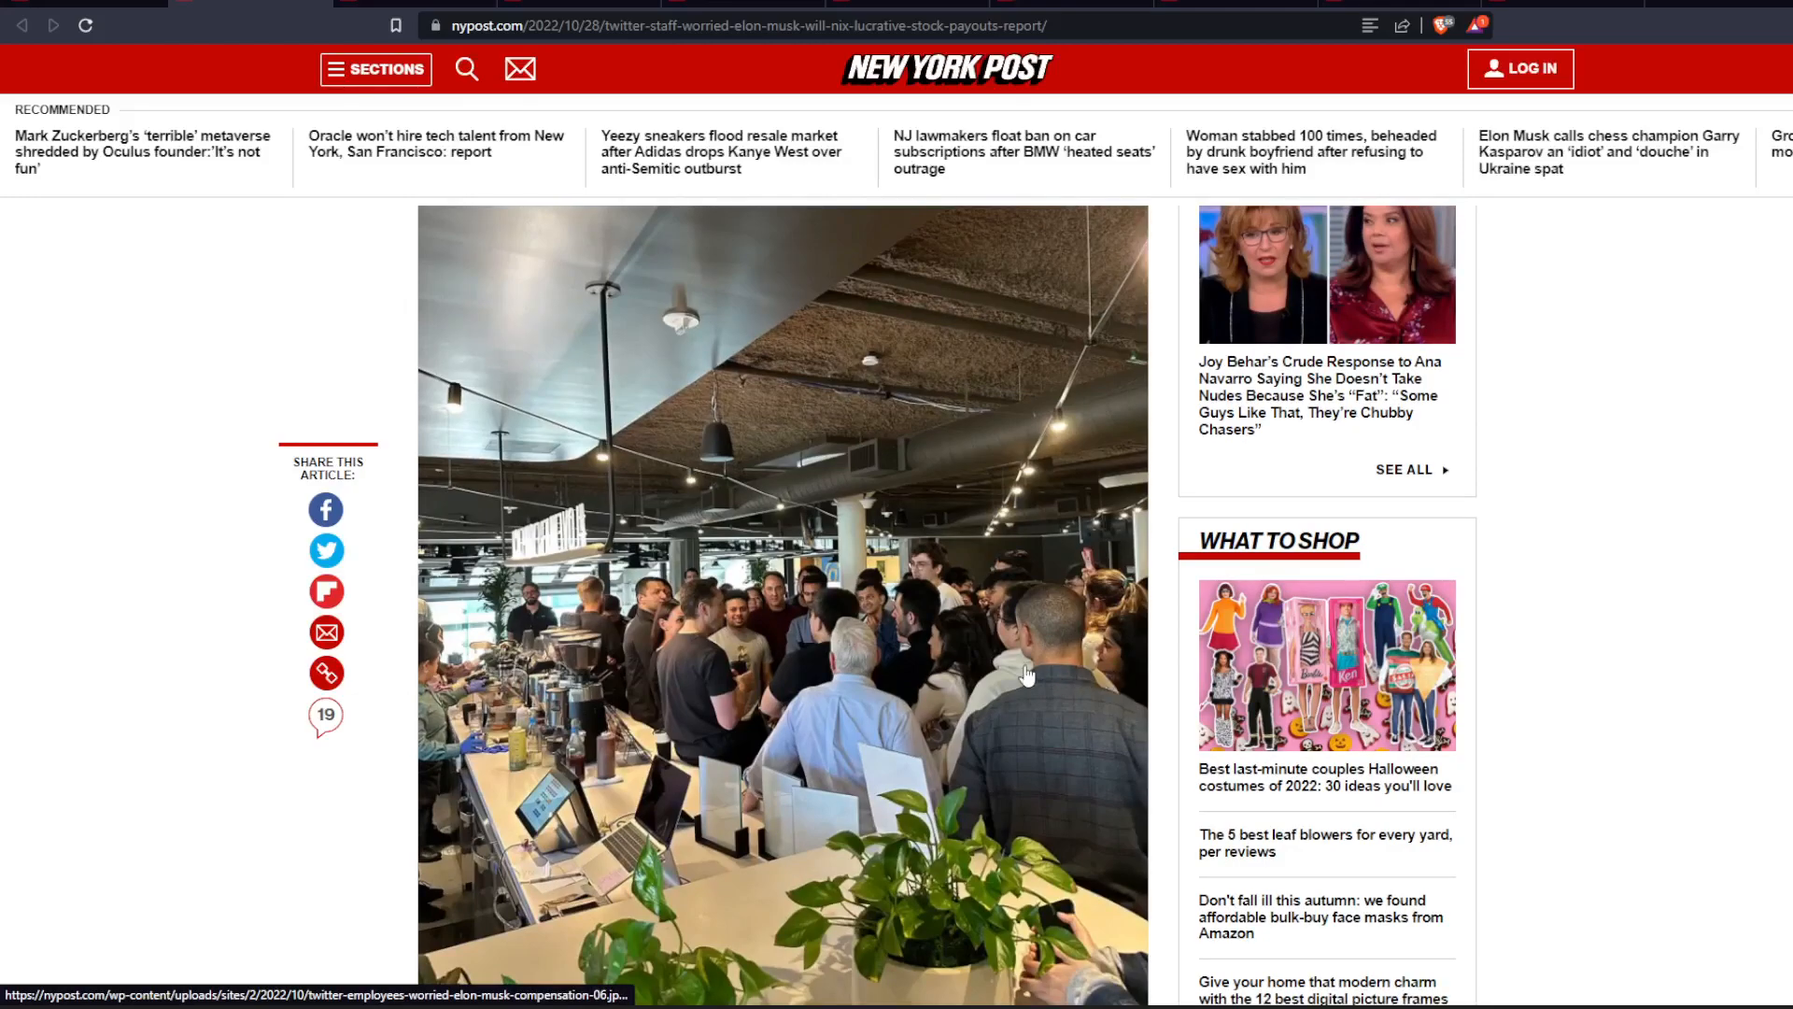
mouse_move(535, 719)
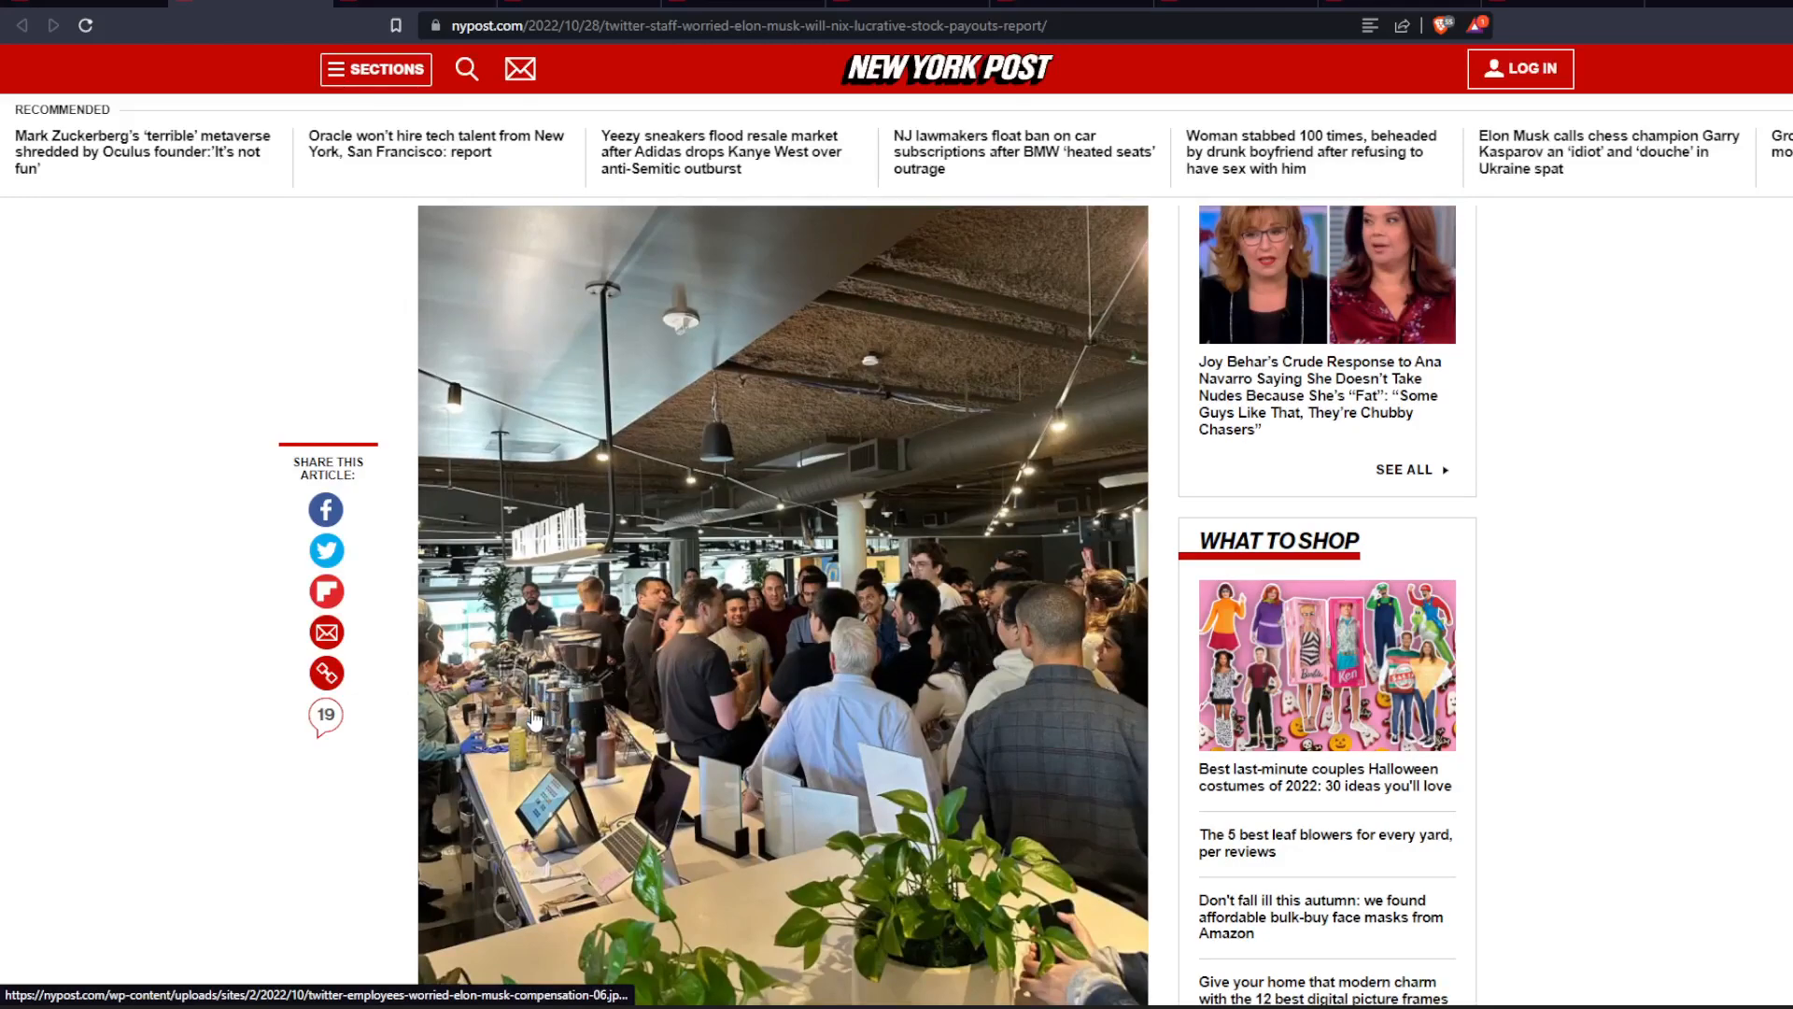
mouse_move(1409, 641)
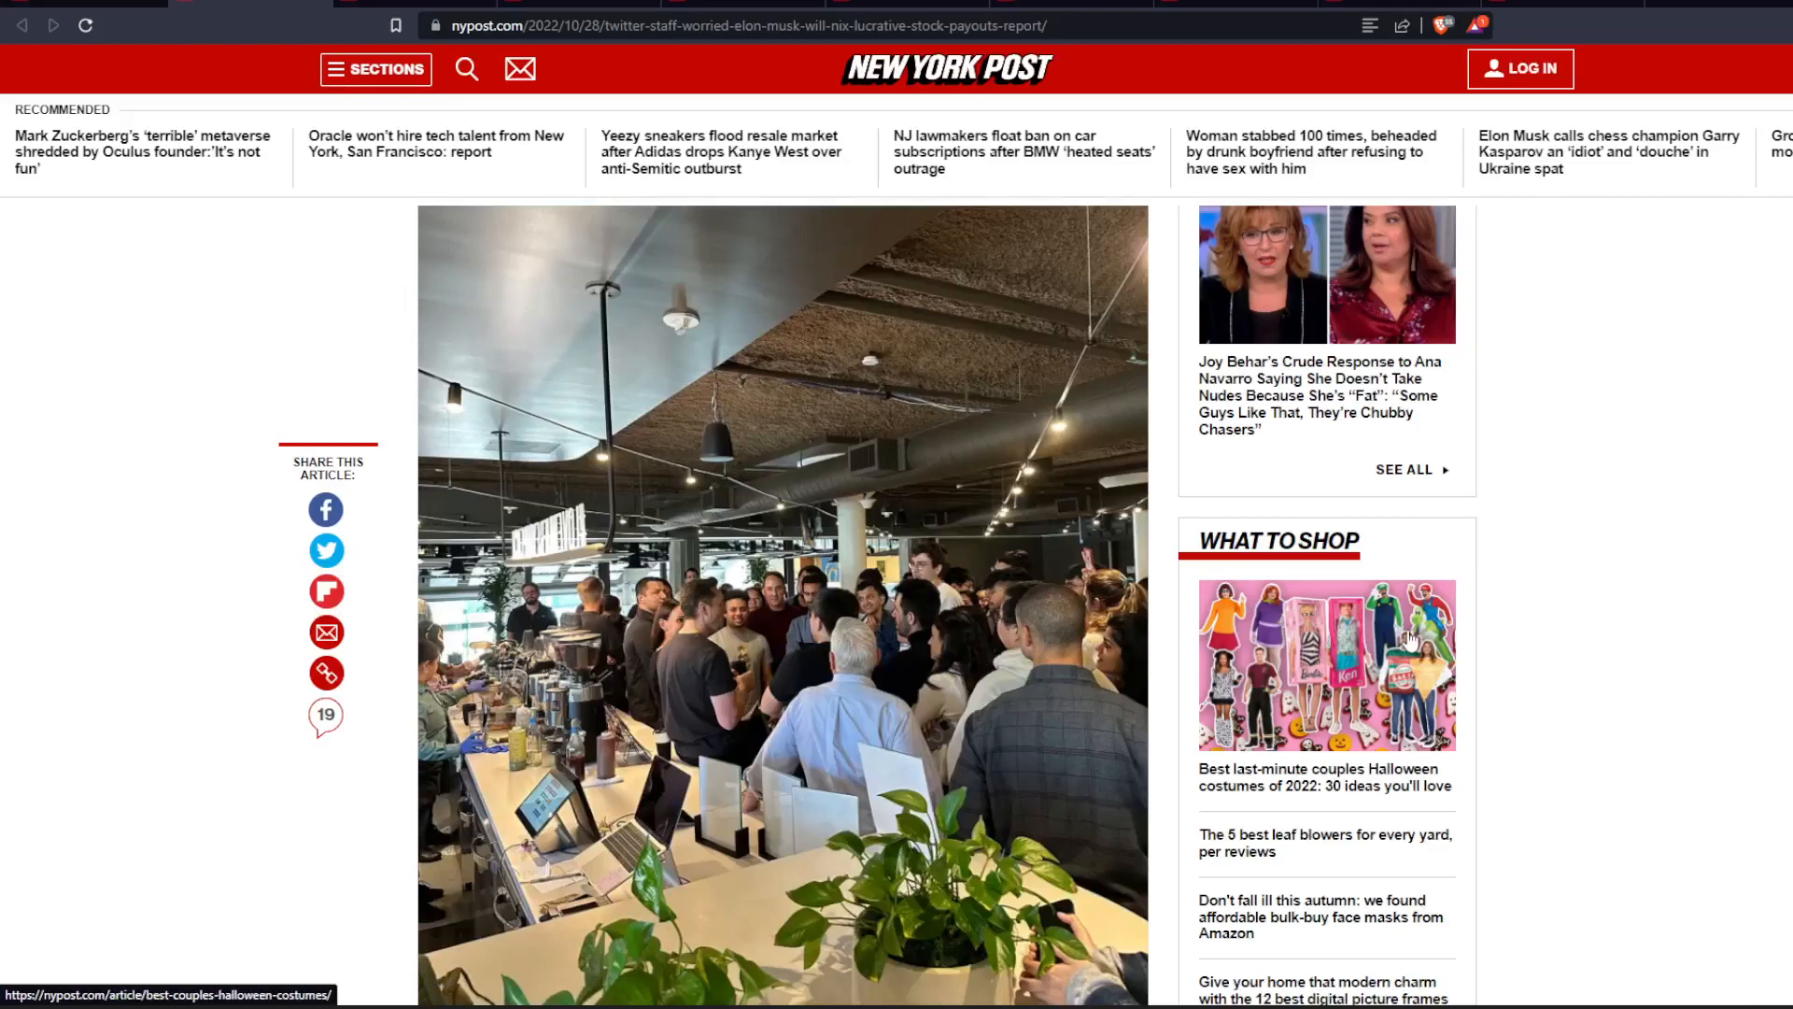
mouse_move(1599, 608)
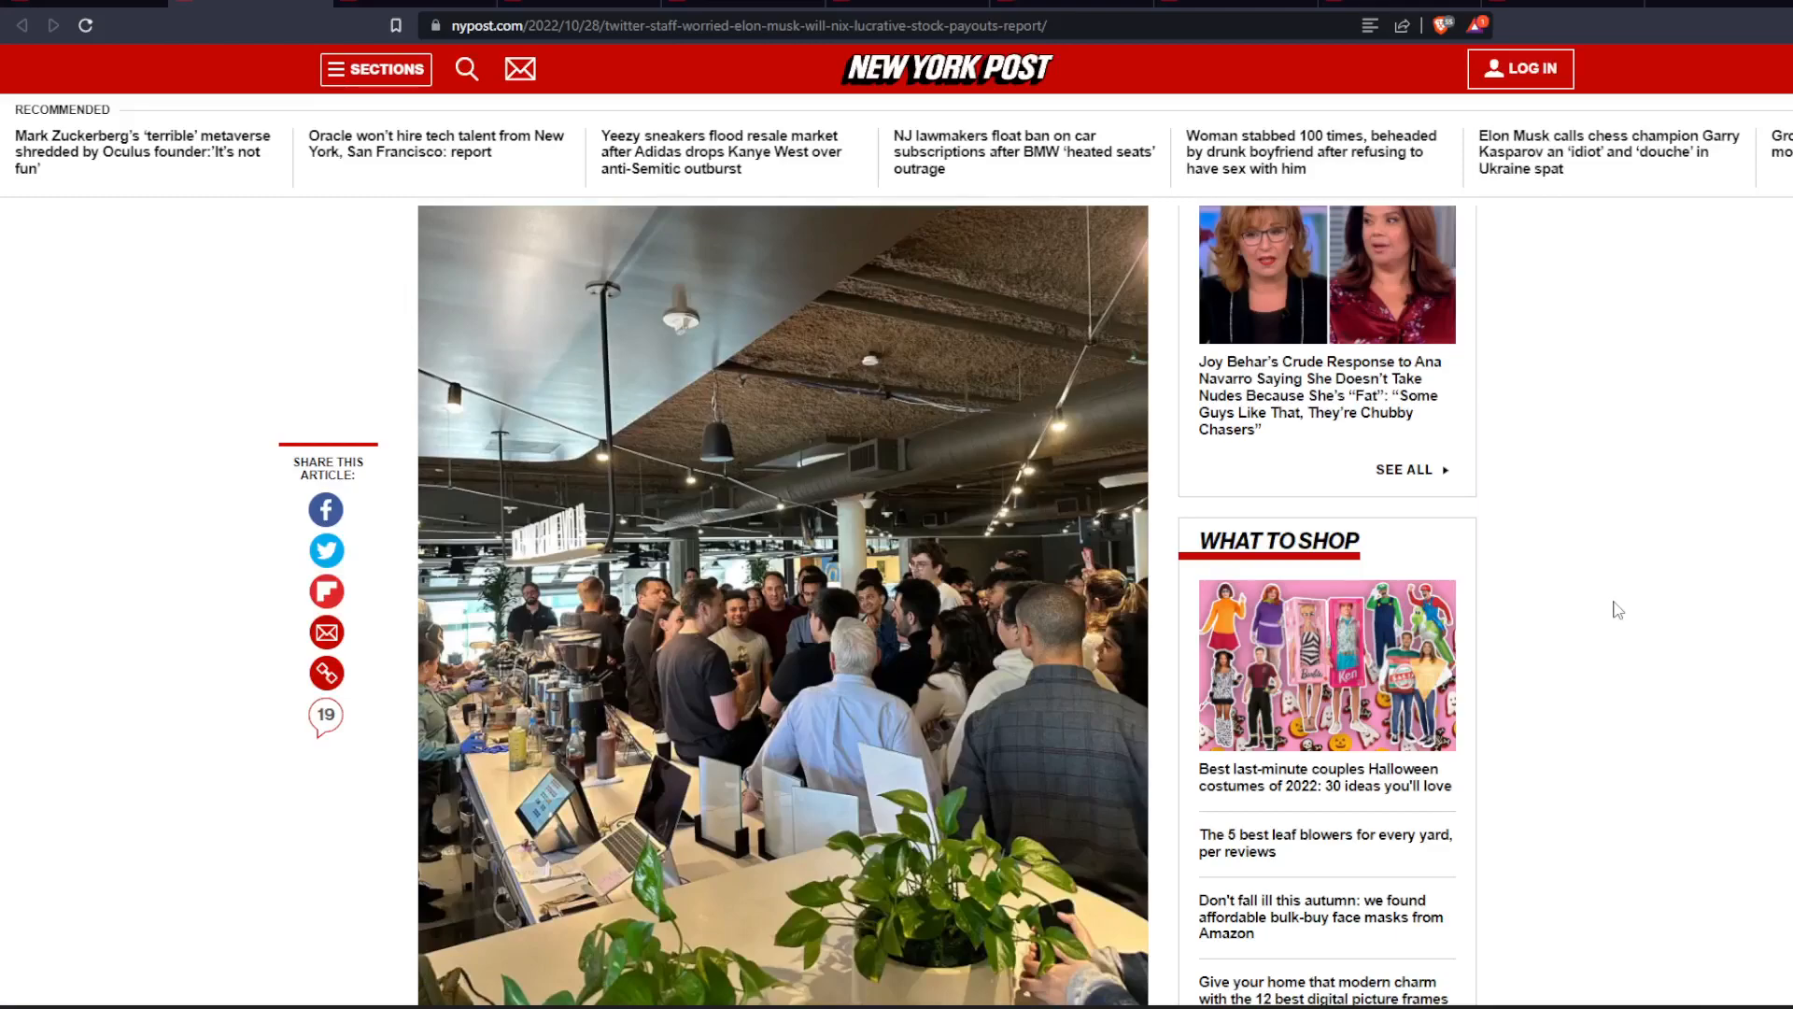
scroll(down, 3)
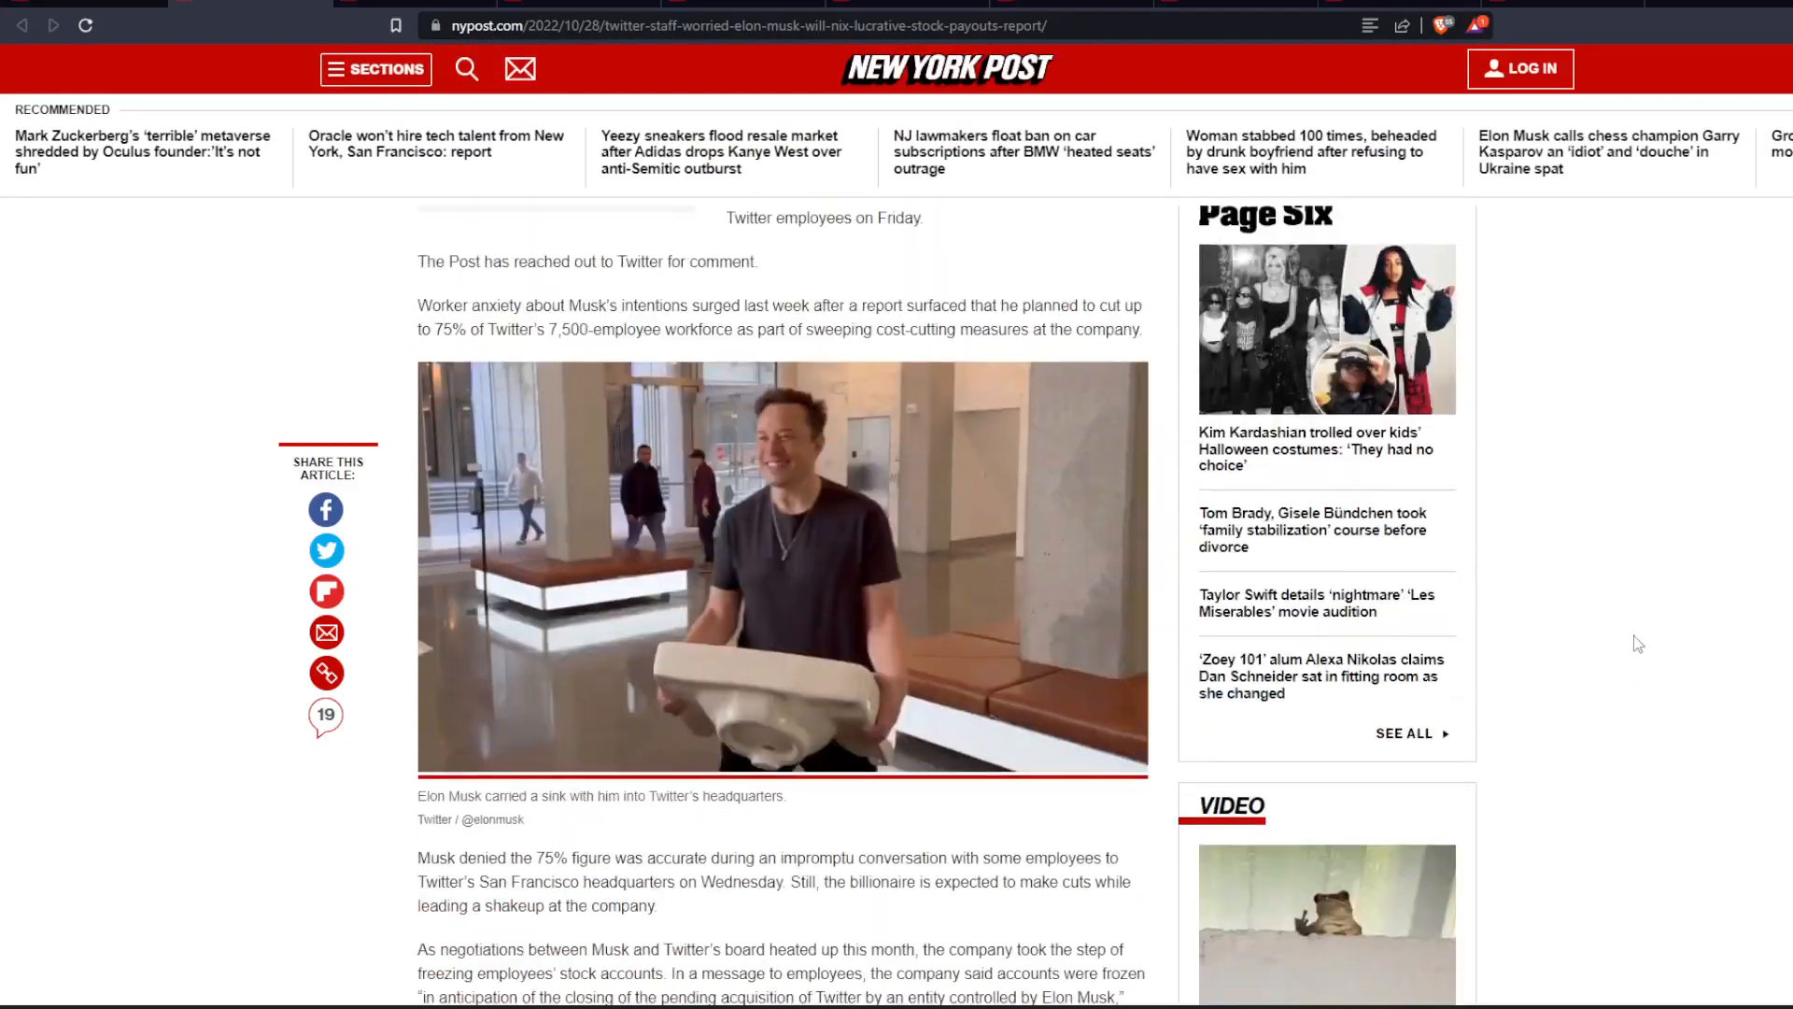
scroll(up, 3)
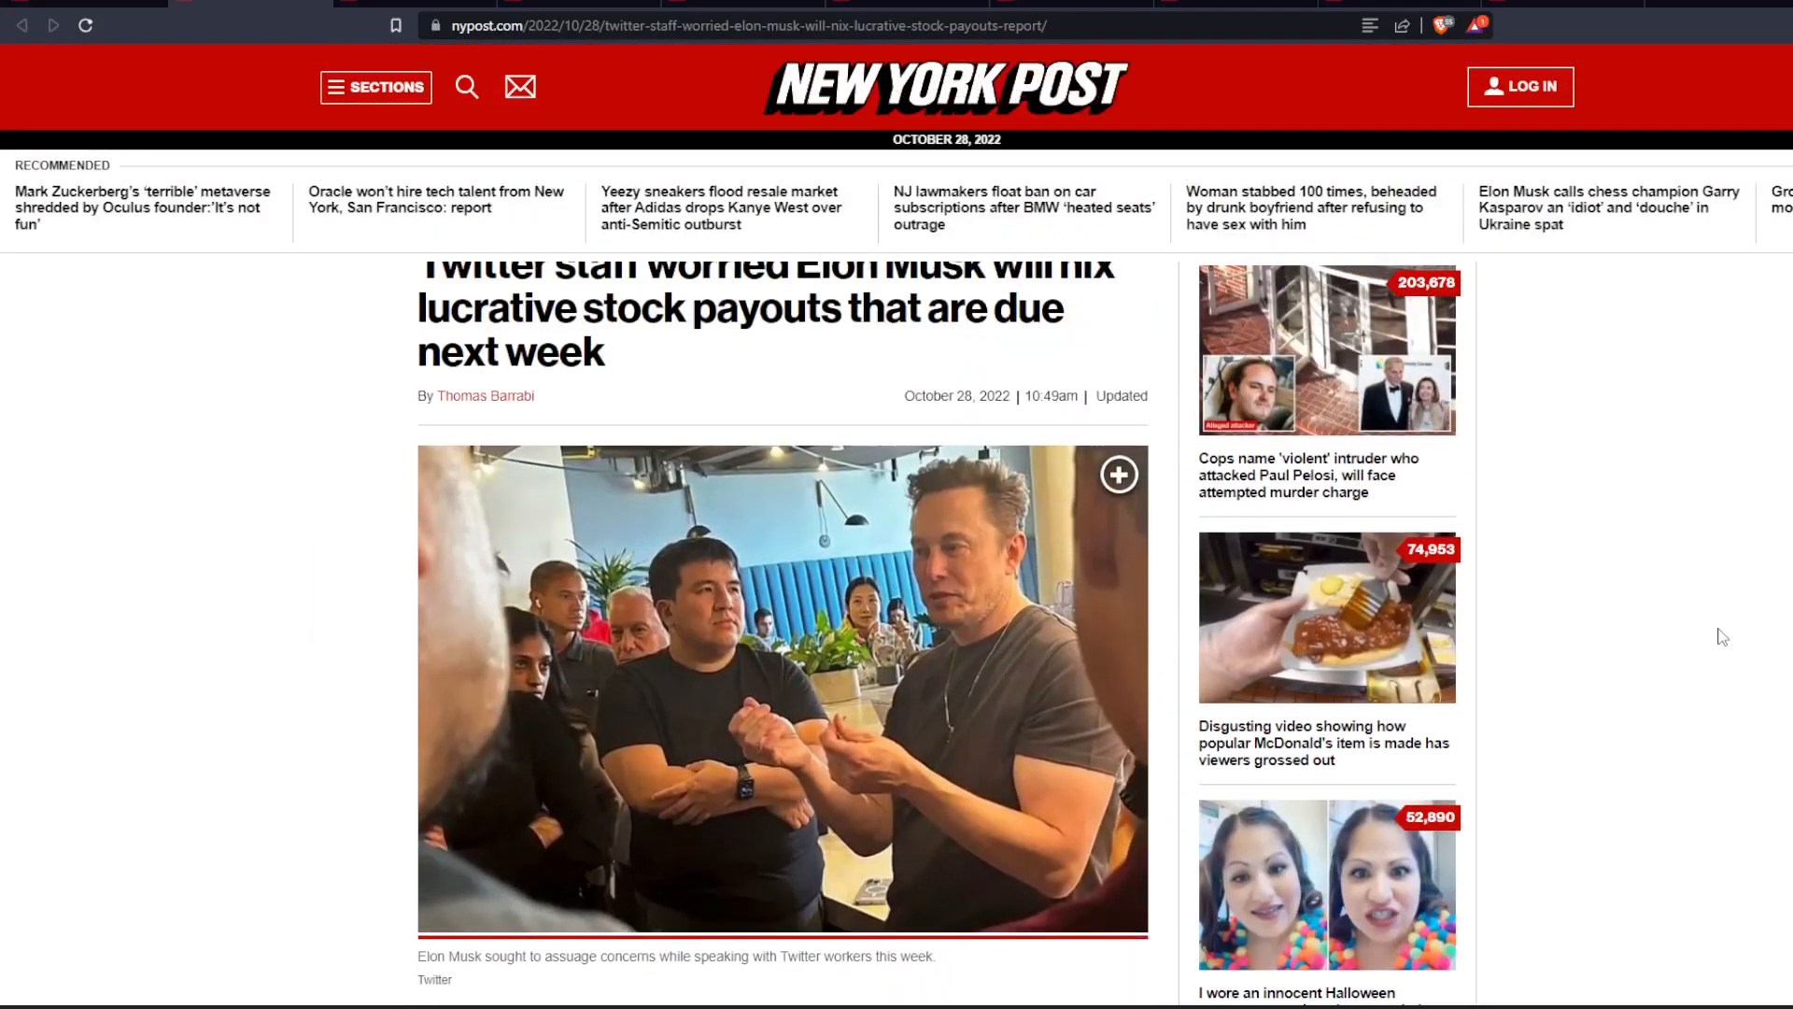